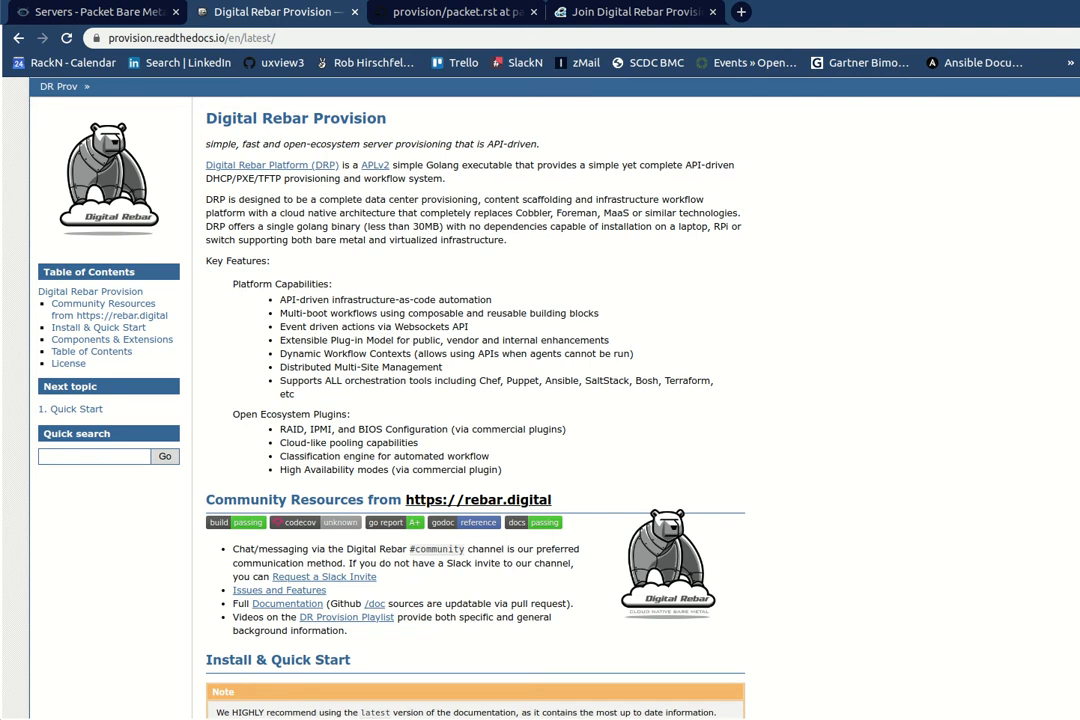
Switch to the packet.rst guide on GitHub and scroll to the Install DRP in Packet commands
scroll(down, 3)
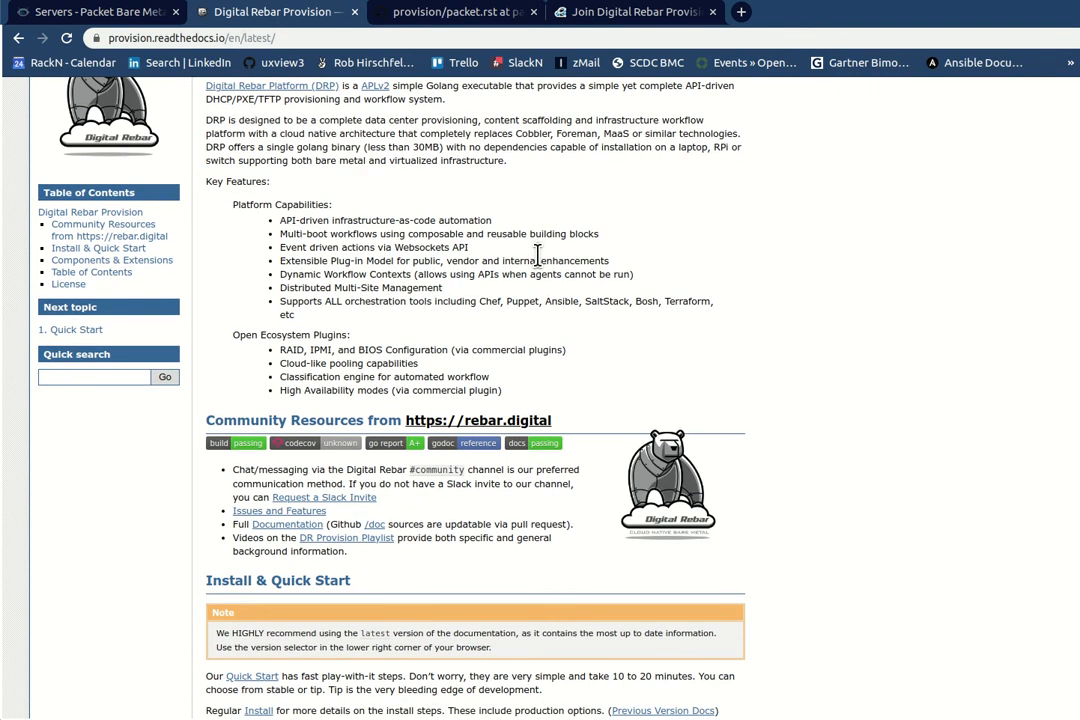
scroll(up, 3)
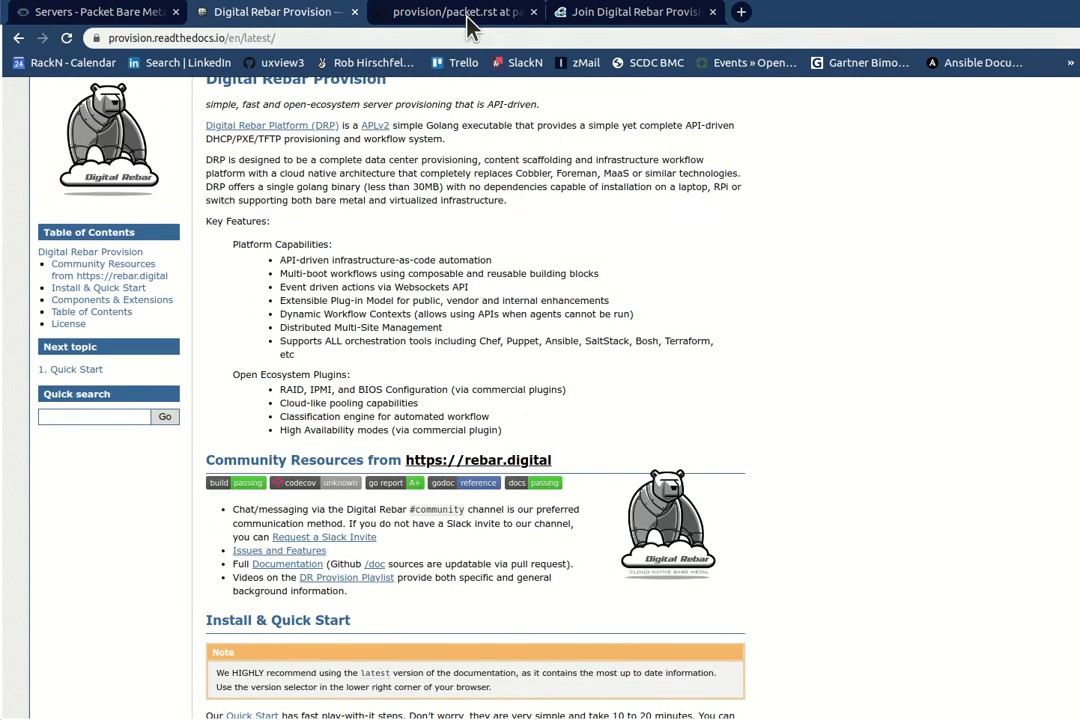
click(450, 12)
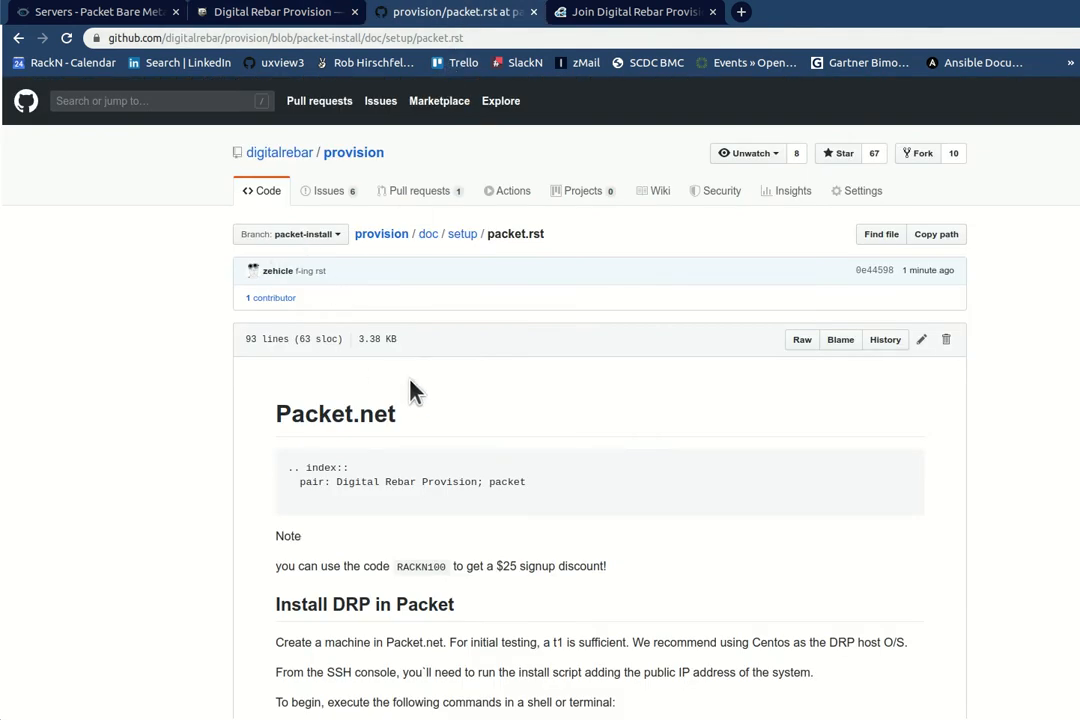
scroll(down, 3)
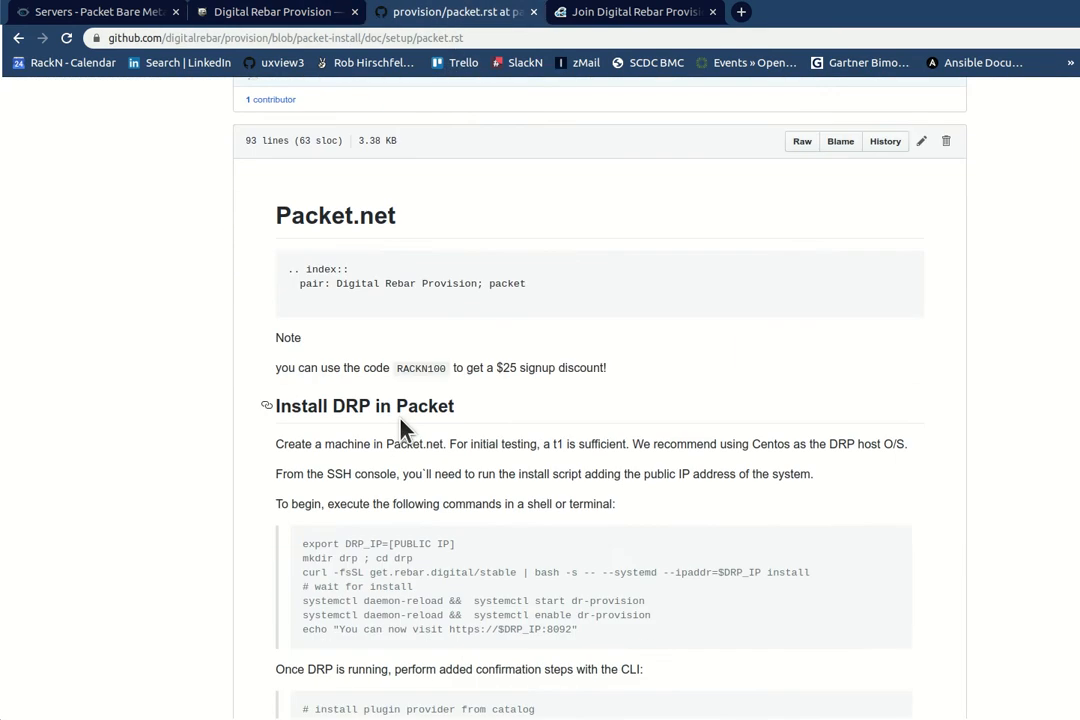
scroll(up, 3)
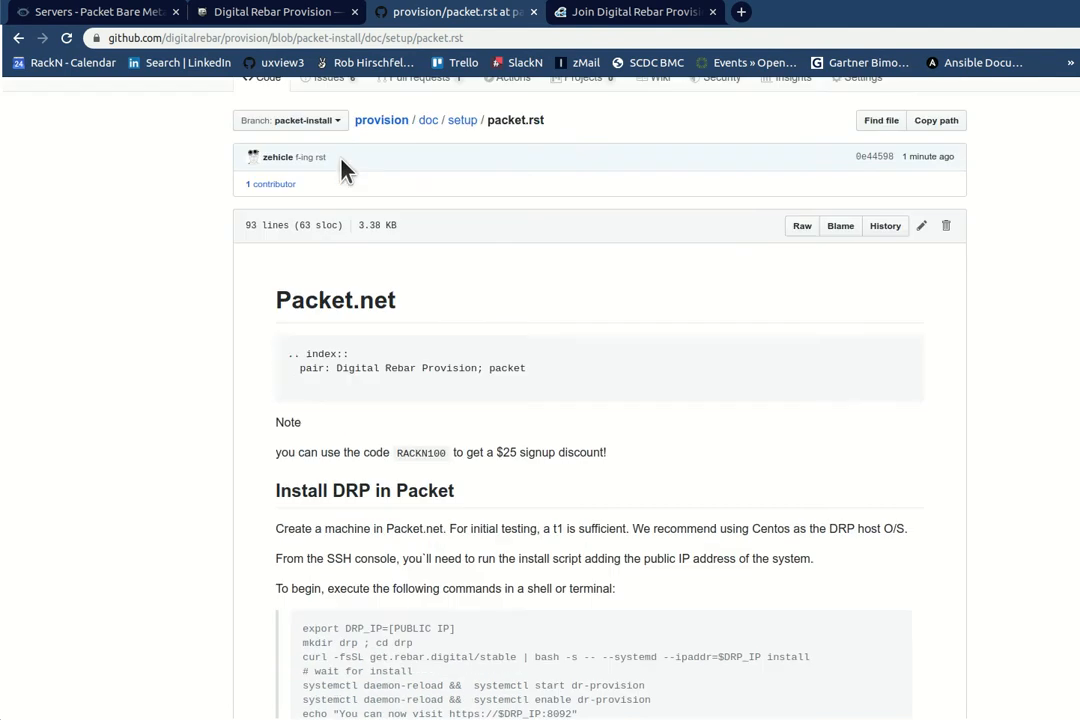
scroll(down, 3)
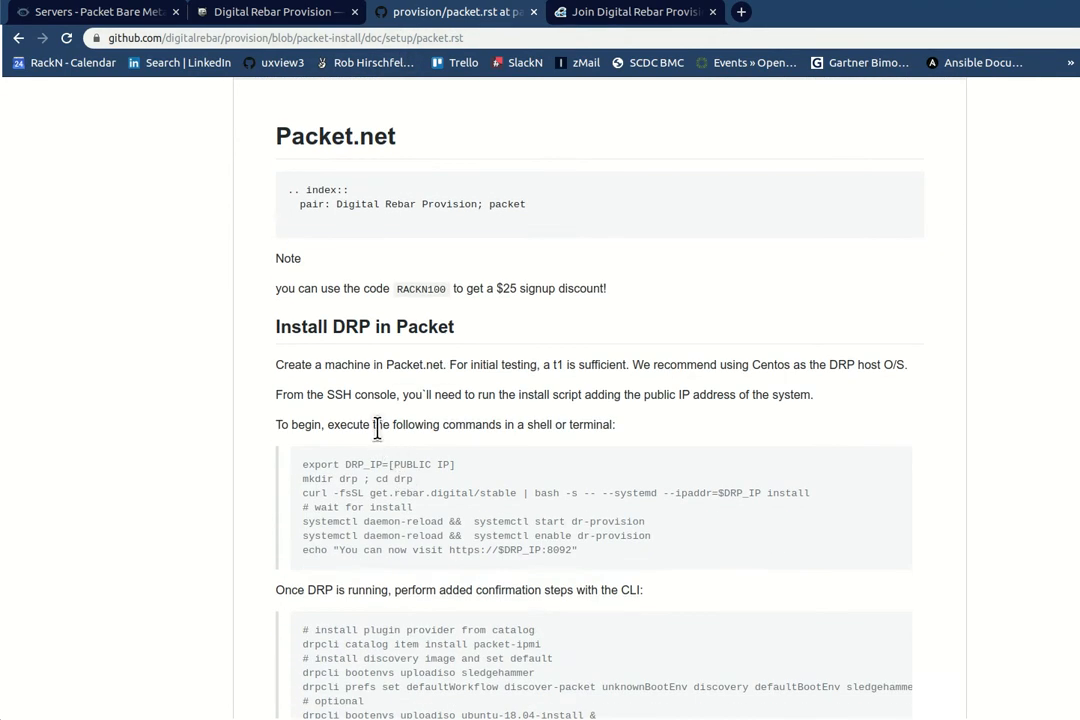
scroll(down, 3)
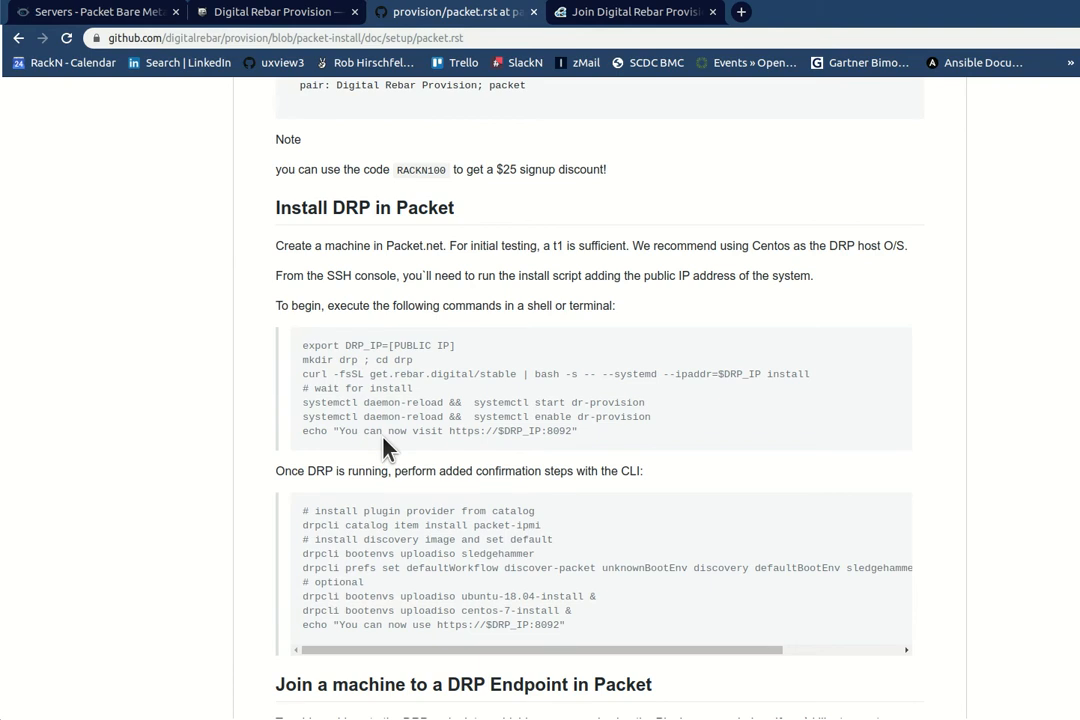
mouse_move(96, 12)
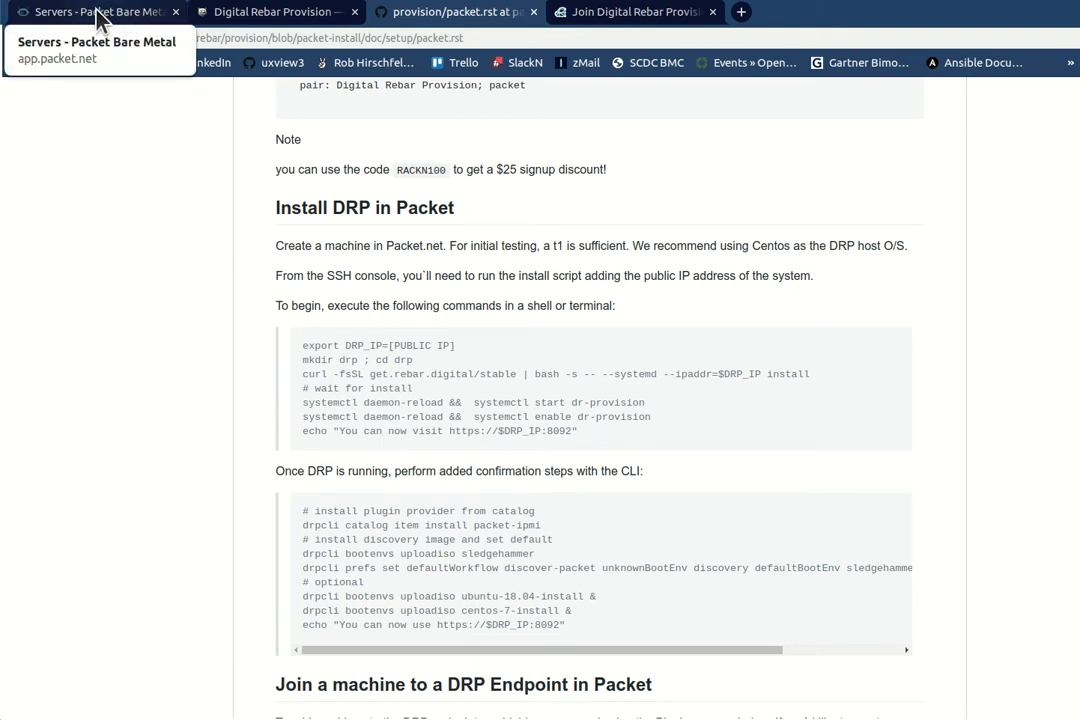
Start an on-demand Packet server named bootstrap located in Parsippany, NJ (EWR1)
click(96, 12)
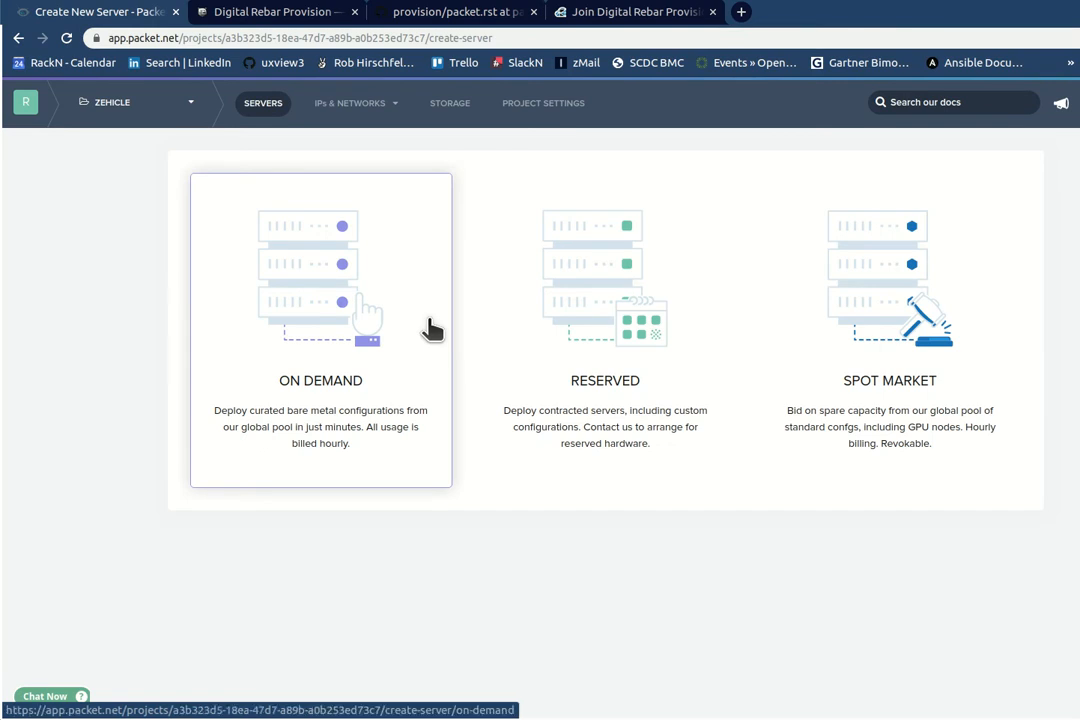
click(320, 328)
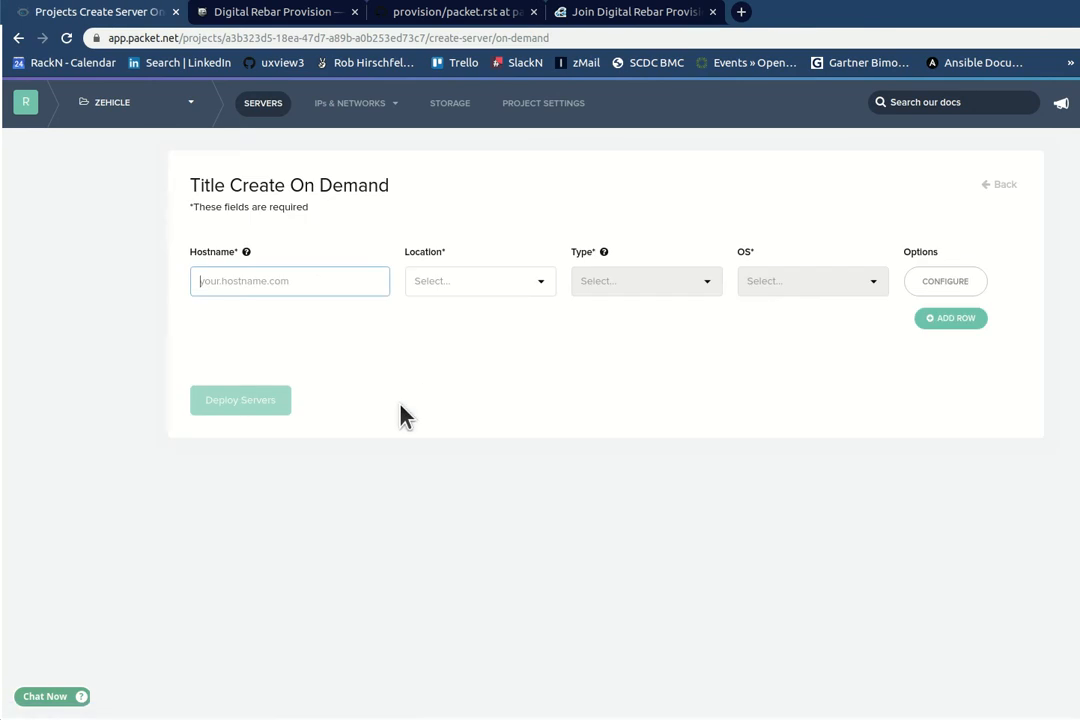
text(boo)
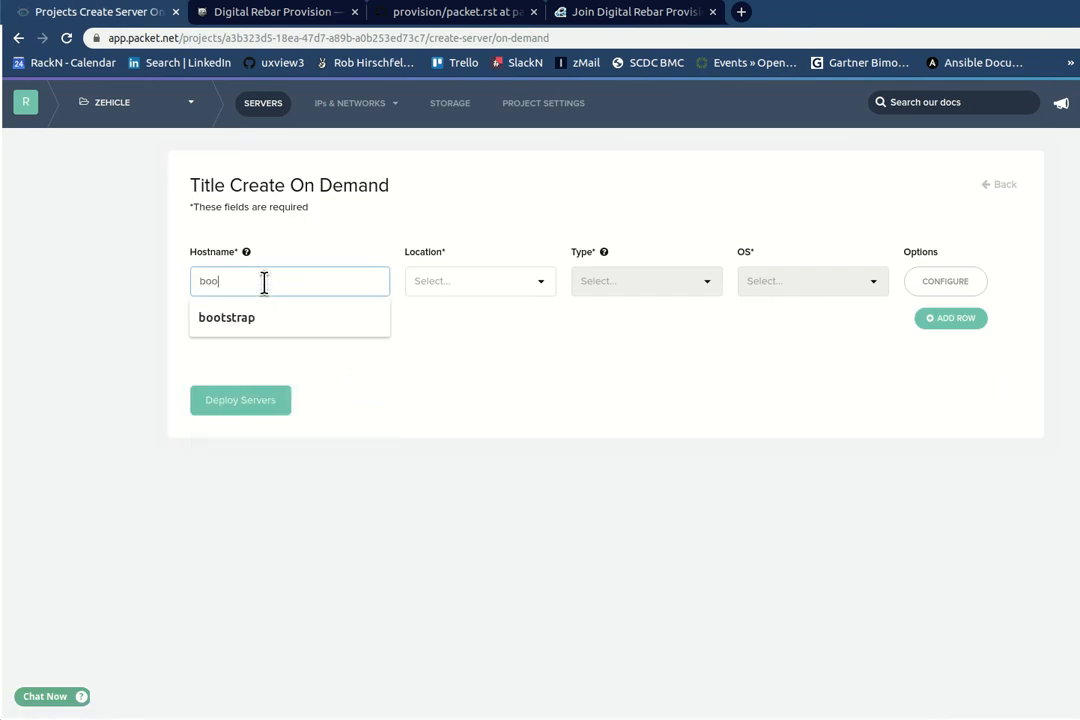
click(480, 280)
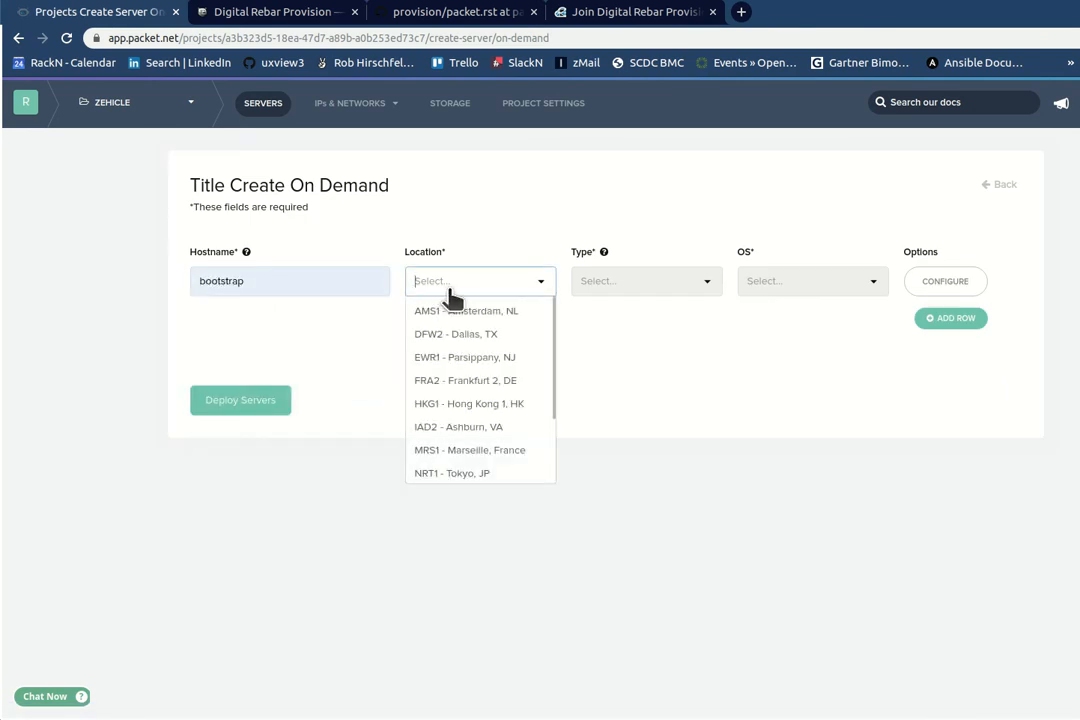
click(464, 356)
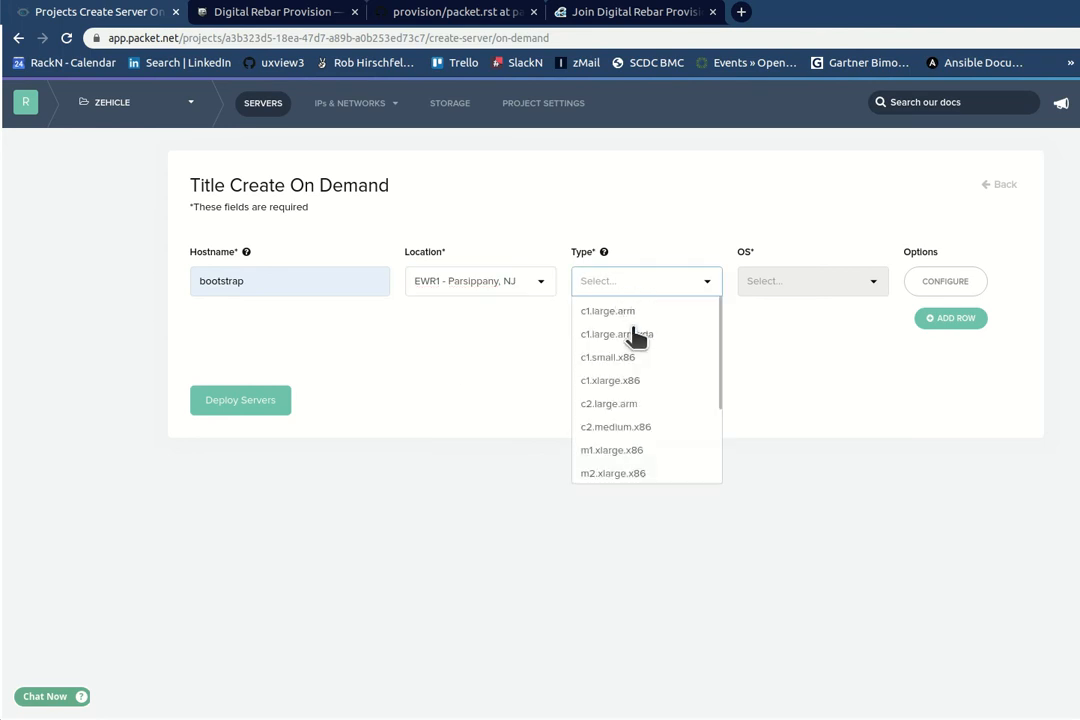
Deploy it as a t1.small.x86 running CentOS 7
scroll(down, 3)
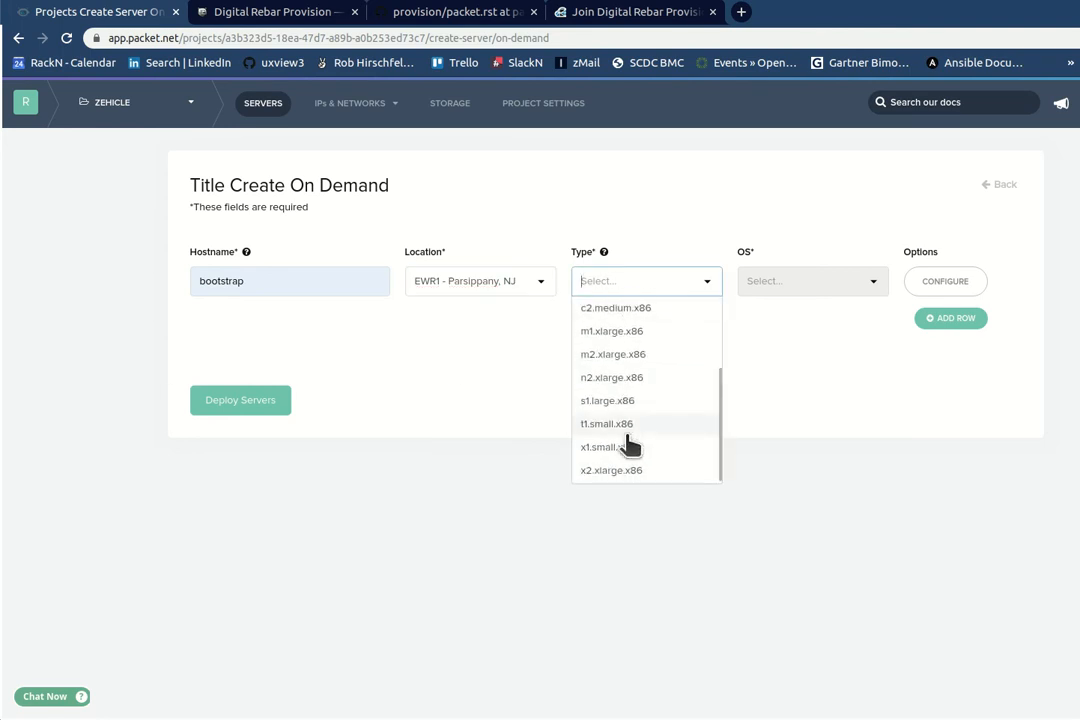
click(608, 424)
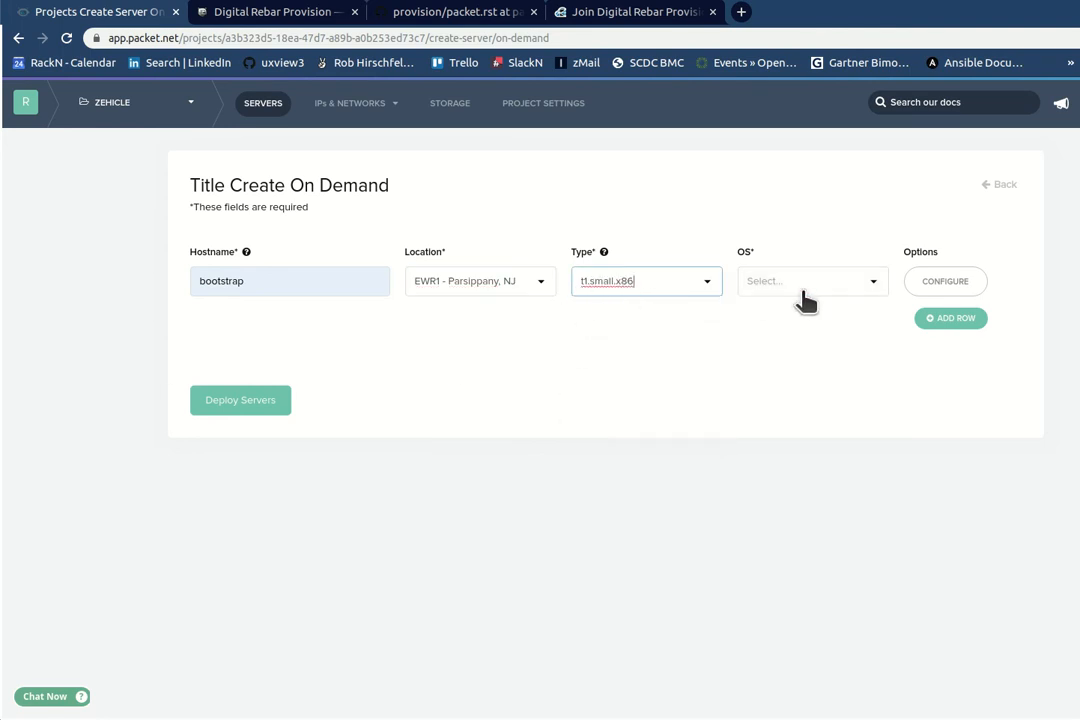
click(810, 280)
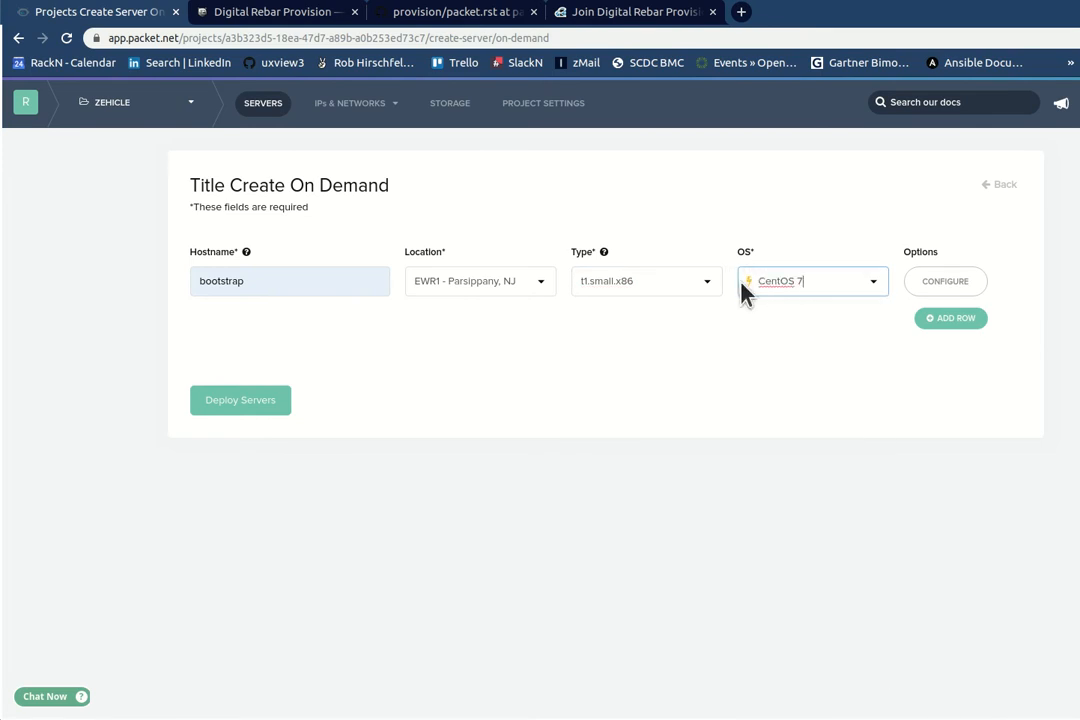
mouse_move(334, 426)
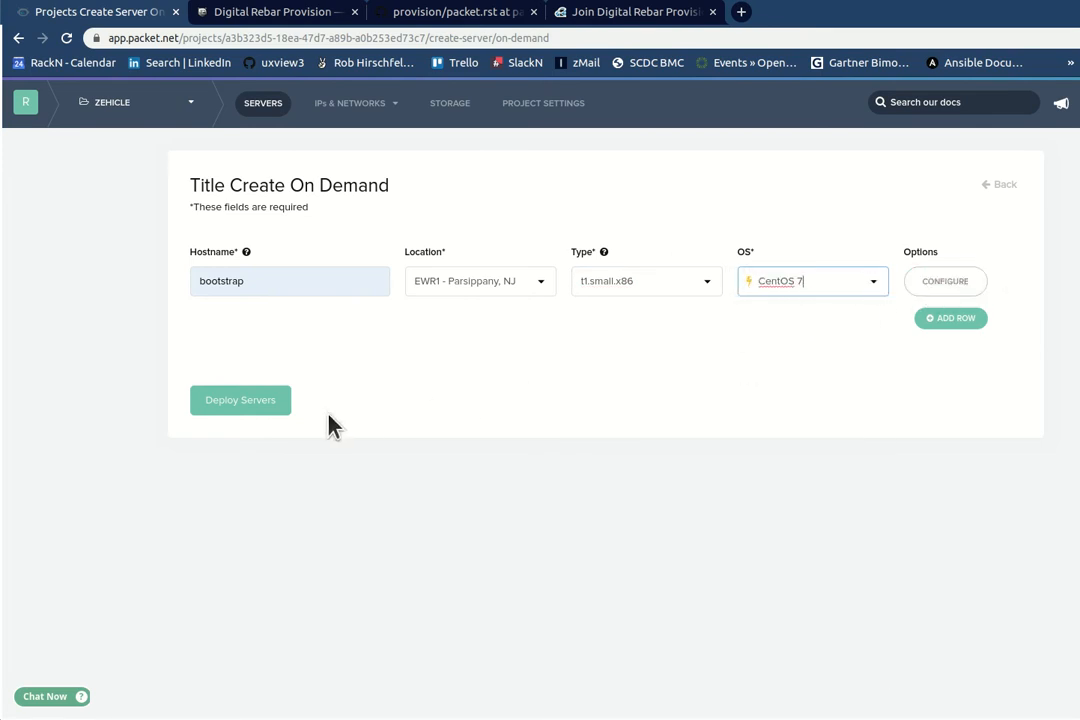
click(240, 400)
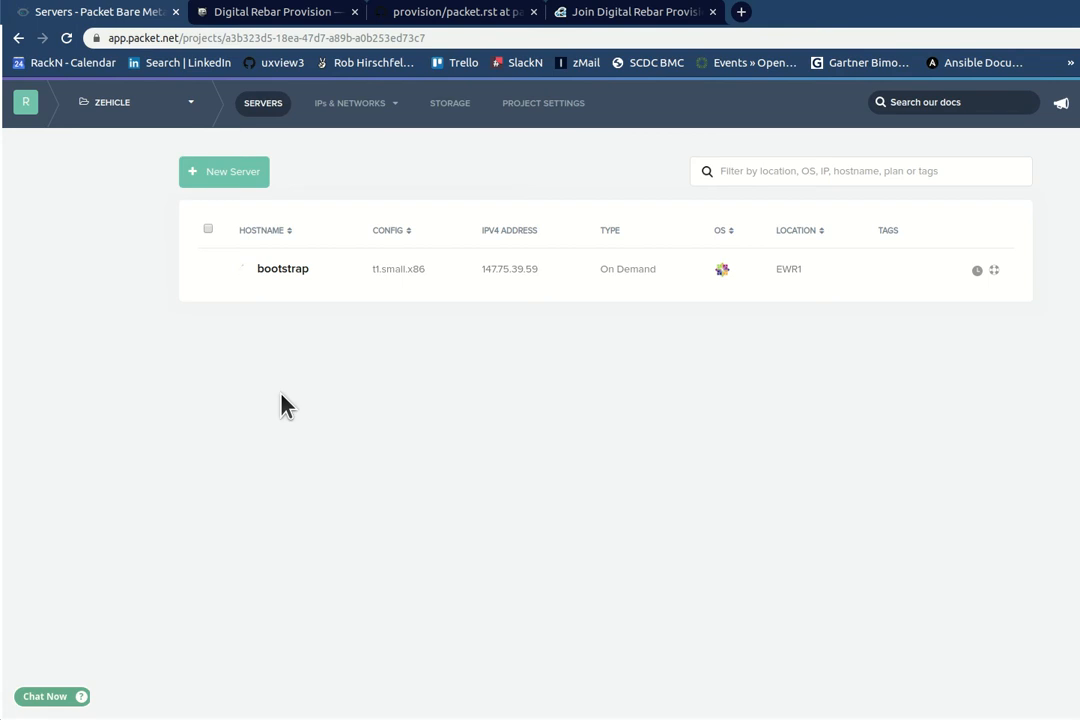
mouse_move(316, 378)
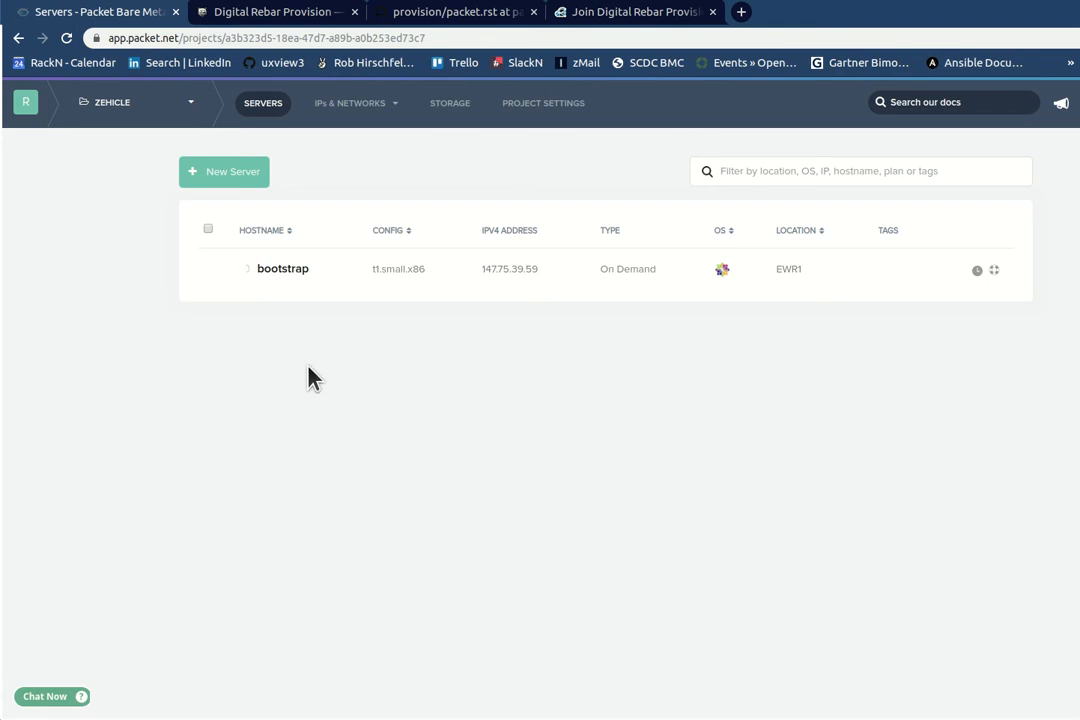
Select the export, mkdir and curl install commands in the GitHub guide for copying
click(456, 12)
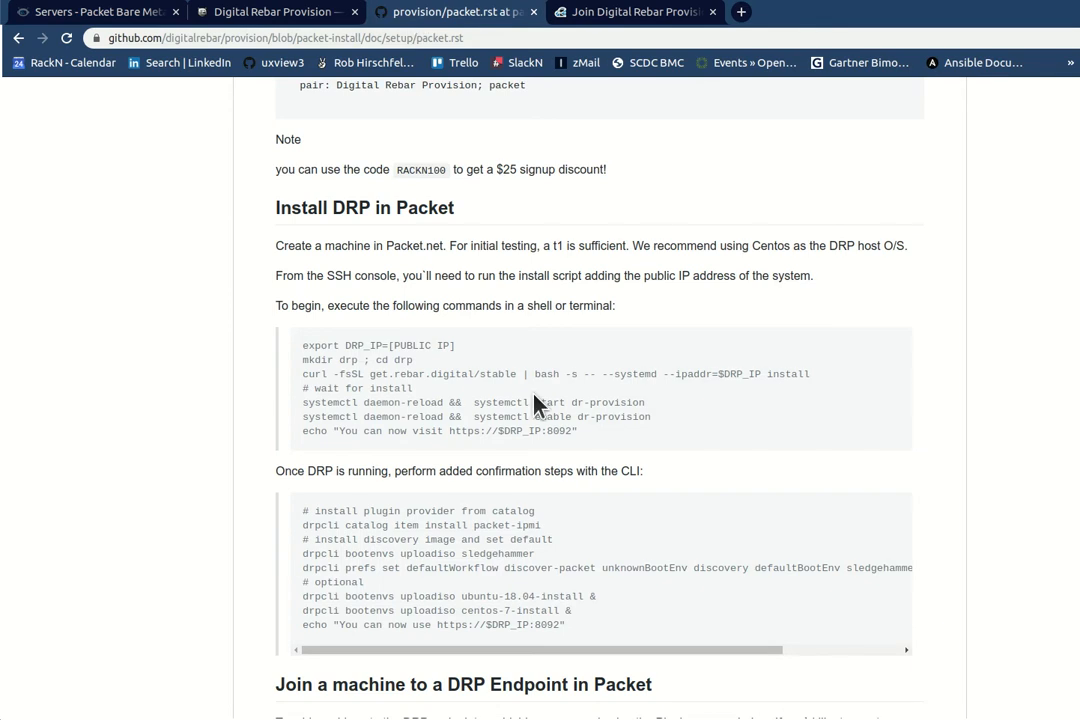
mouse_move(344, 360)
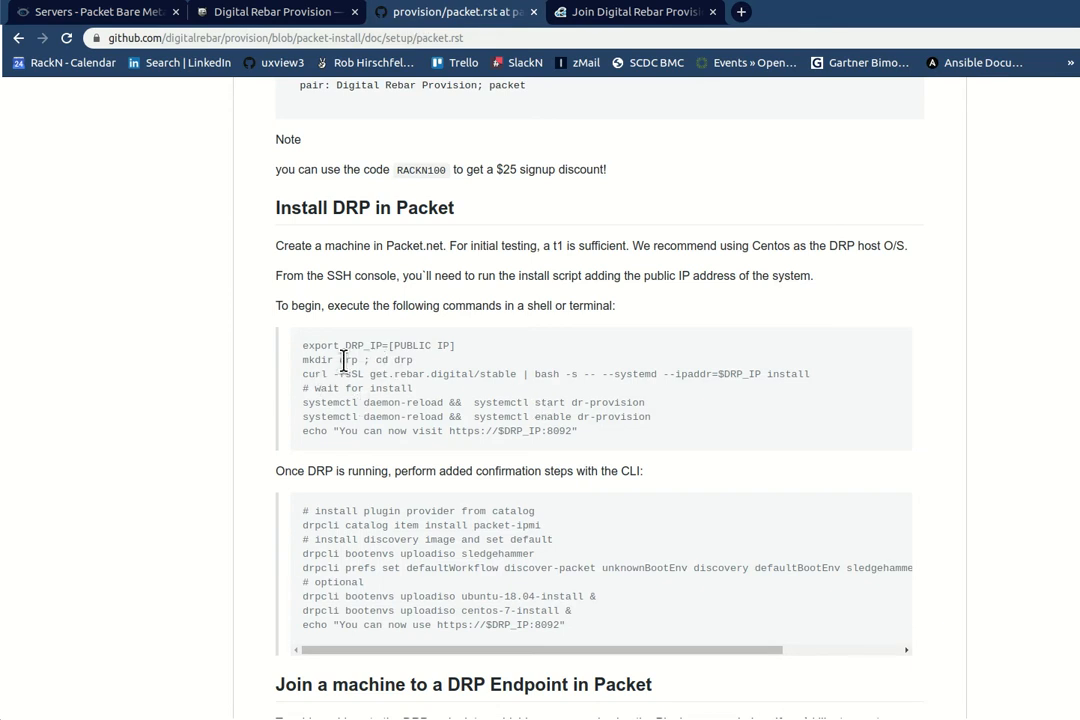
mouse_move(304, 360)
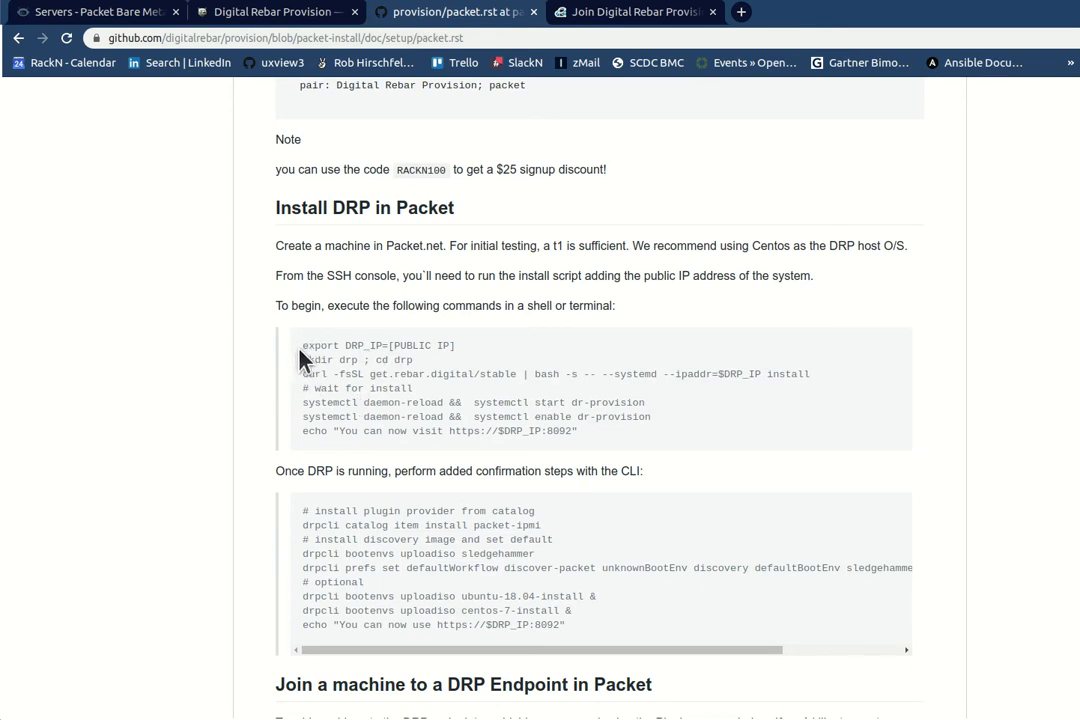
drag(302, 344, 430, 374)
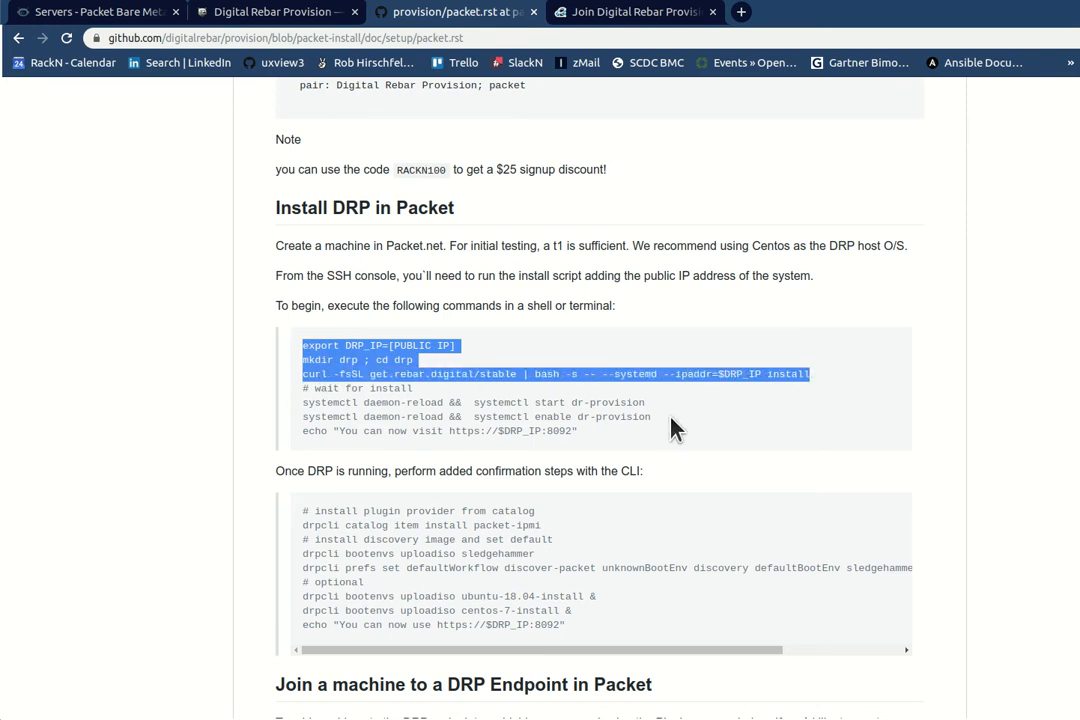
mouse_move(490, 390)
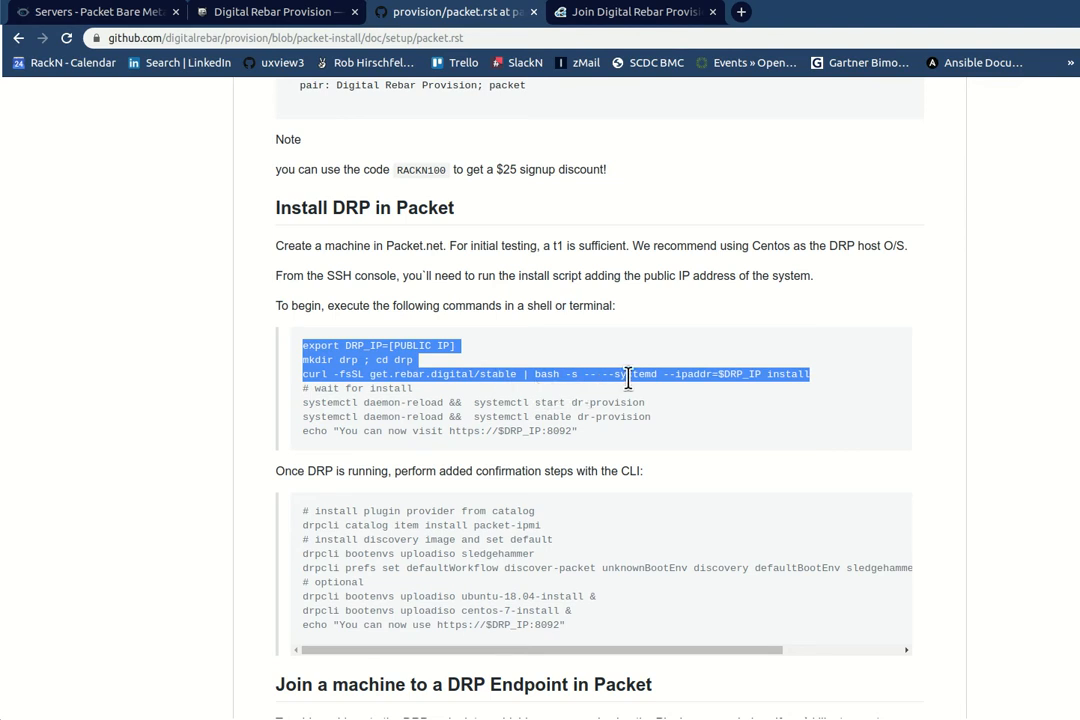
mouse_move(716, 396)
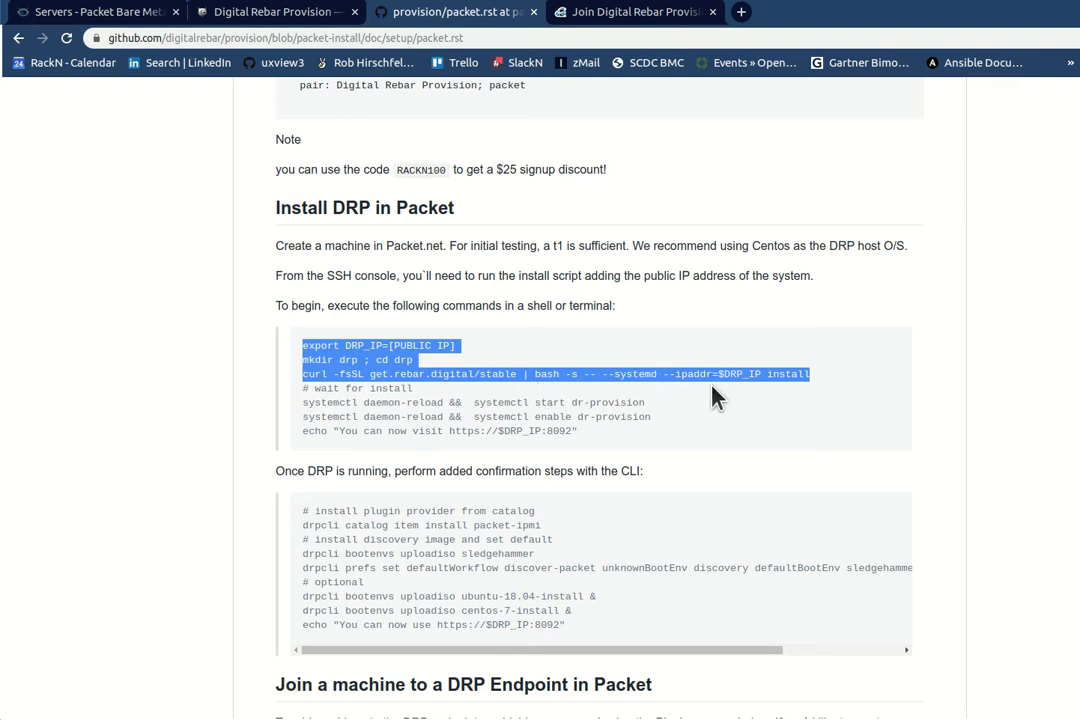
mouse_move(704, 380)
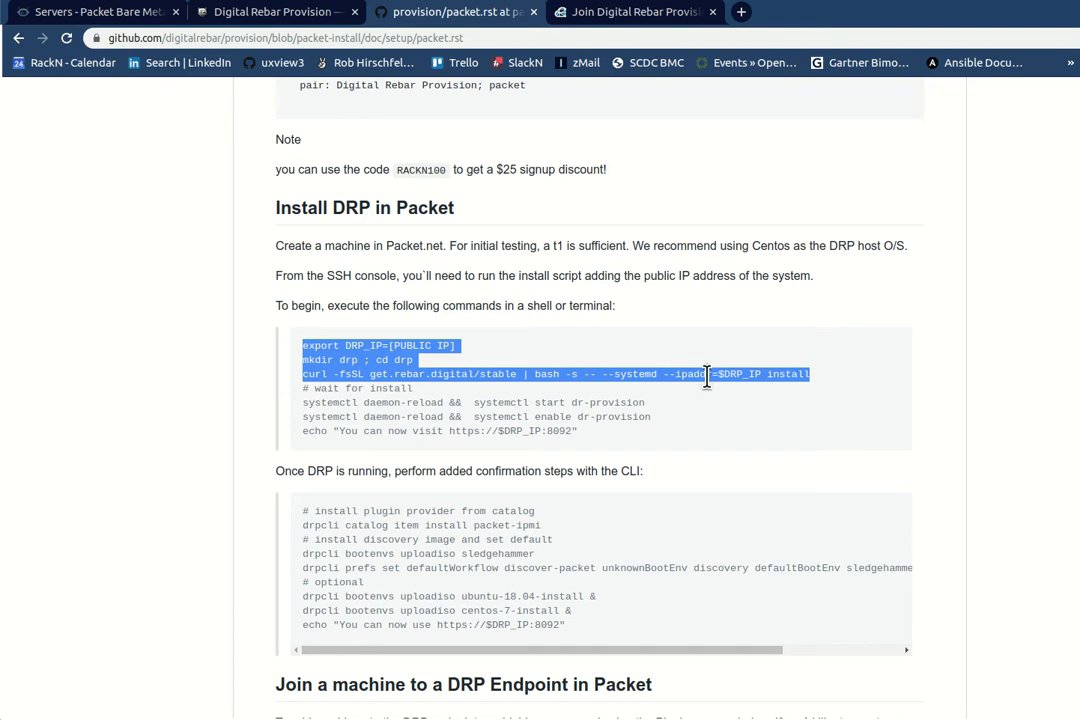
mouse_move(748, 404)
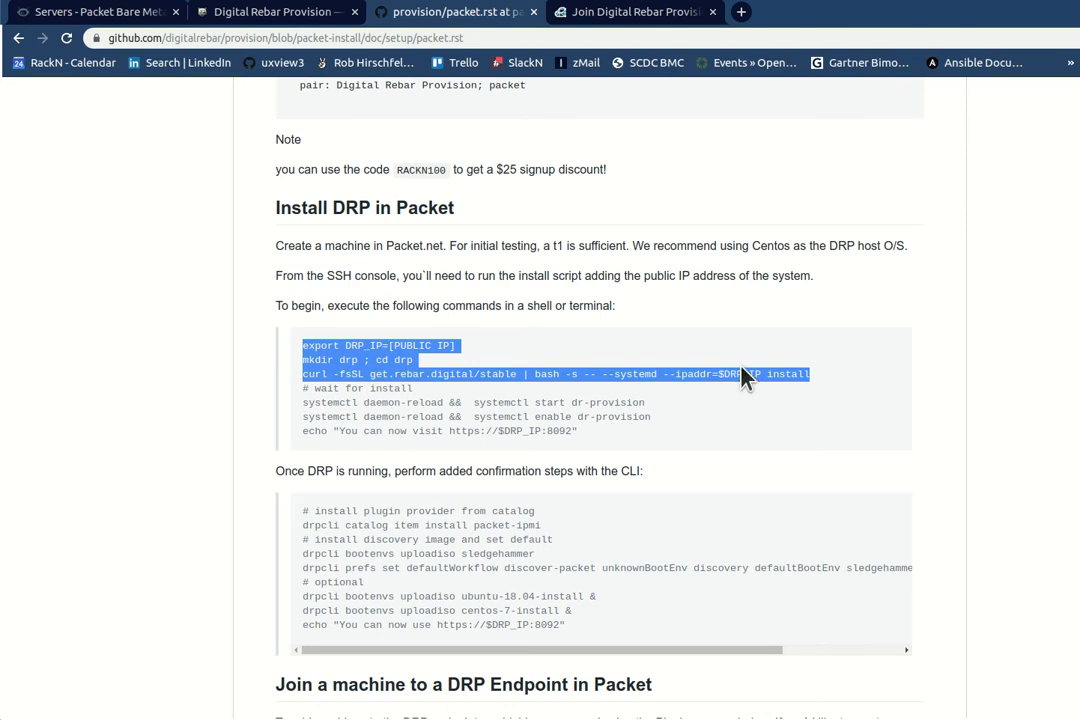
mouse_move(738, 392)
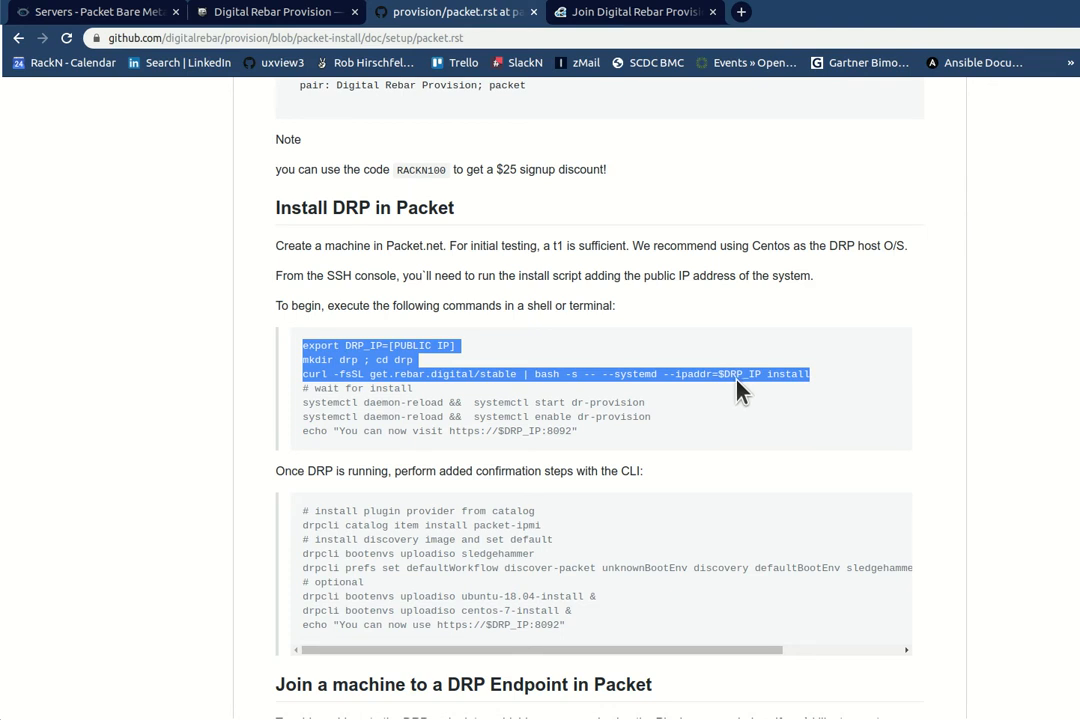
mouse_move(340, 434)
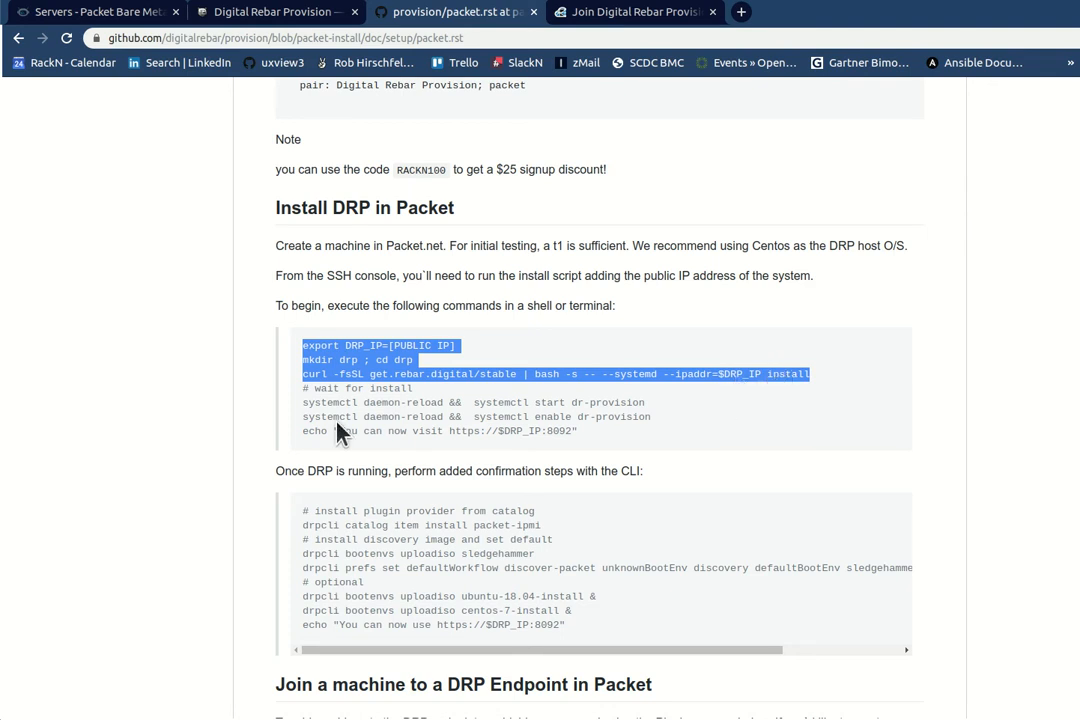
mouse_move(344, 428)
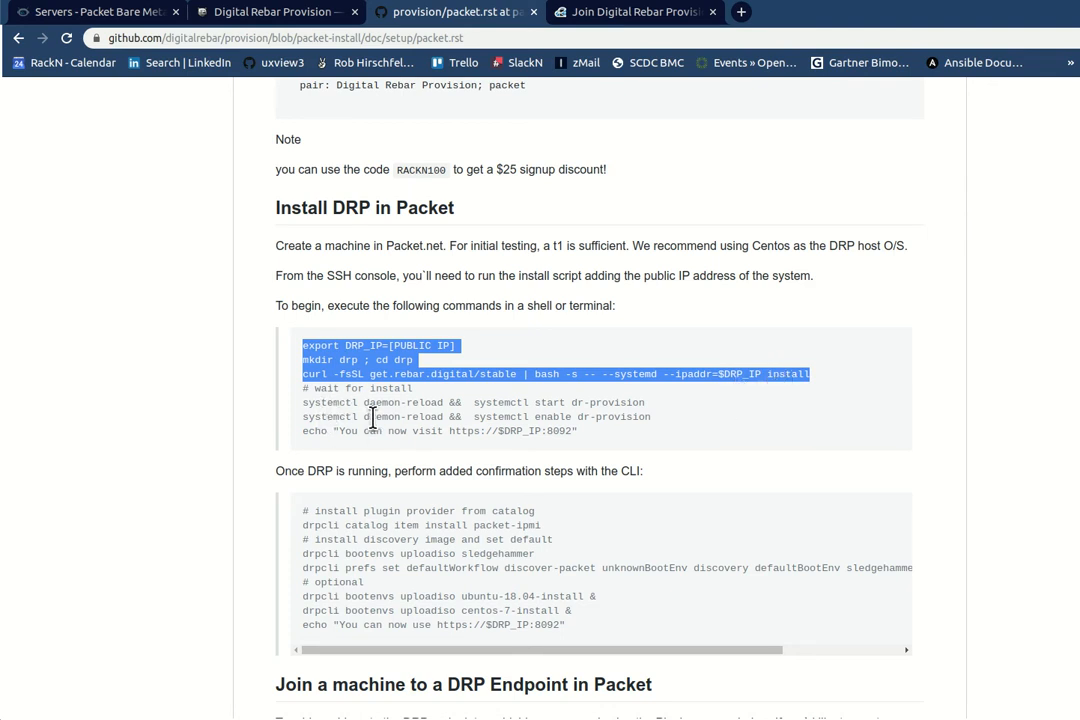
mouse_move(548, 456)
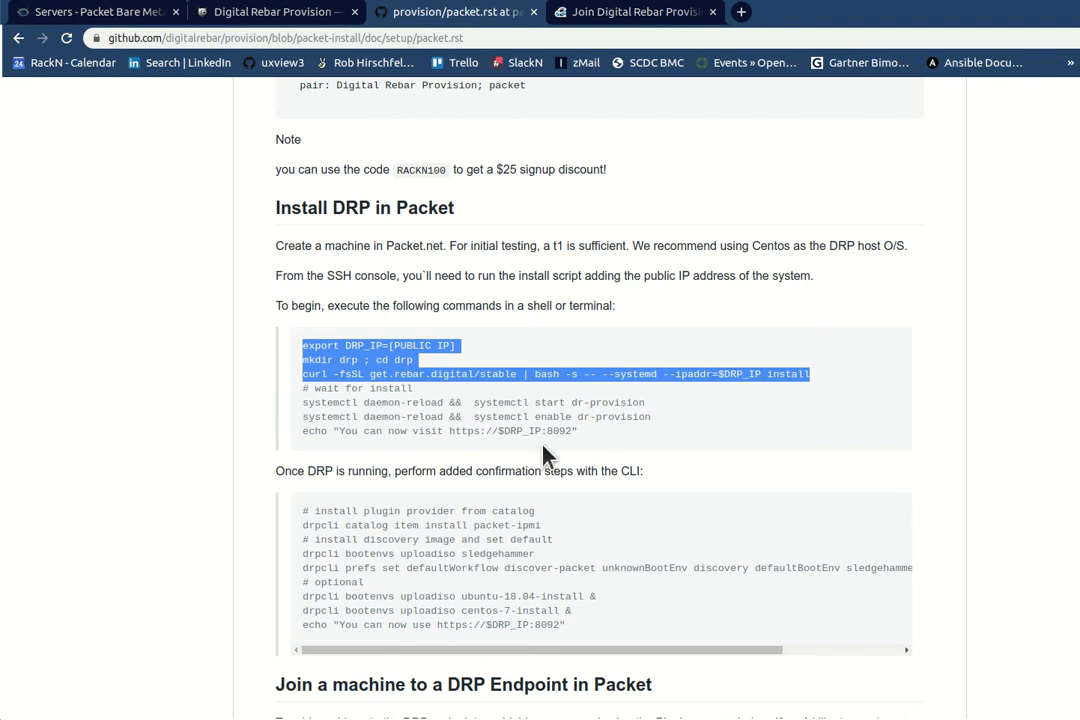
scroll(down, 3)
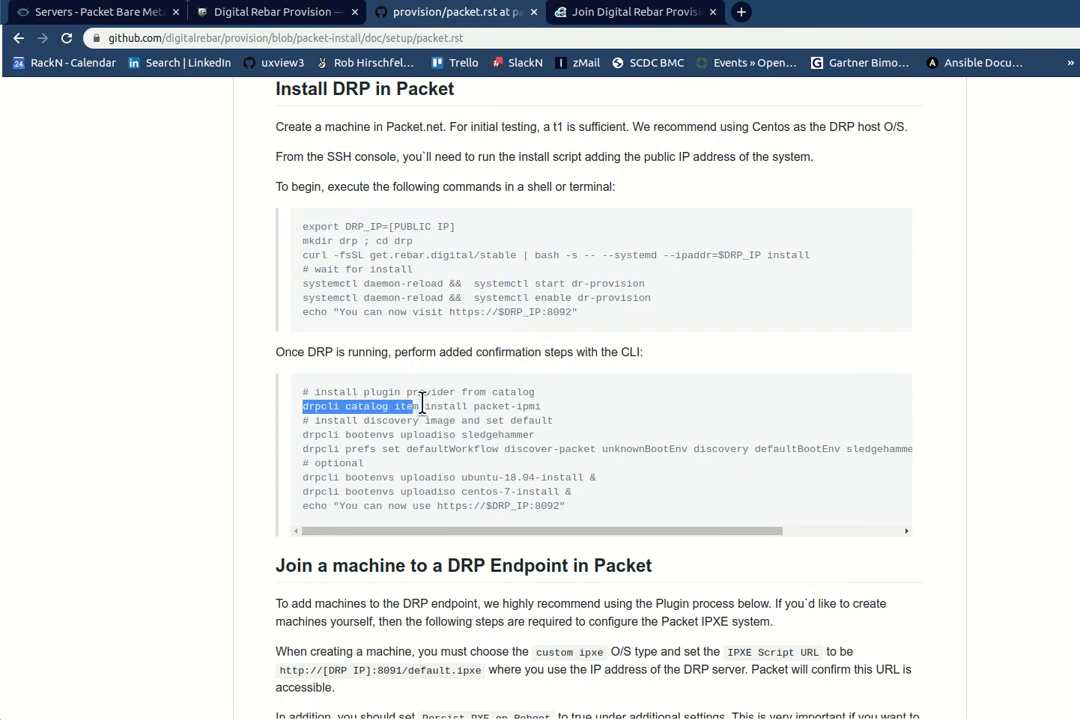
drag(304, 406, 540, 406)
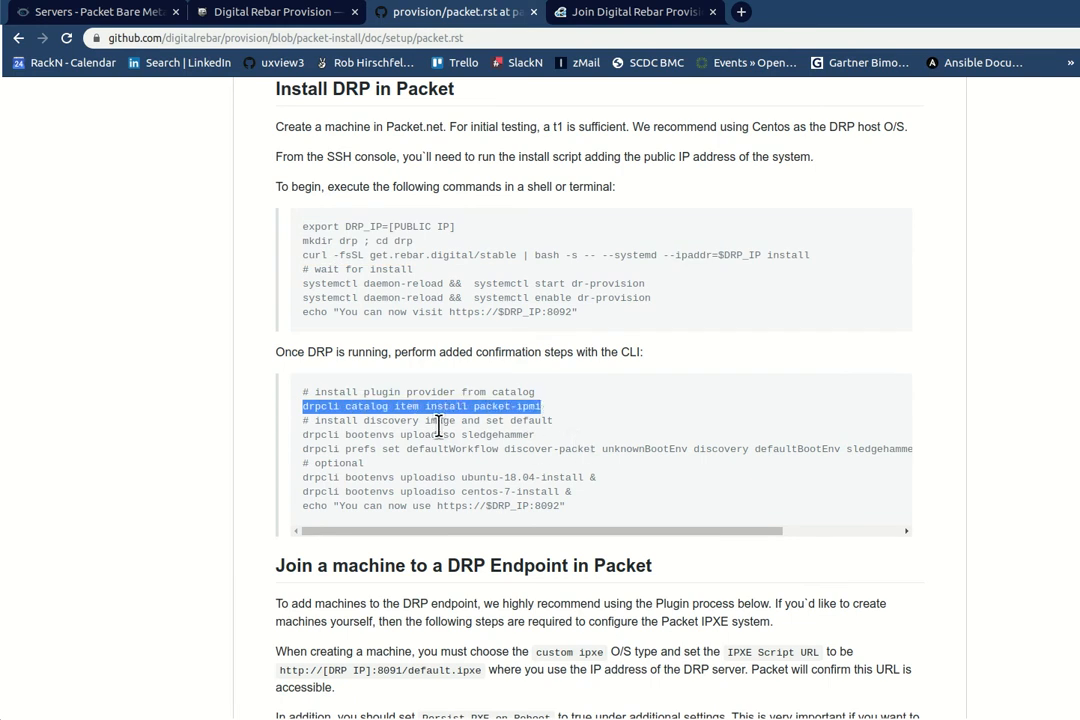
mouse_move(556, 424)
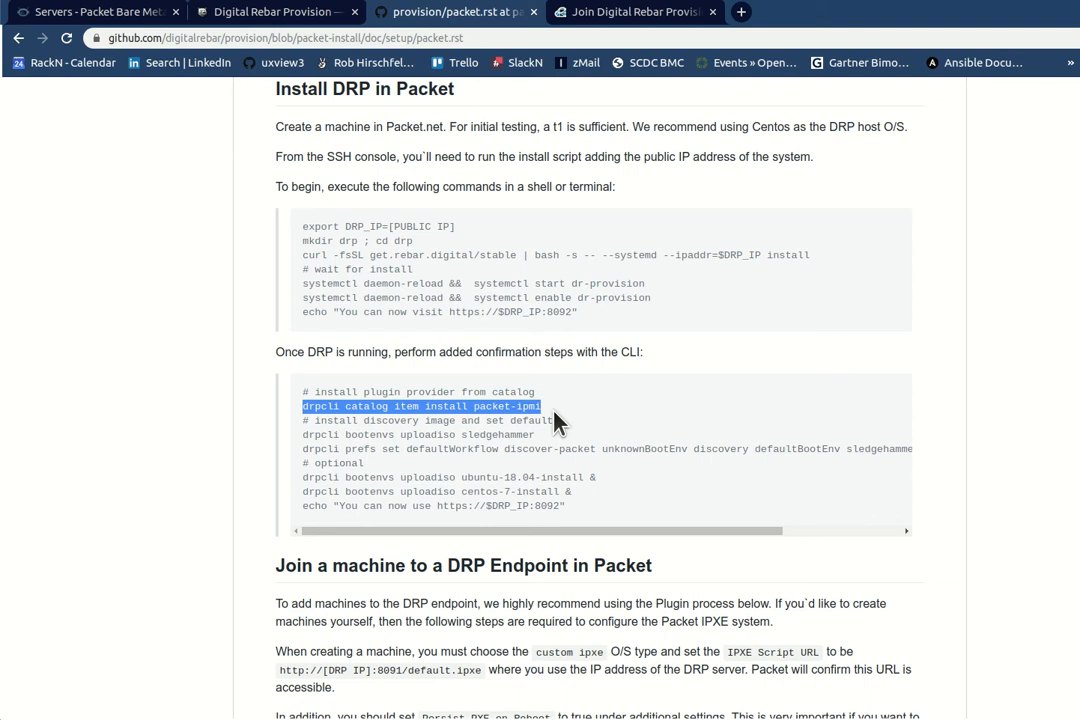
mouse_move(404, 478)
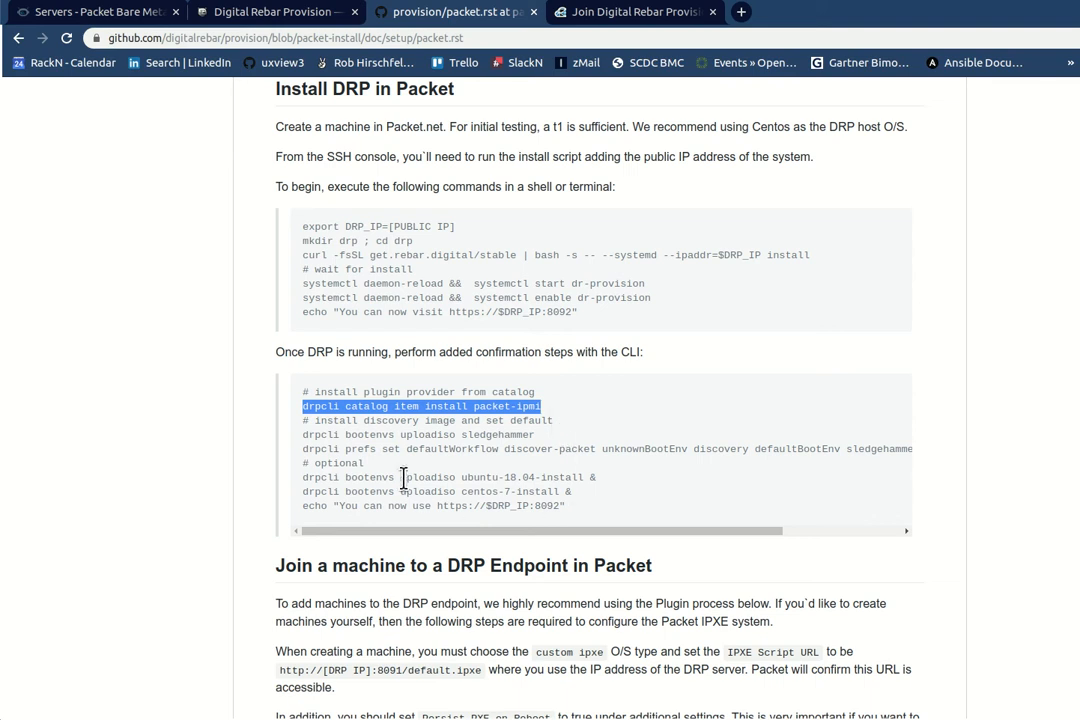
mouse_move(388, 448)
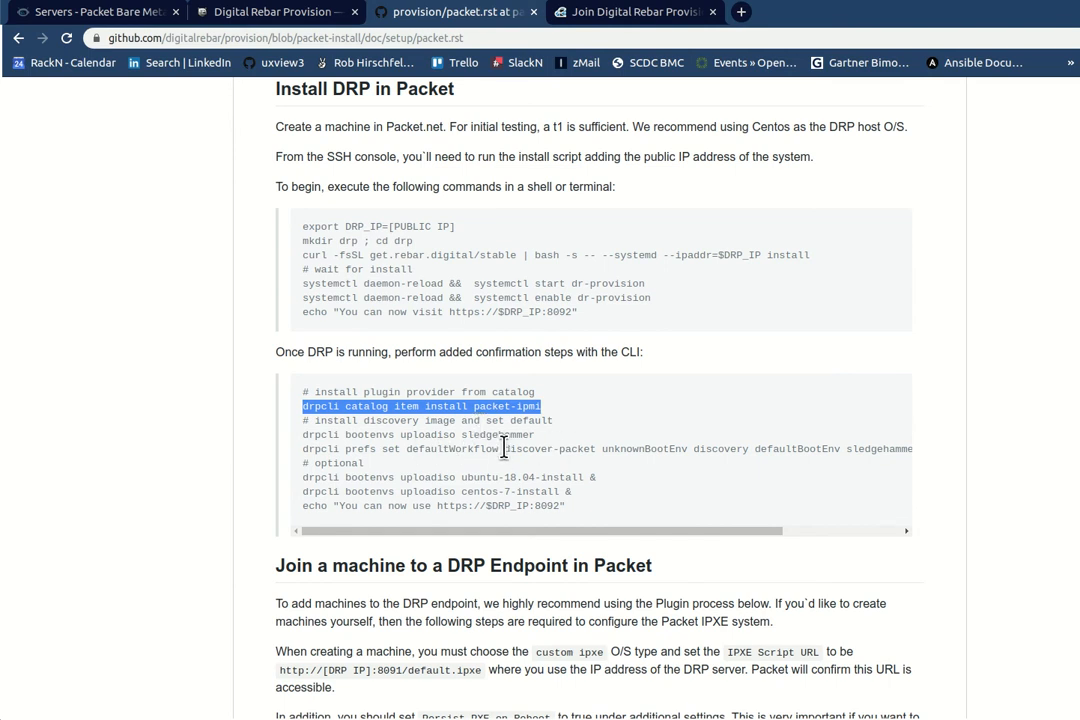
double_click(548, 448)
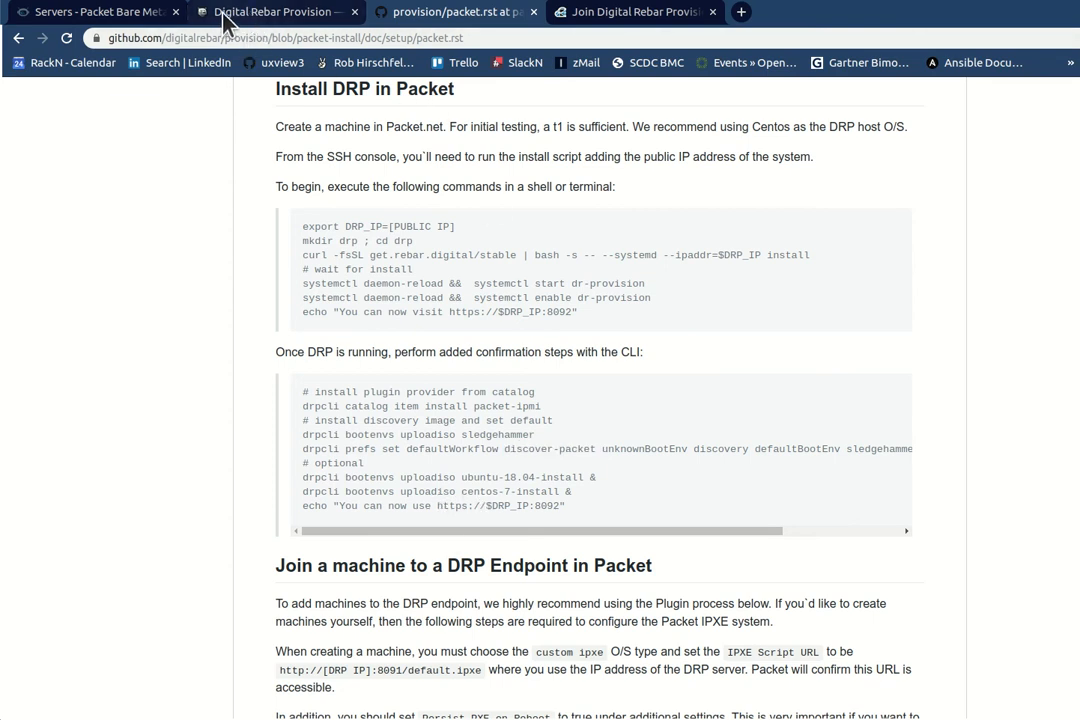
mouse_move(270, 12)
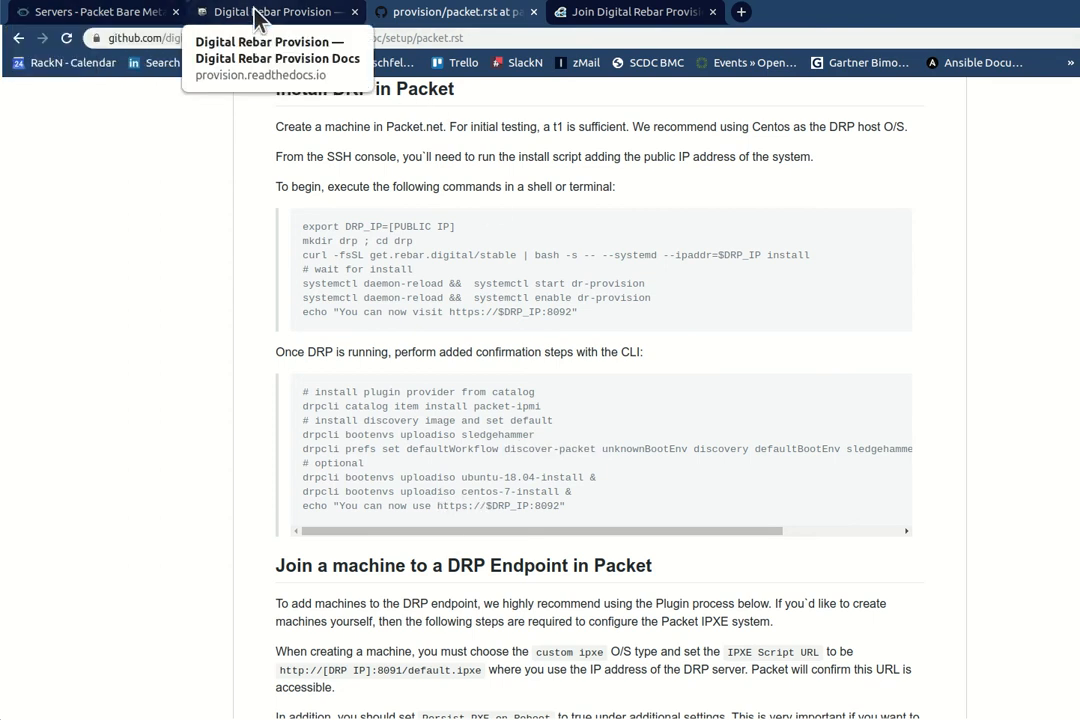
Copy the bootstrap server's IPv4 from Packet and SSH in as root, accepting the host key
click(90, 12)
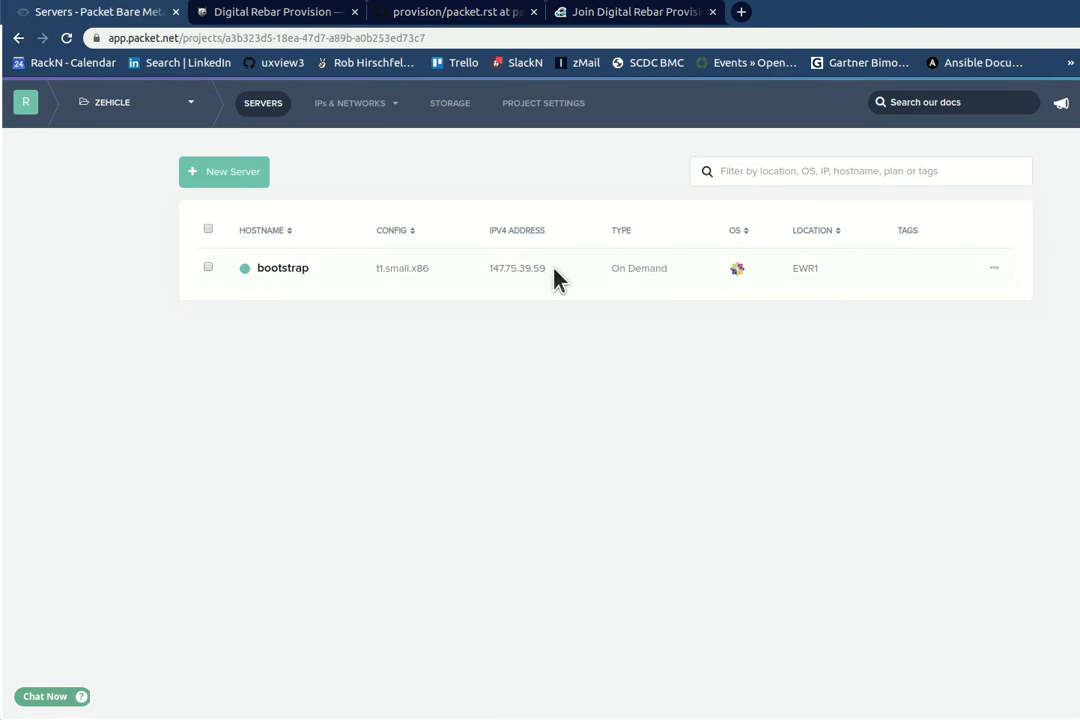
double_click(516, 268)
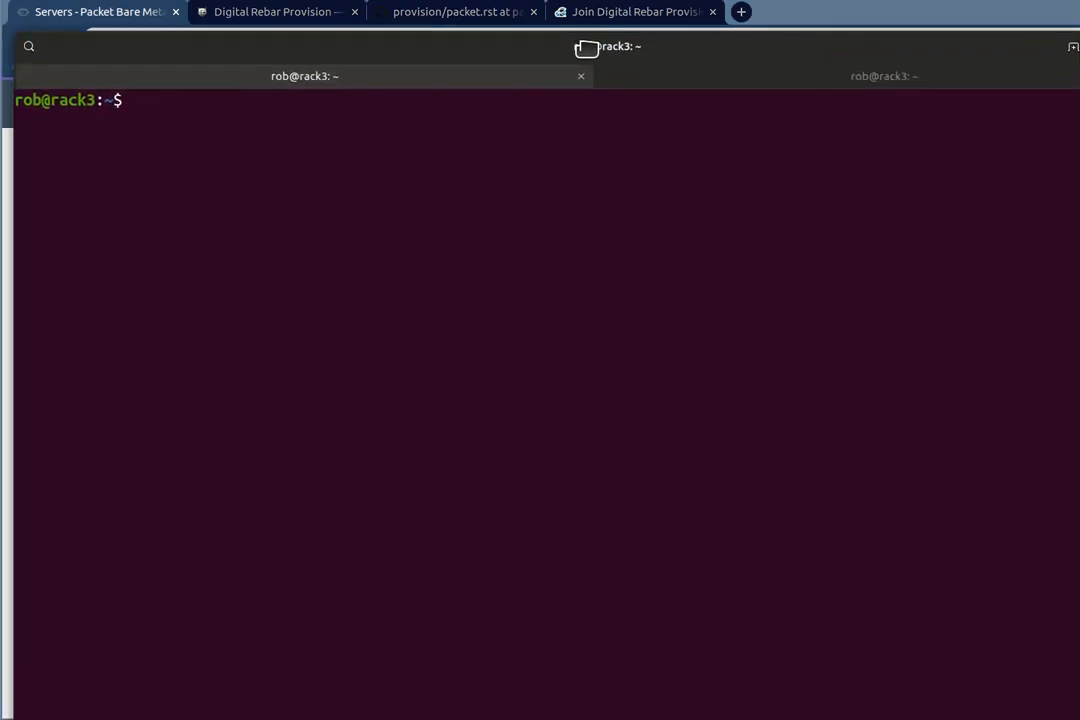
text(ssh root@147.75.39.59)
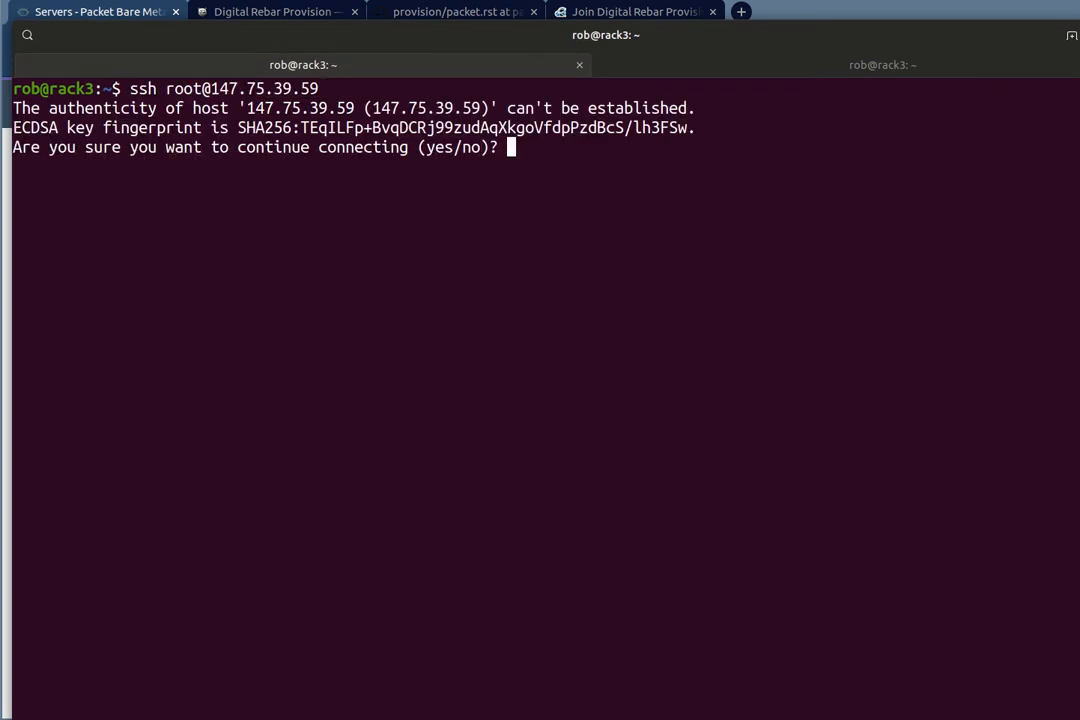
text(yes)
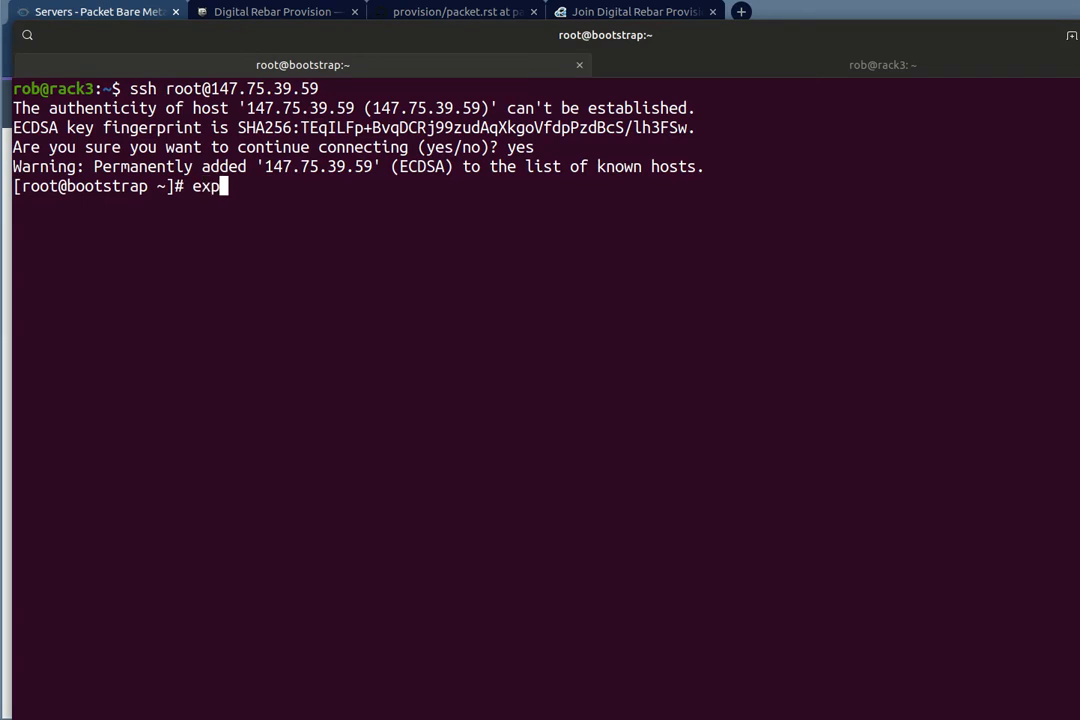
Export DRP_IP=147.75.39.59 in the SSH session and run the DRP installer
text(ort DRP_)
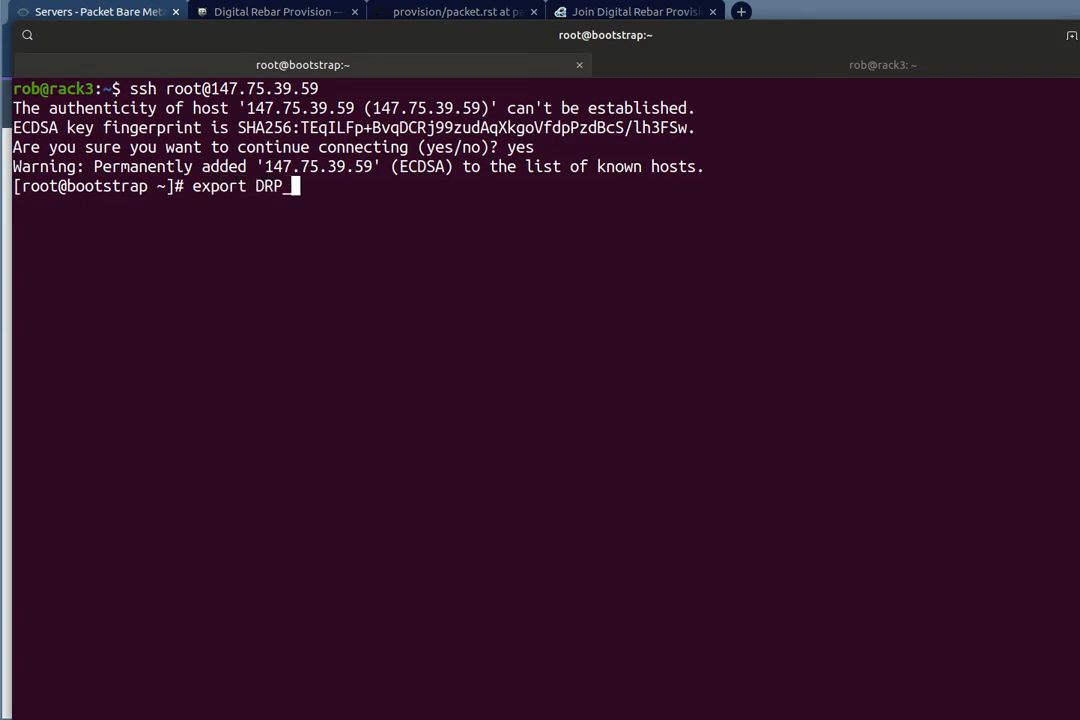
text(IP=147.75.39.59)
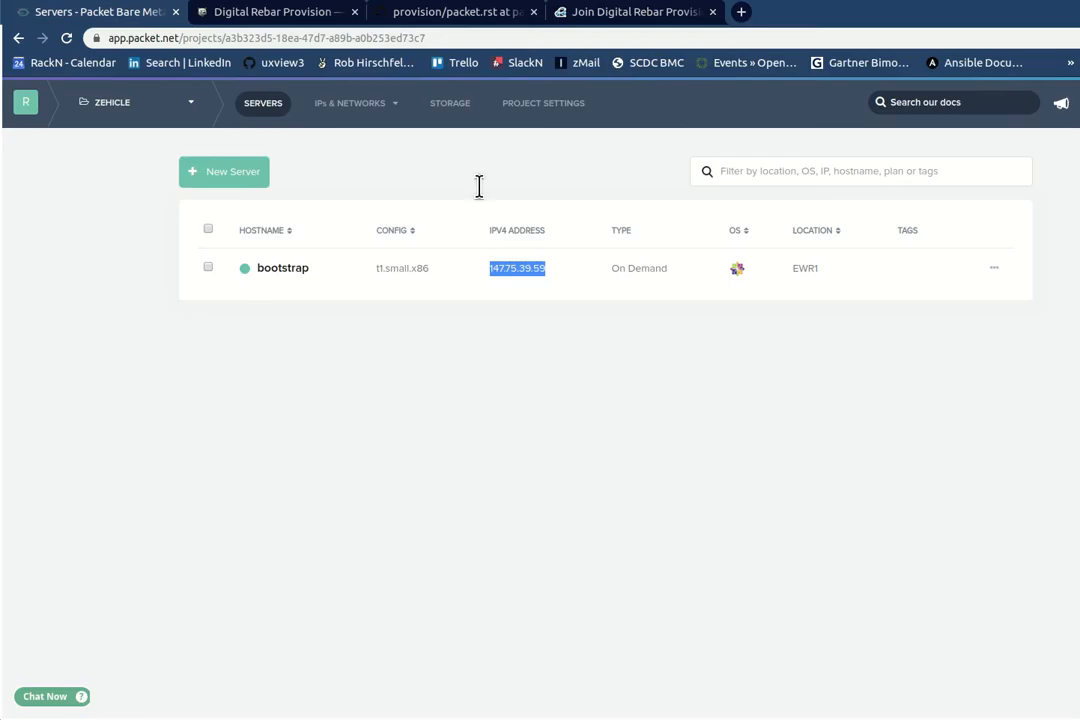
click(456, 12)
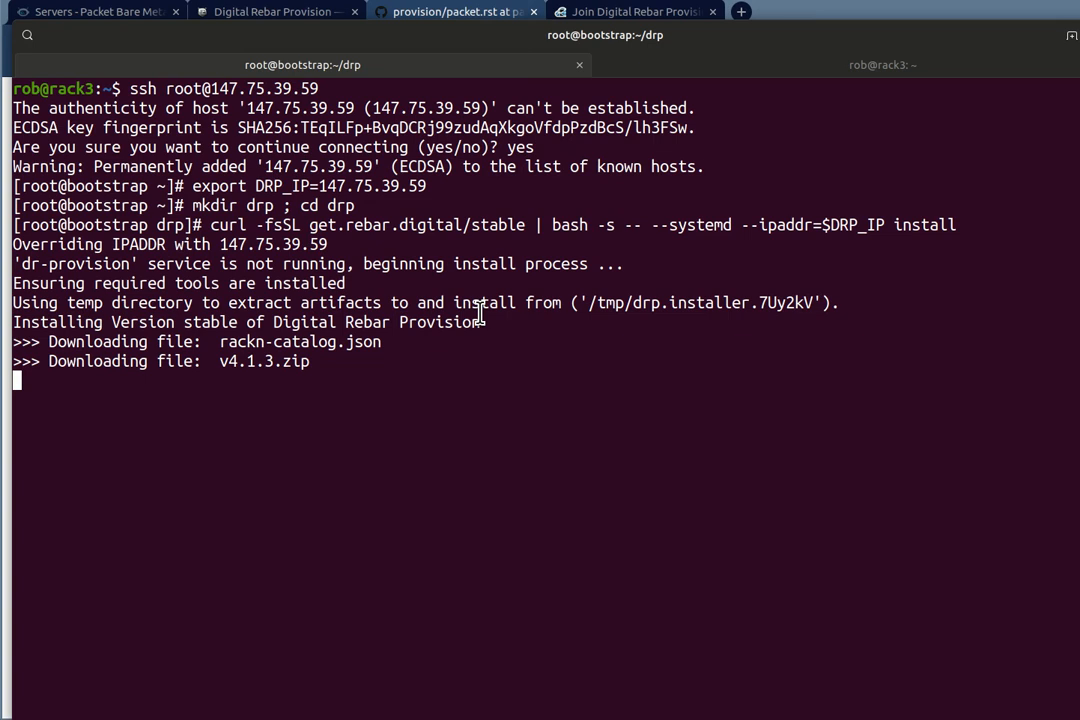
mouse_move(512, 292)
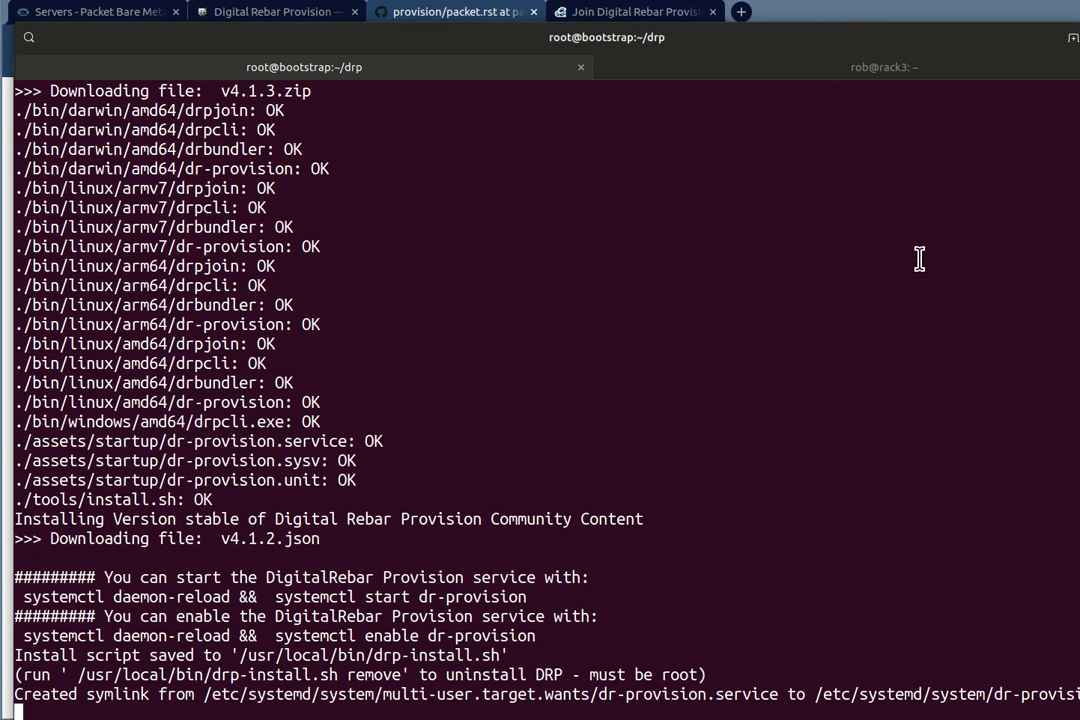
Watch the install script finish and enable the dr-provision service
scroll(down, 3)
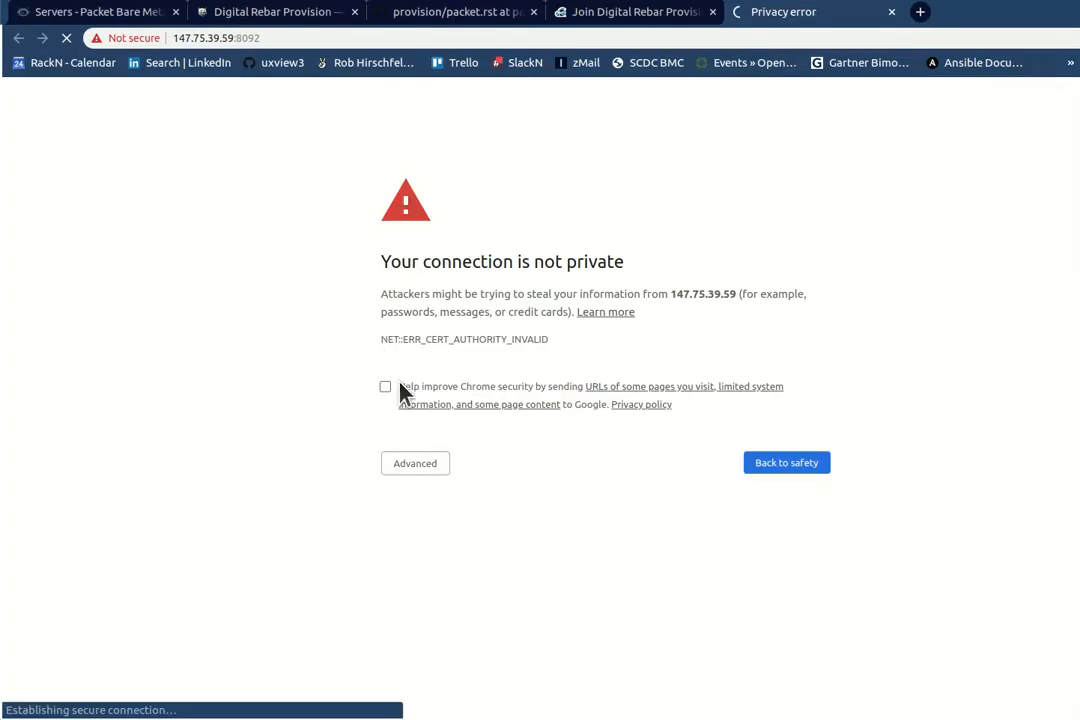
Bypass the certificate warning and log in to the RackN endpoint at 147.75.39.59:8092
click(414, 462)
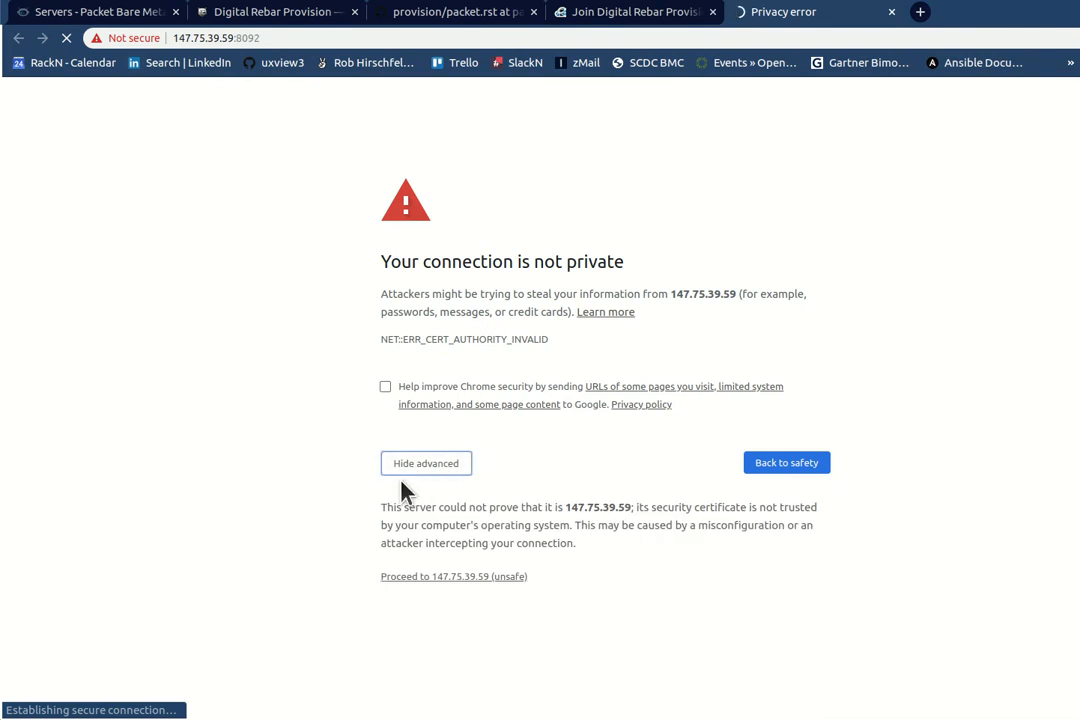
click(452, 576)
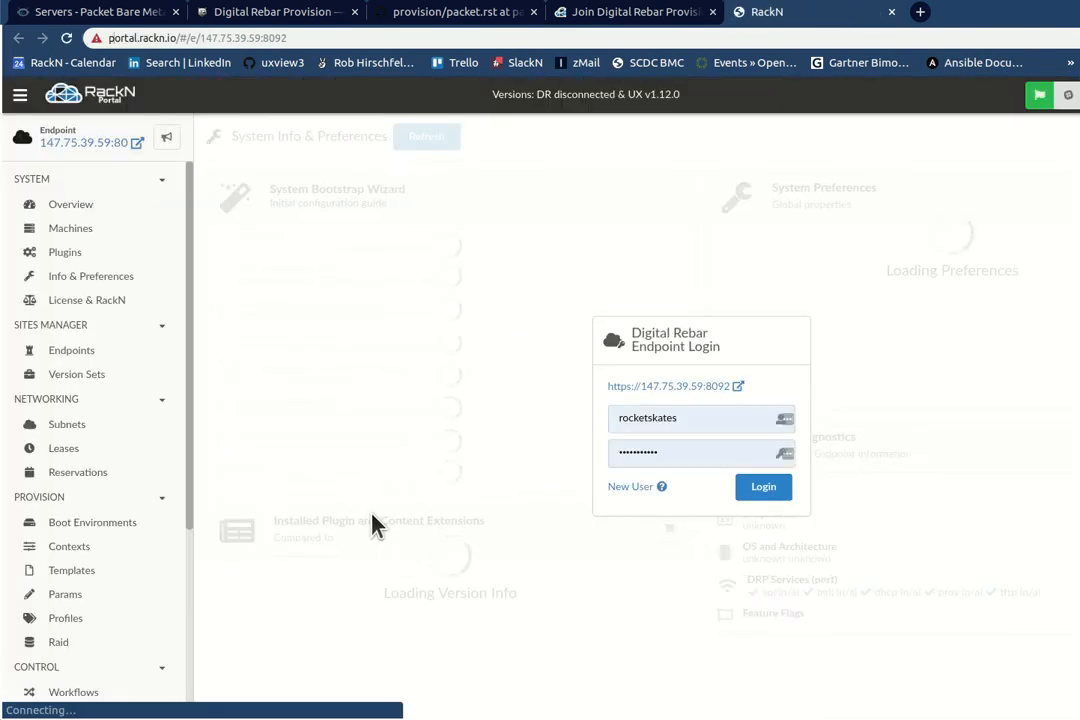
click(764, 486)
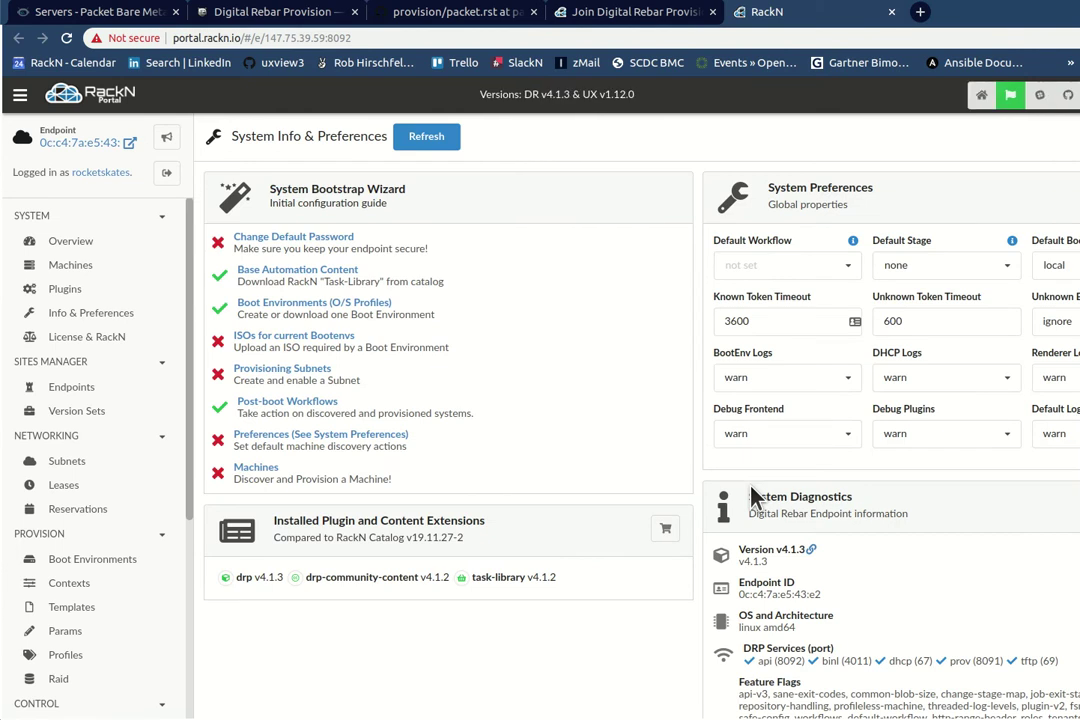
mouse_move(496, 408)
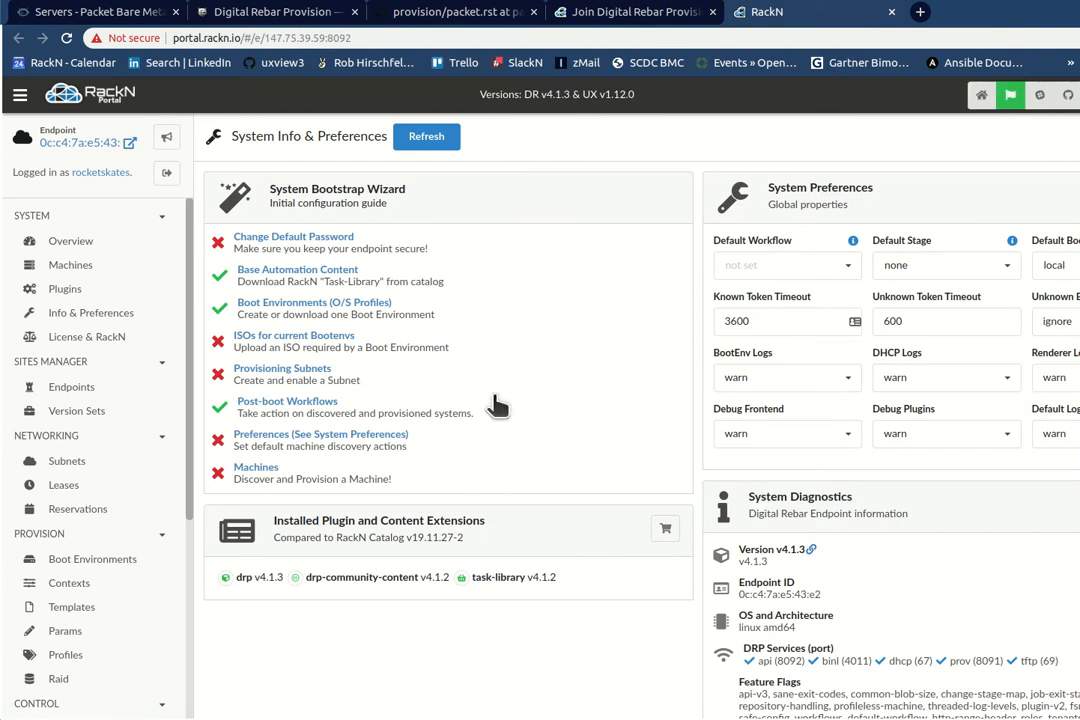
mouse_move(912, 252)
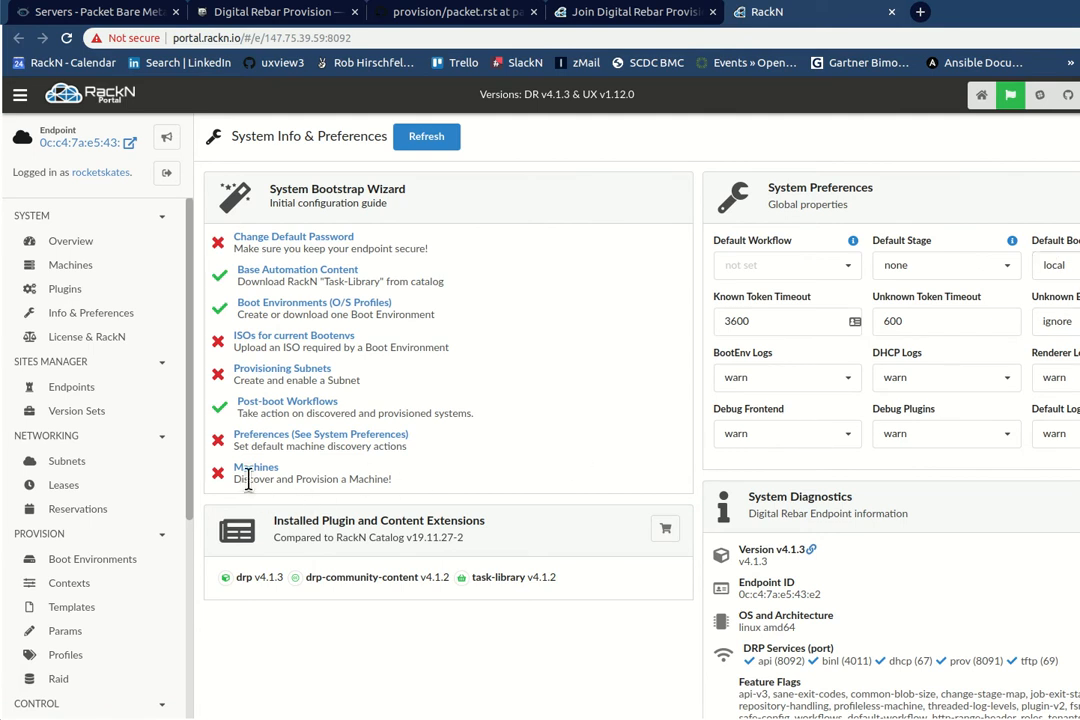
mouse_move(256, 468)
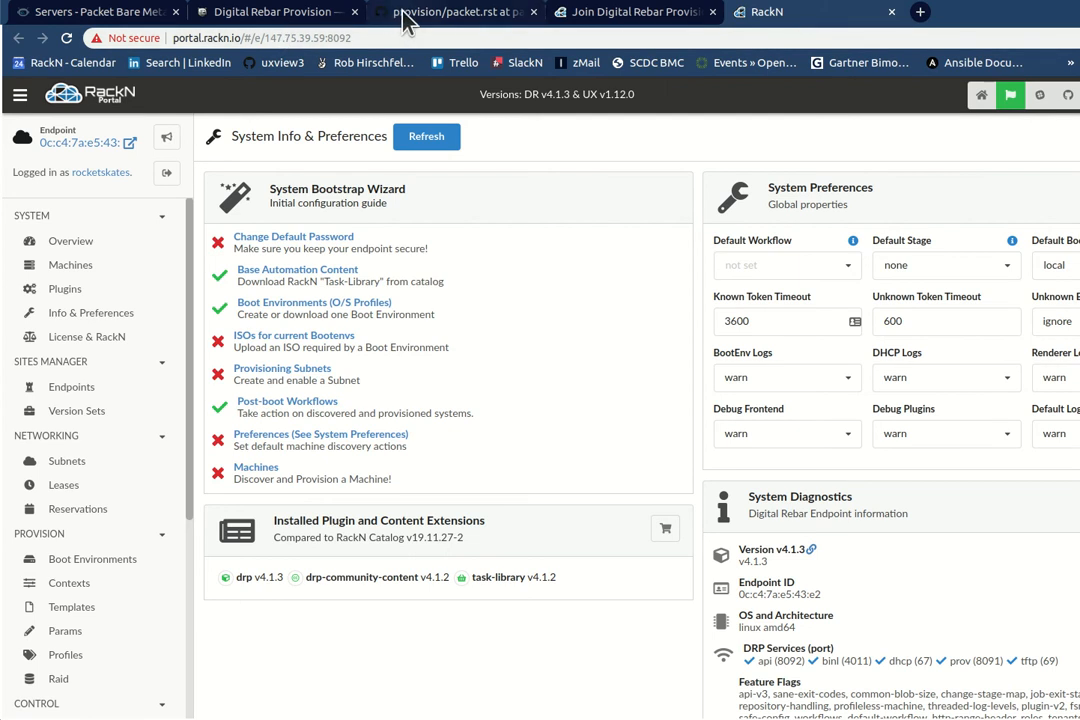
Copy the remaining start-service, packet-ipmi and sledgehammer commands from packet.rst for the SSH session
click(456, 12)
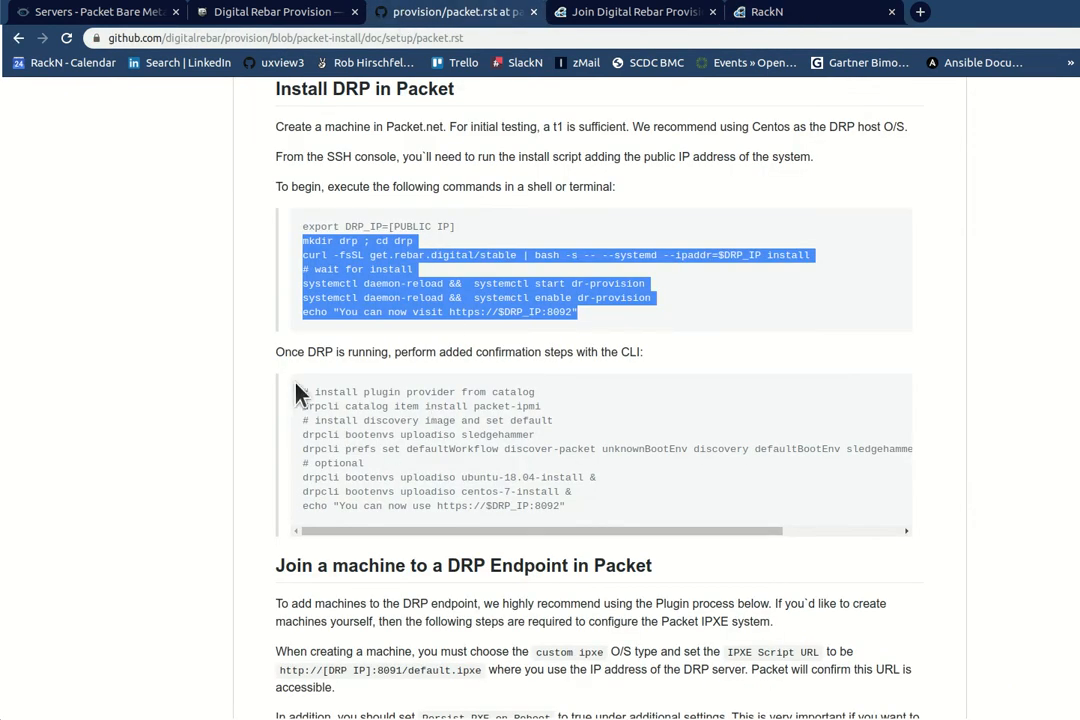
drag(304, 390, 564, 504)
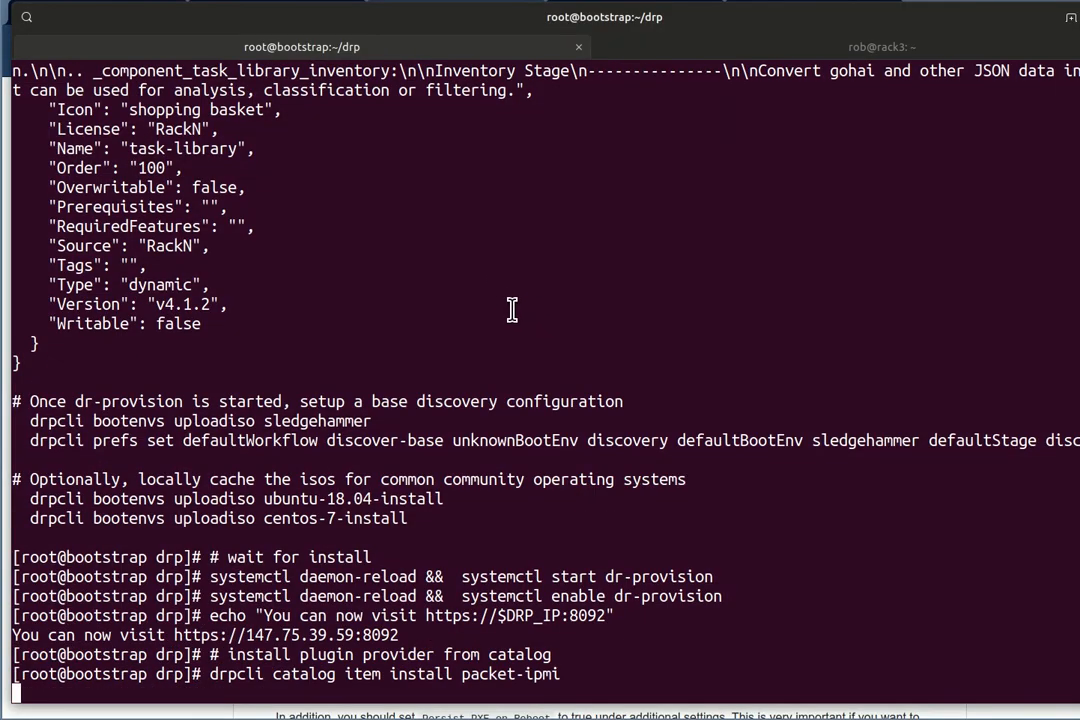
mouse_move(476, 536)
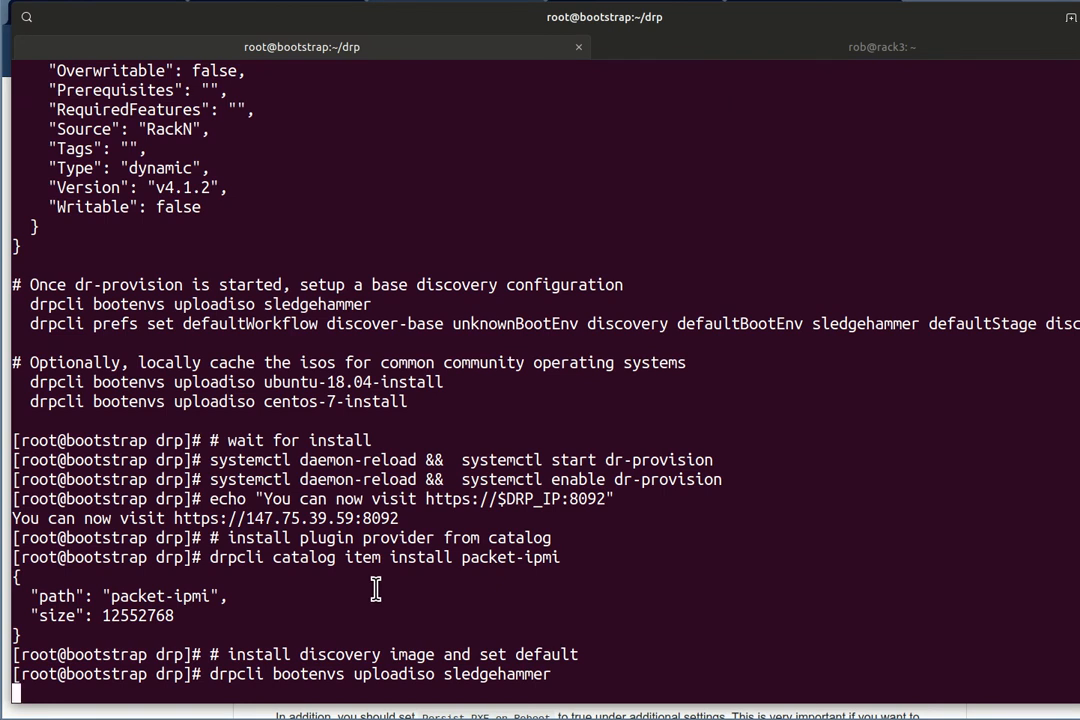
mouse_move(648, 44)
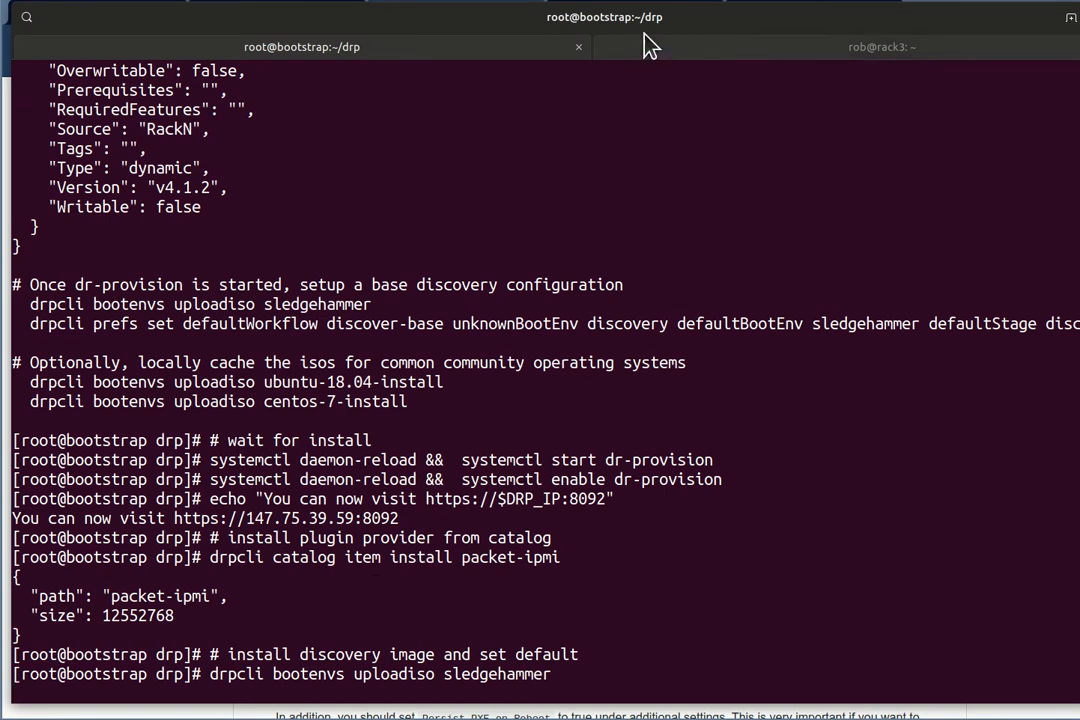
click(456, 12)
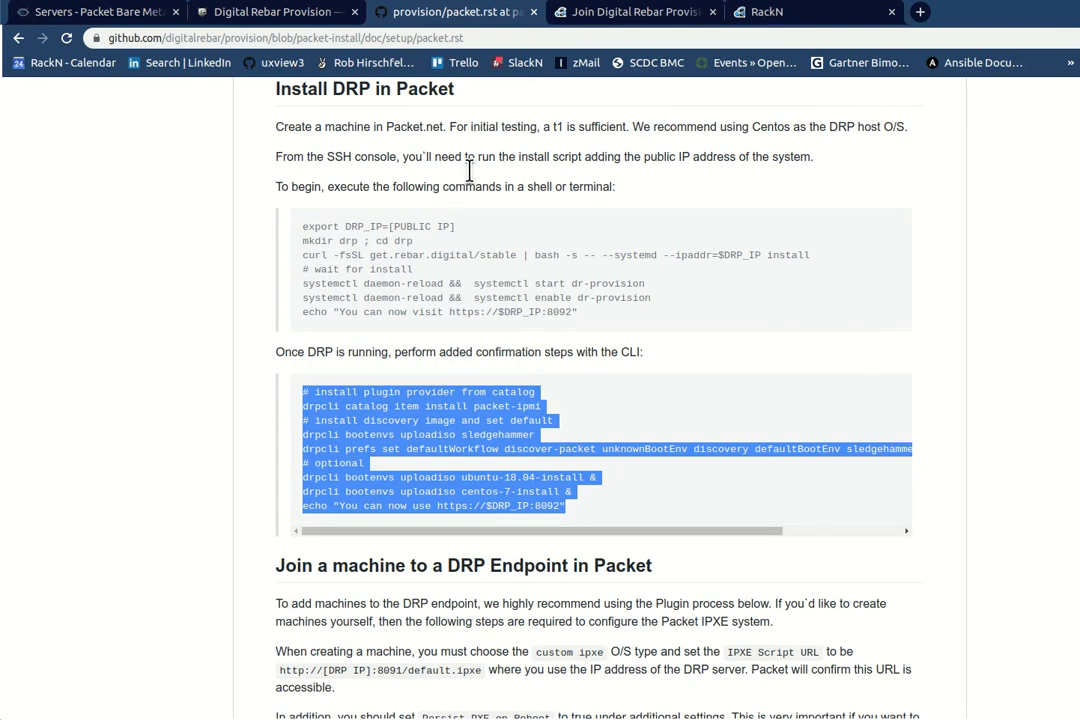
Return to the RackN portal and show the endpoint's empty Plugins list
click(264, 12)
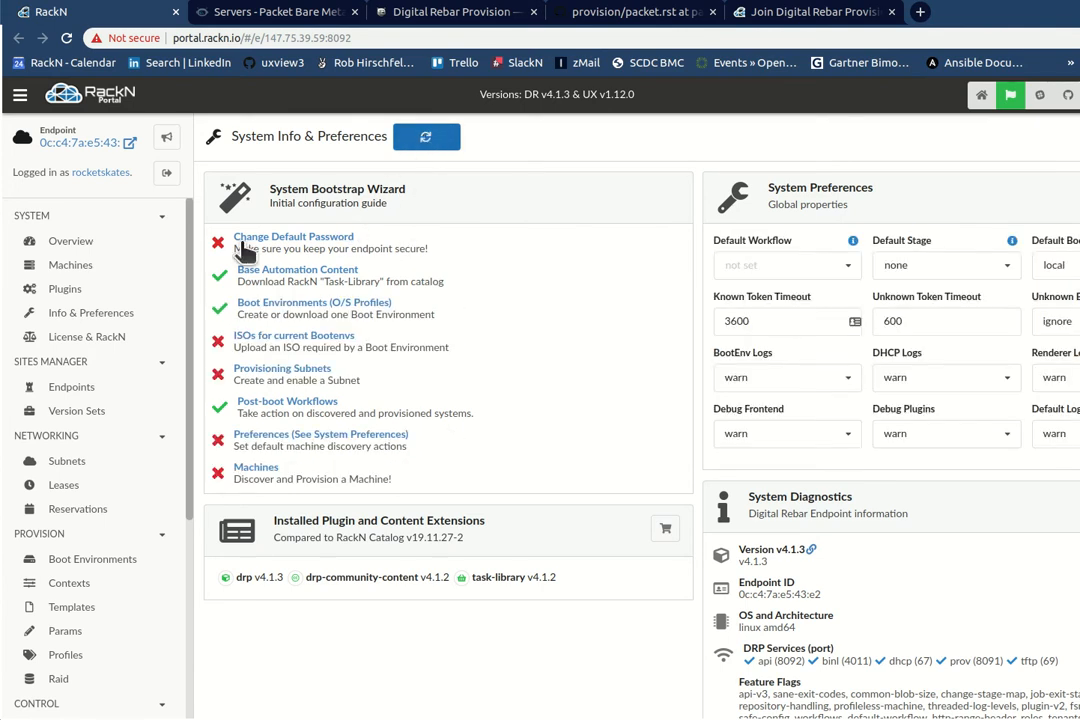
scroll(down, 3)
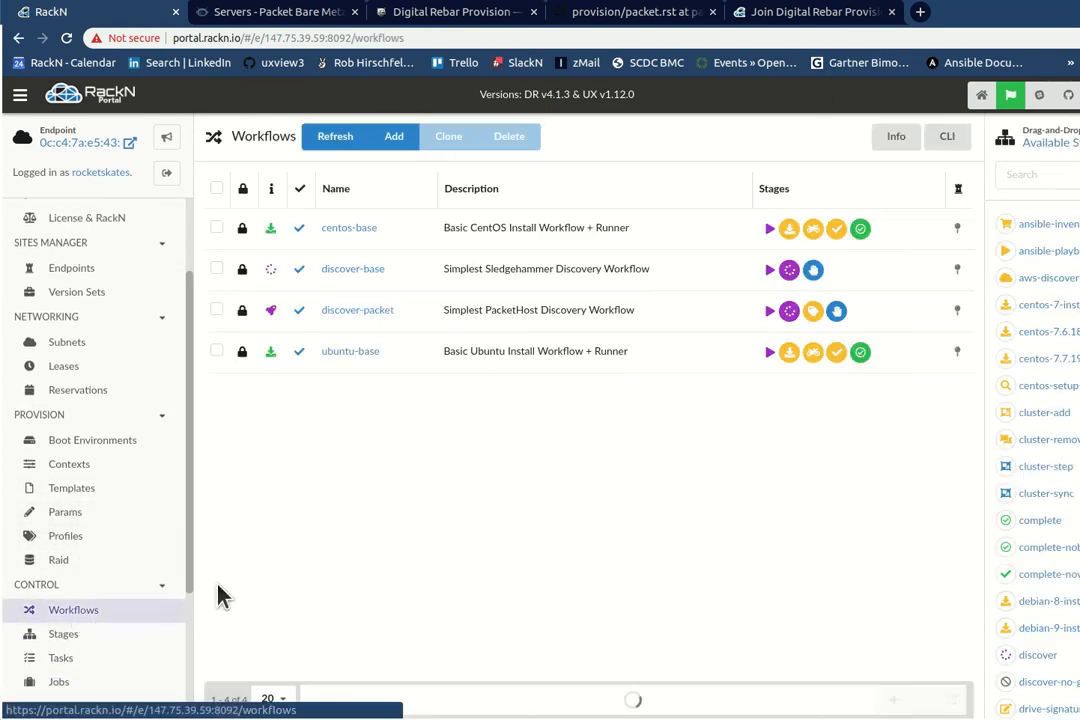
mouse_move(356, 308)
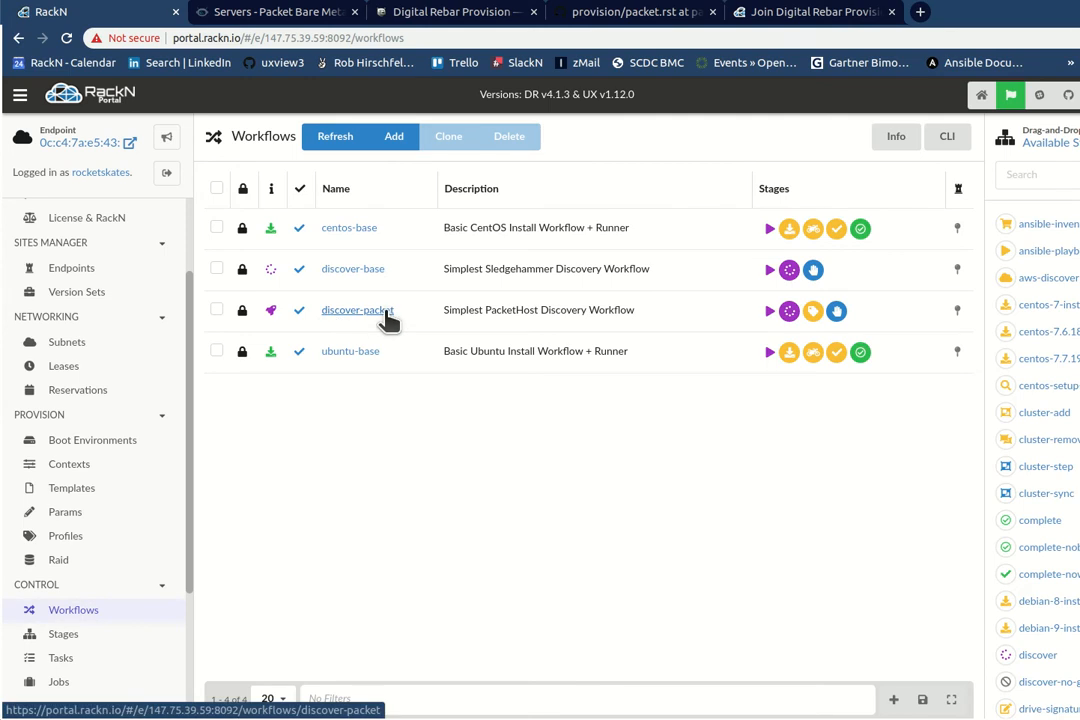
mouse_move(192, 304)
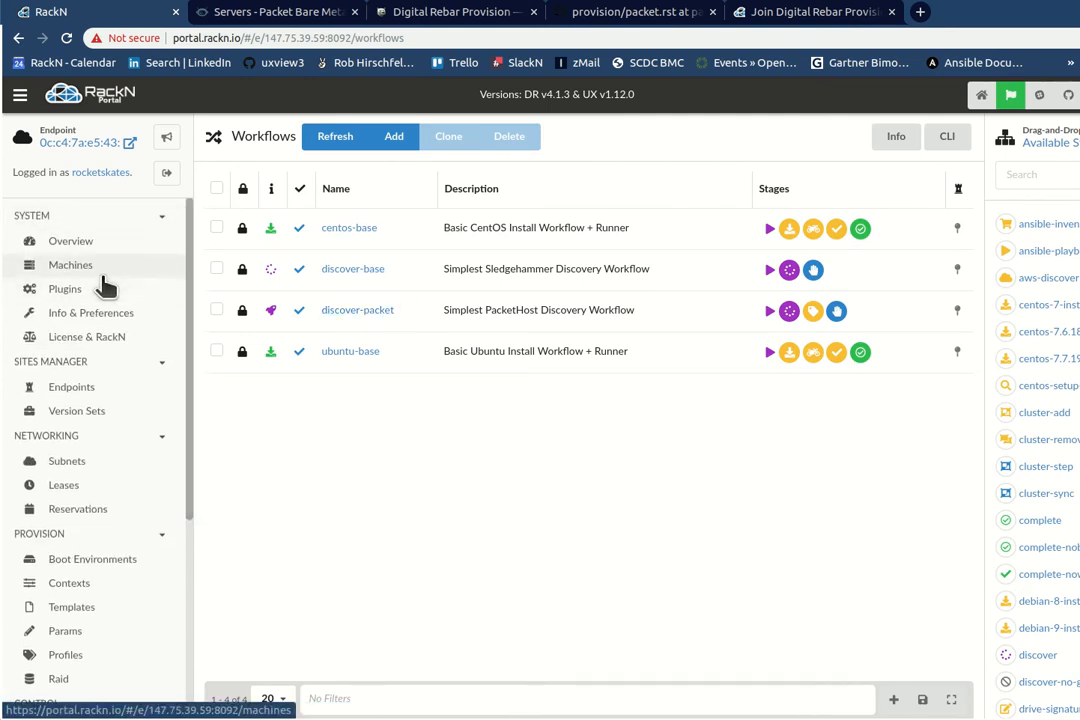
click(64, 288)
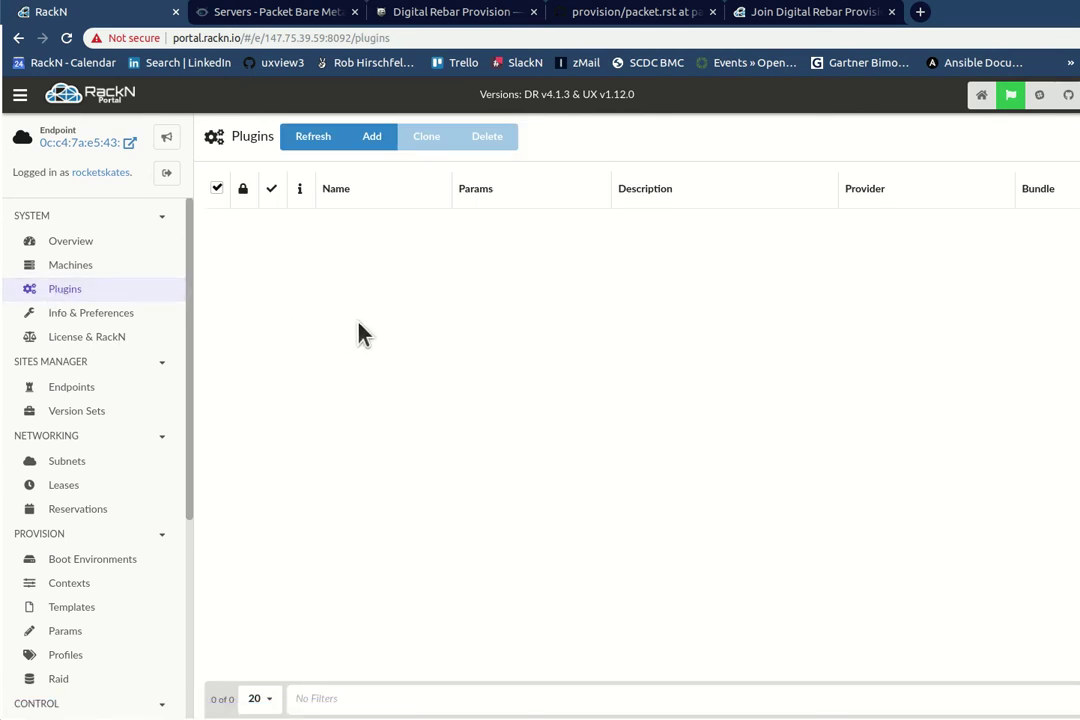
Add a packet-ipmi plugin with the Packet API key and the project ID copied from Packet
click(372, 136)
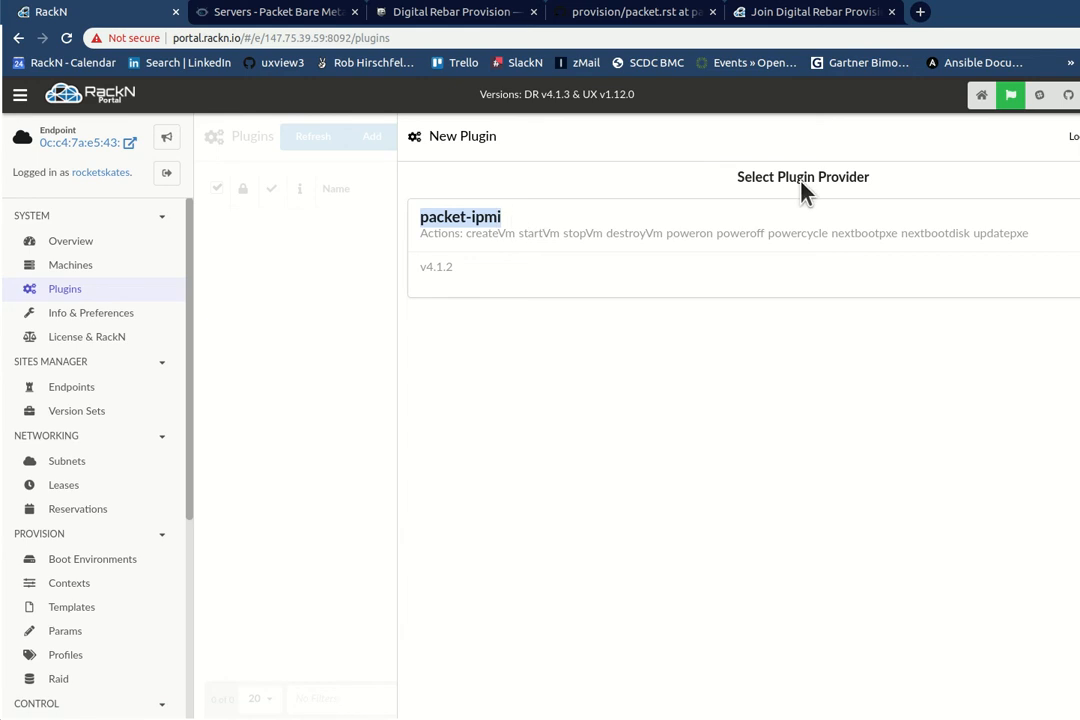
click(460, 216)
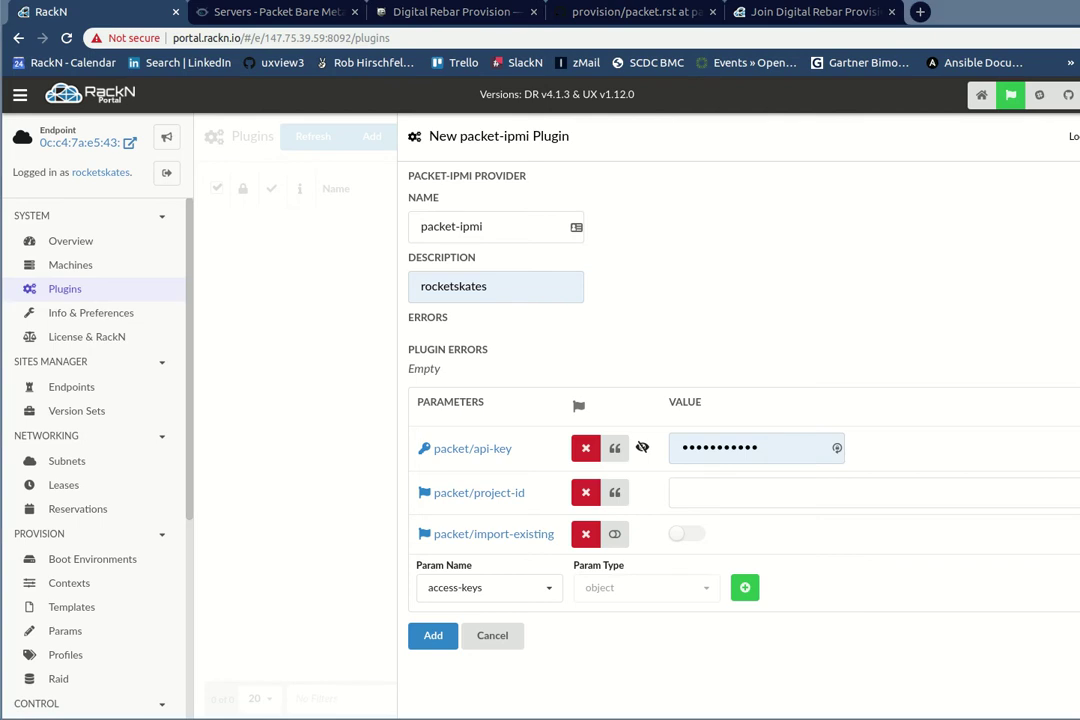
click(744, 448)
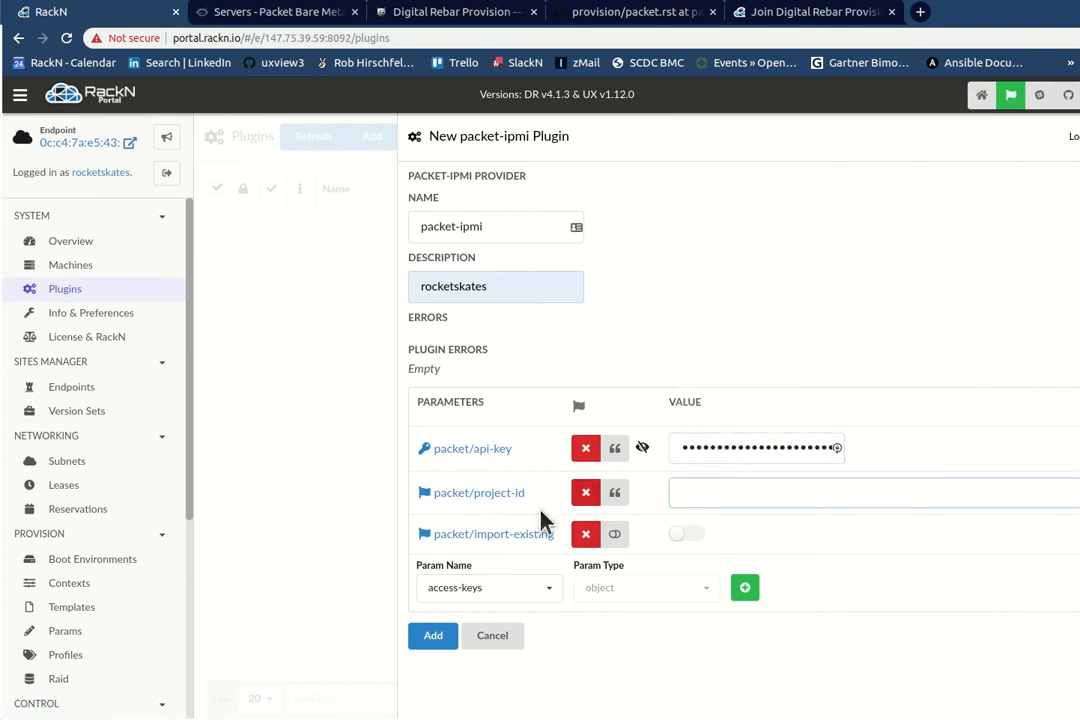
click(276, 12)
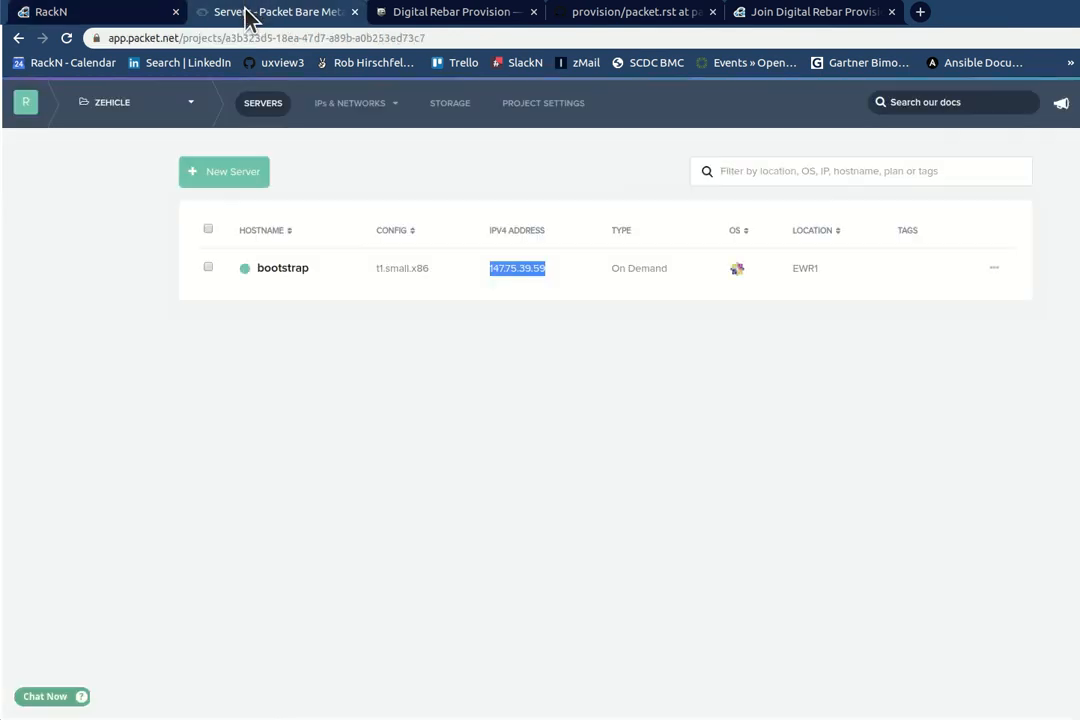
click(264, 38)
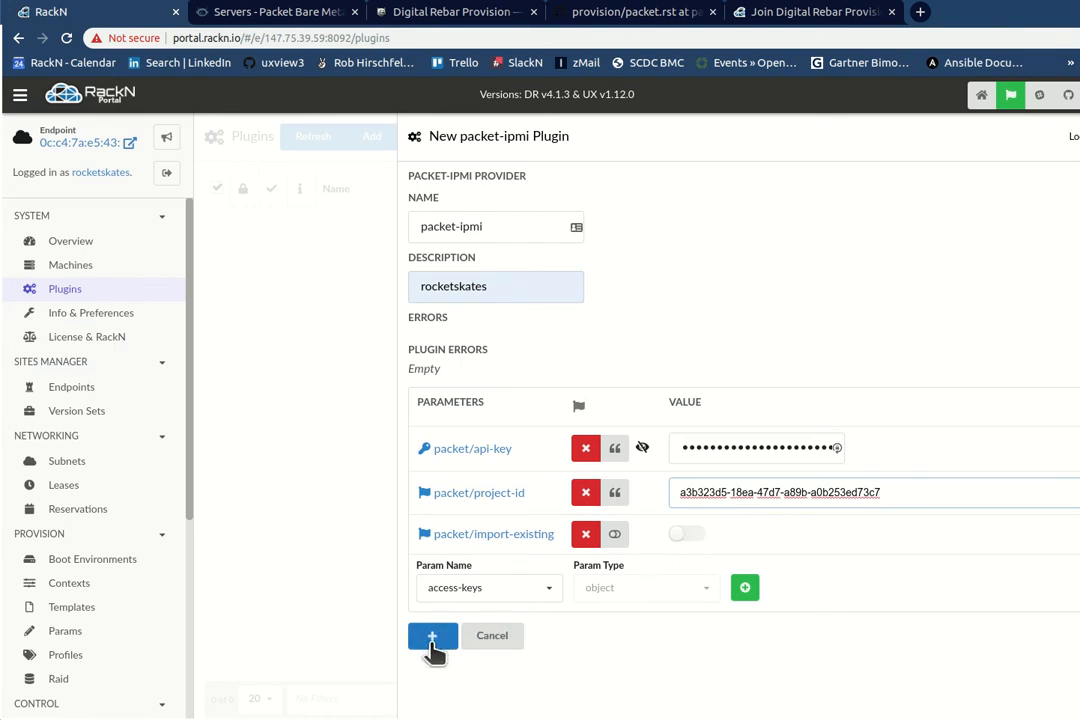
click(432, 636)
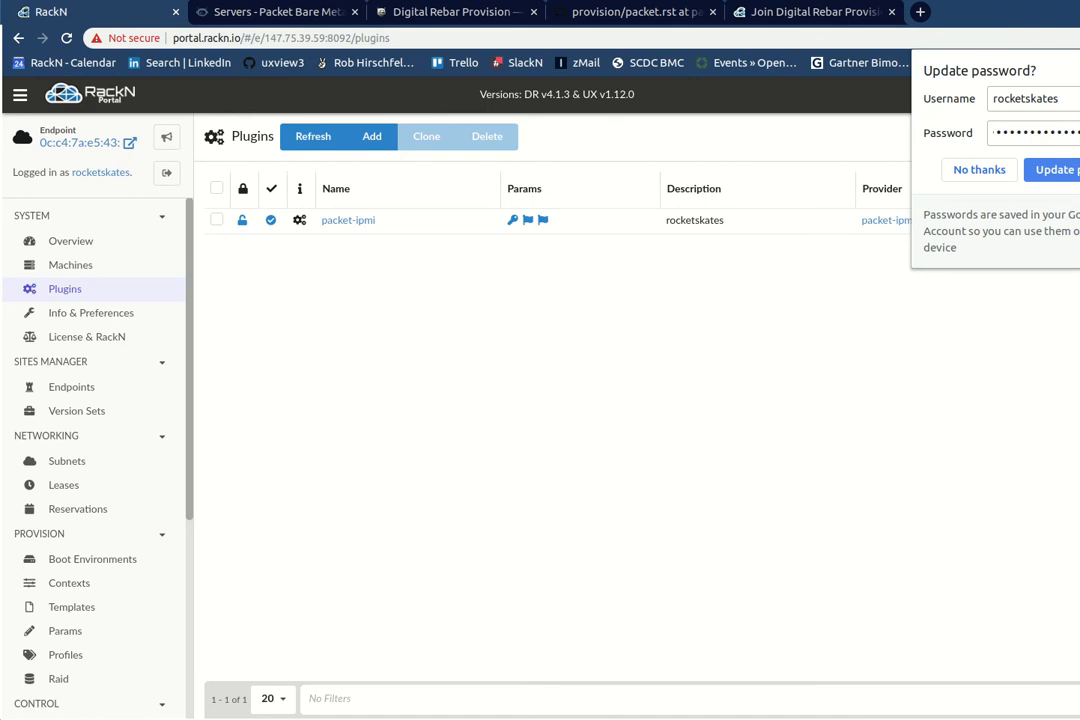
Switch to the local rob@rack3 terminal tab
click(976, 168)
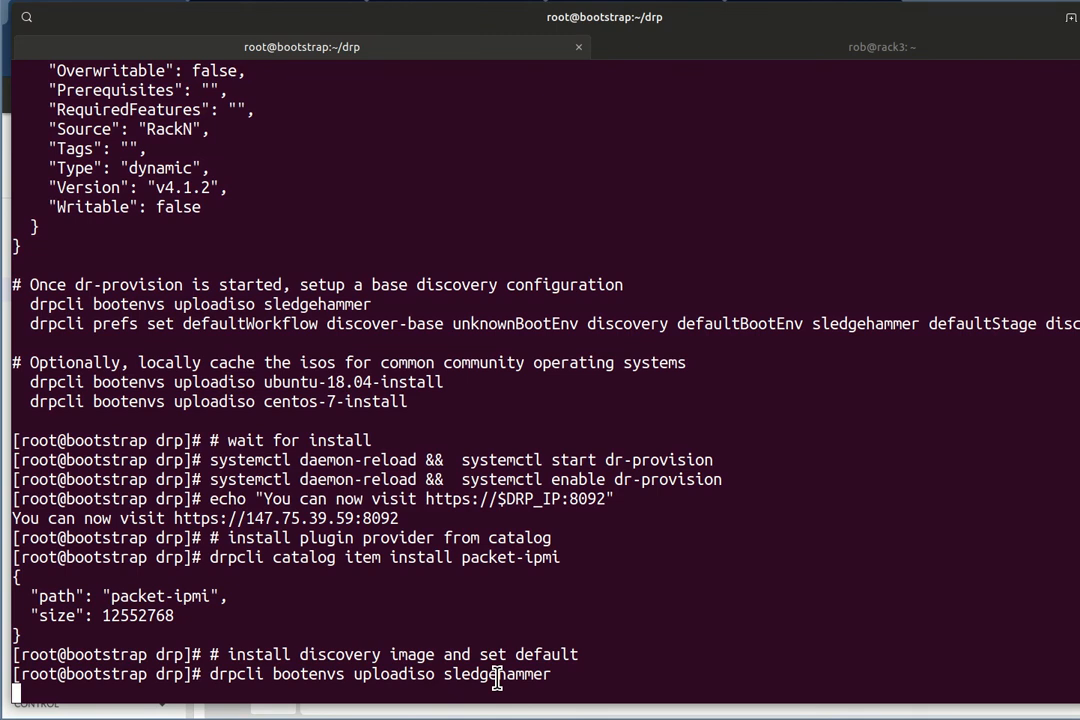
mouse_move(676, 668)
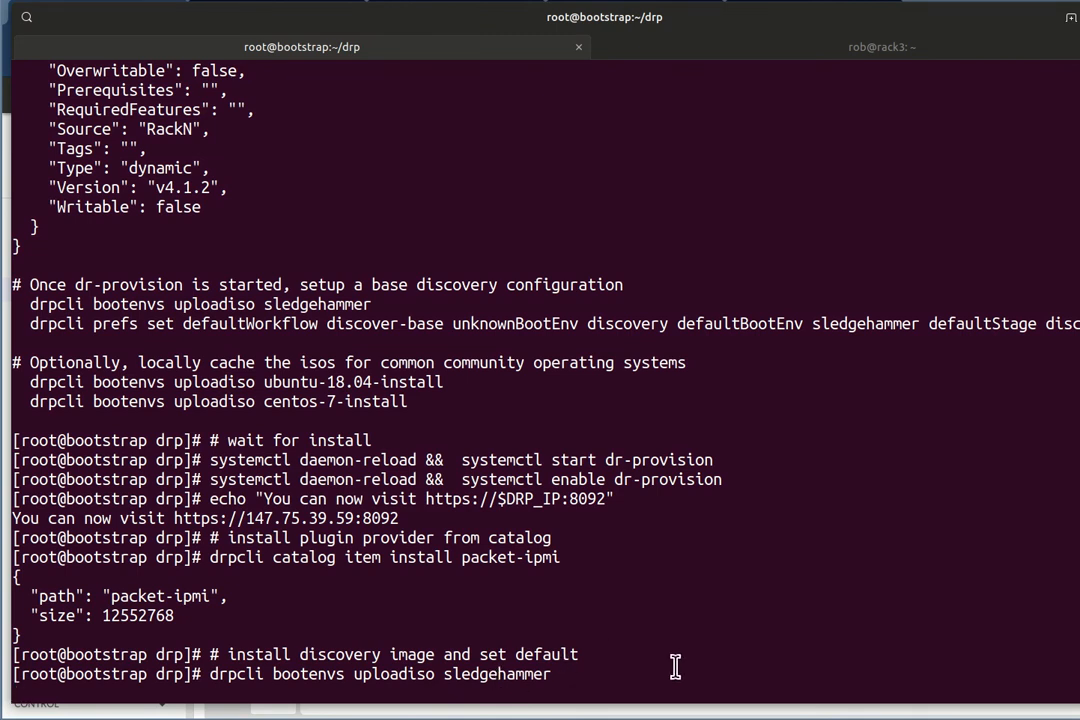
mouse_move(470, 480)
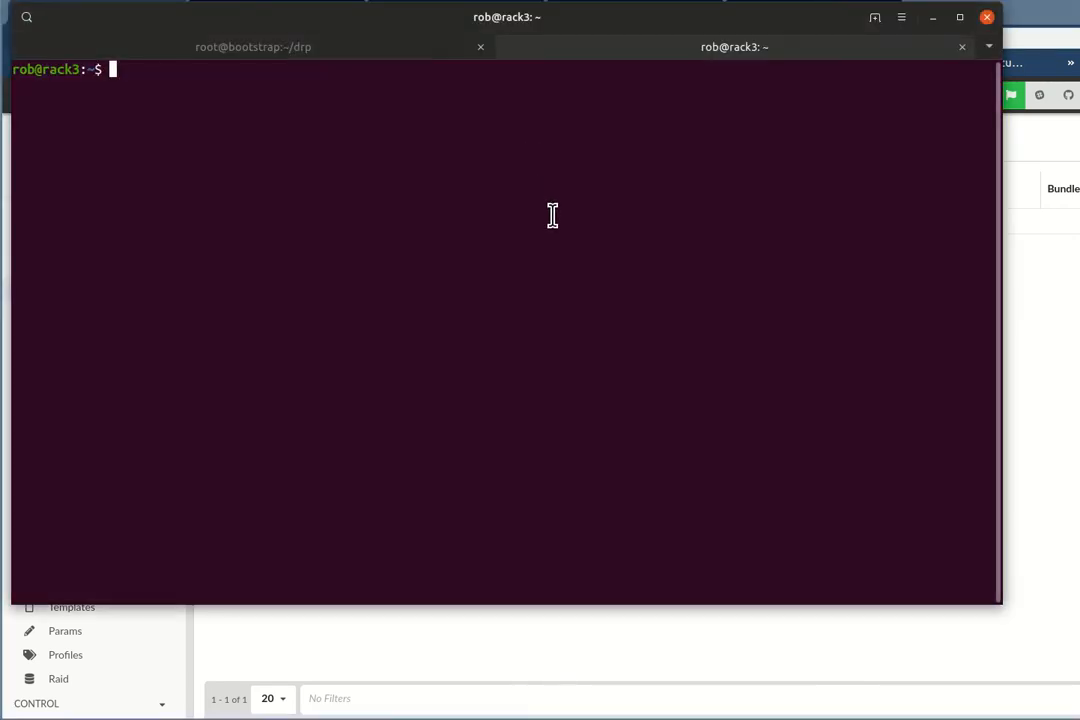
text(dr)
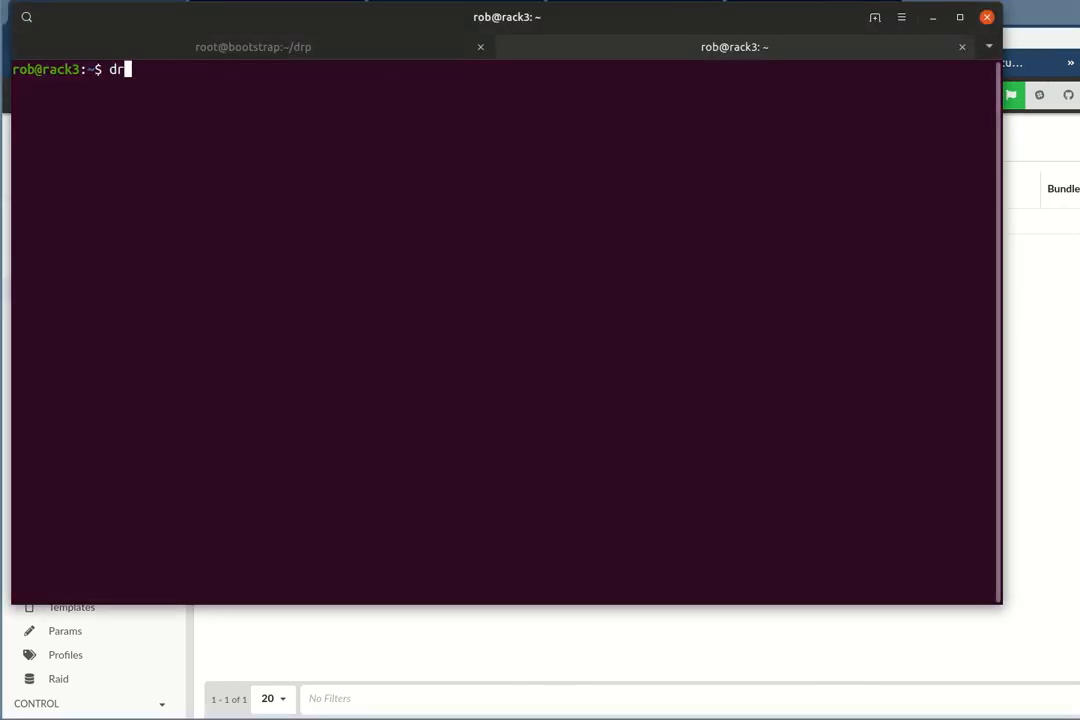
key(BackSpace)
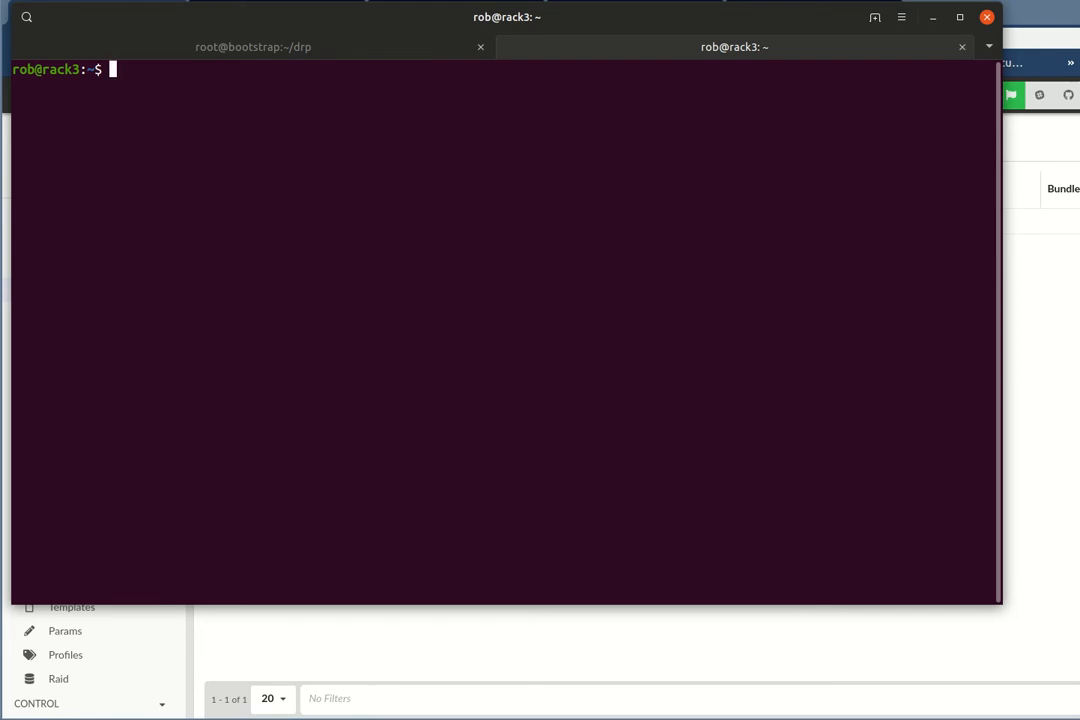
text(export RS_EN)
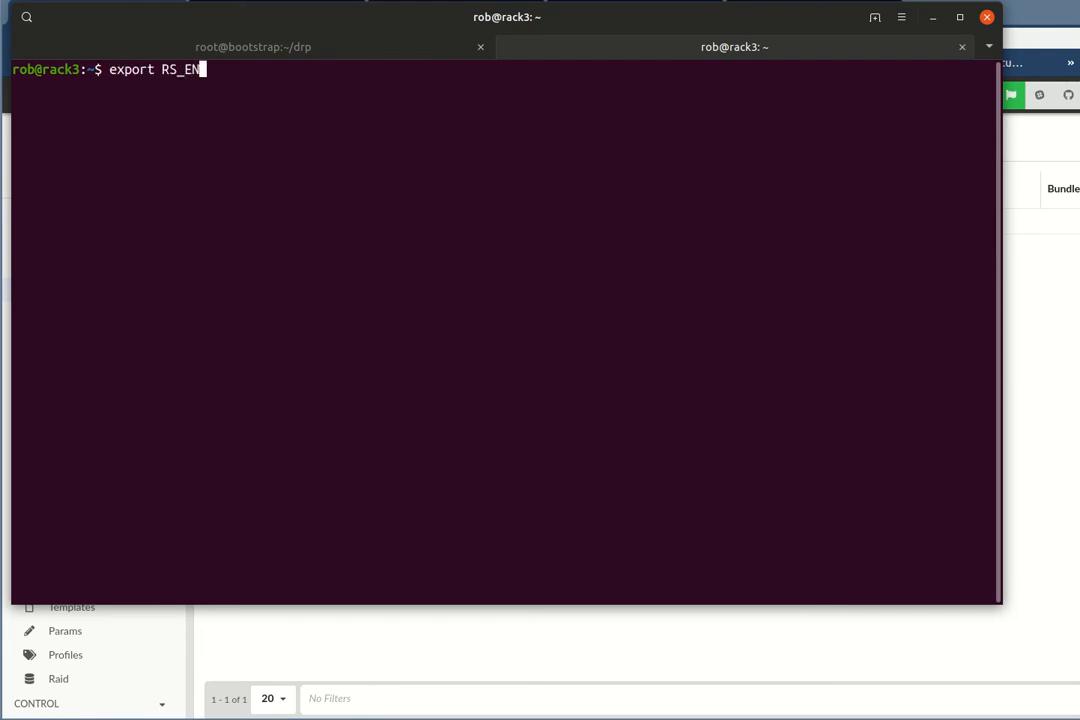
text(DPOINT=h)
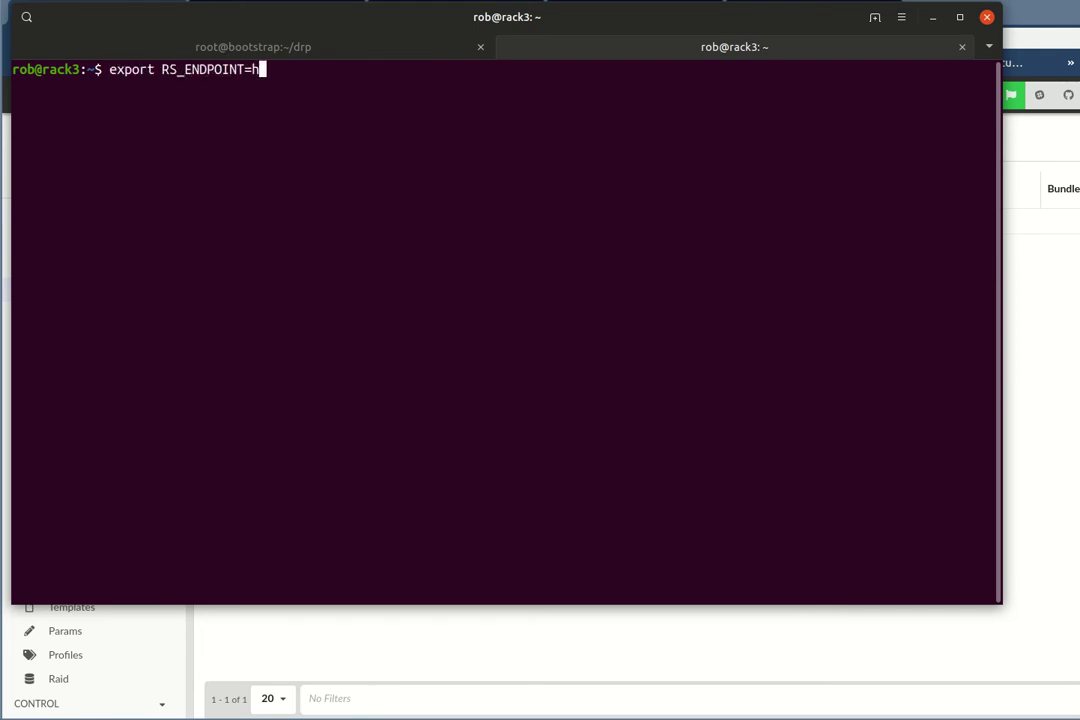
text(ttps://147.75.39.59:8092)
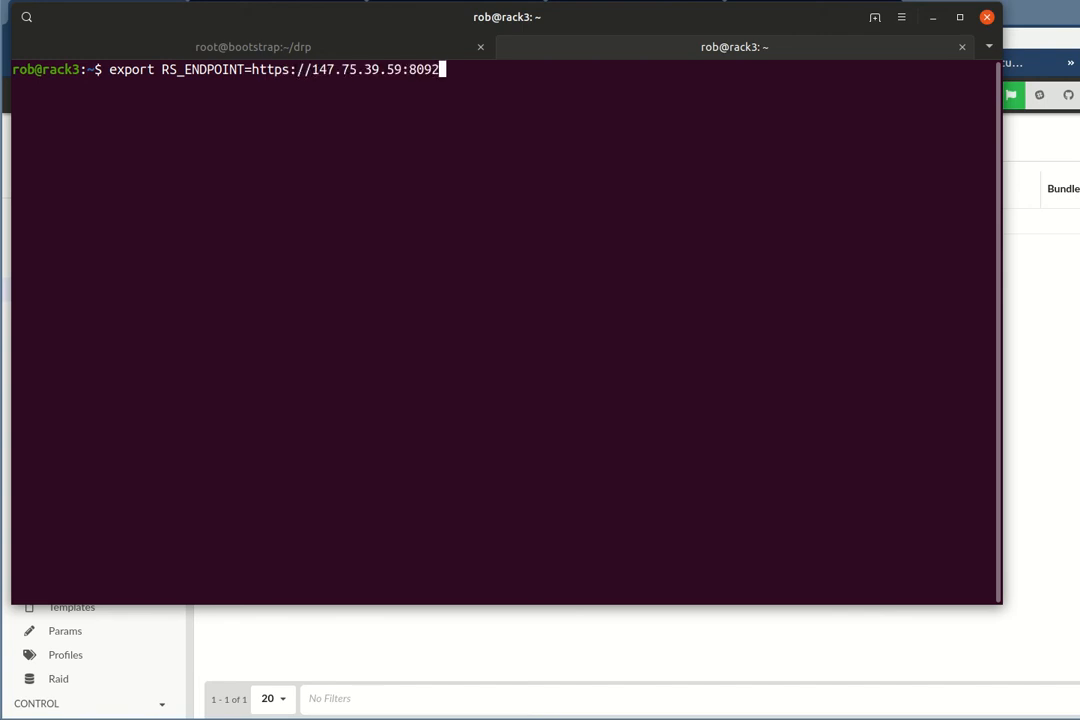
key(Return)
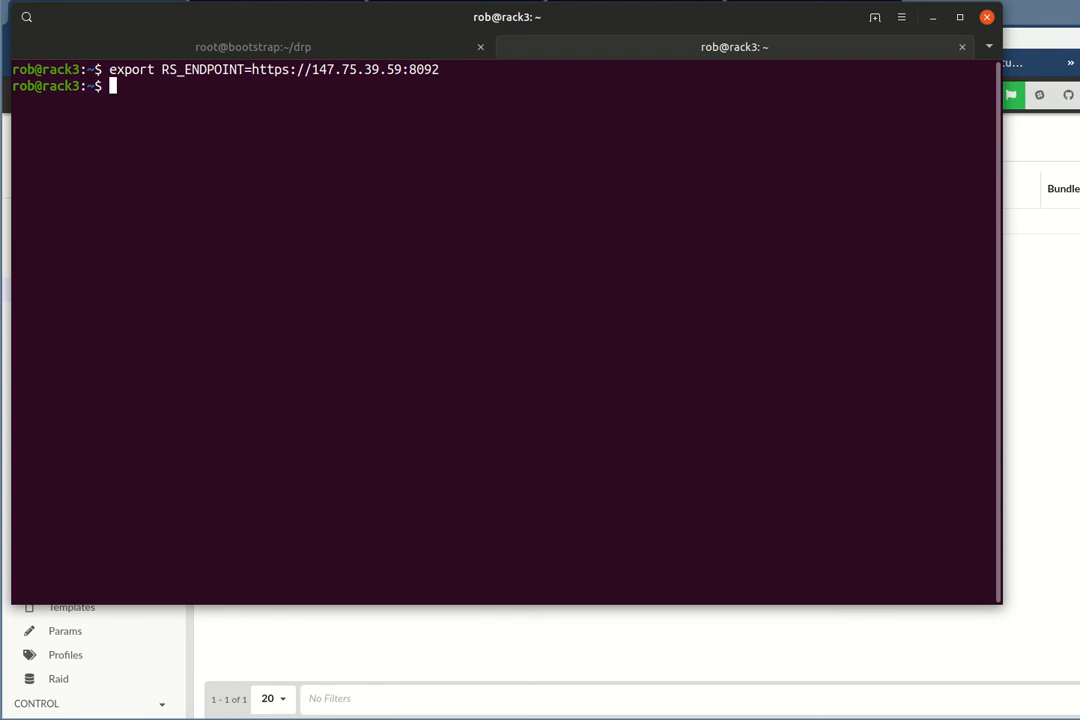
List drpcli plugins to confirm packet-ipmi is present, then clear the screen
text(drpcli)
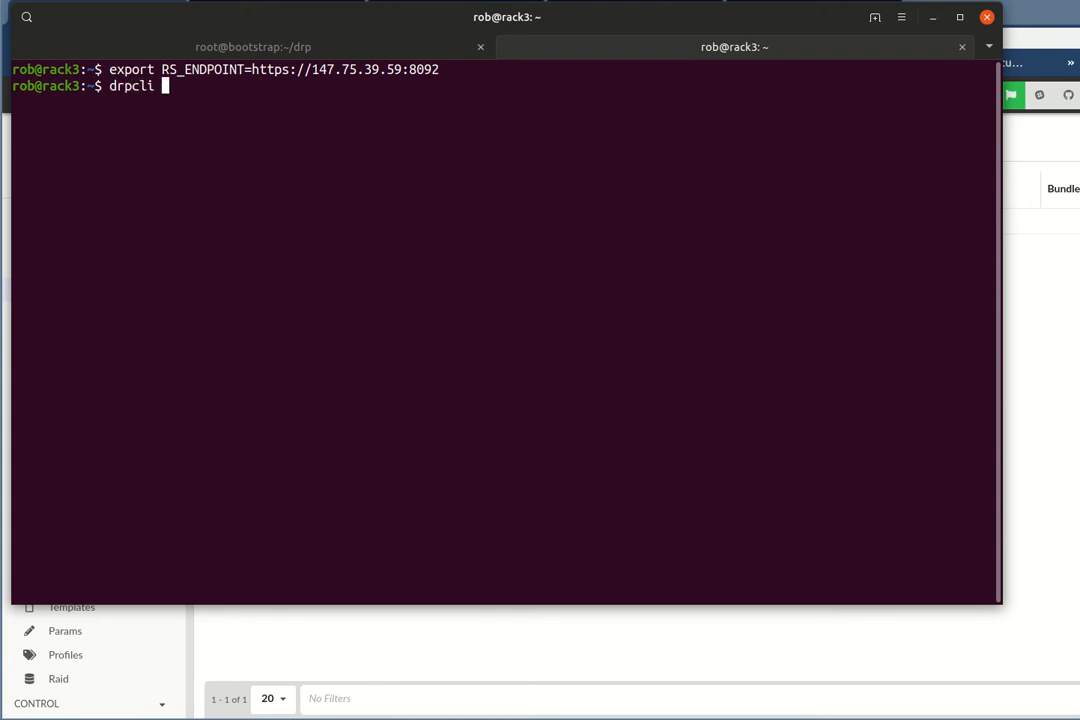
text(plugins list)
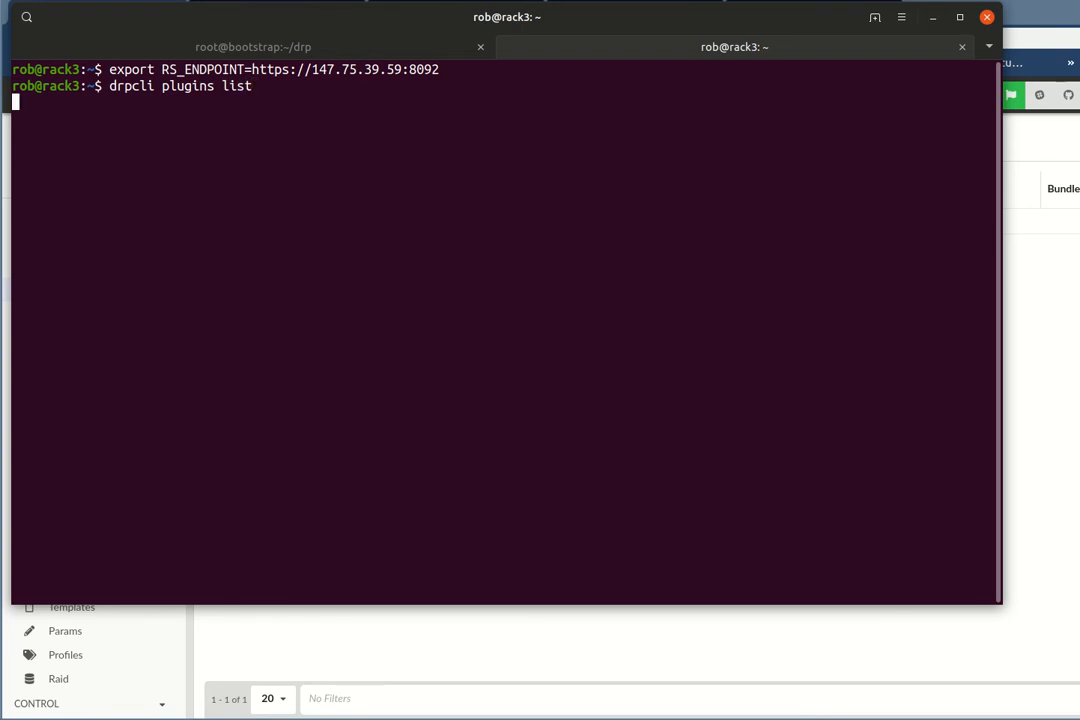
key(Return)
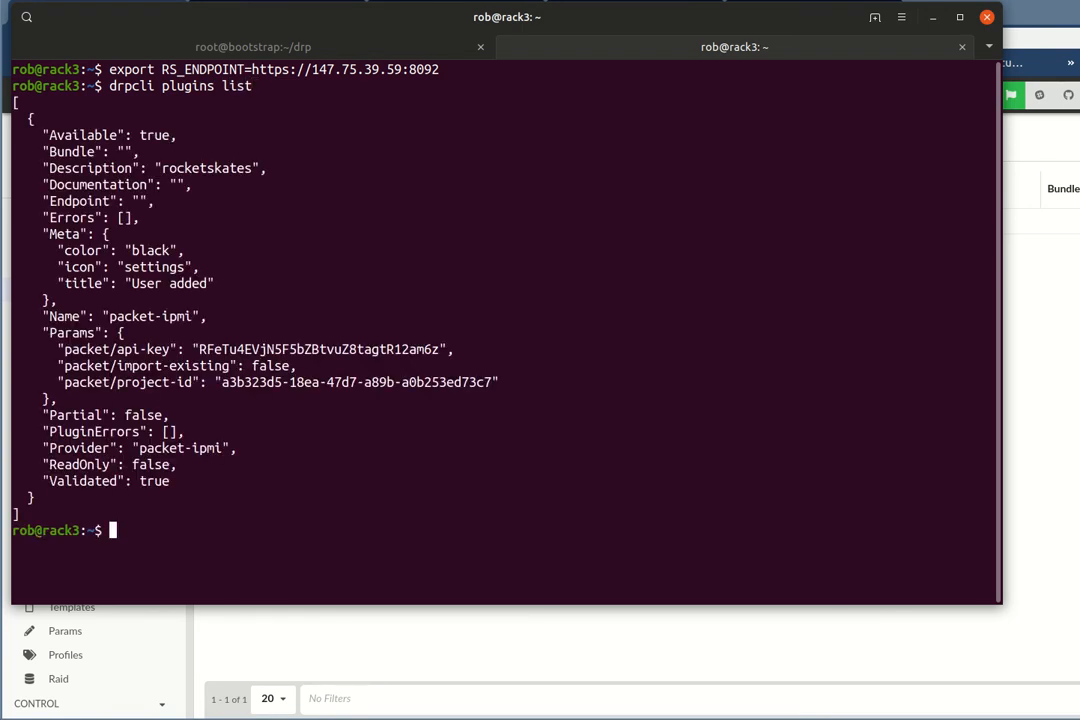
mouse_move(554, 144)
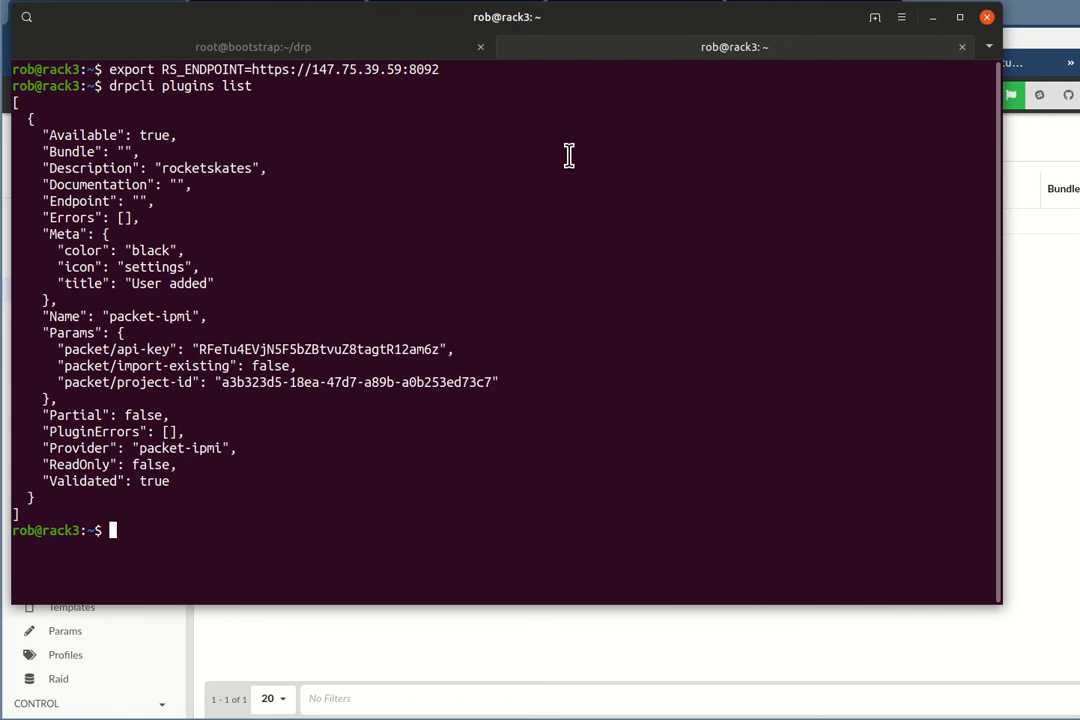
text(clear)
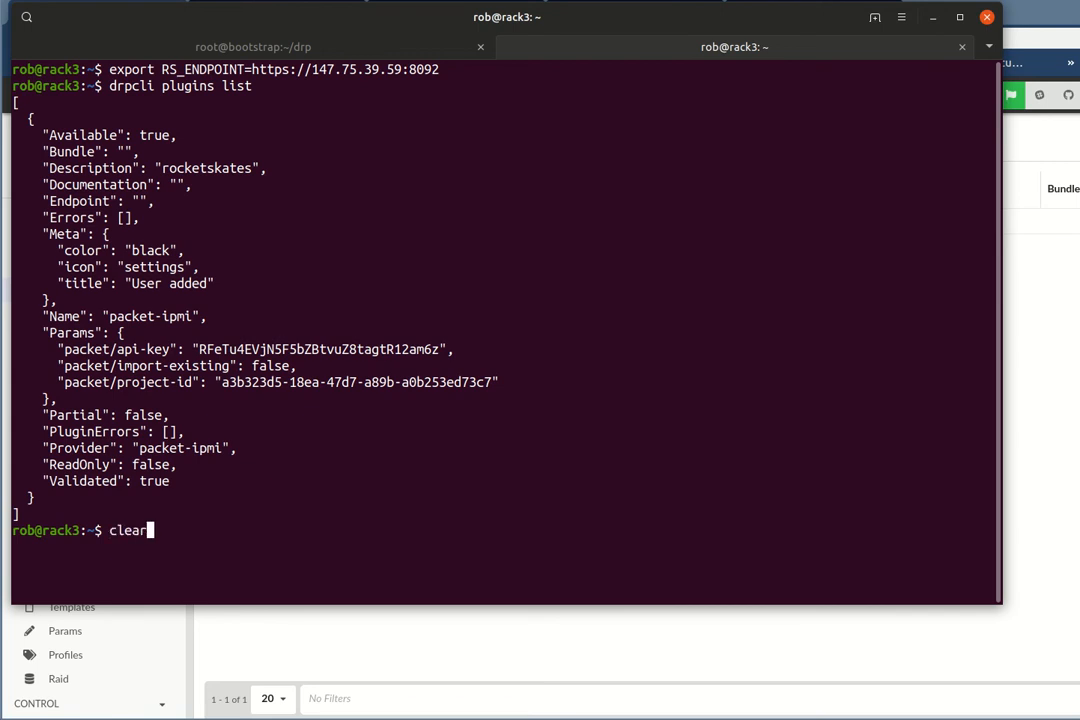
key(Return)
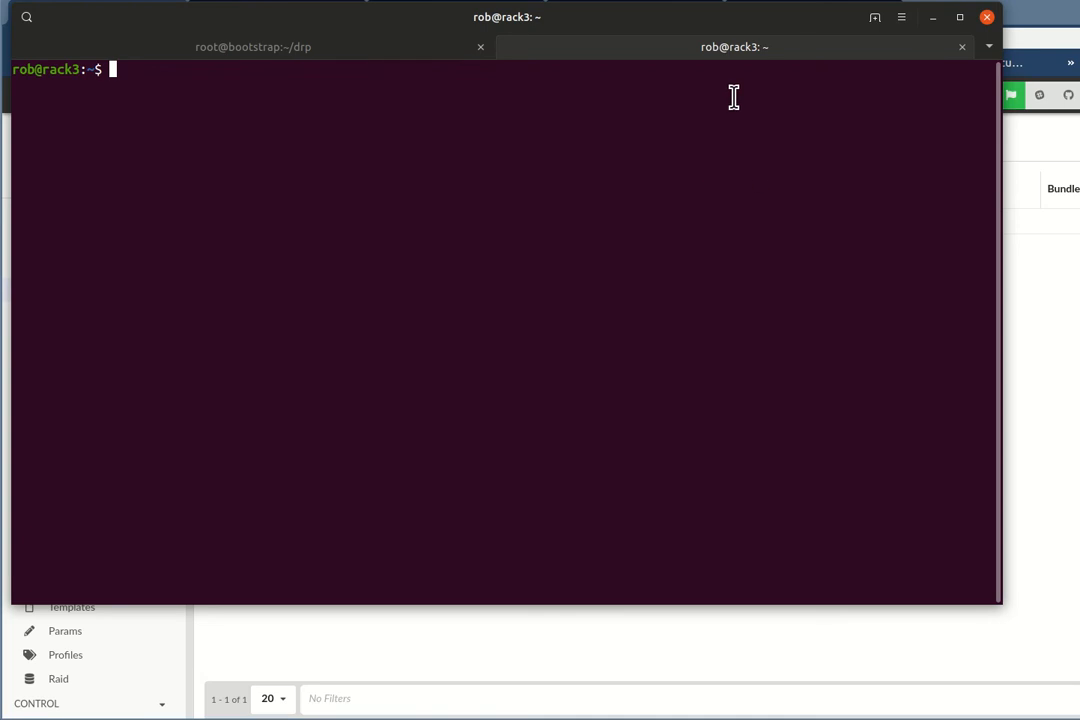
View the packet-ipmi plugin's detail page in the RackN Portal Plugins list
click(252, 46)
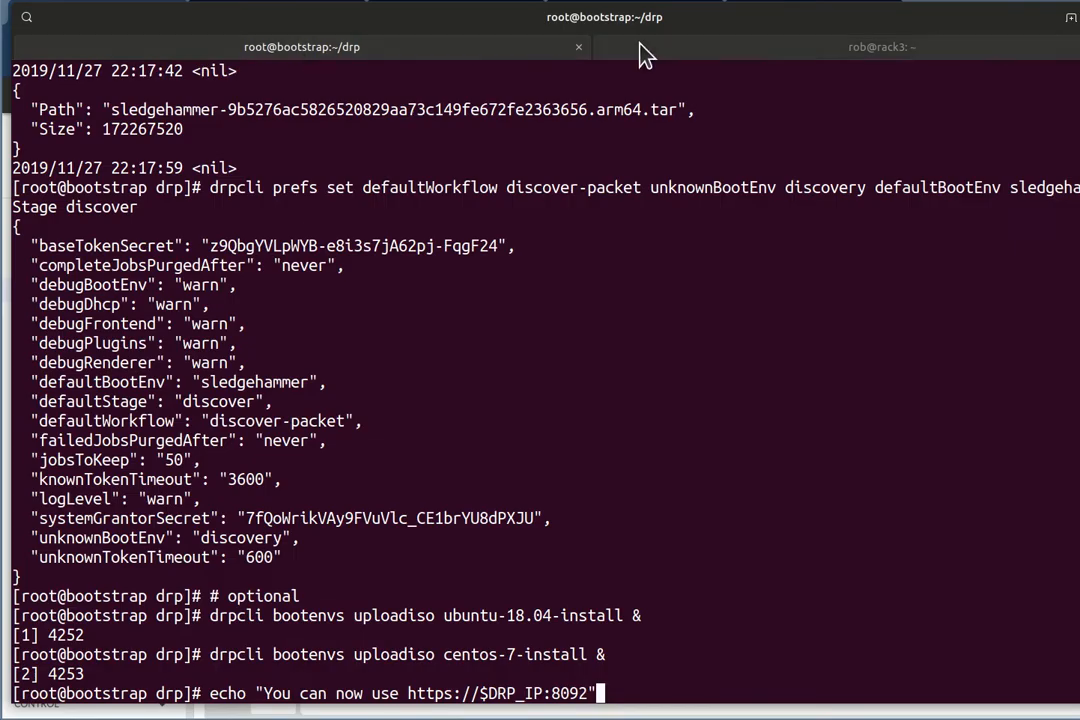
mouse_move(730, 348)
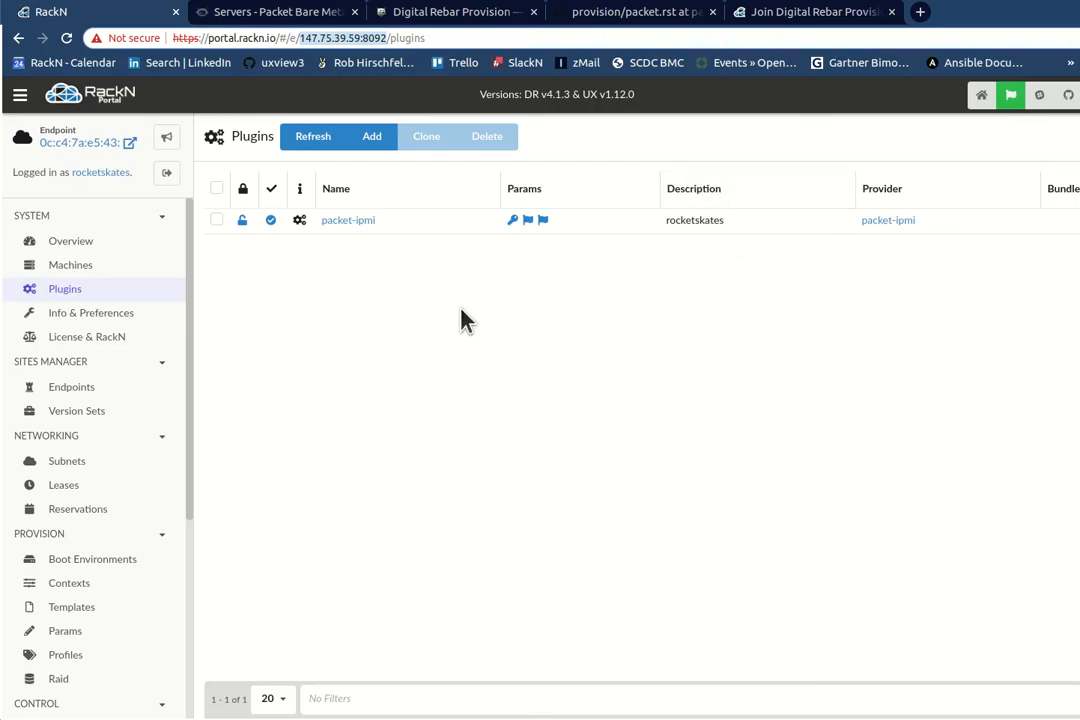
mouse_move(300, 272)
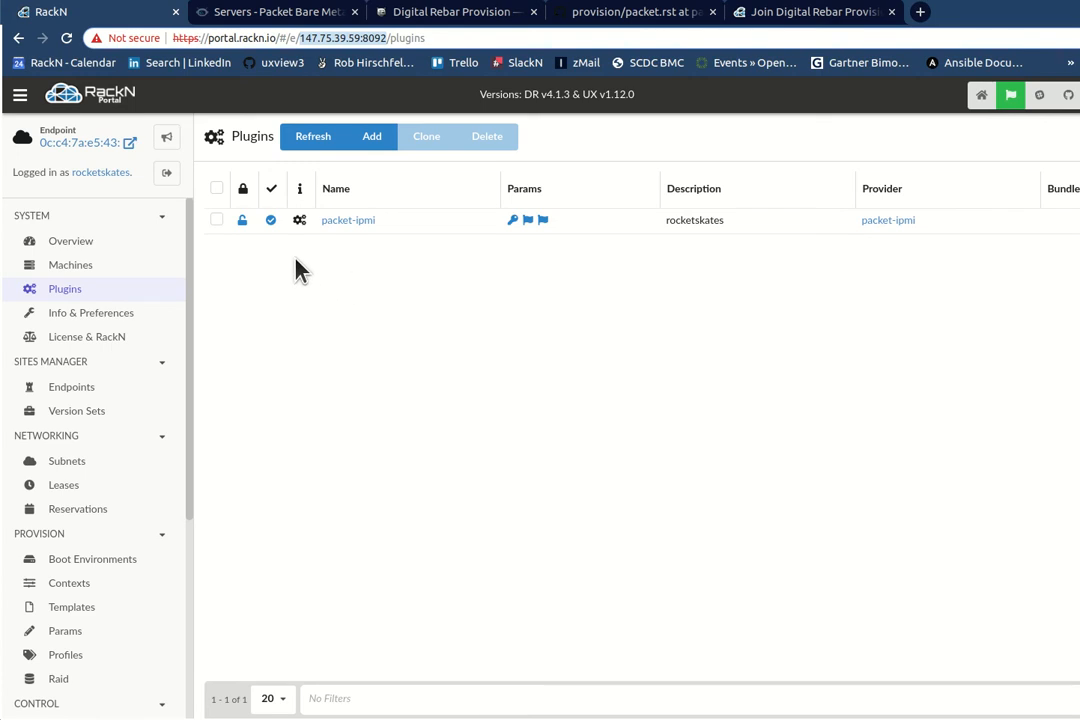
mouse_move(472, 220)
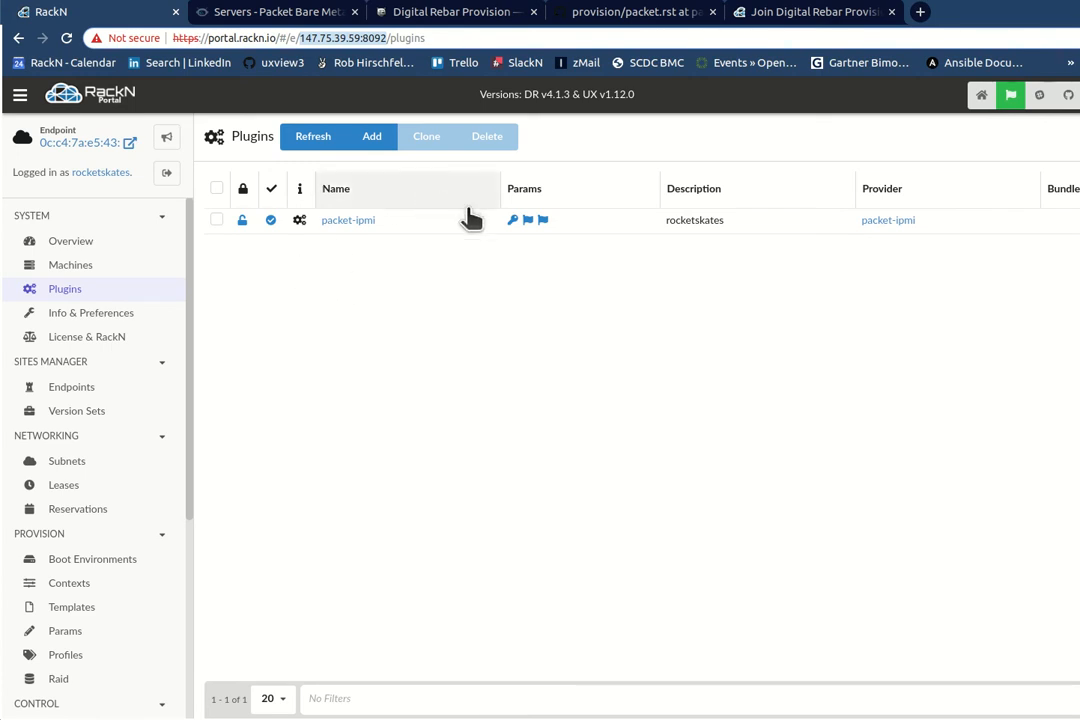
mouse_move(400, 250)
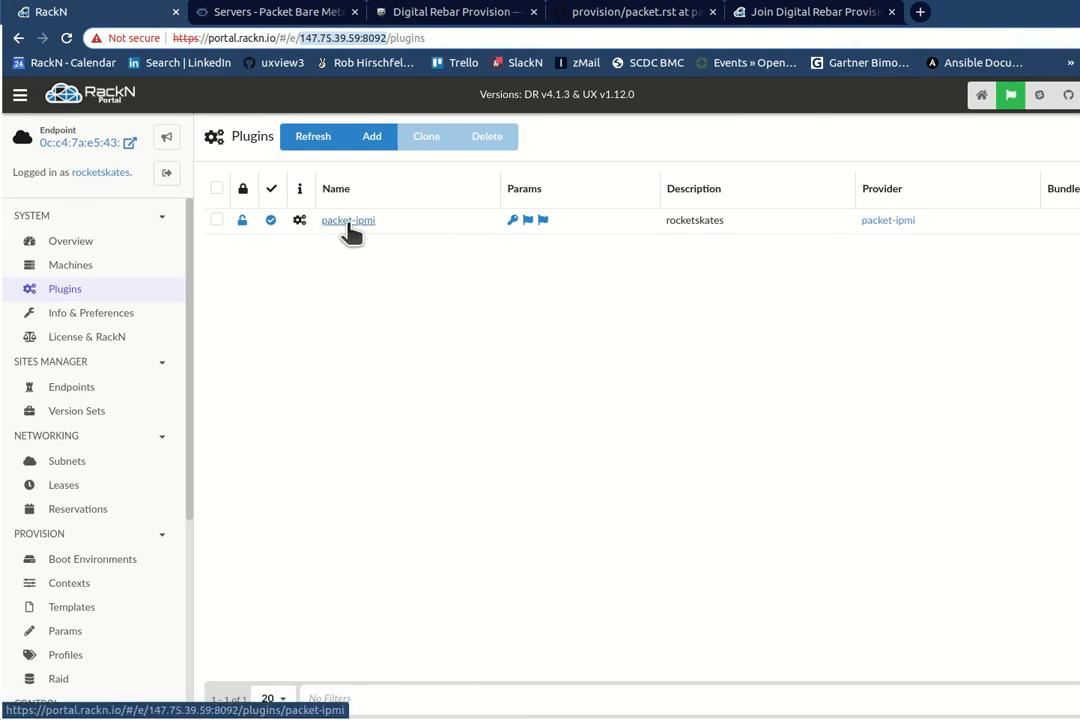
click(348, 218)
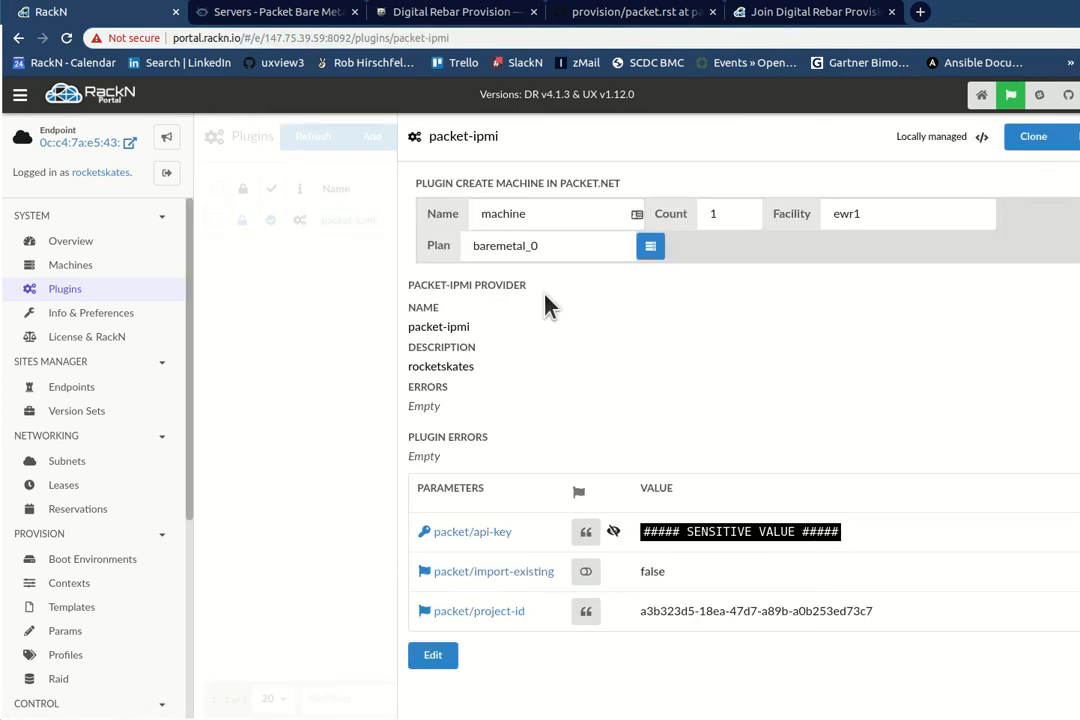
mouse_move(660, 366)
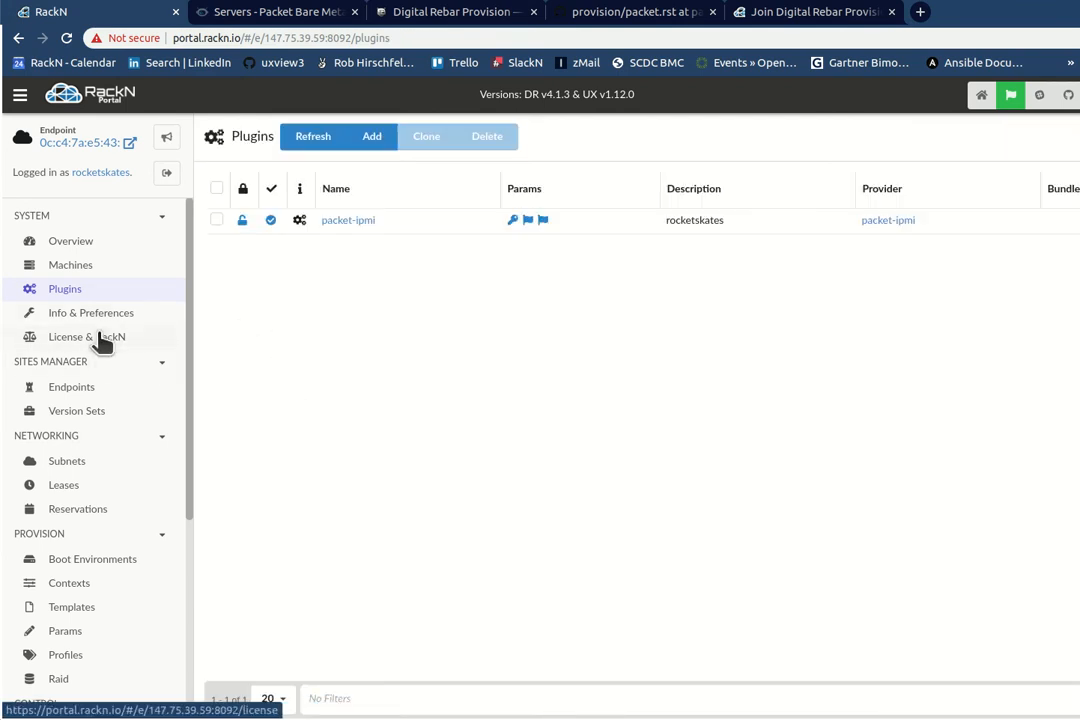
Check the system overview, then show the empty Machines list in RackN Portal
click(90, 312)
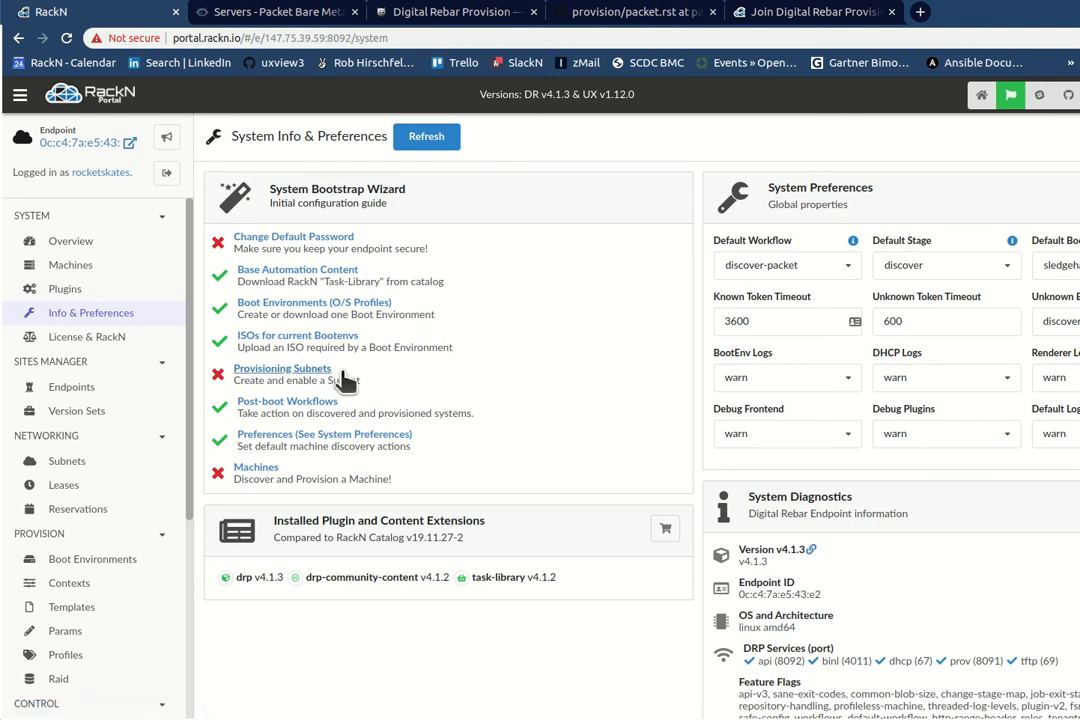
mouse_move(480, 436)
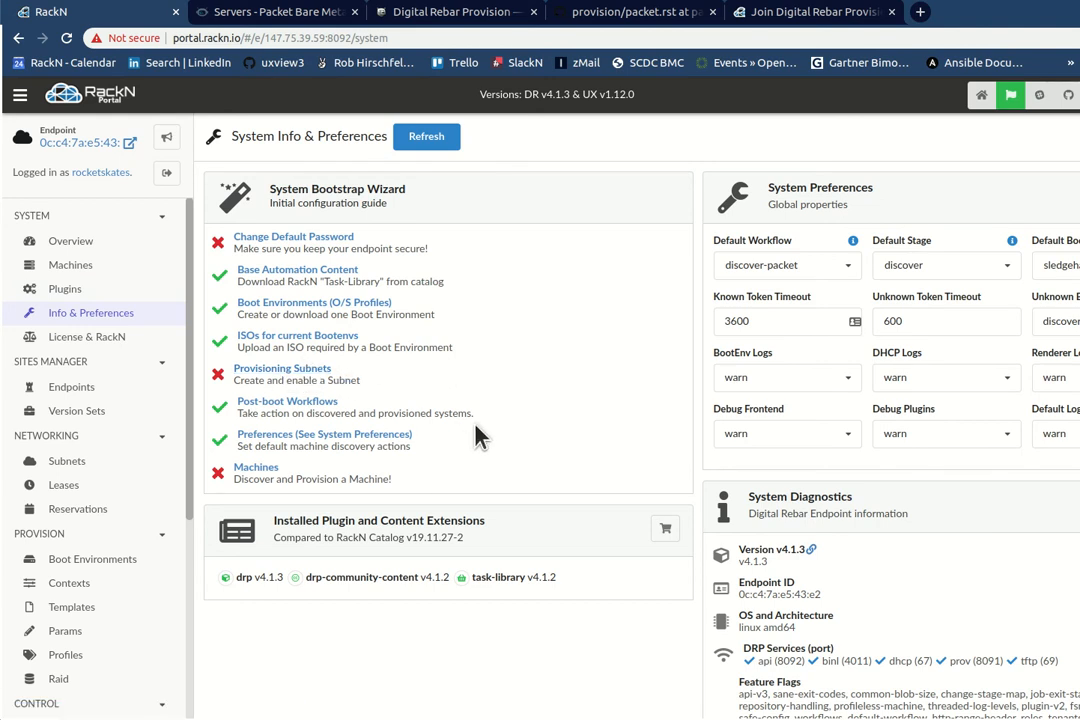
mouse_move(256, 468)
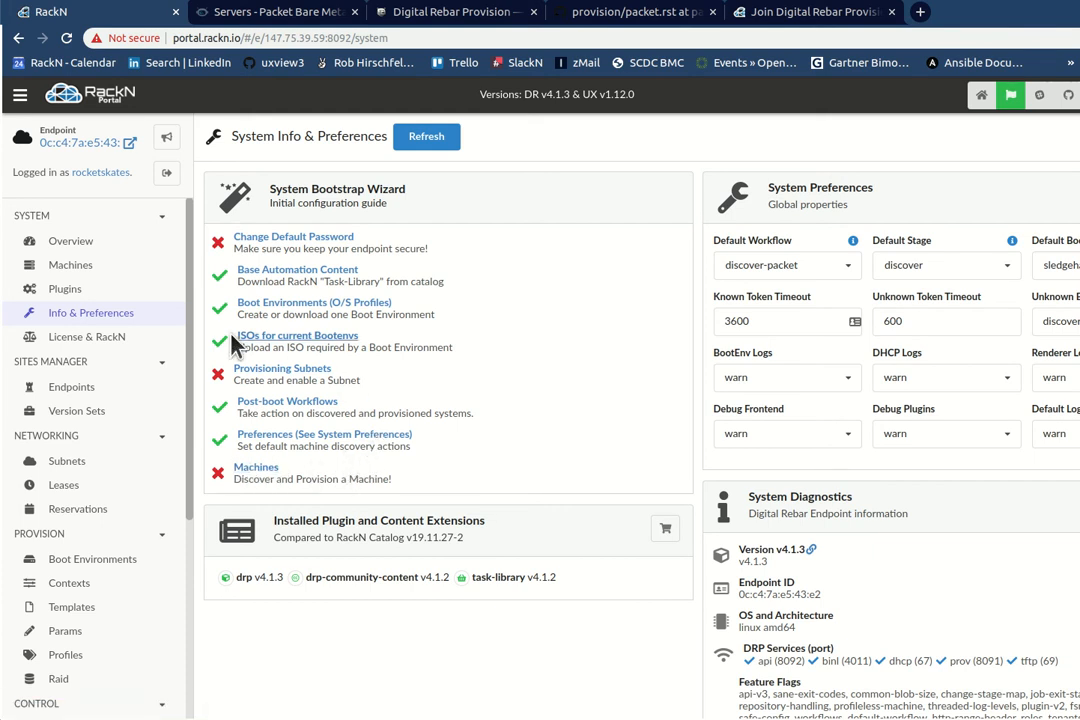
click(70, 264)
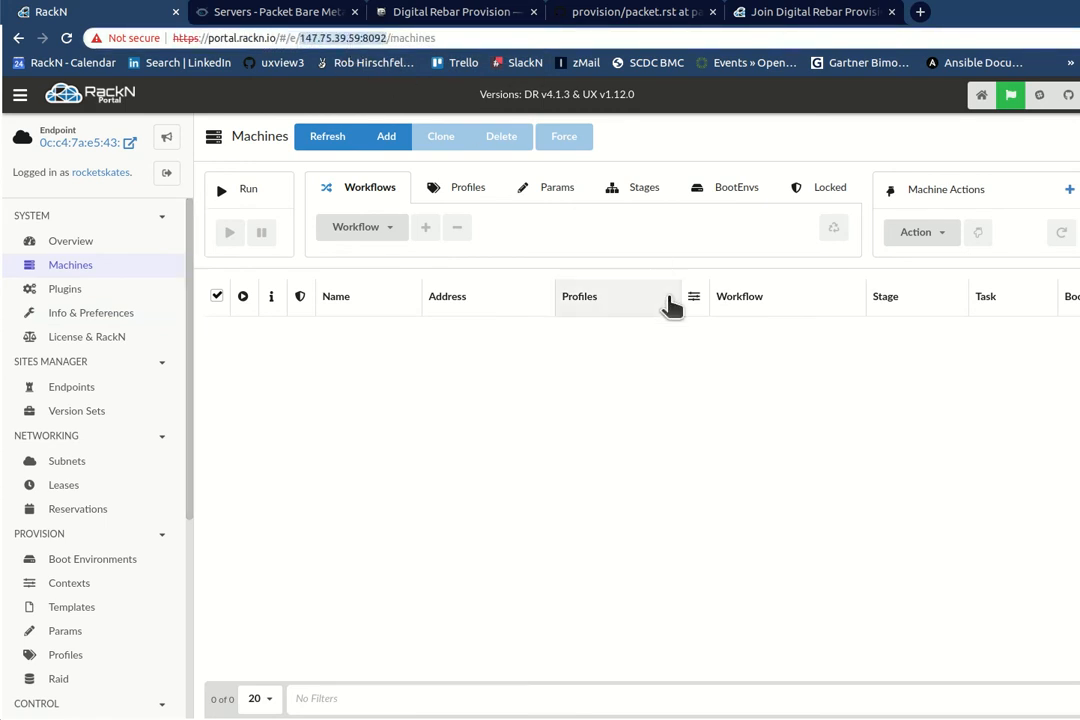
mouse_move(332, 122)
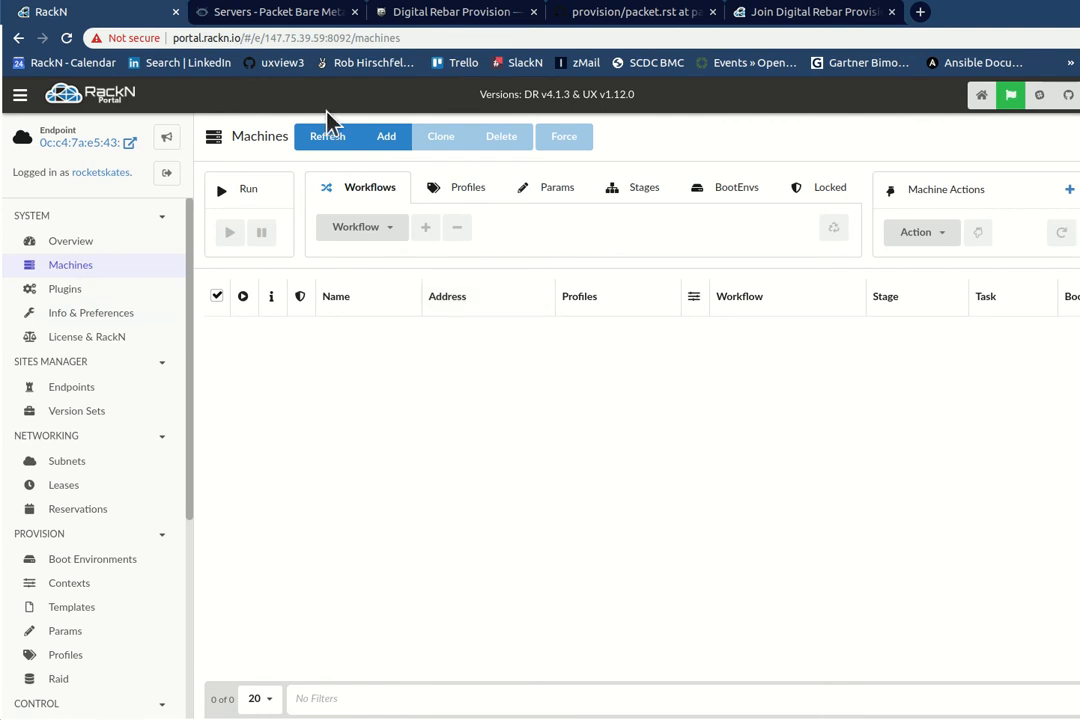
mouse_move(276, 12)
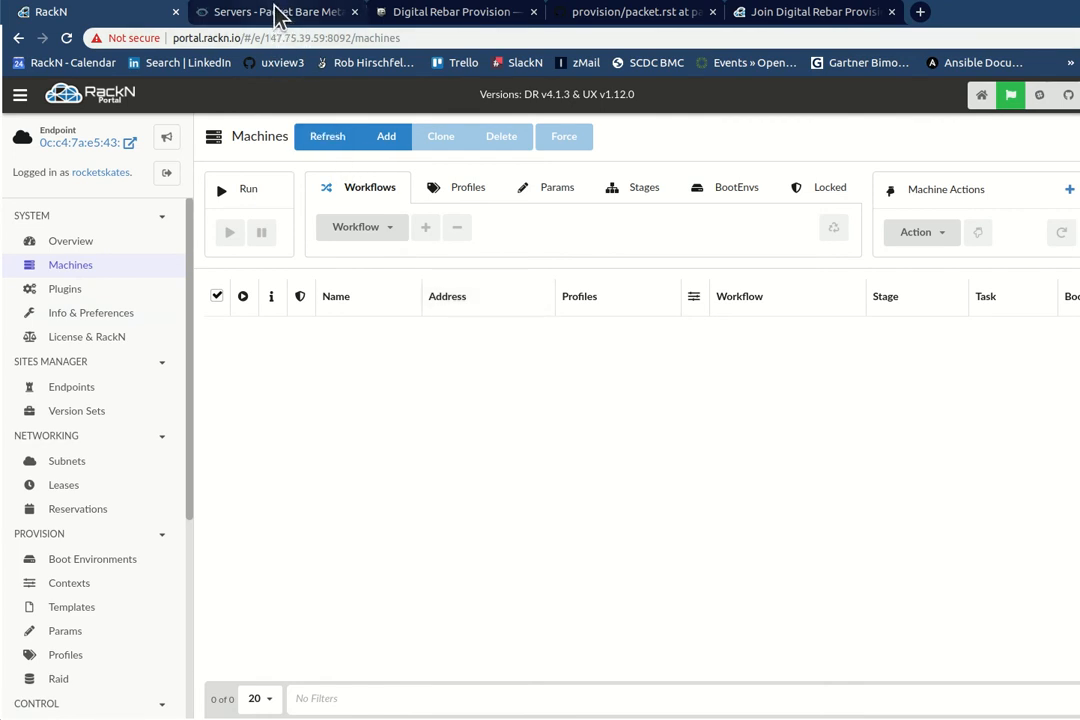
Start a new Packet server named manageme in EWR1 Parsippany as t1.small.x86
click(276, 12)
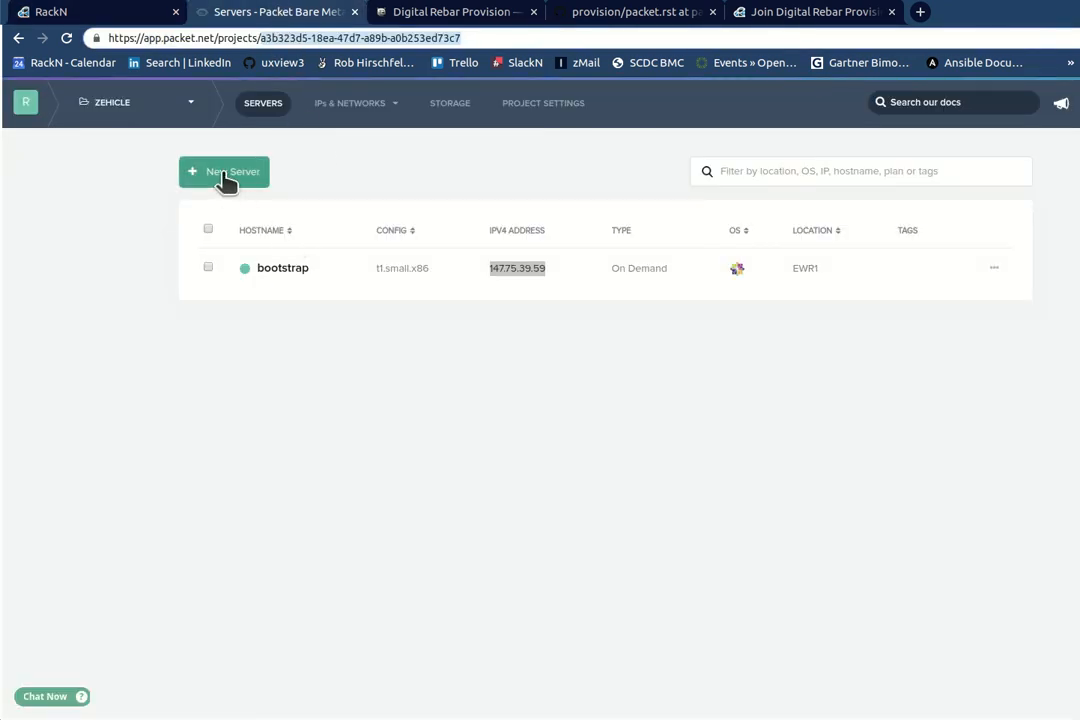
click(224, 172)
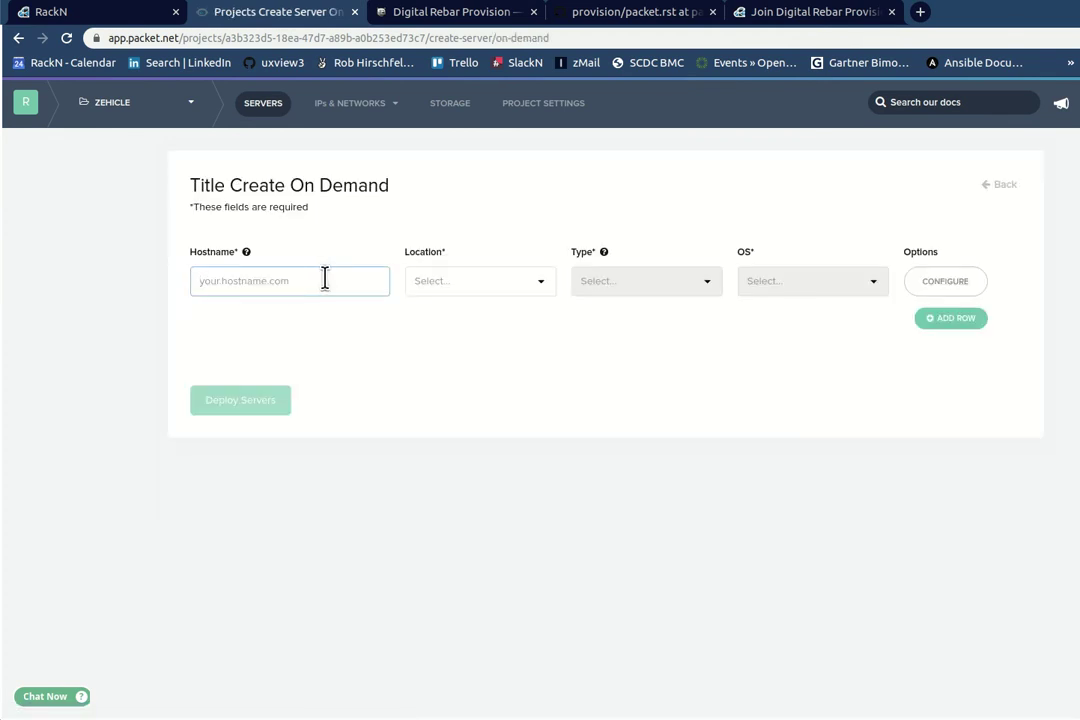
text(manageme)
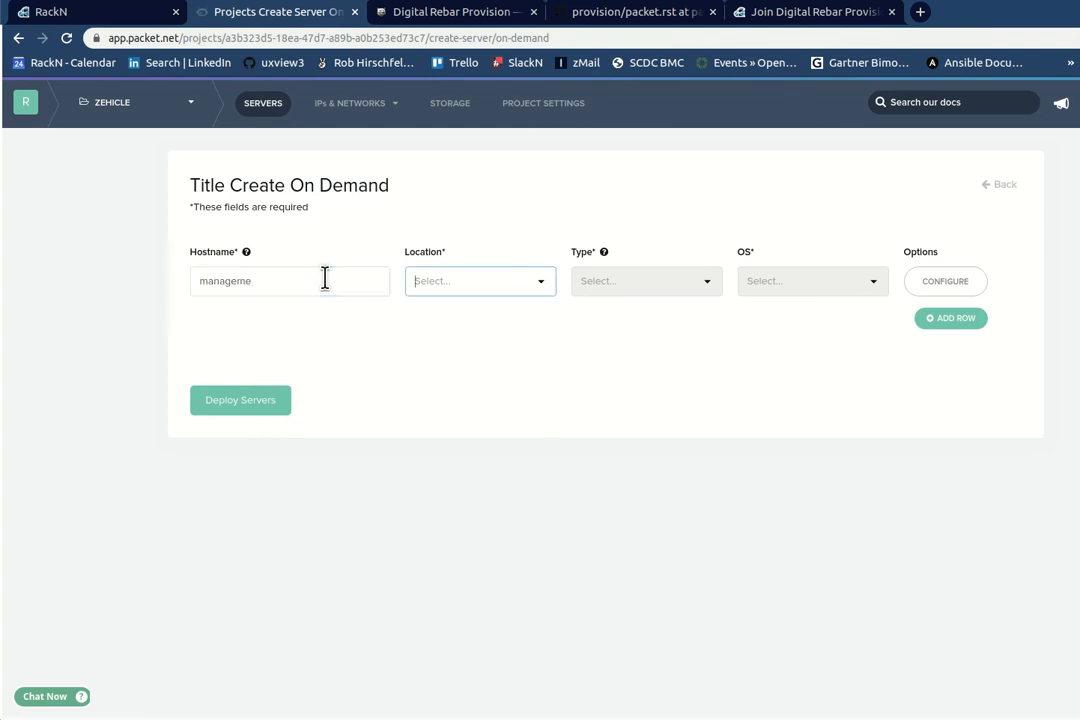
click(480, 280)
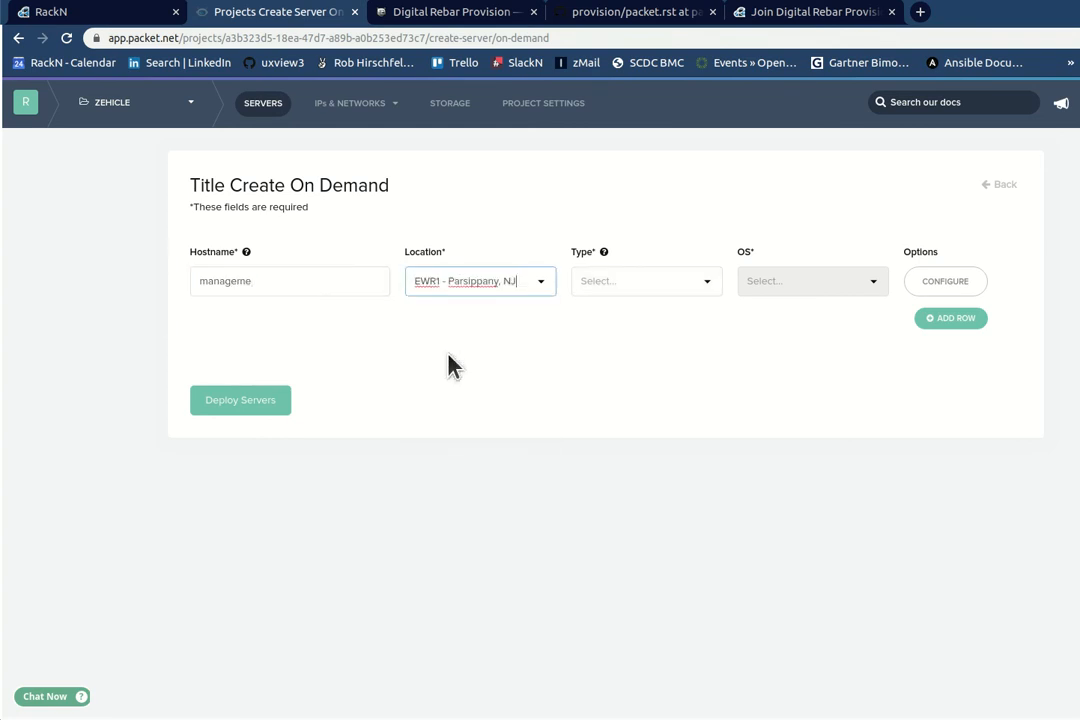
click(644, 280)
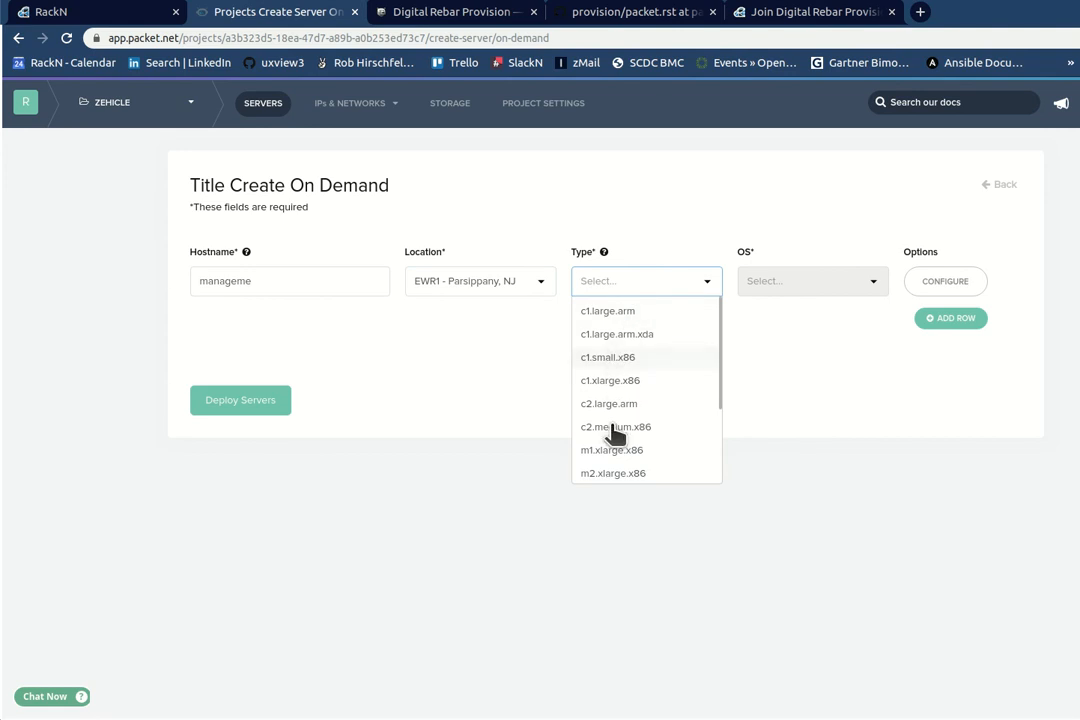
scroll(down, 3)
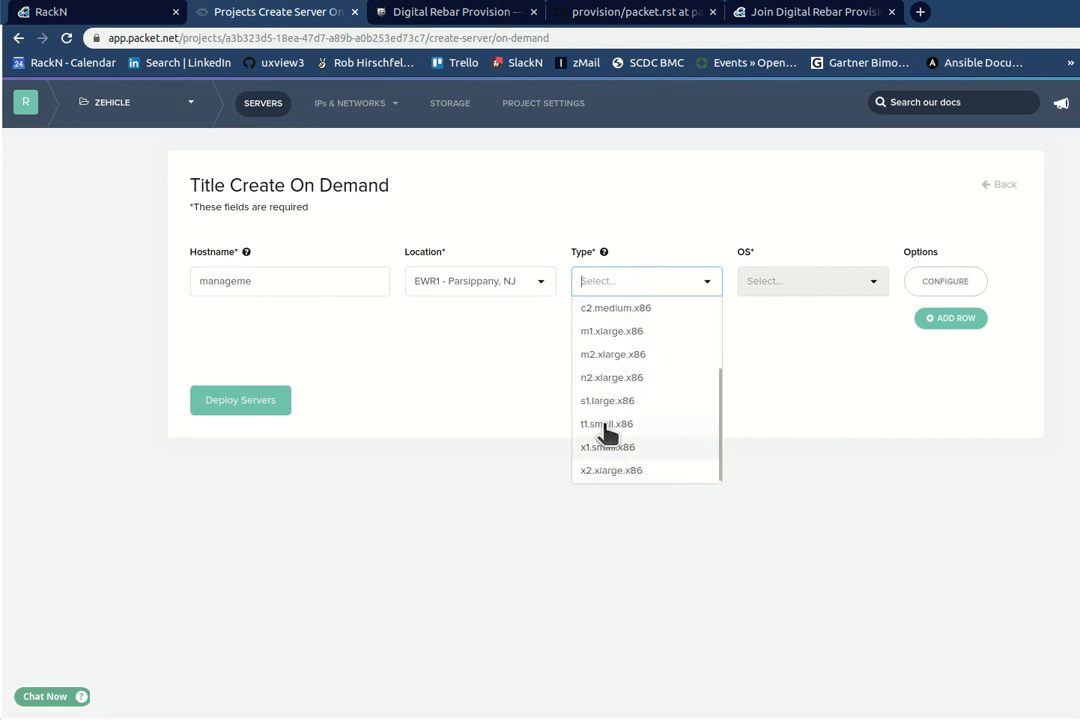
click(606, 424)
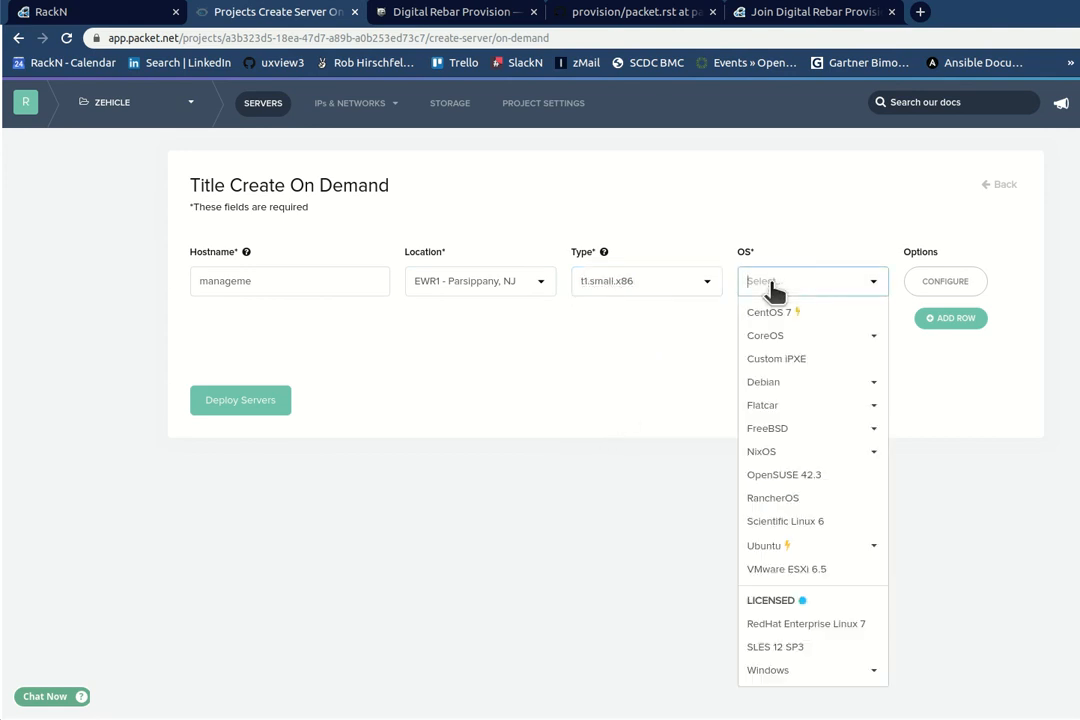
mouse_move(776, 368)
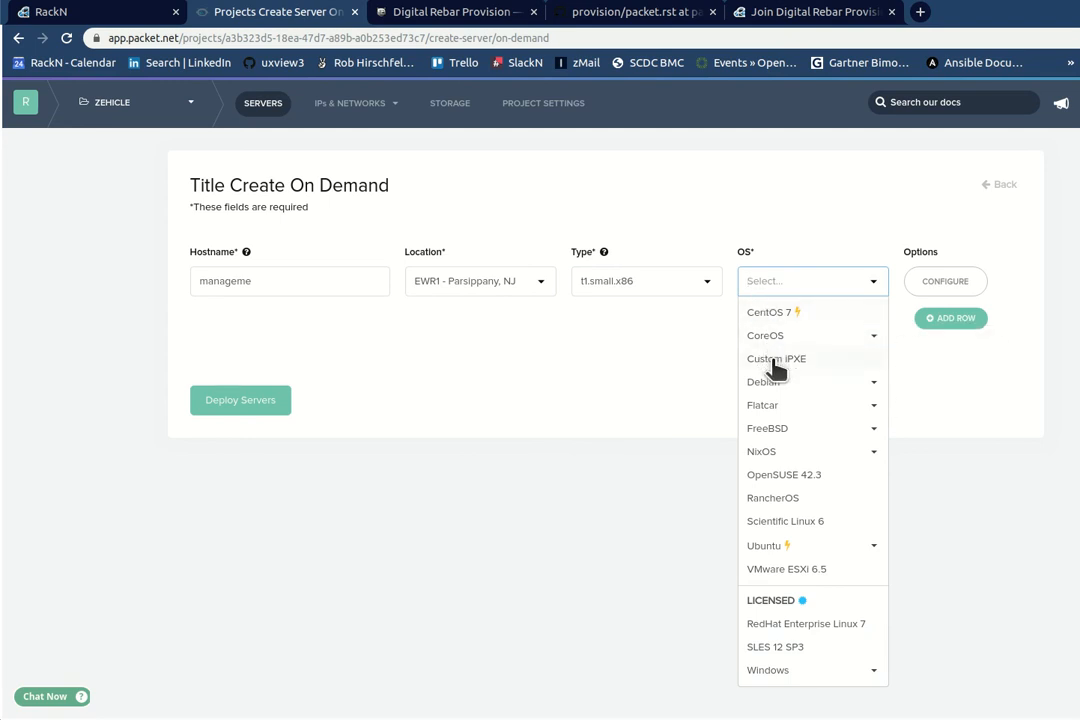
click(776, 358)
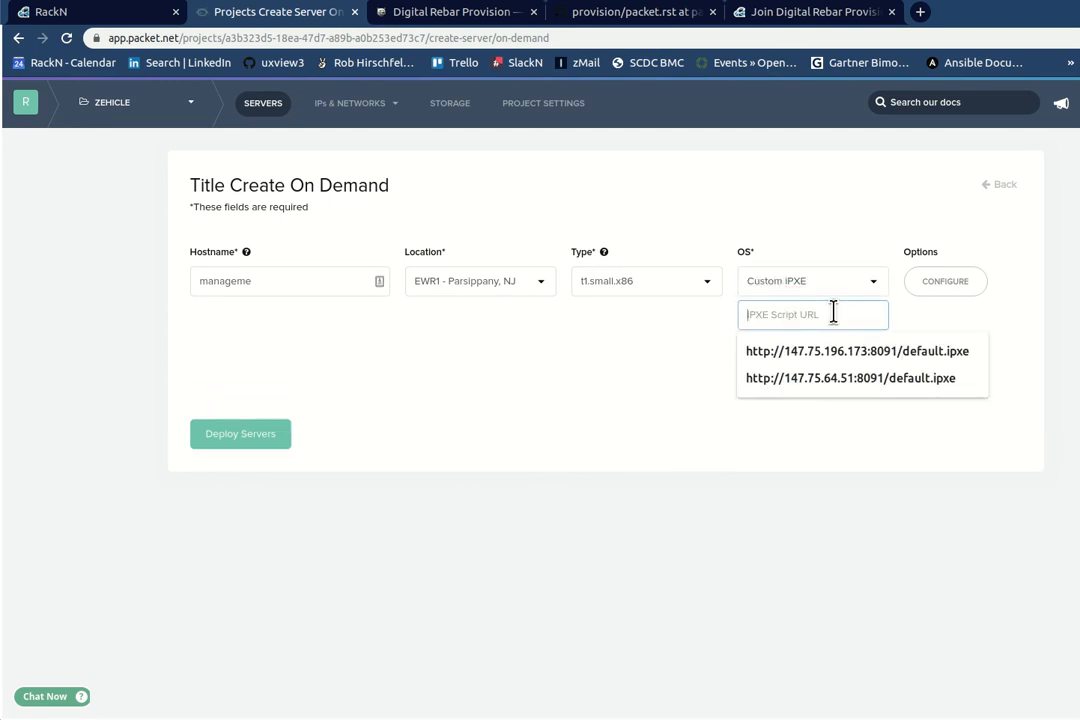
text(https:)
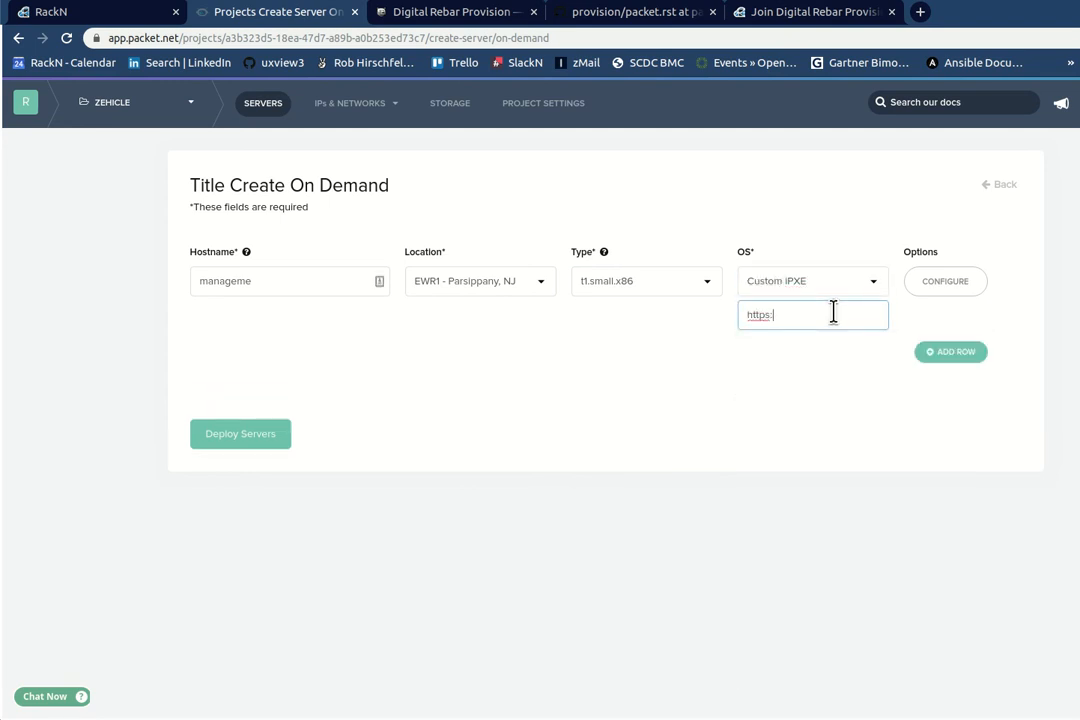
text(http://147.75.39.59:8092)
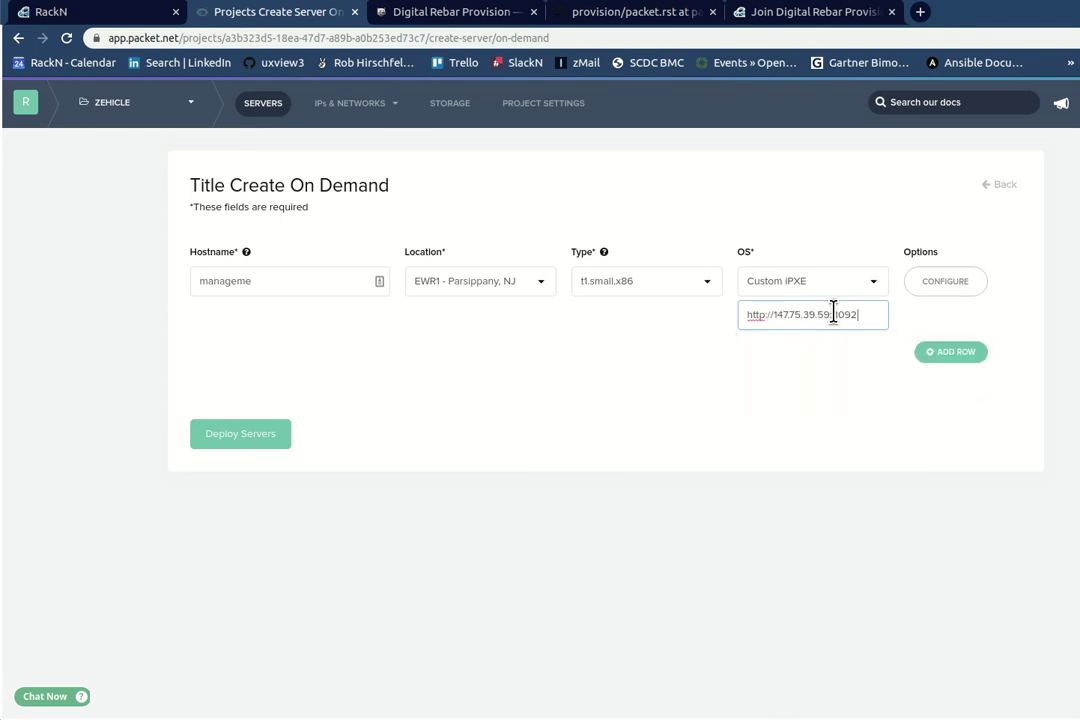
text(8091)
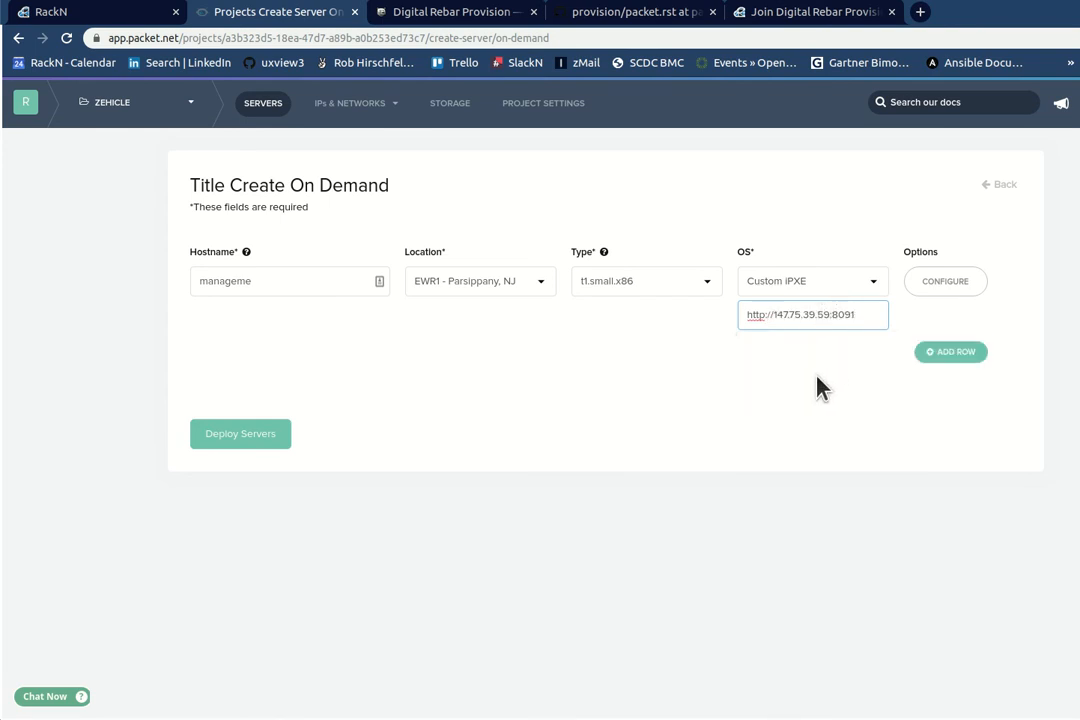
click(830, 316)
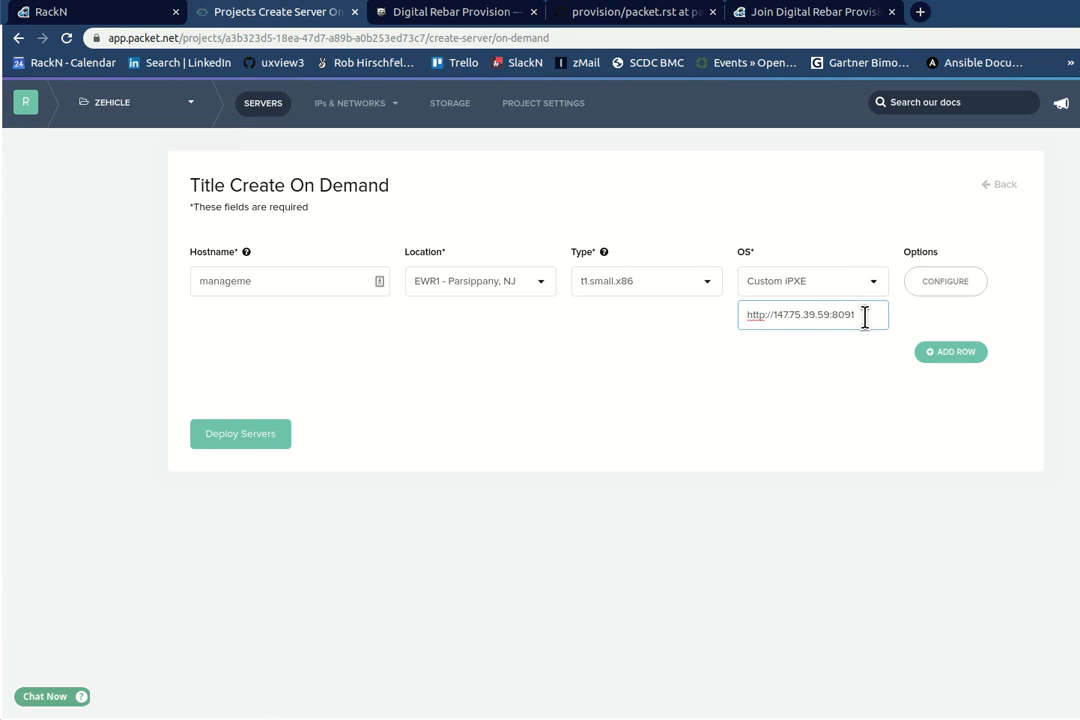
text(/default.ipxe)
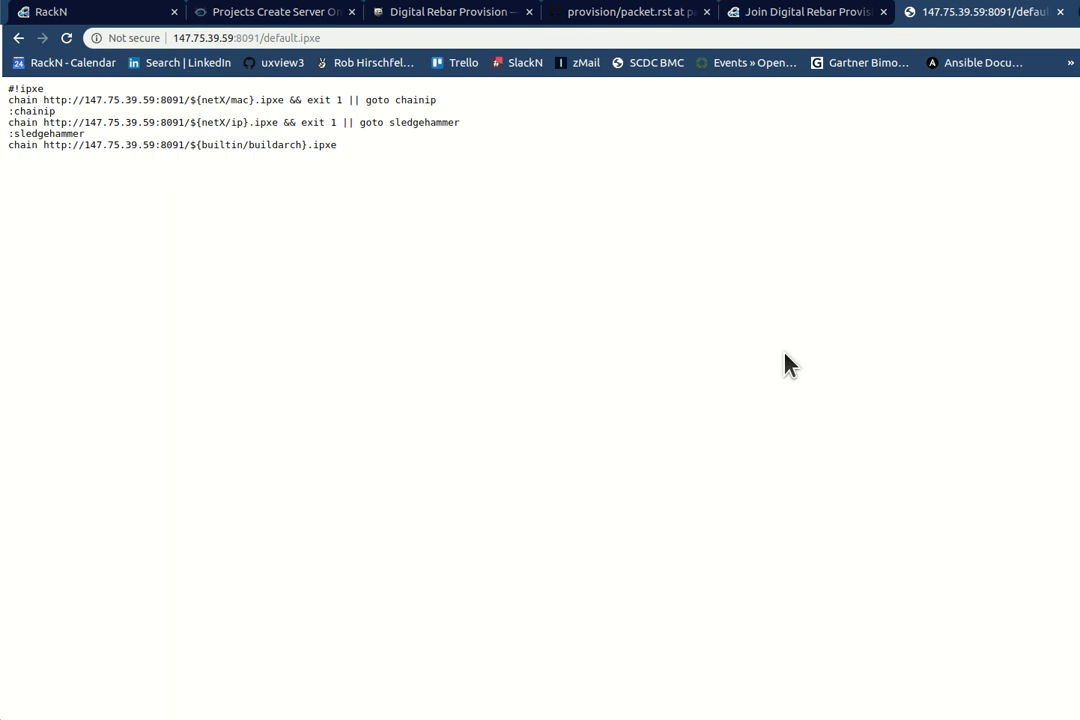
mouse_move(520, 284)
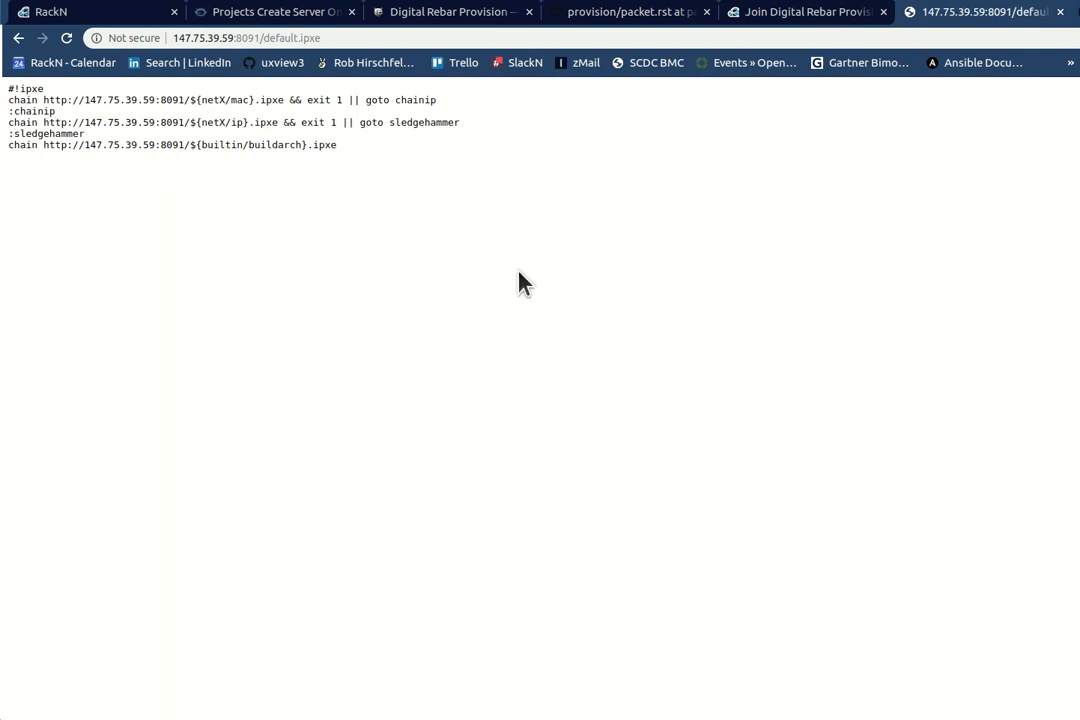
Return to the Packet server form after verifying default.ipxe loads
click(270, 12)
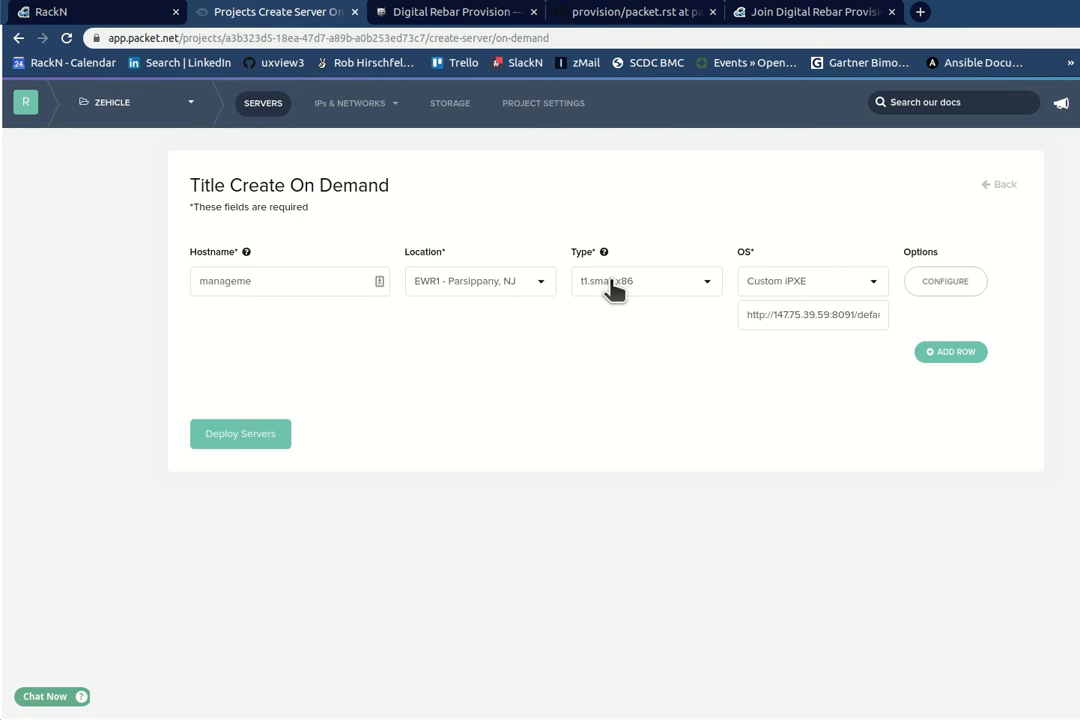
mouse_move(944, 280)
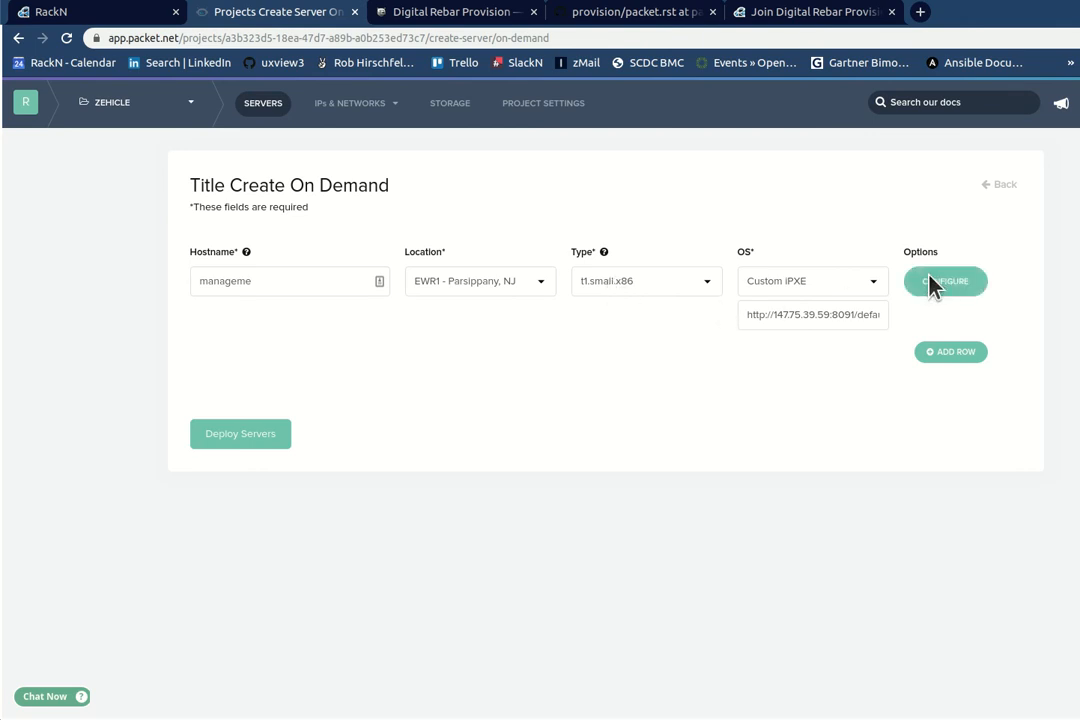
Save the additional settings and deploy the manageme server to Packet
click(944, 280)
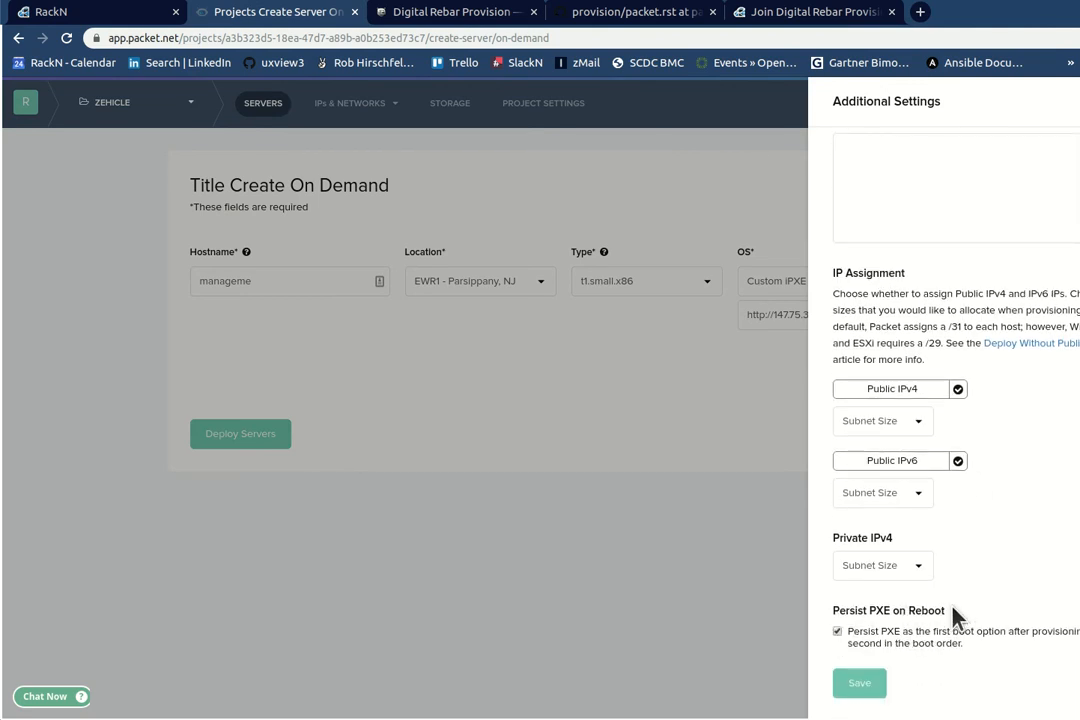
mouse_move(860, 684)
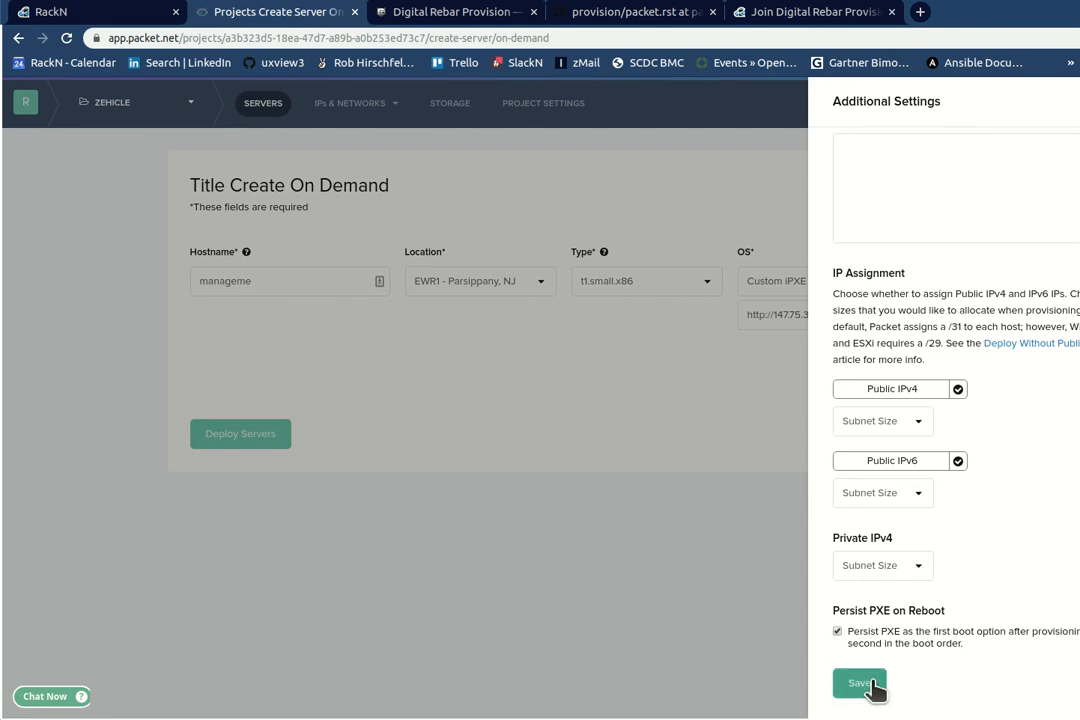
click(860, 684)
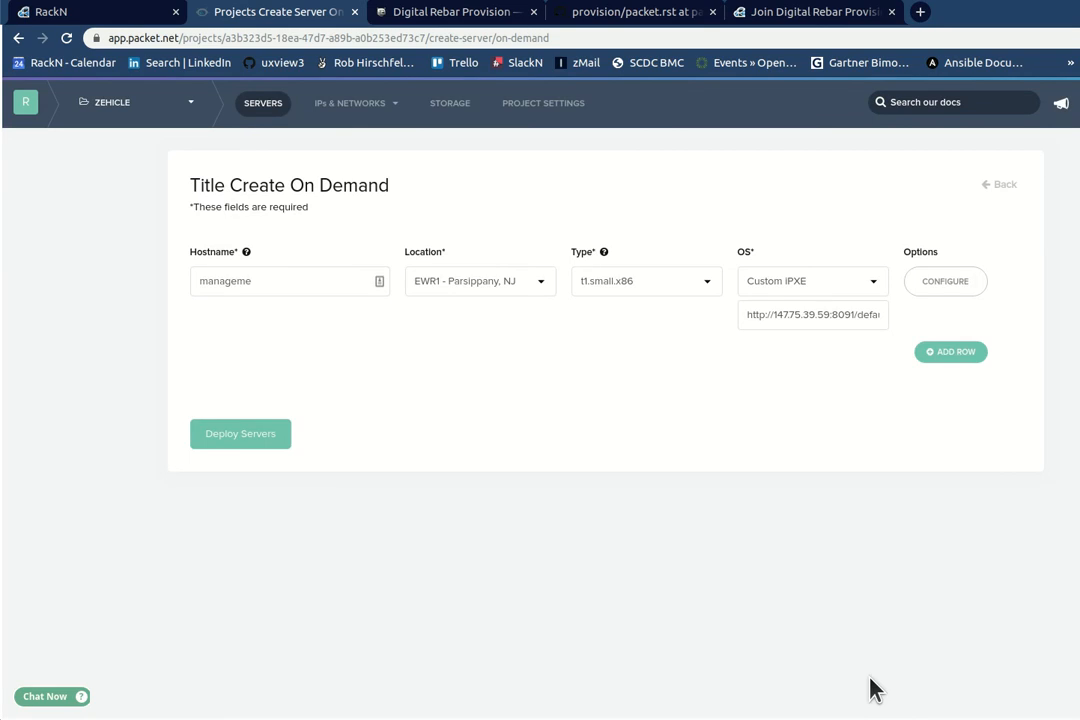
mouse_move(584, 590)
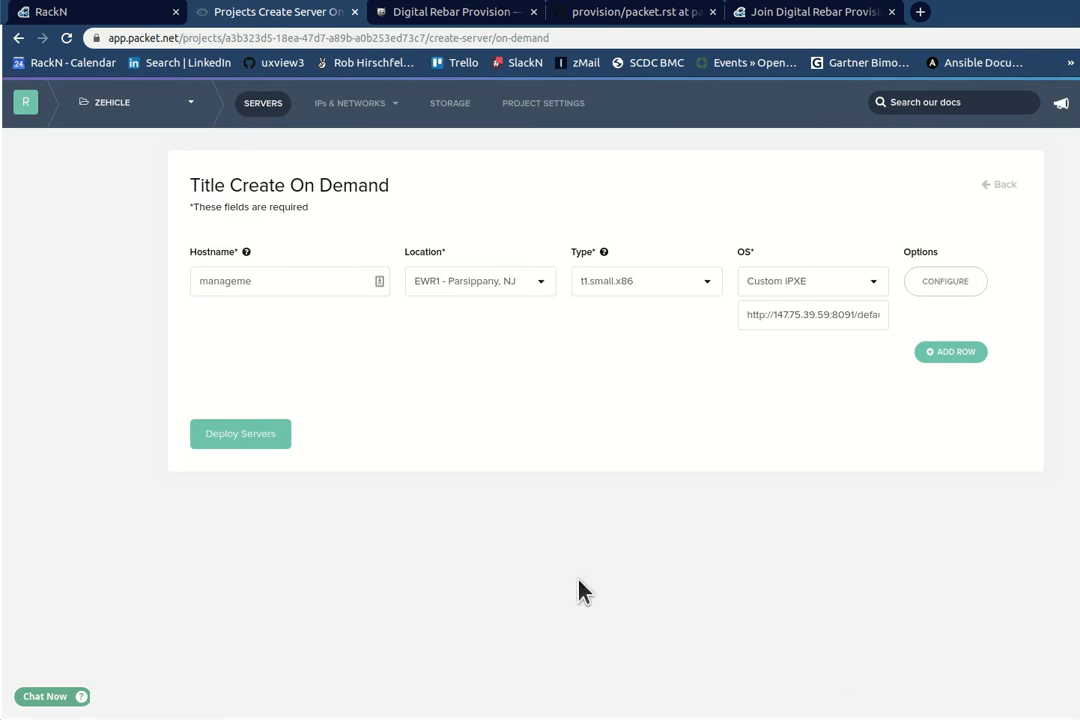
click(240, 432)
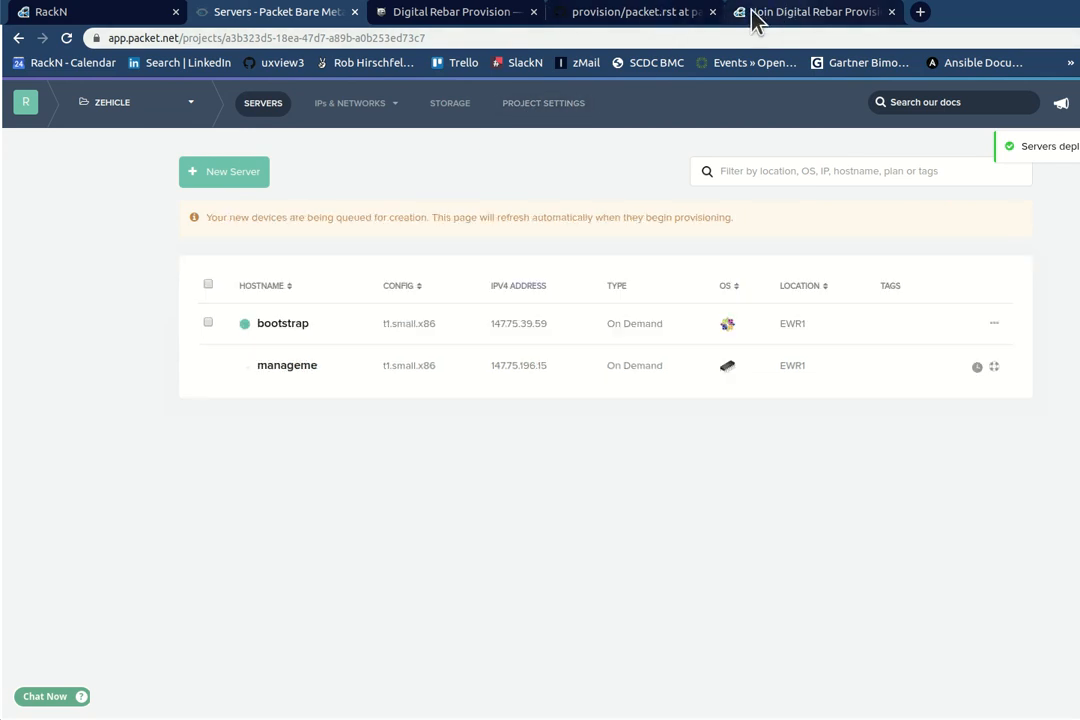
Bring up the packet-ipmi plugin's create-machine form in RackN Portal
click(814, 12)
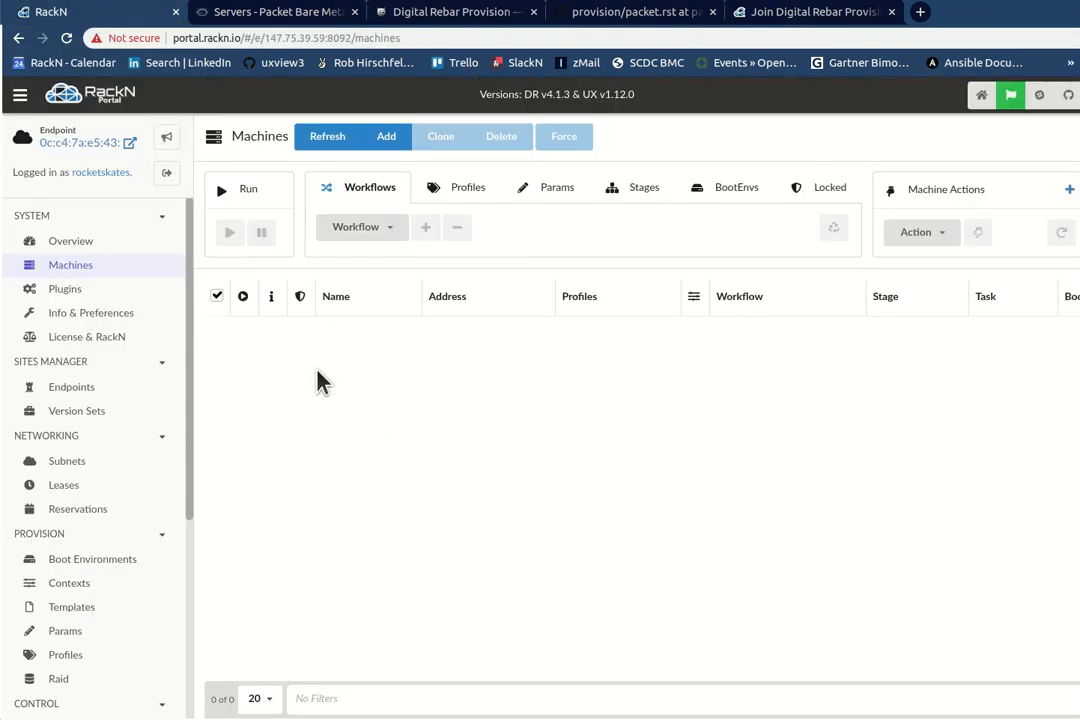
mouse_move(236, 440)
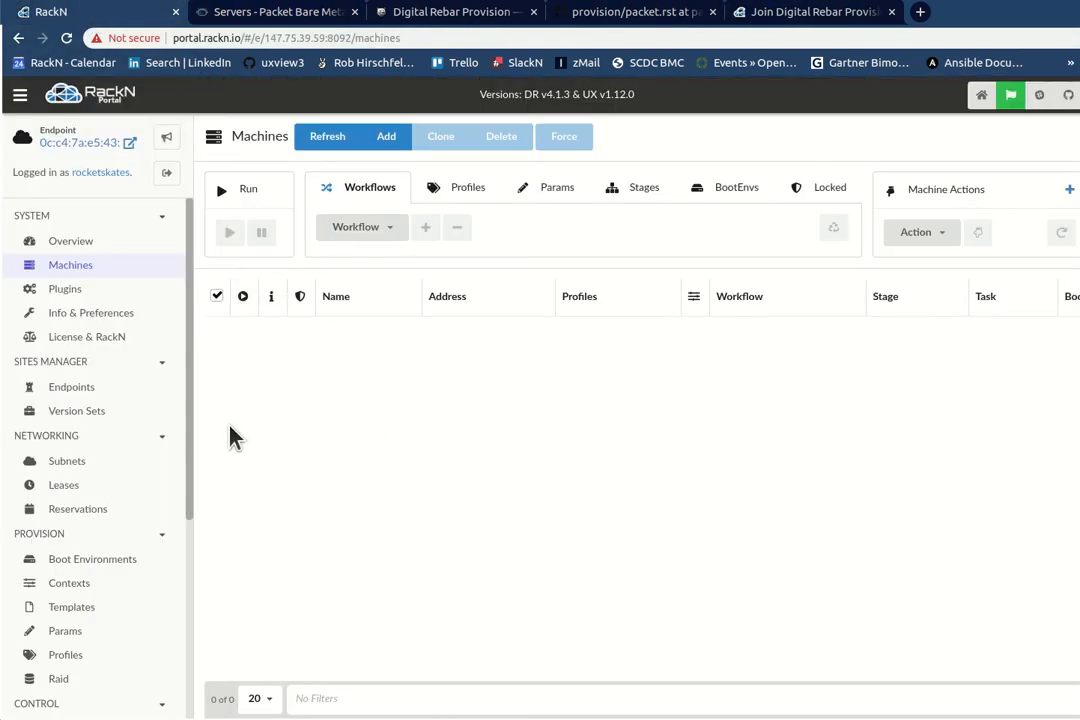
mouse_move(490, 378)
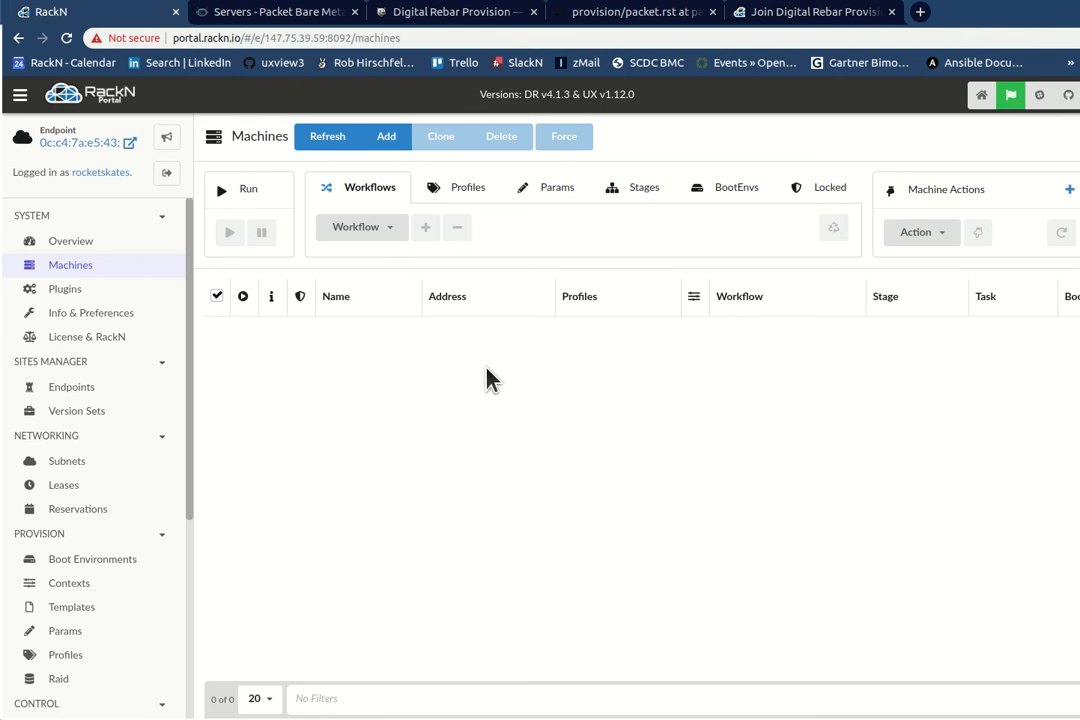
mouse_move(398, 388)
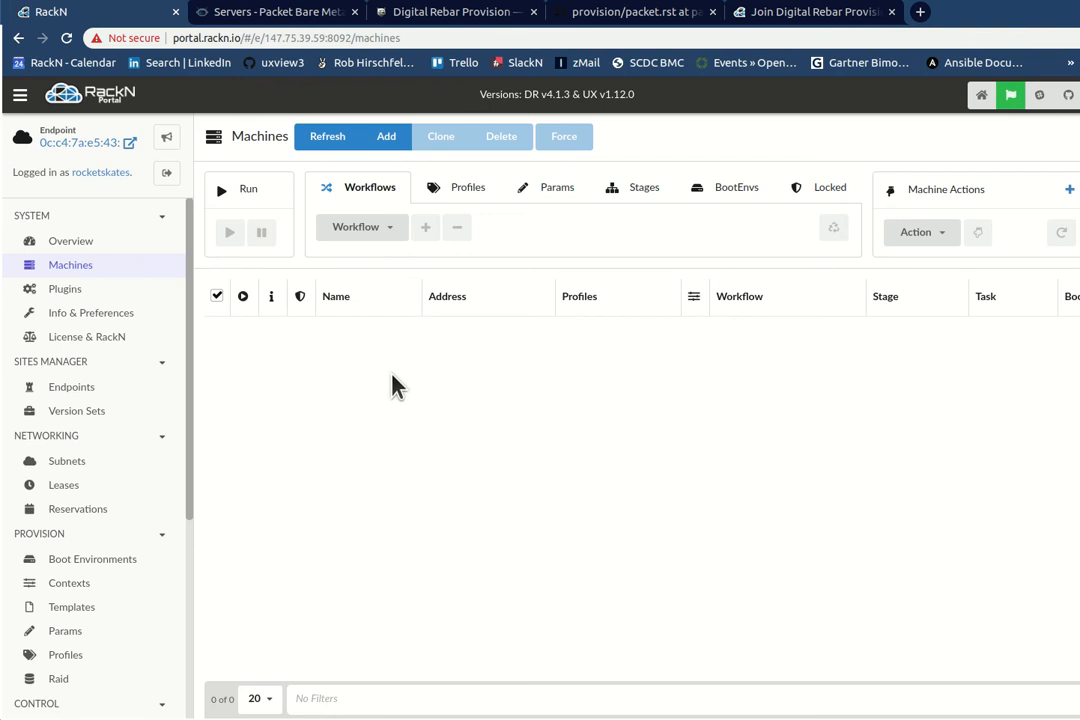
mouse_move(50, 300)
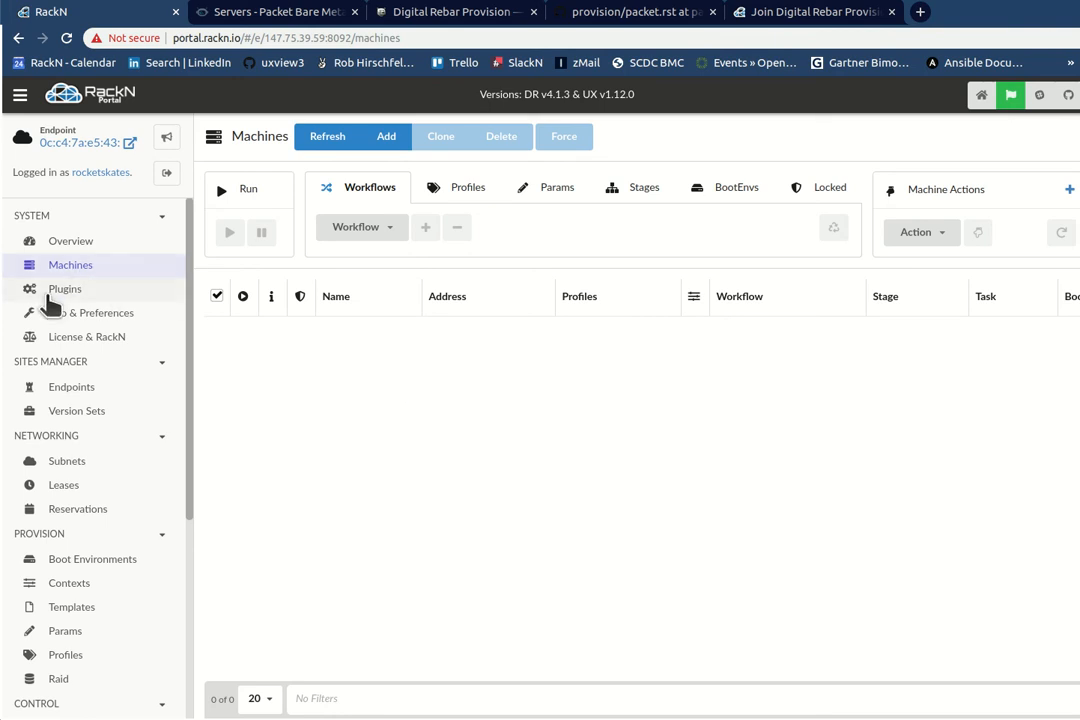
click(64, 288)
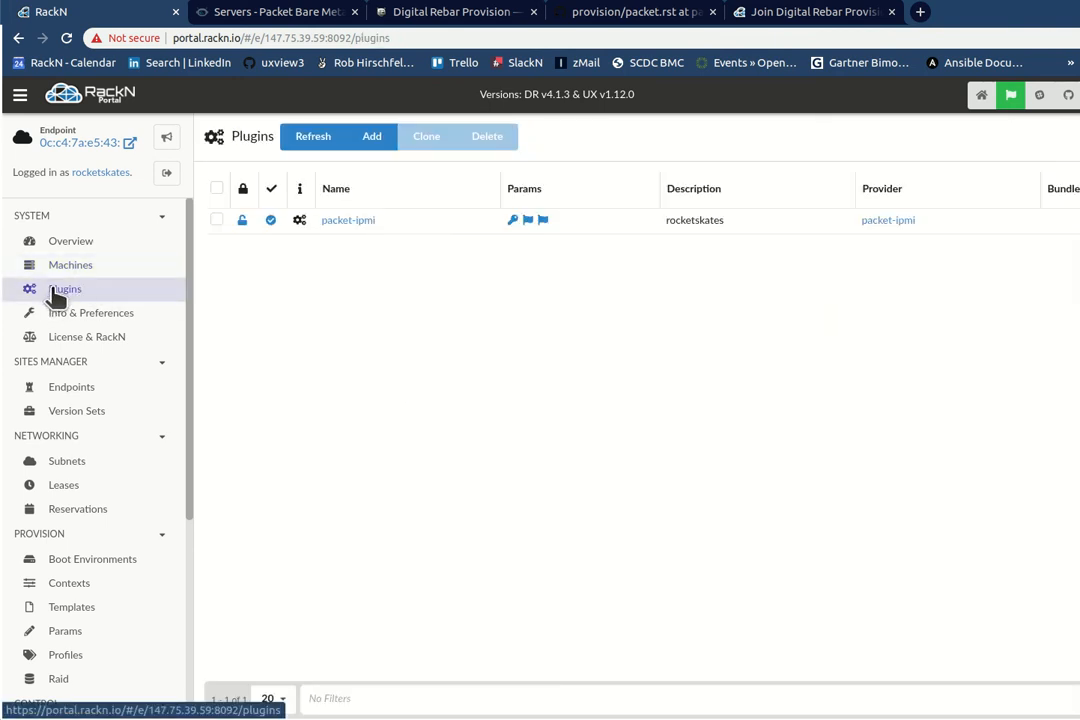
click(348, 218)
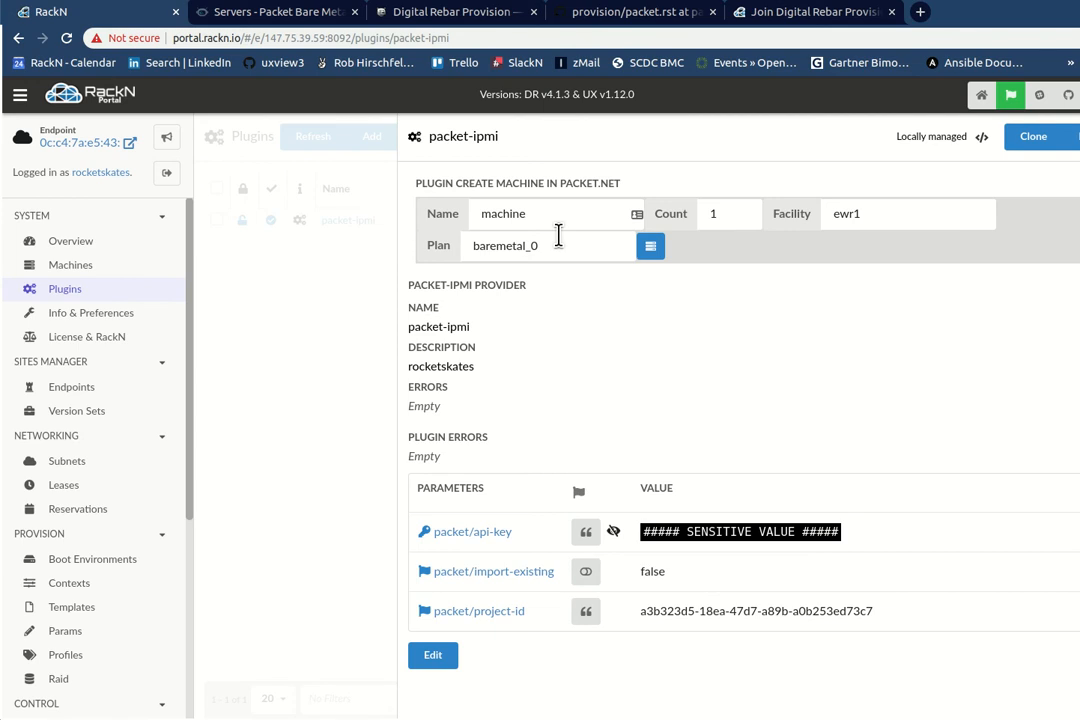
mouse_move(552, 218)
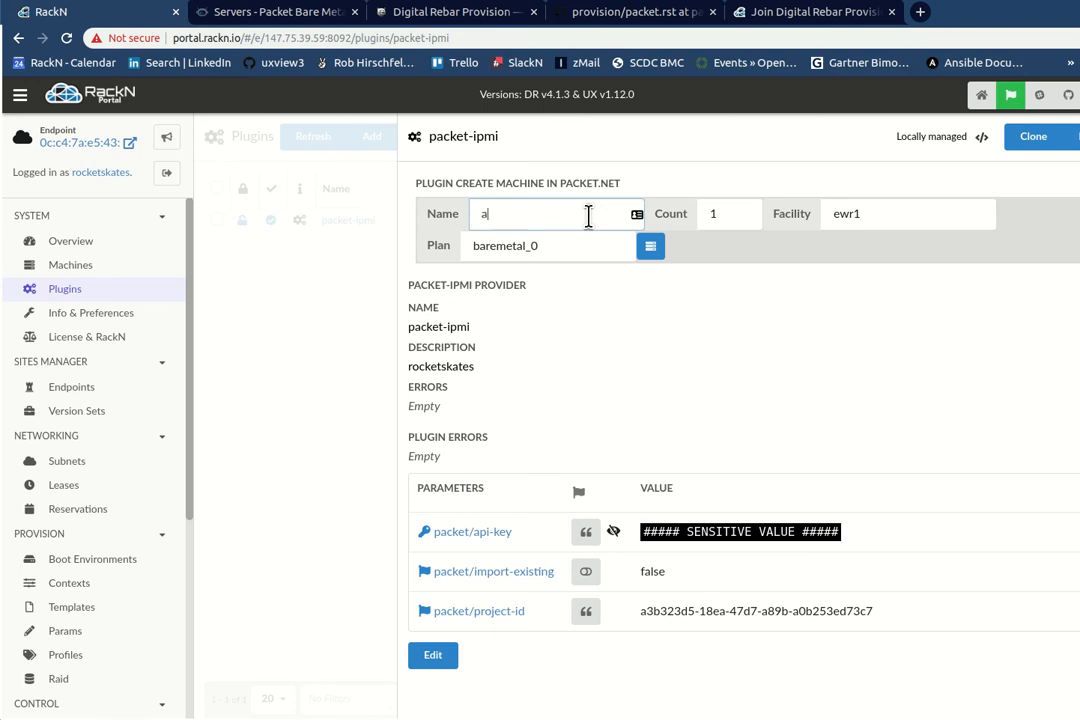
Create 2 machines named addme on plan baremetal_0, then return to the Plugins list
text(ddme)
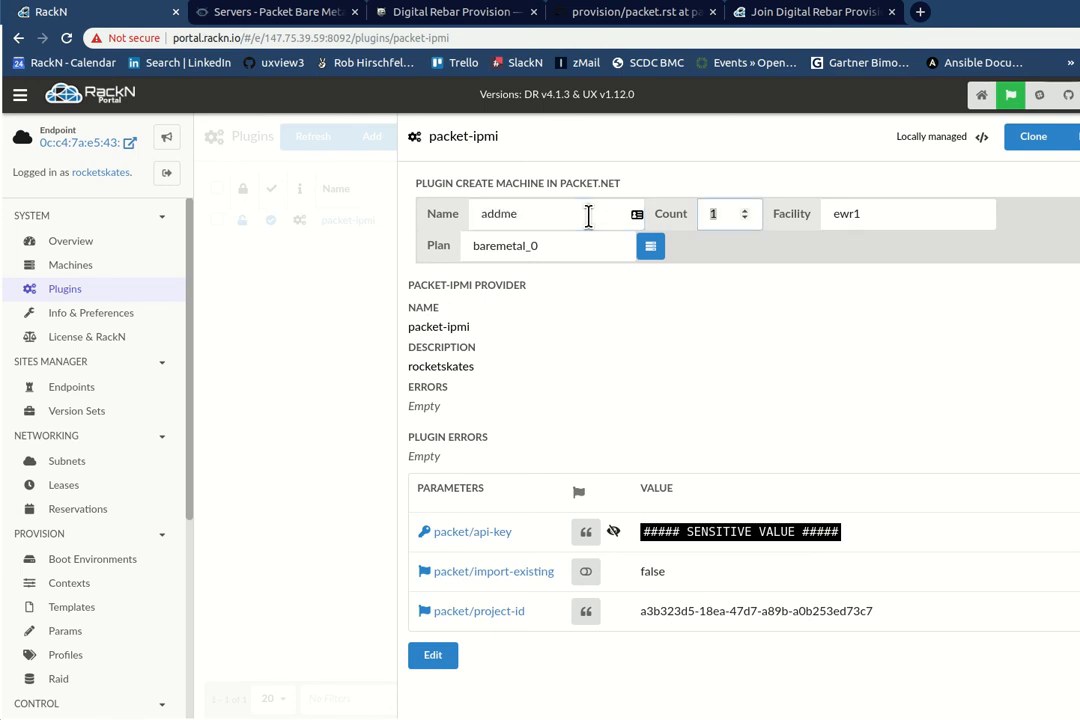
click(748, 208)
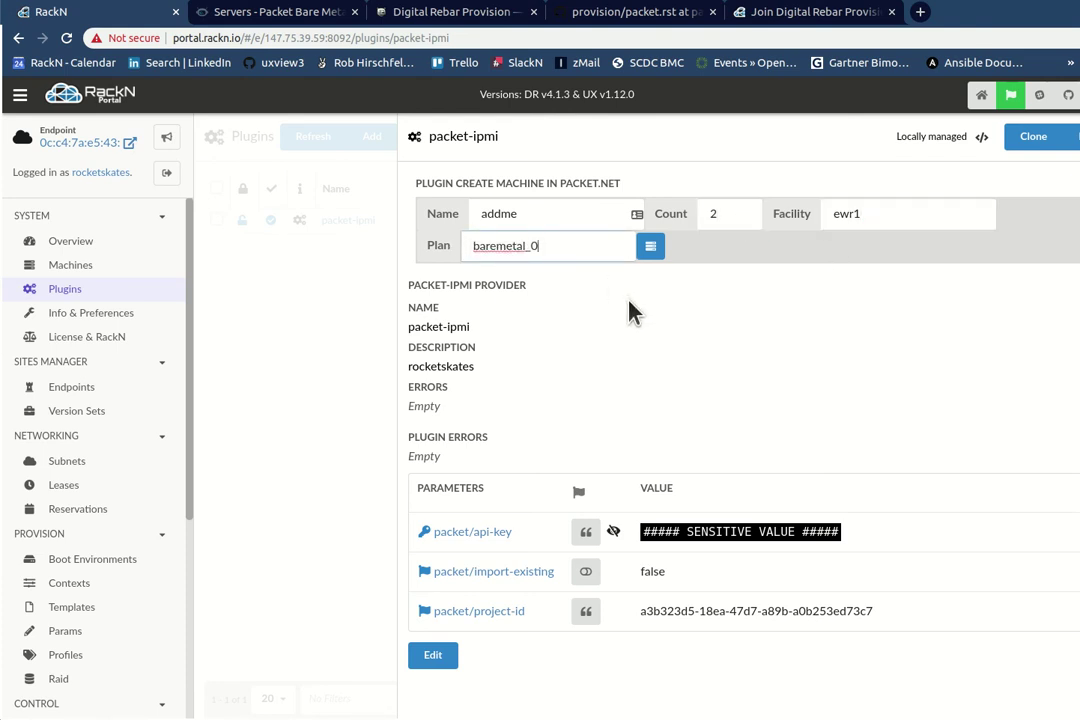
click(650, 244)
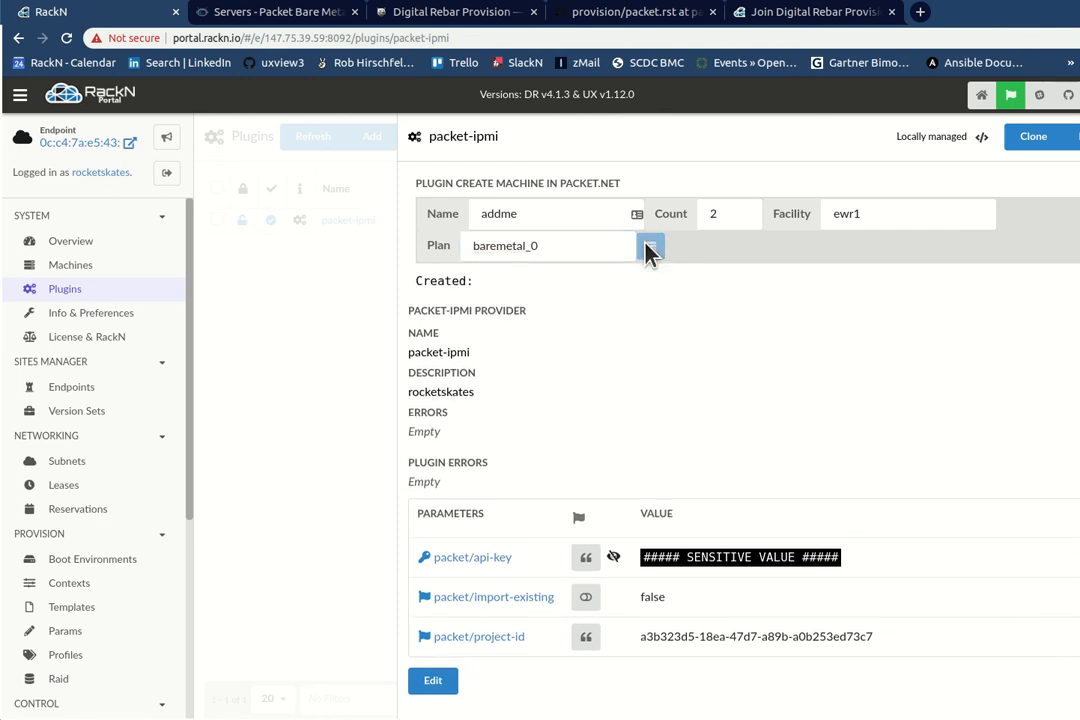
mouse_move(684, 268)
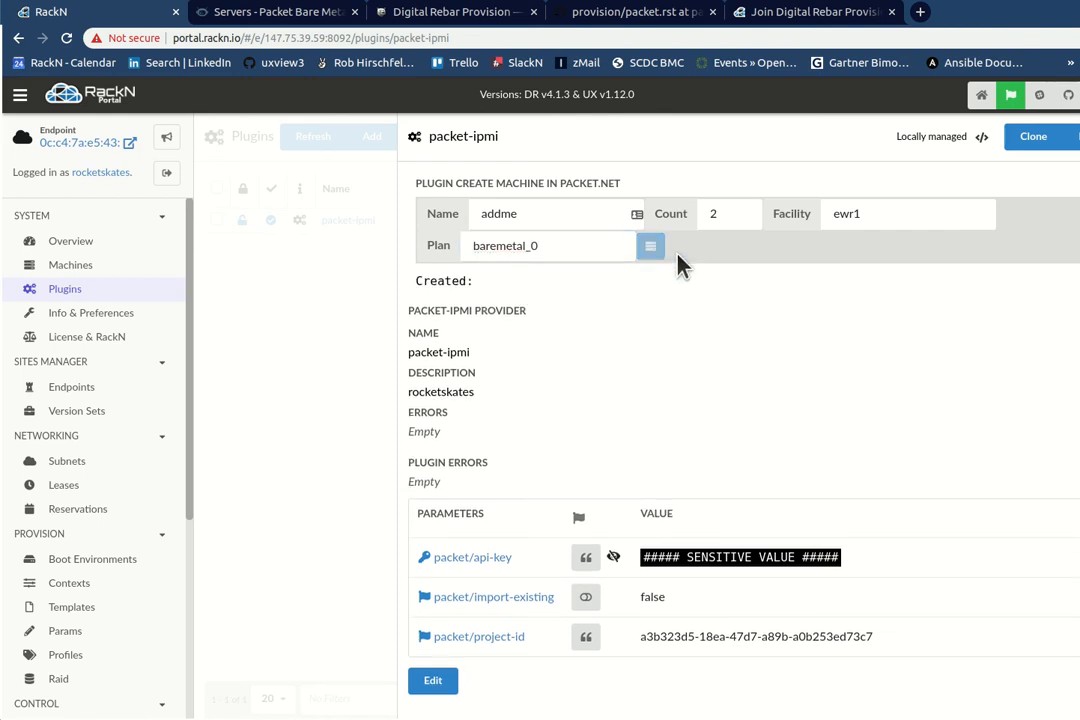
click(166, 136)
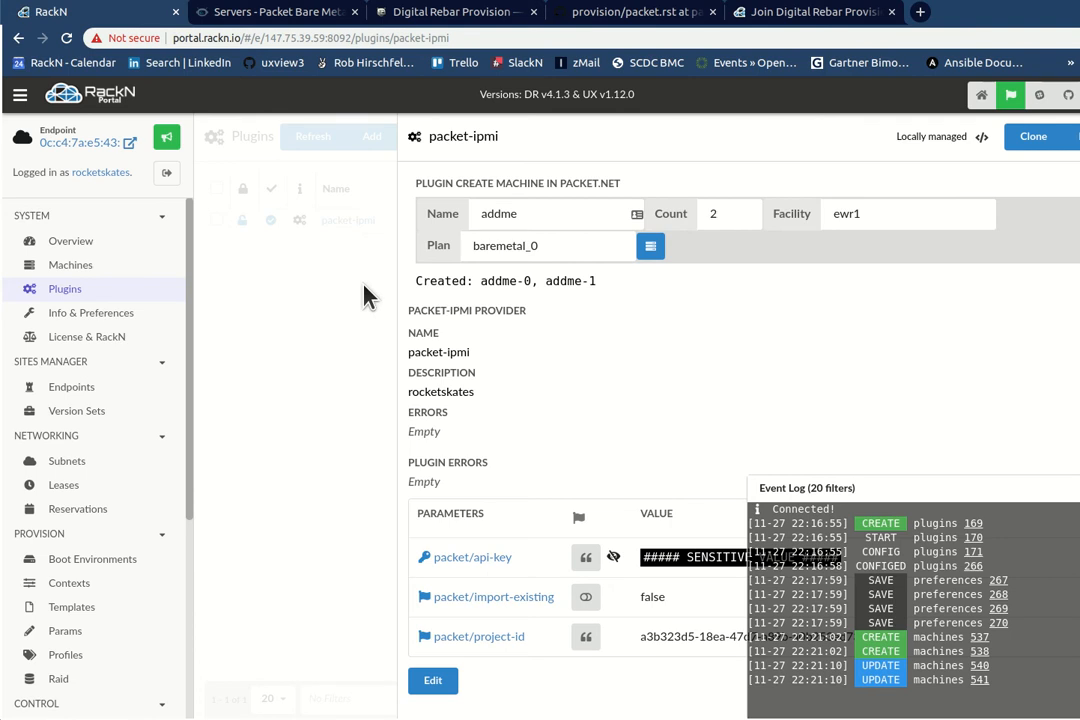
click(64, 288)
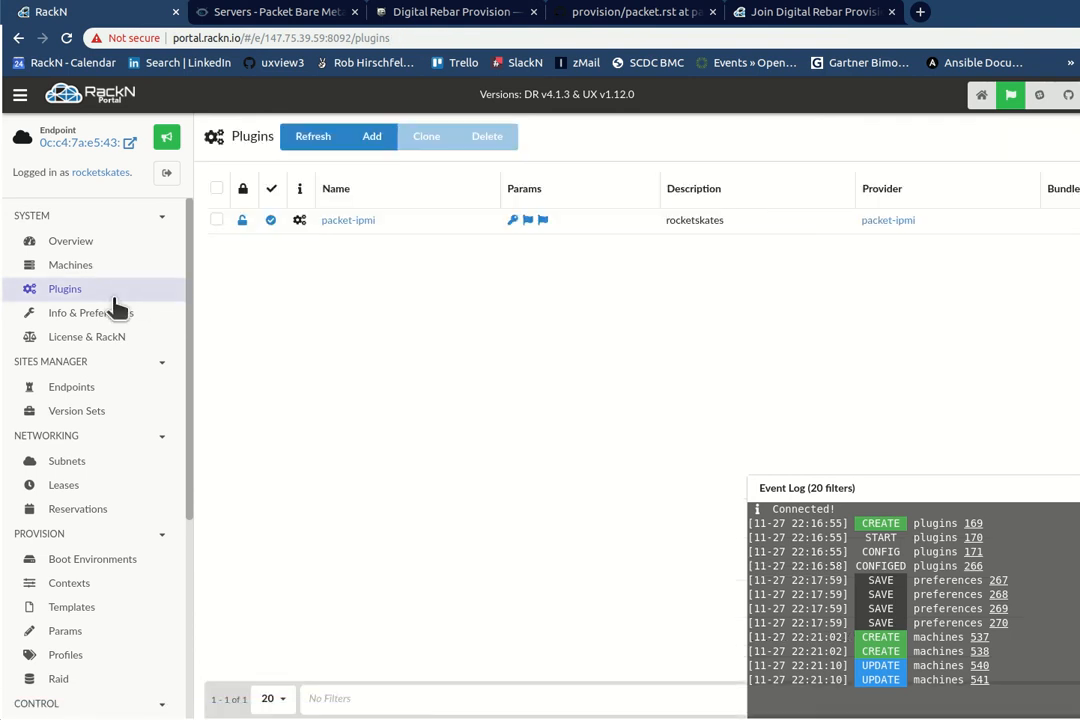
Check the new Packet servers and refresh the RackN Machines list until all three appear
click(70, 264)
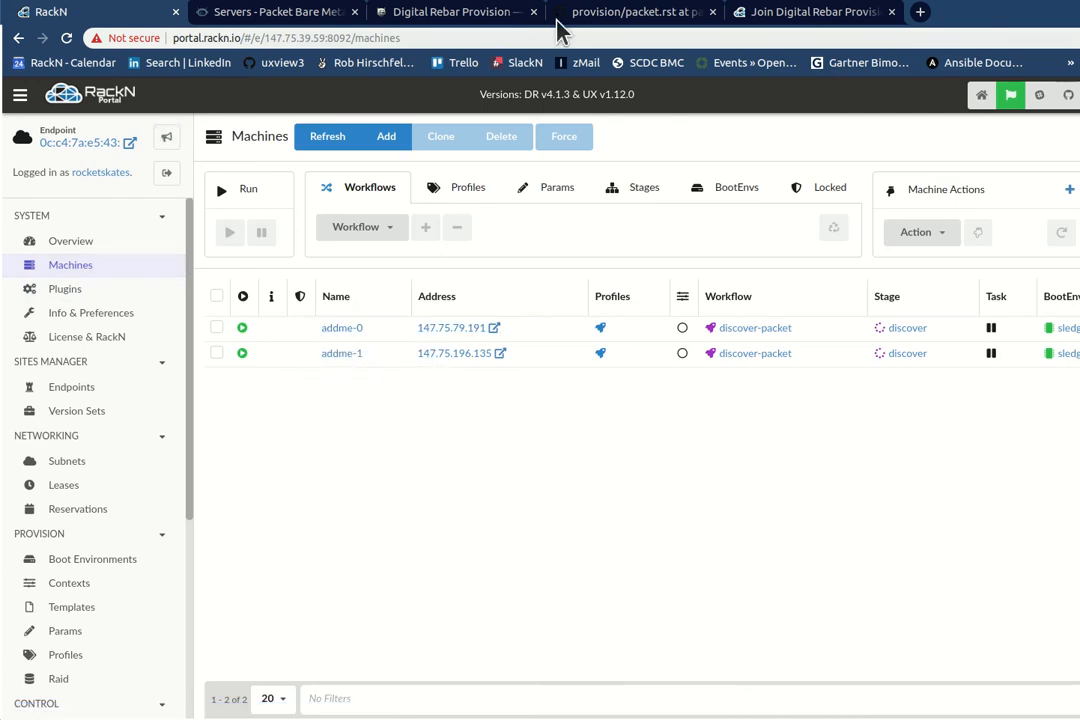
click(456, 12)
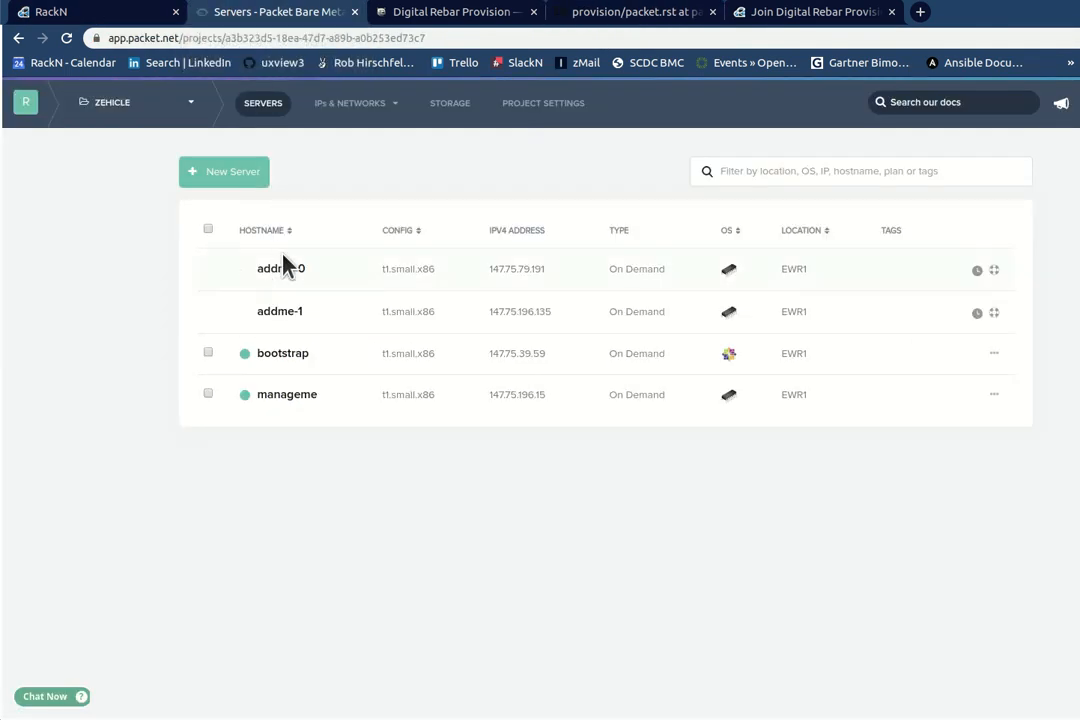
click(66, 38)
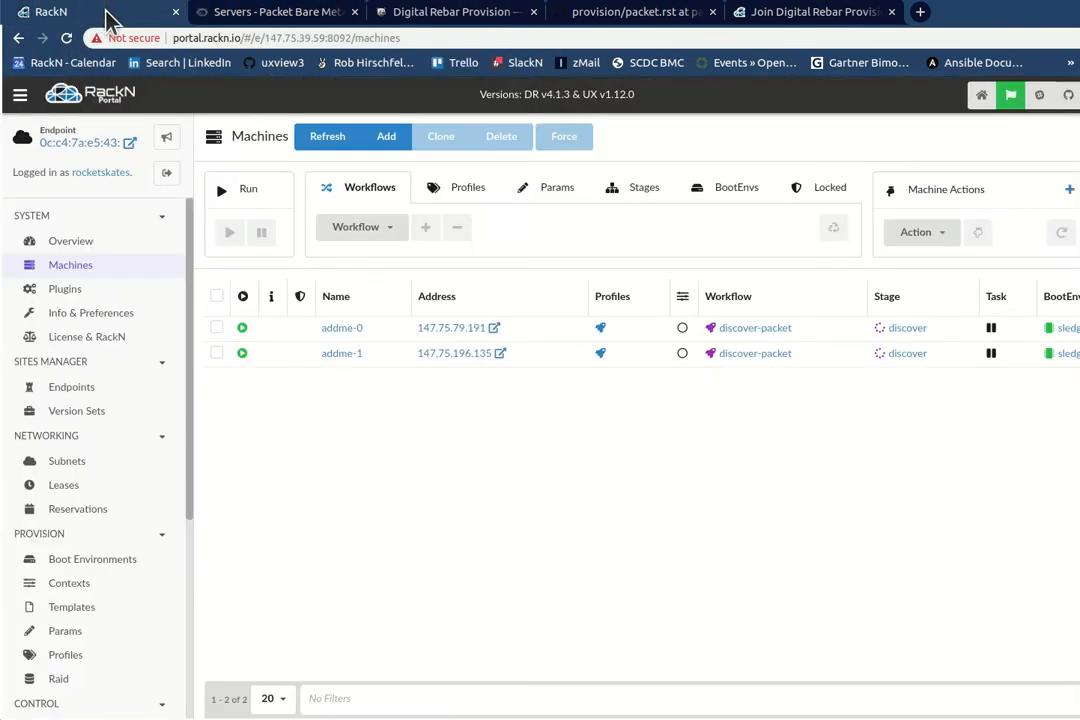
mouse_move(448, 306)
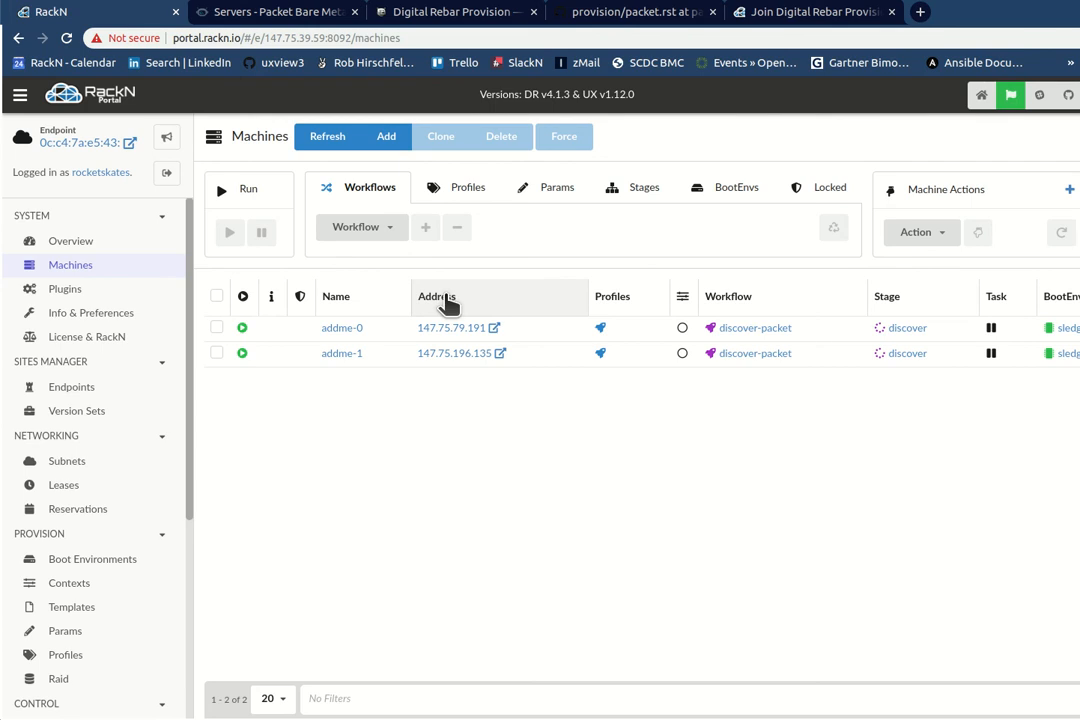
mouse_move(452, 424)
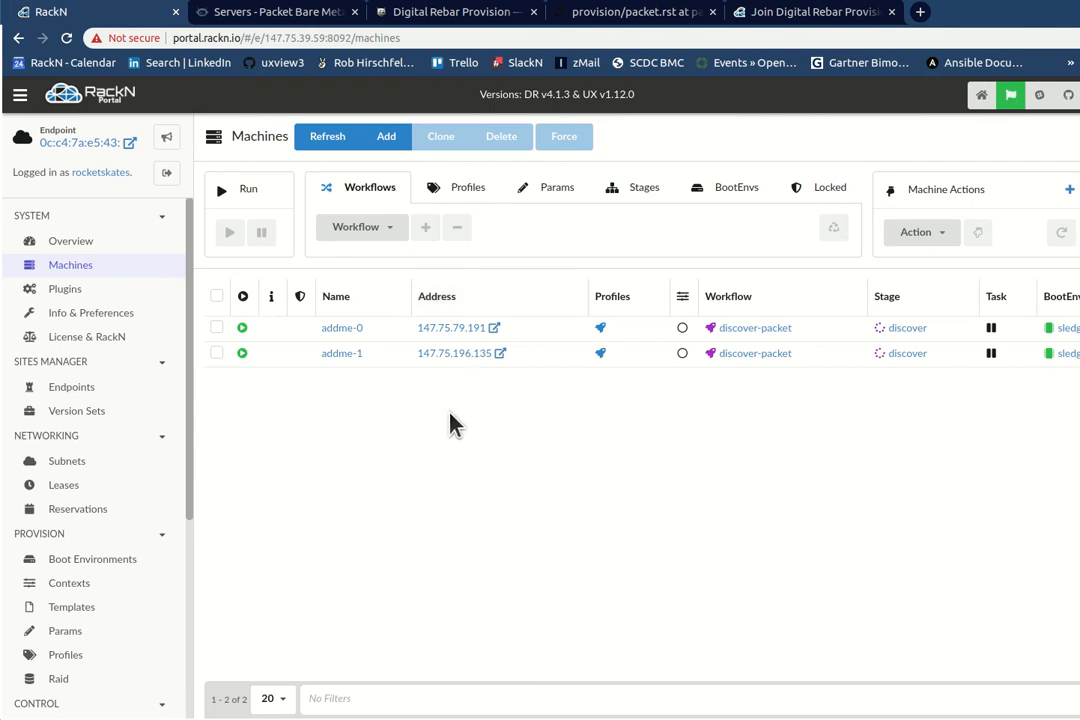
click(328, 136)
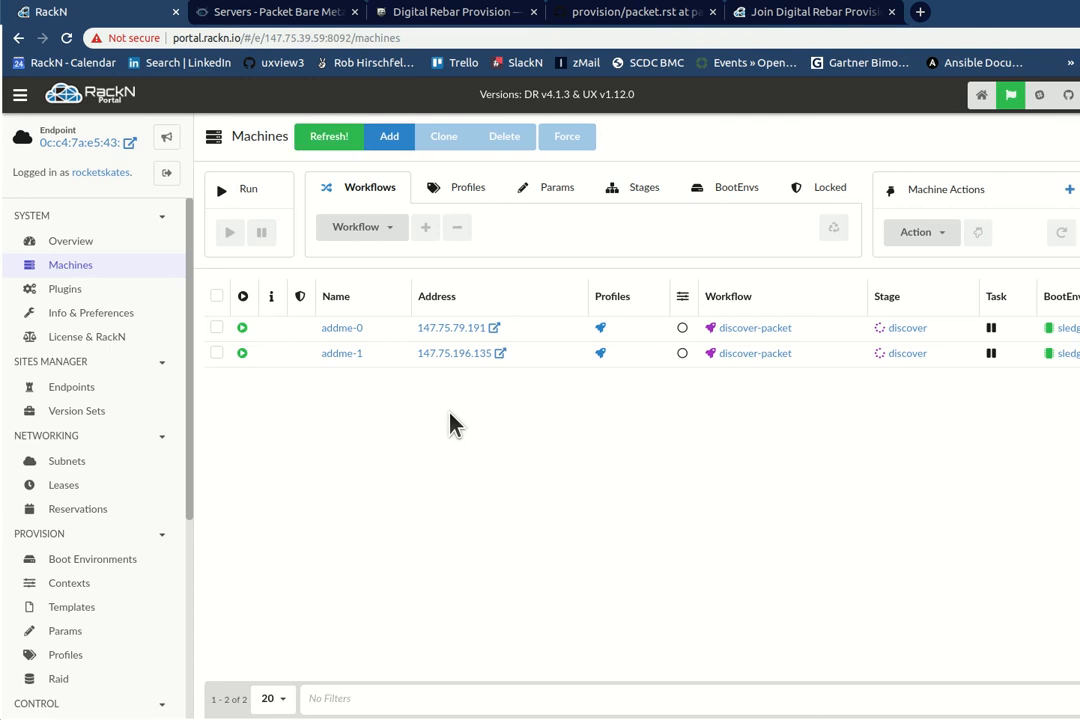
click(328, 136)
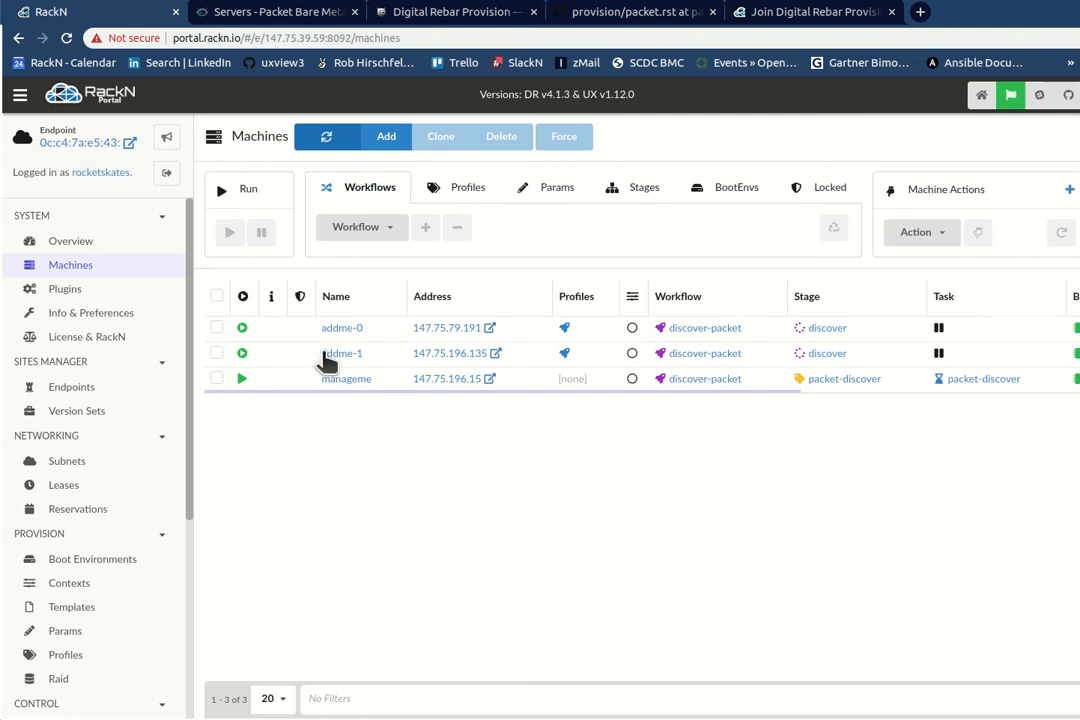
click(328, 136)
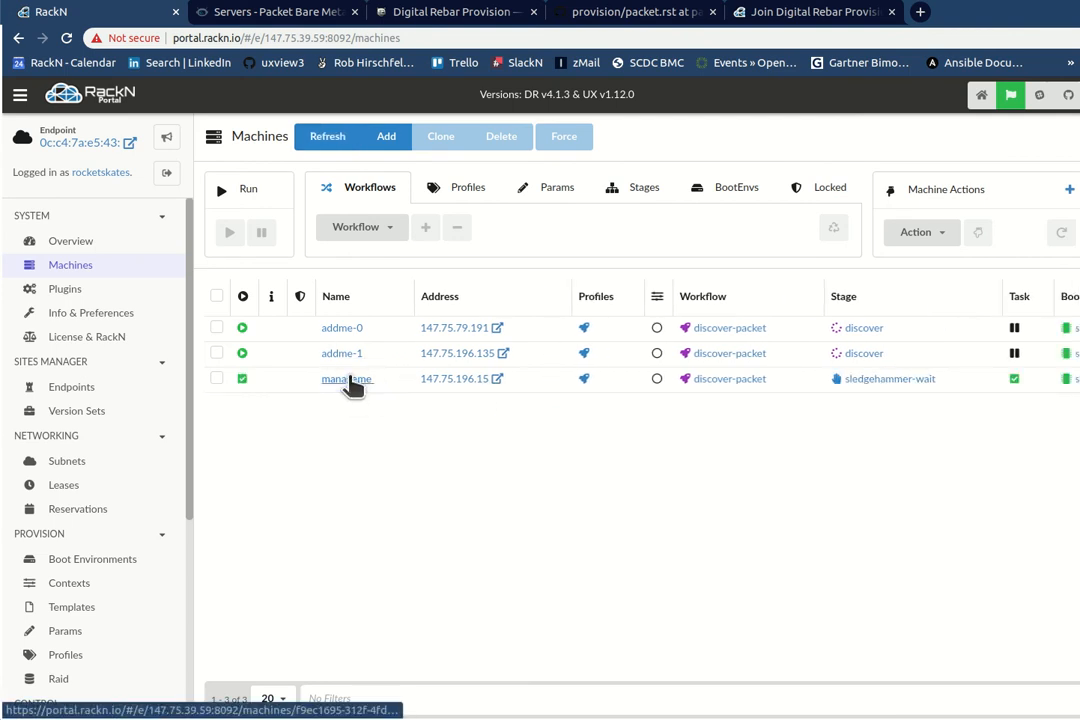
Inspect manageme's machine details, then addme-0's
click(344, 380)
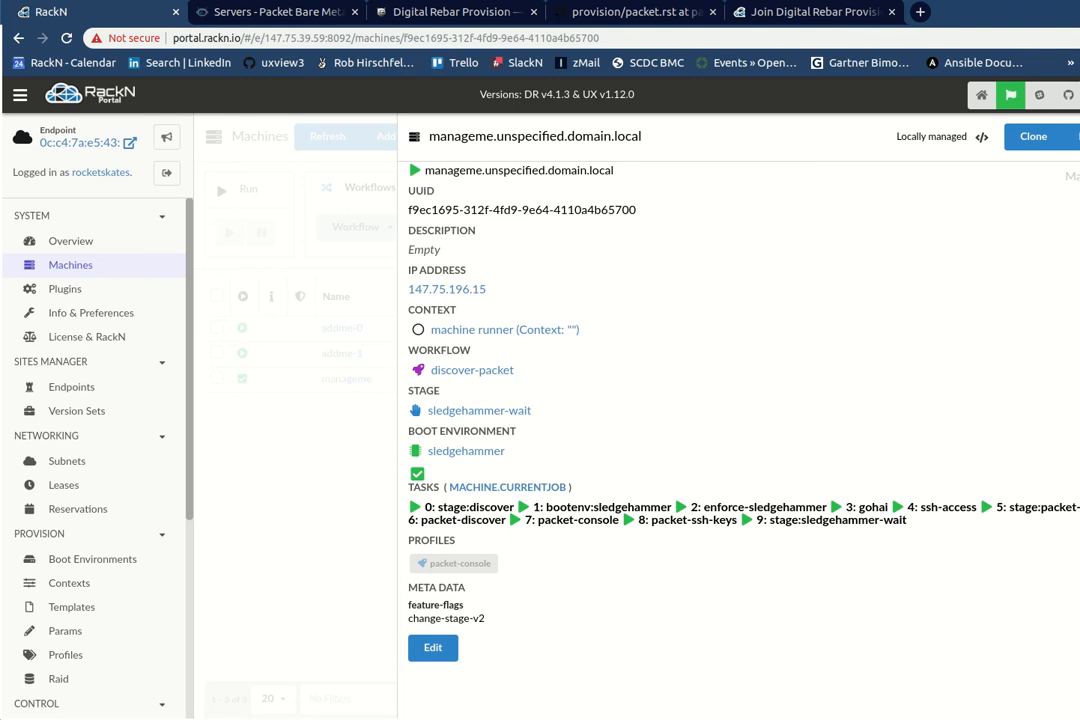
scroll(down, 3)
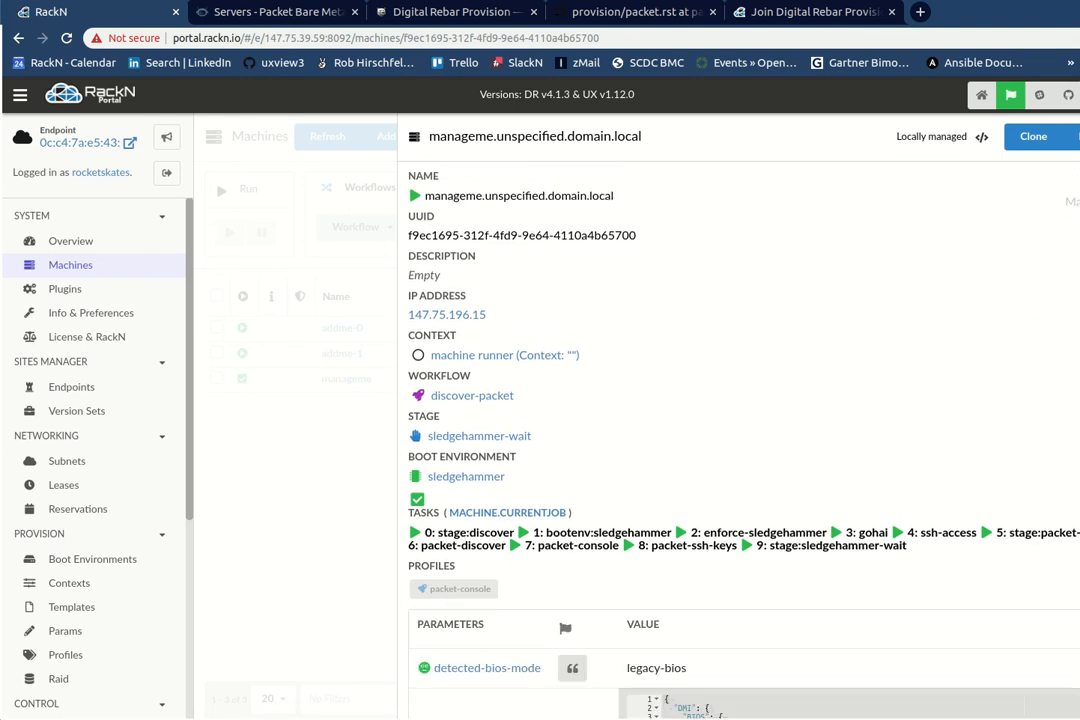
scroll(down, 3)
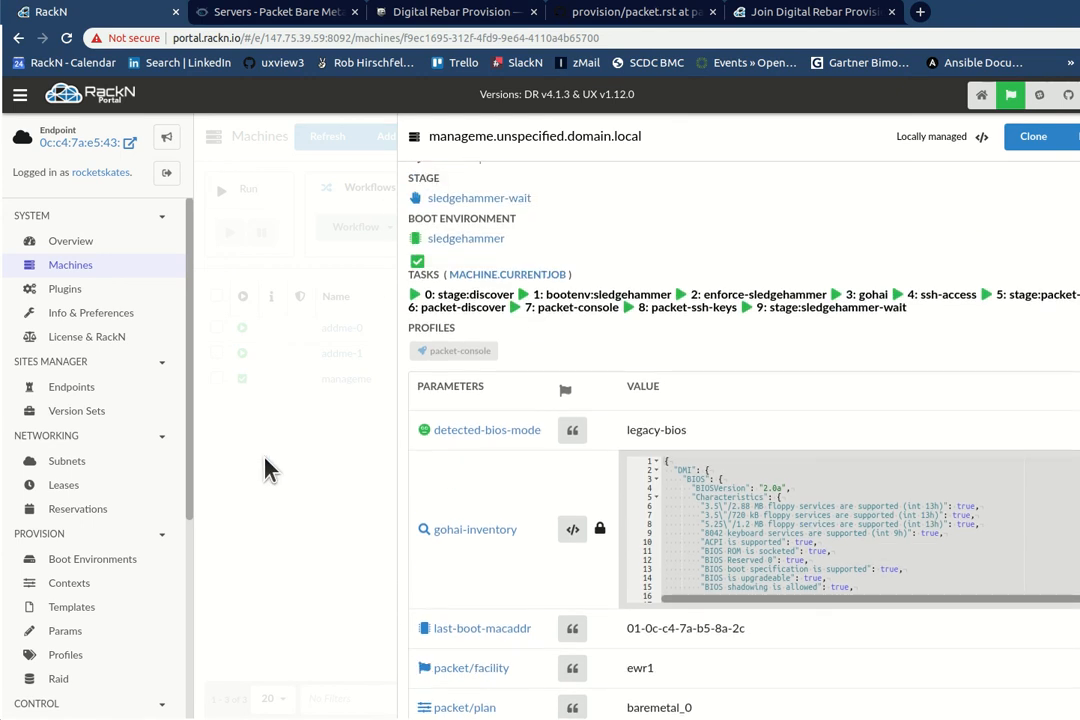
click(348, 328)
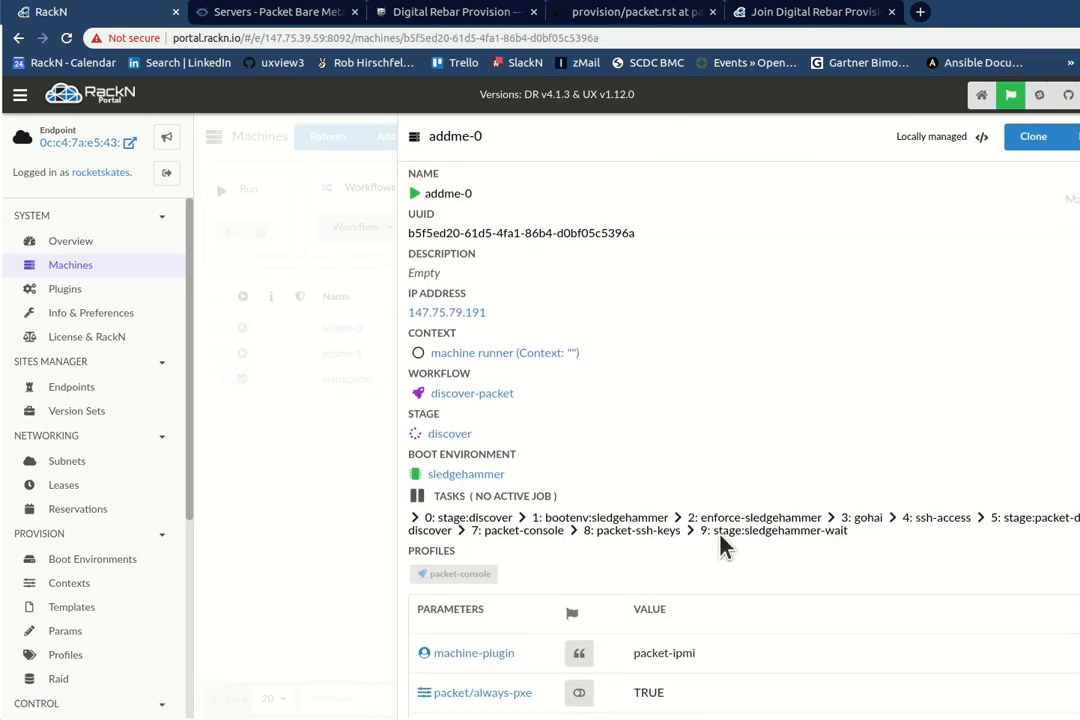
scroll(down, 3)
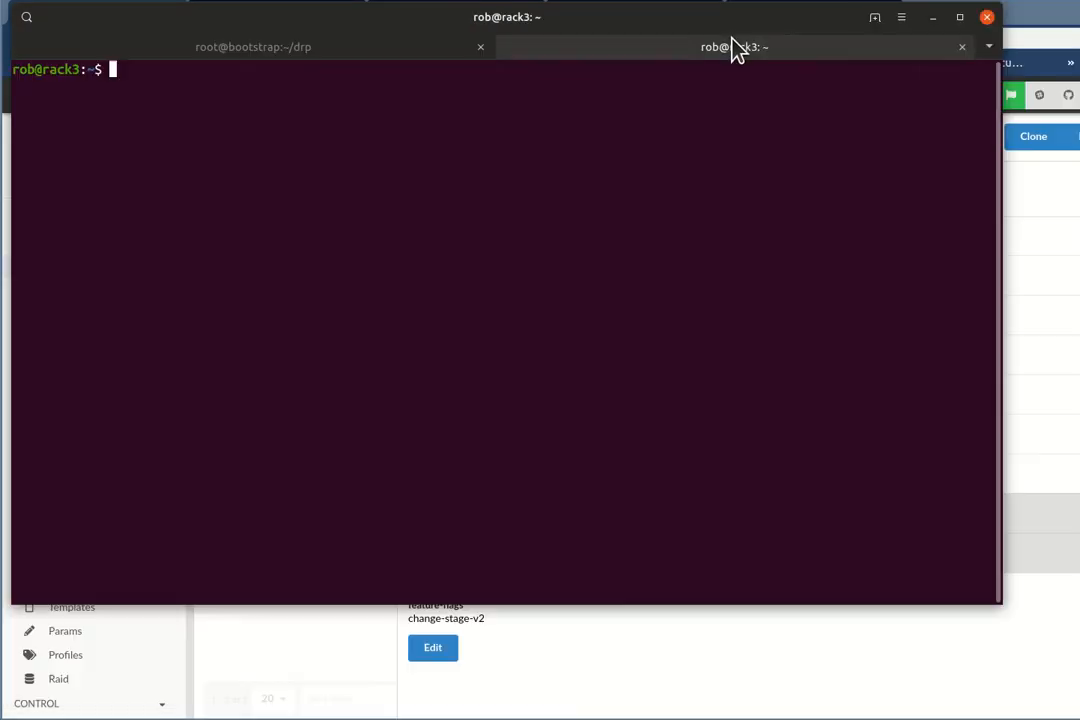
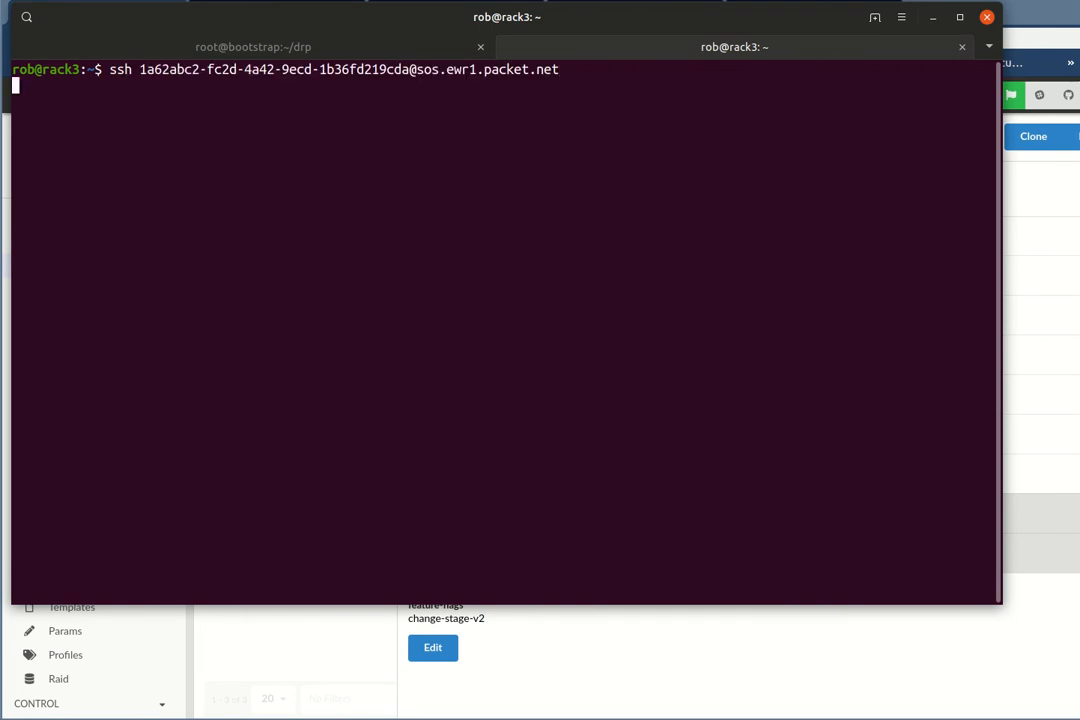
key(Return)
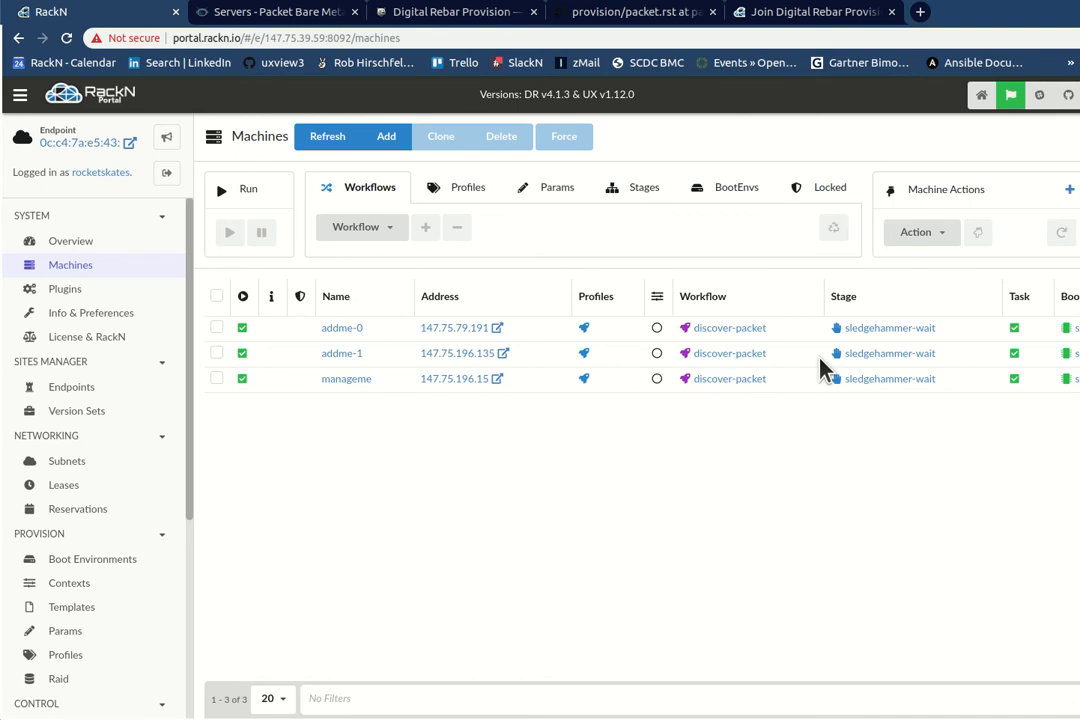
mouse_move(782, 360)
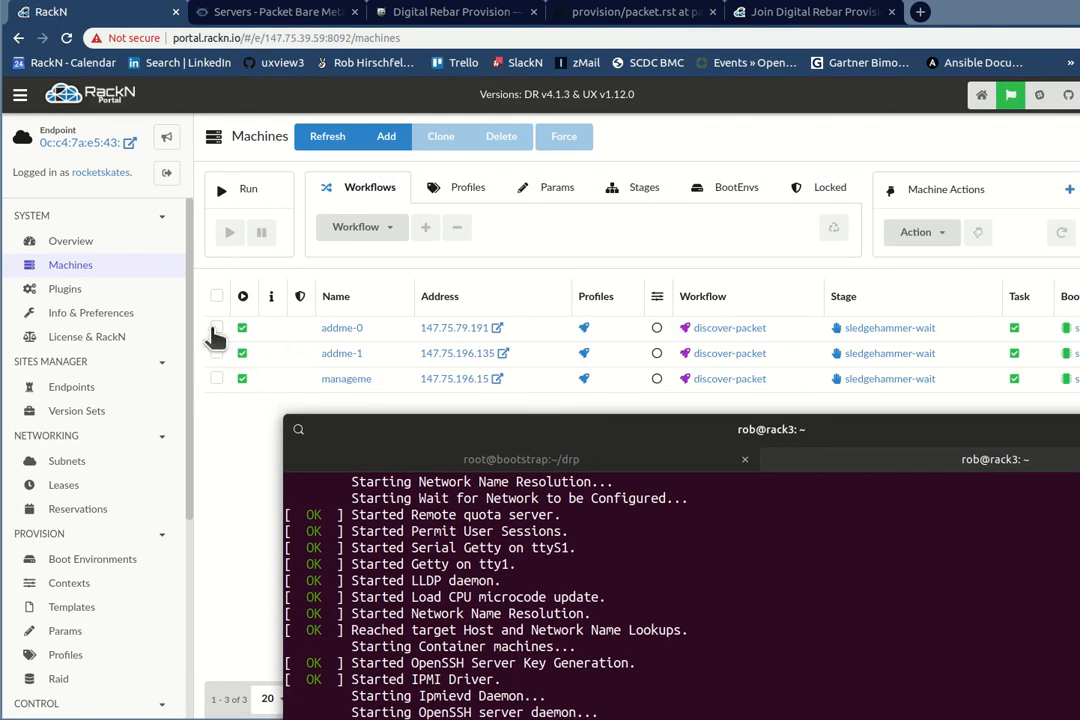
Run the powercycle machine action on addme-0
click(216, 328)
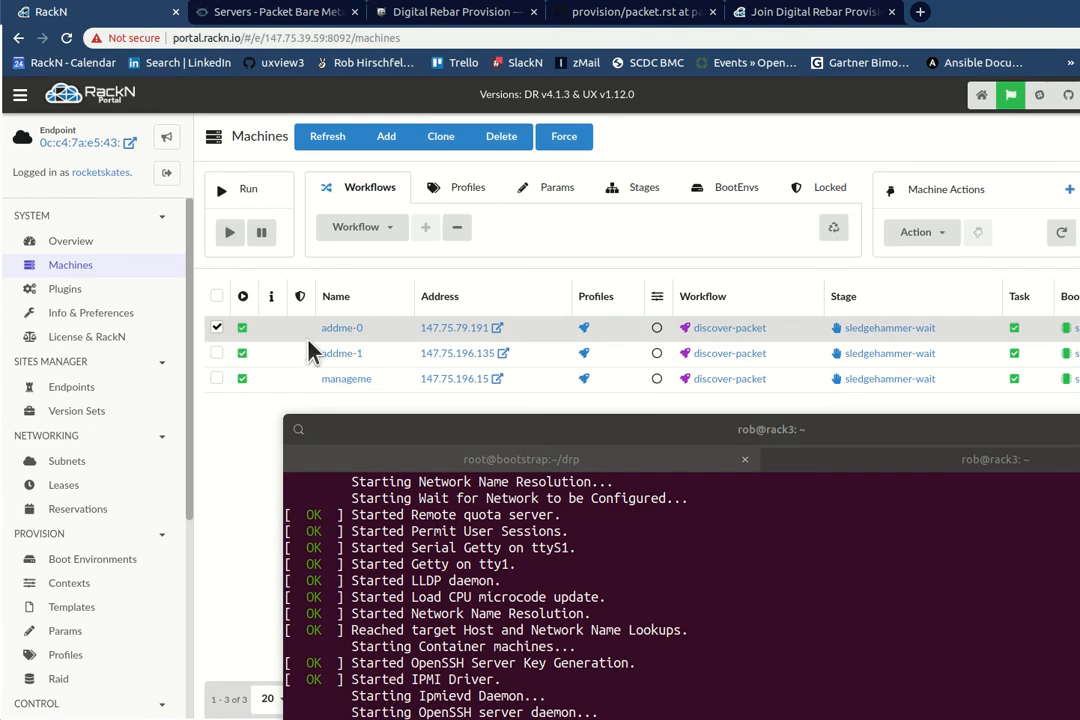
mouse_move(558, 358)
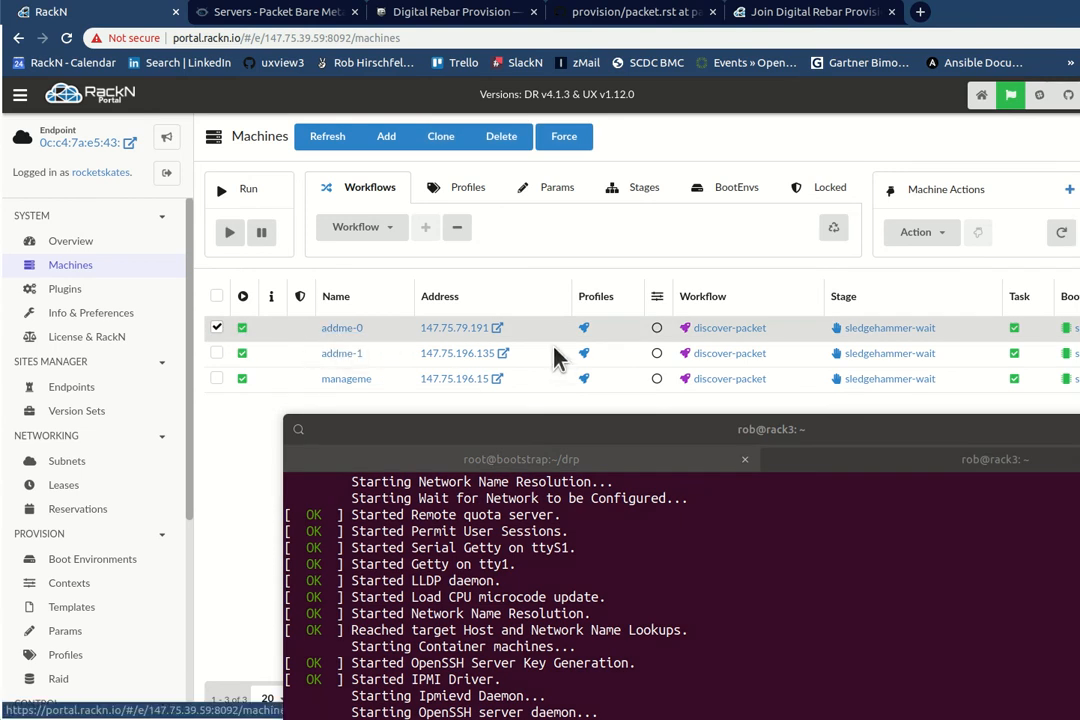
mouse_move(480, 390)
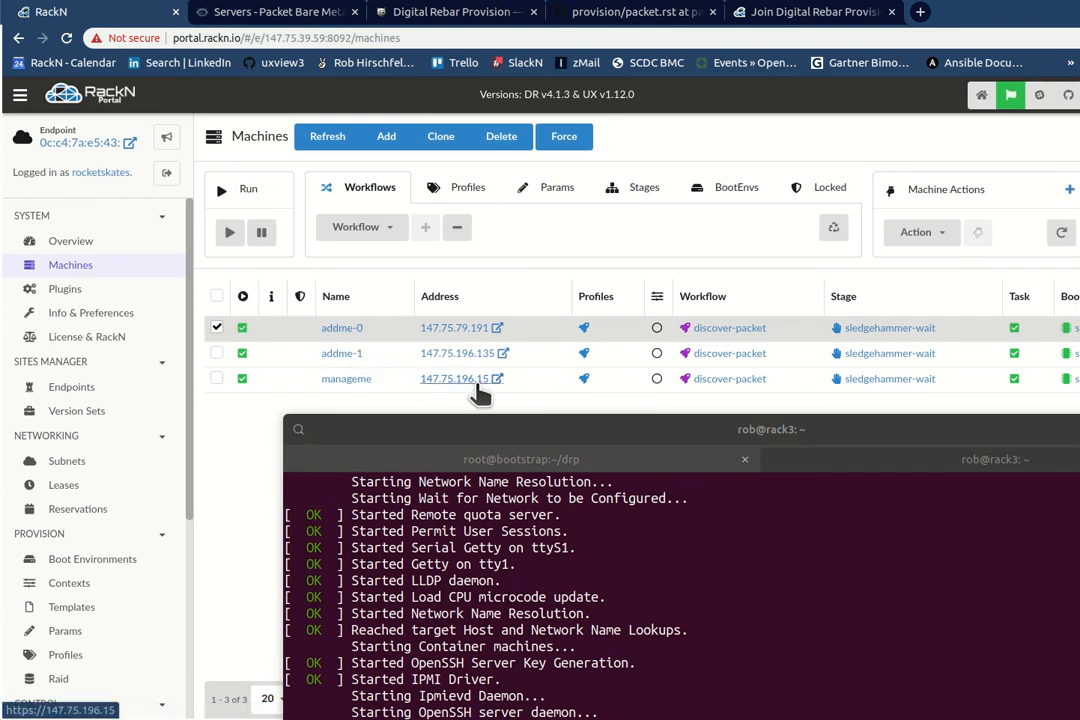
mouse_move(836, 256)
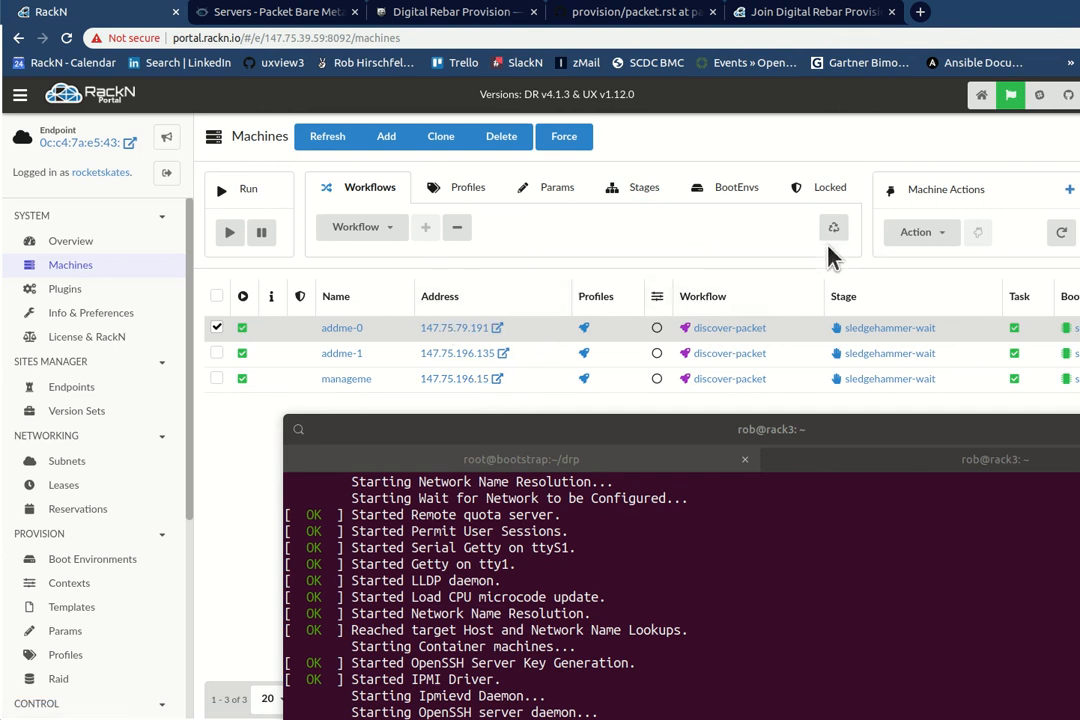
click(920, 232)
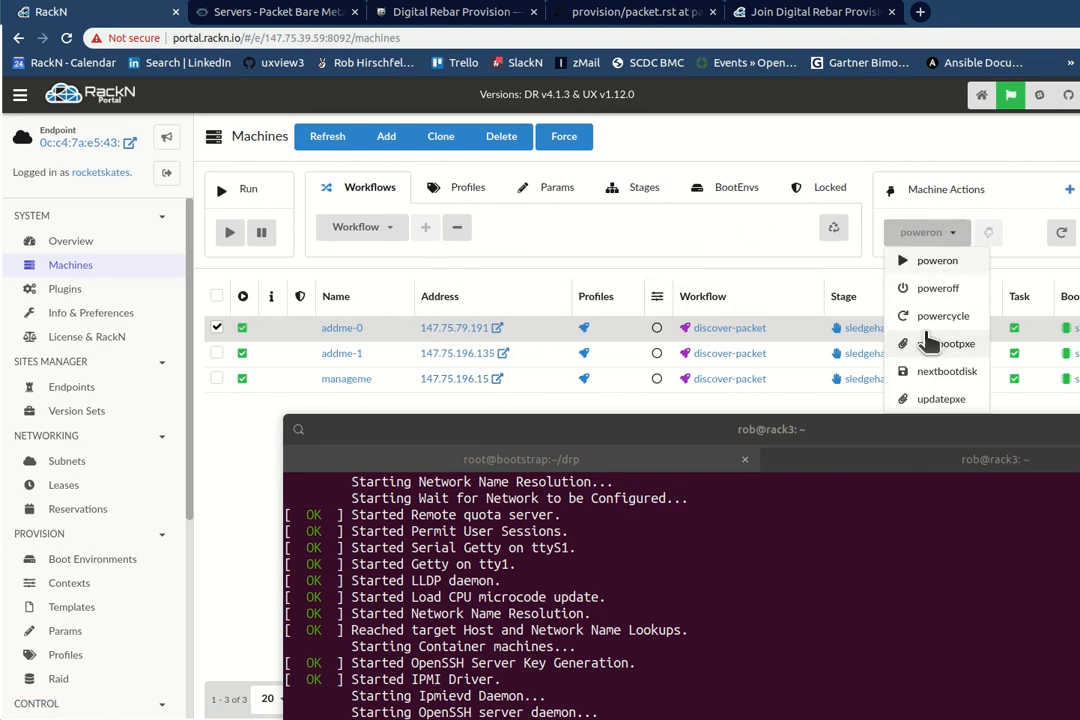
click(942, 316)
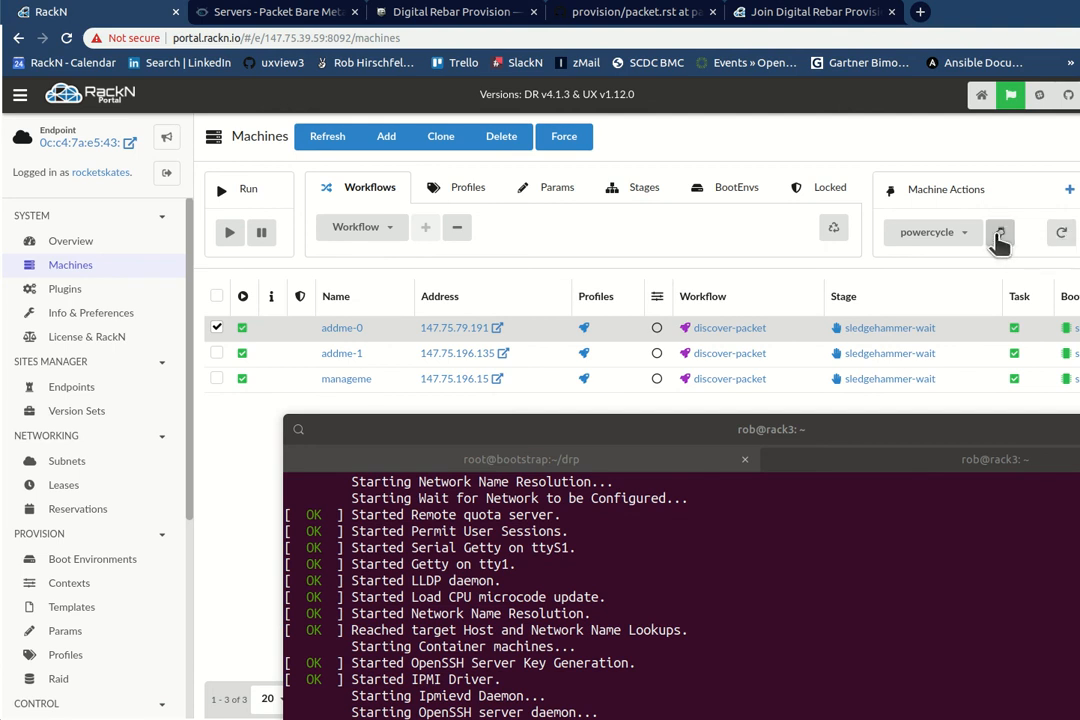
click(1000, 232)
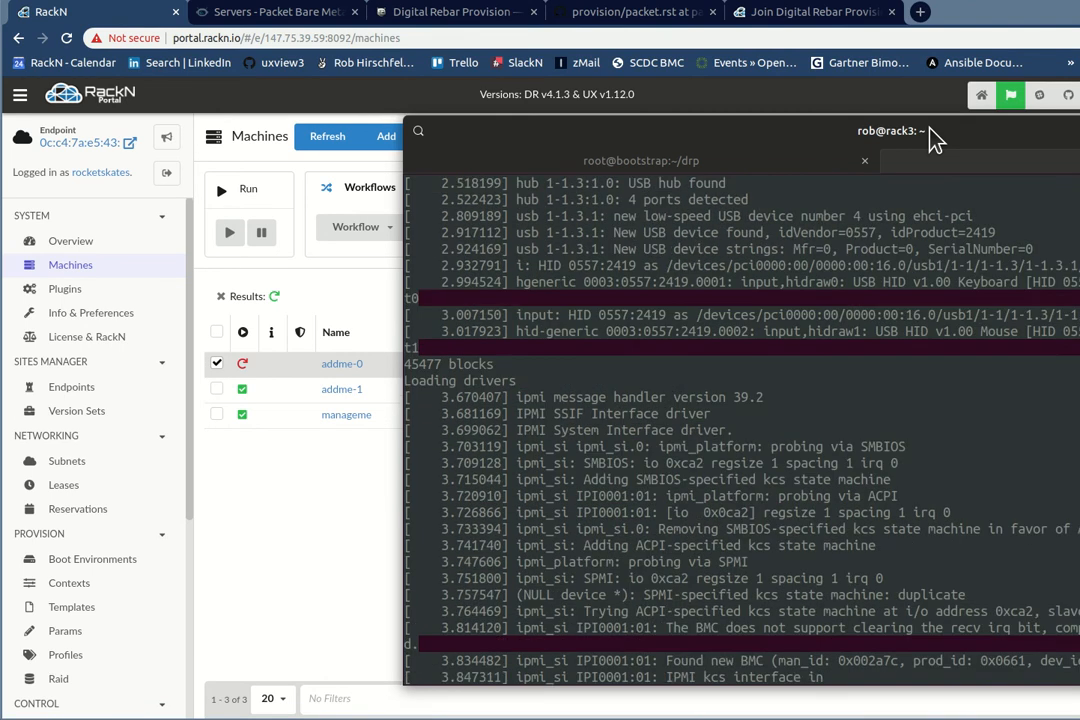
Review the uploaded Ubuntu 18.04 and CentOS 7 ISOs, then minimize Terminal to reveal the portal
scroll(down, 3)
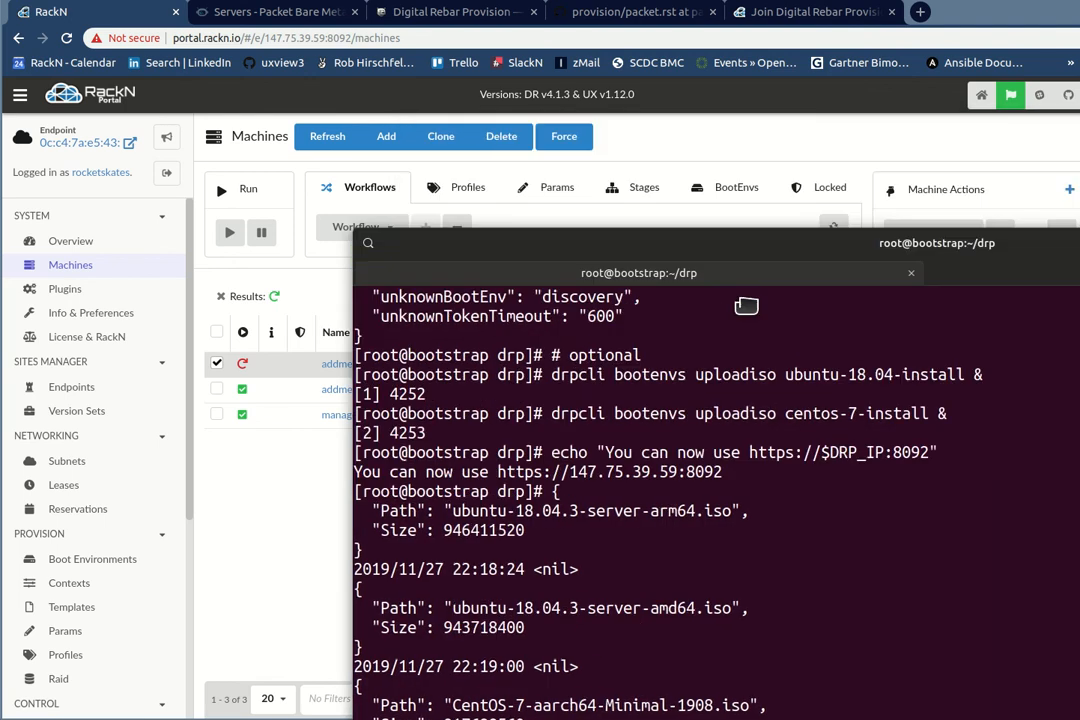
click(912, 272)
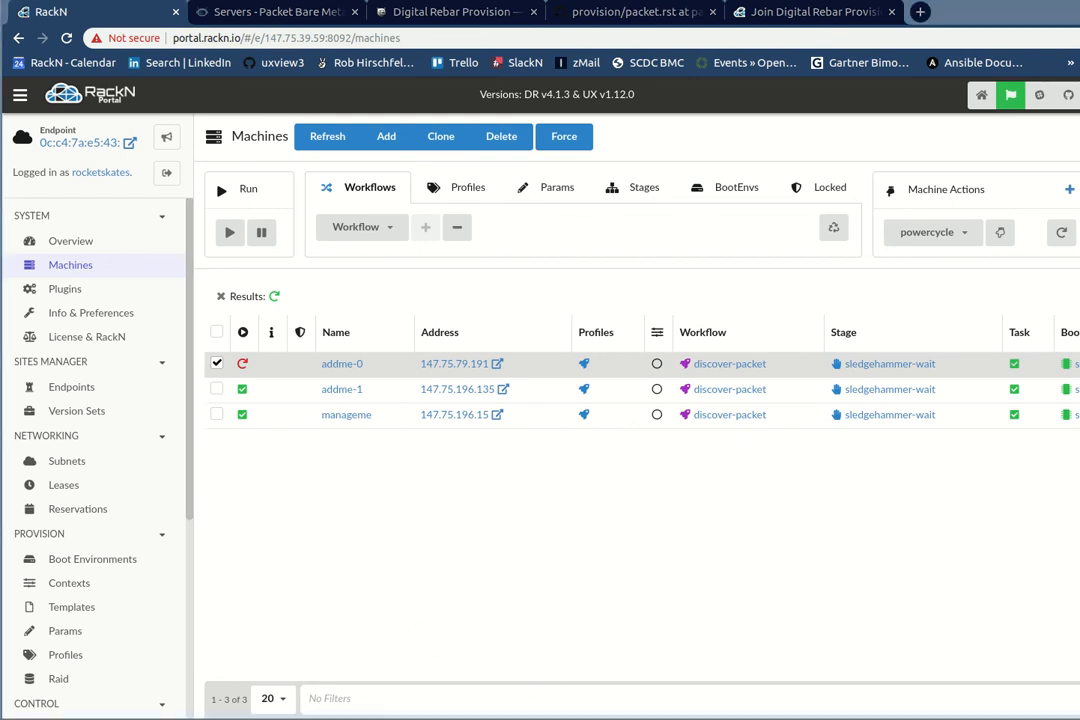
mouse_move(512, 602)
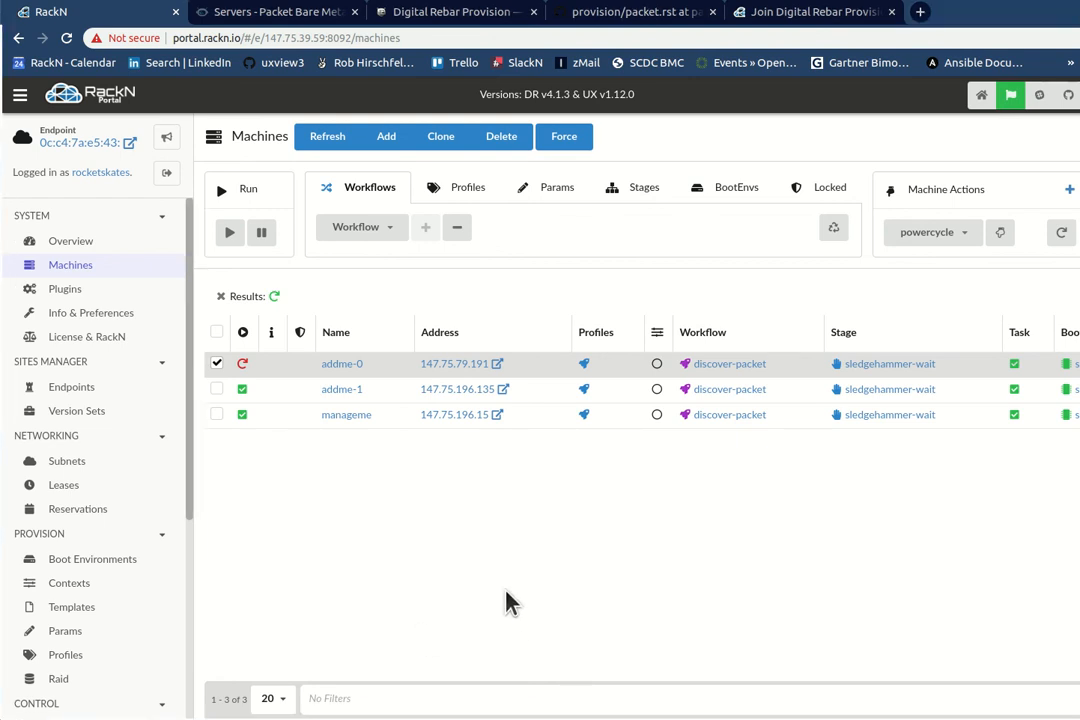
Deselect addme-0, select addme-1 and pick the centos-base workflow for it
click(216, 388)
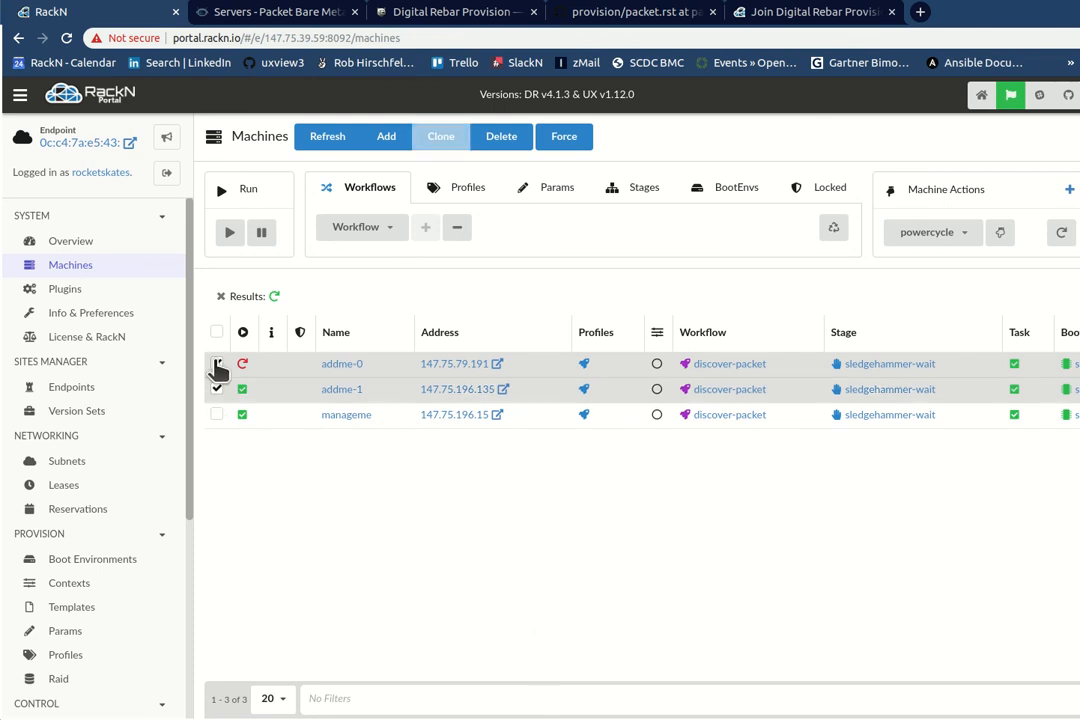
click(360, 228)
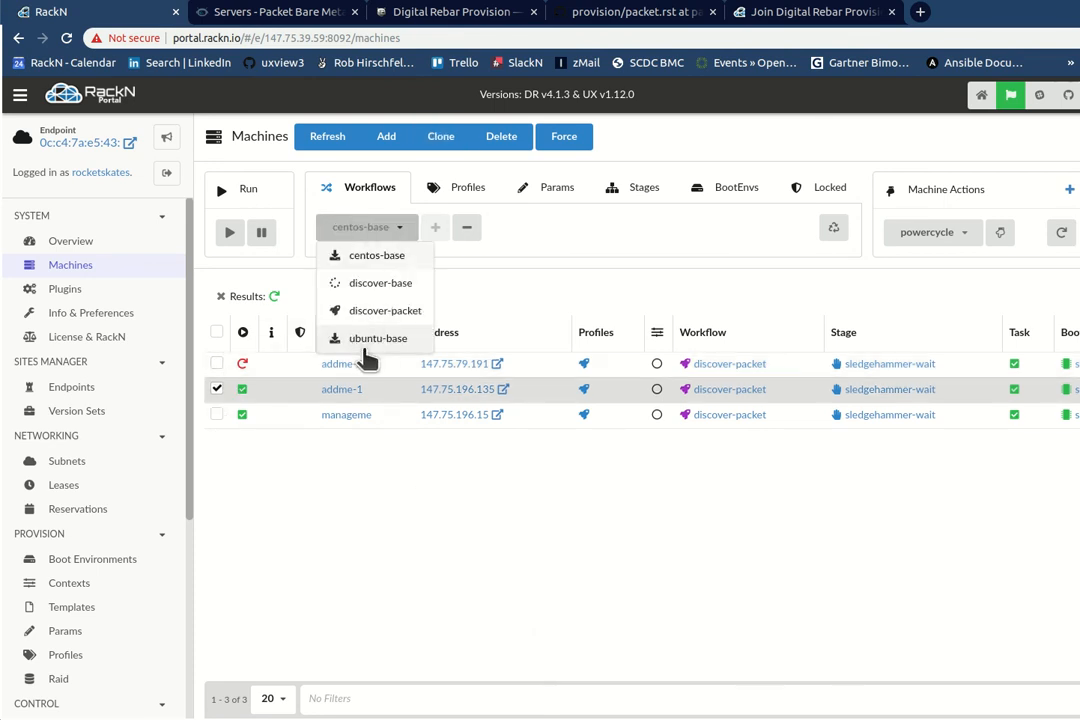
click(378, 256)
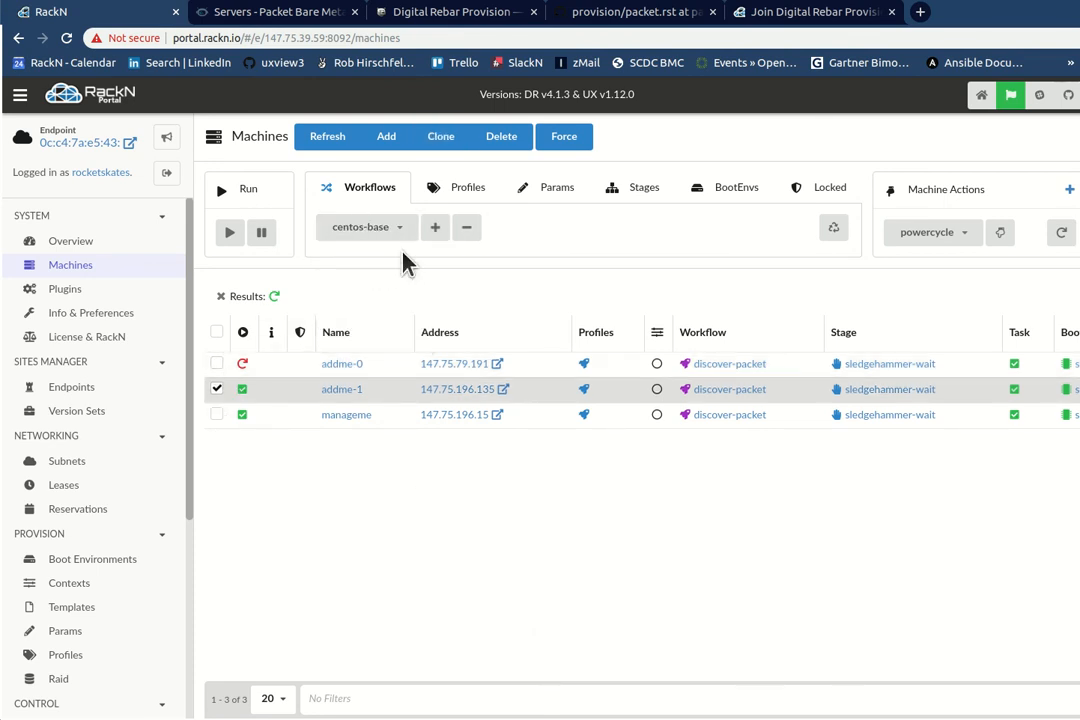
mouse_move(436, 228)
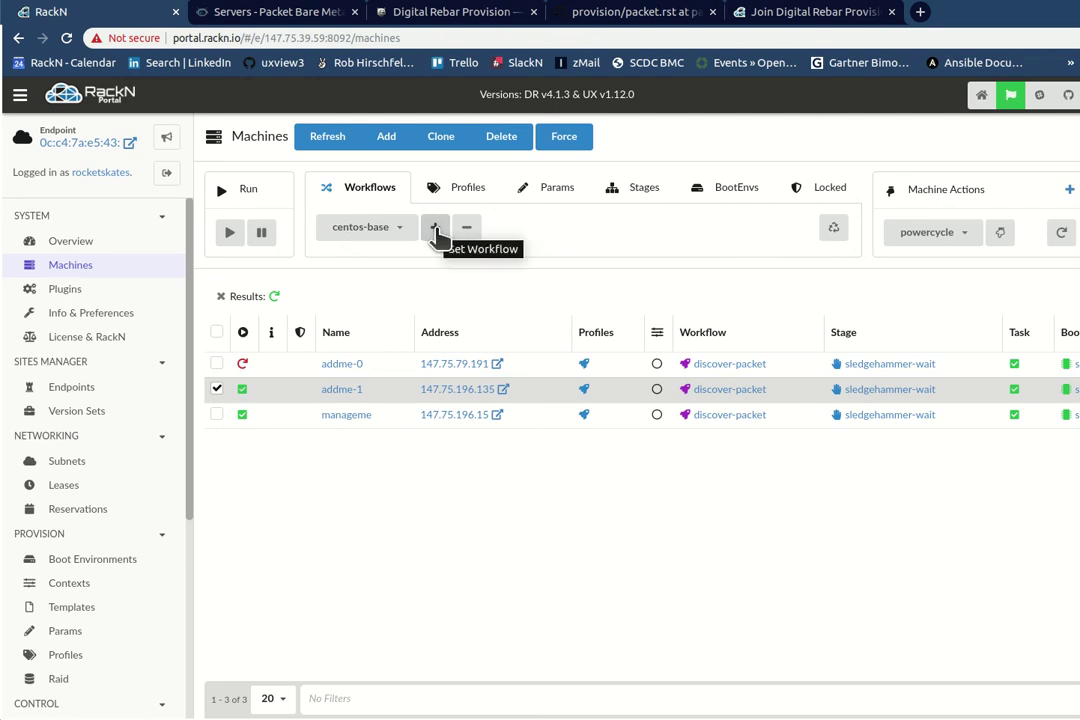
mouse_move(496, 360)
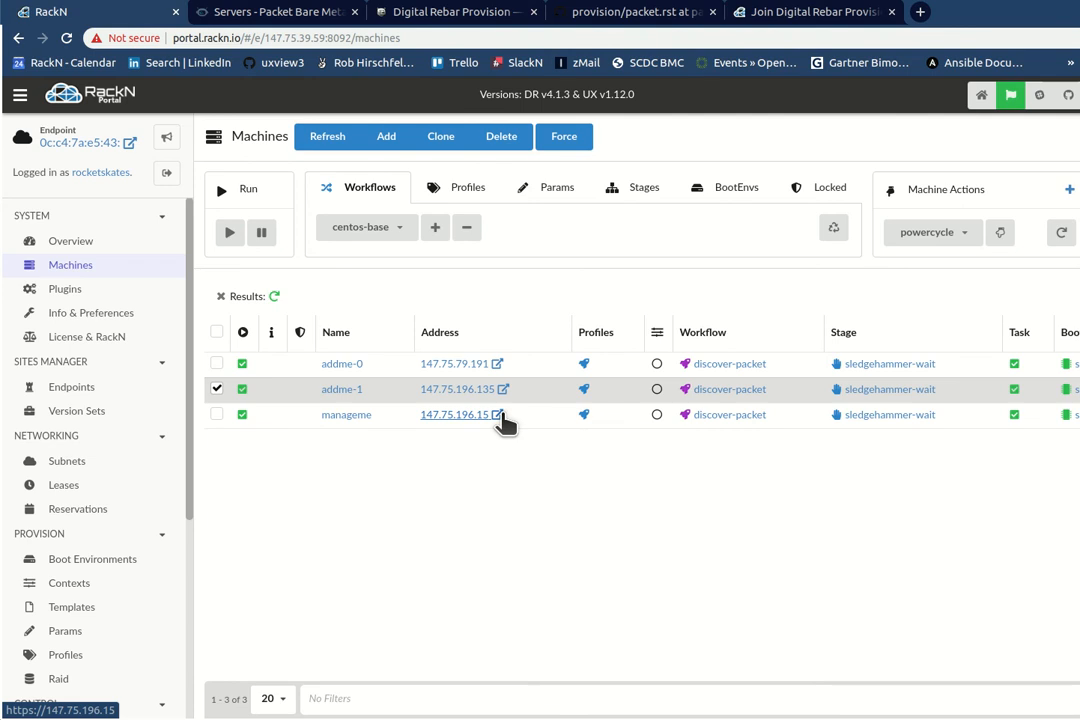
mouse_move(216, 332)
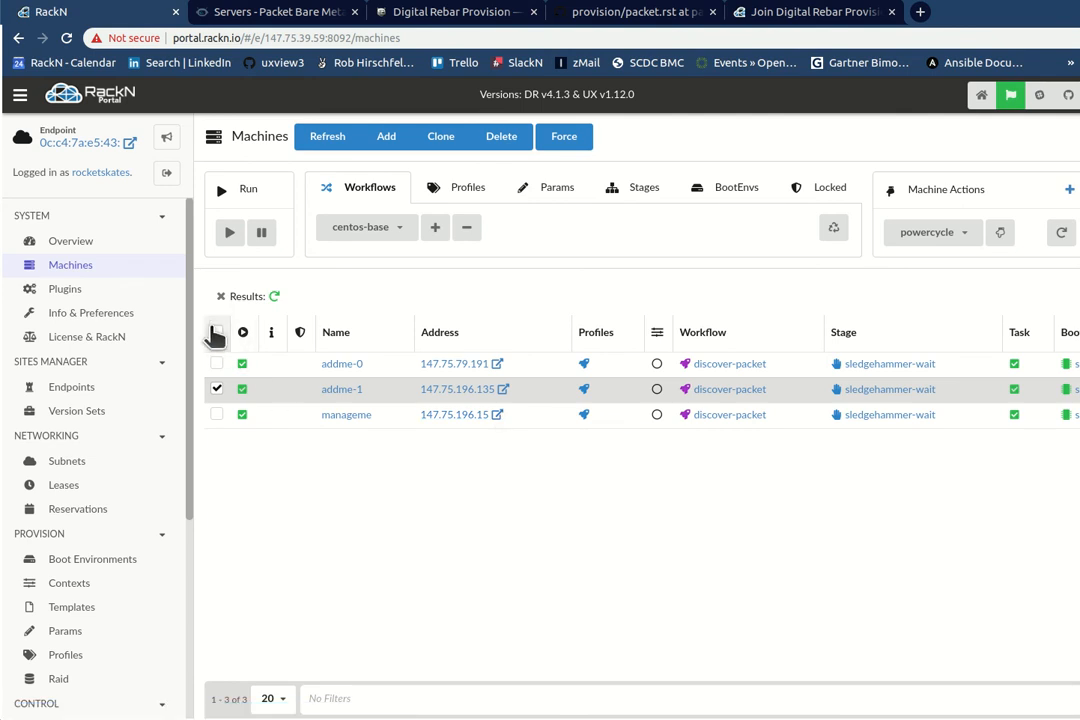
Select all three machines (addme-0, addme-1, manageme) and confirm their removal
click(216, 332)
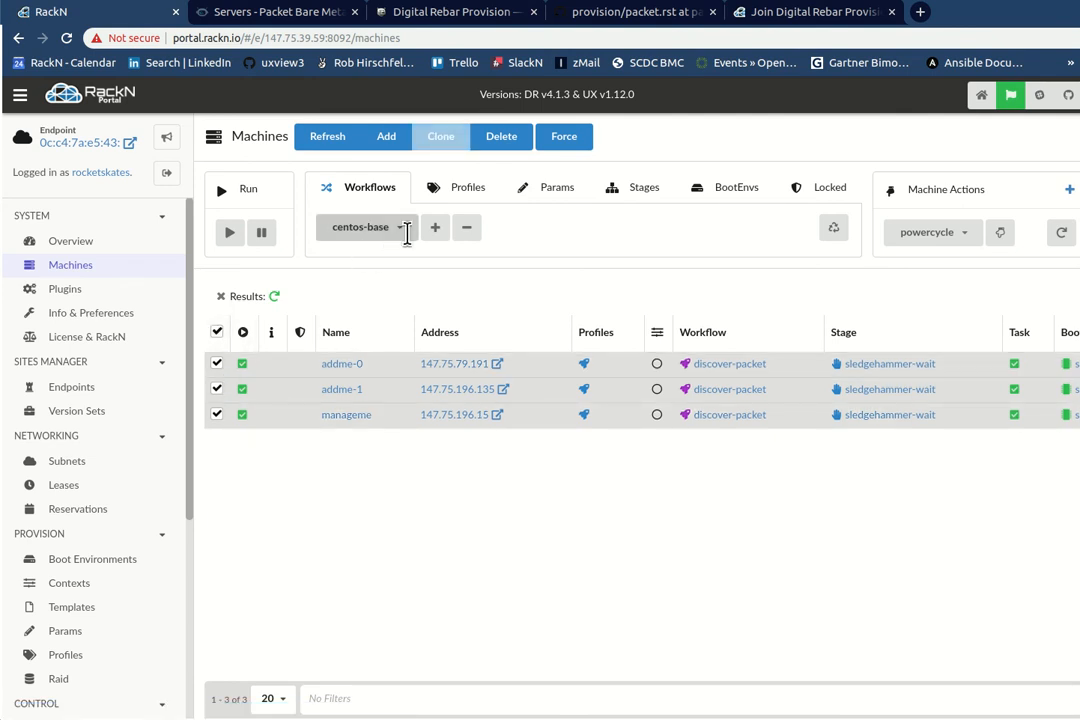
click(500, 136)
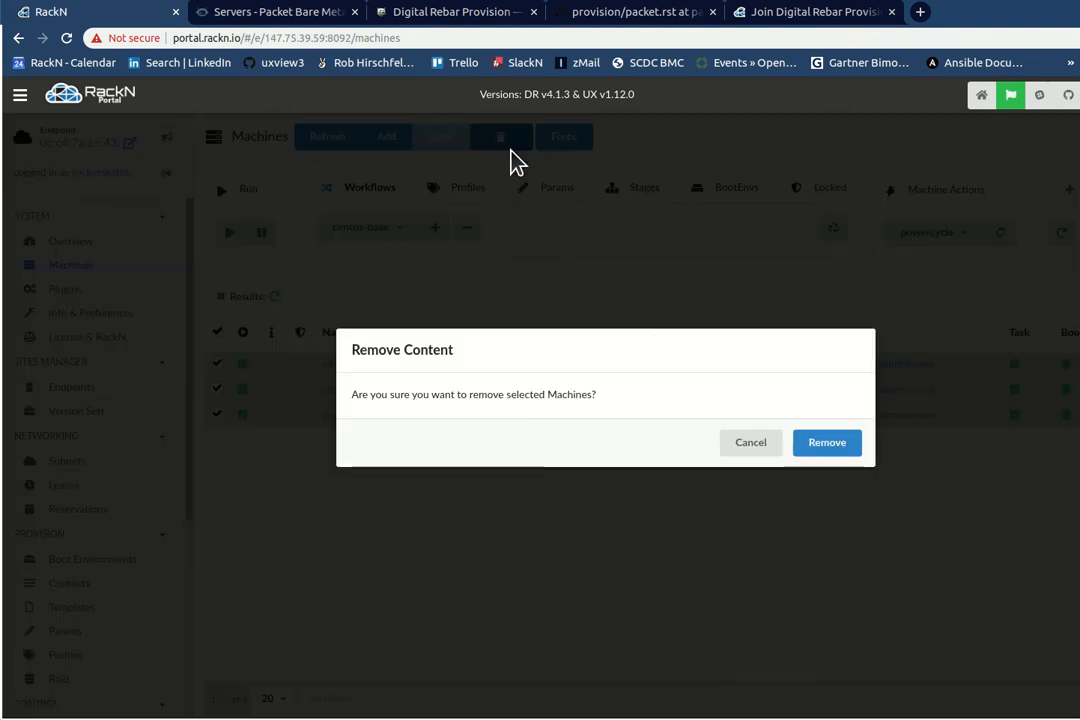
click(826, 442)
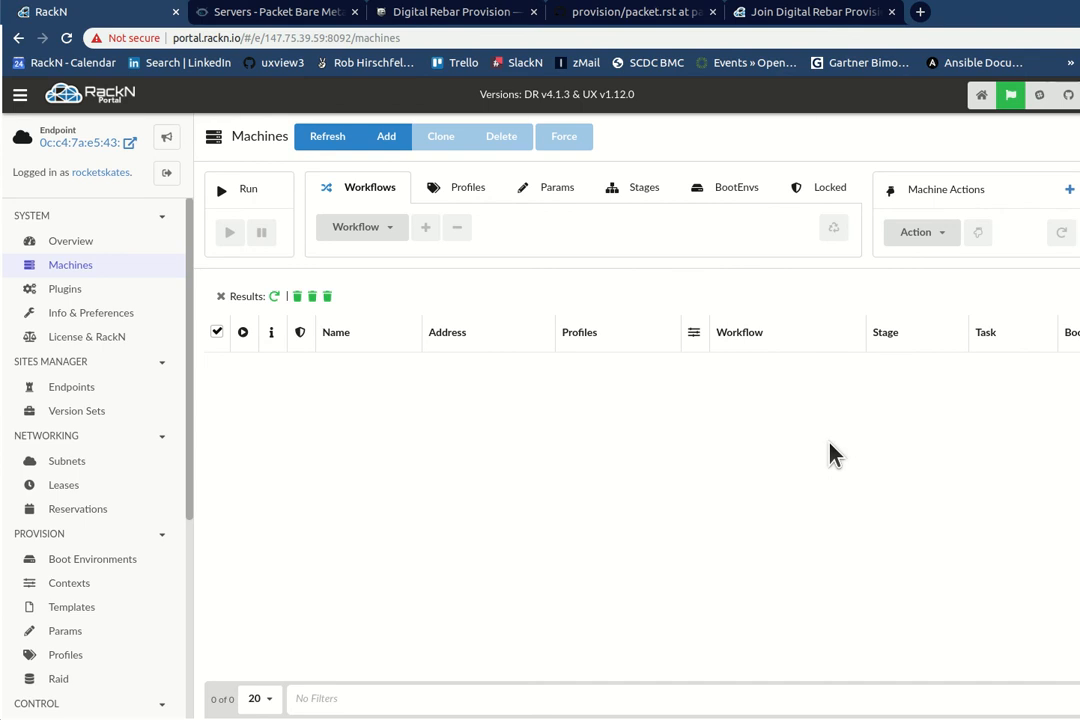
mouse_move(818, 428)
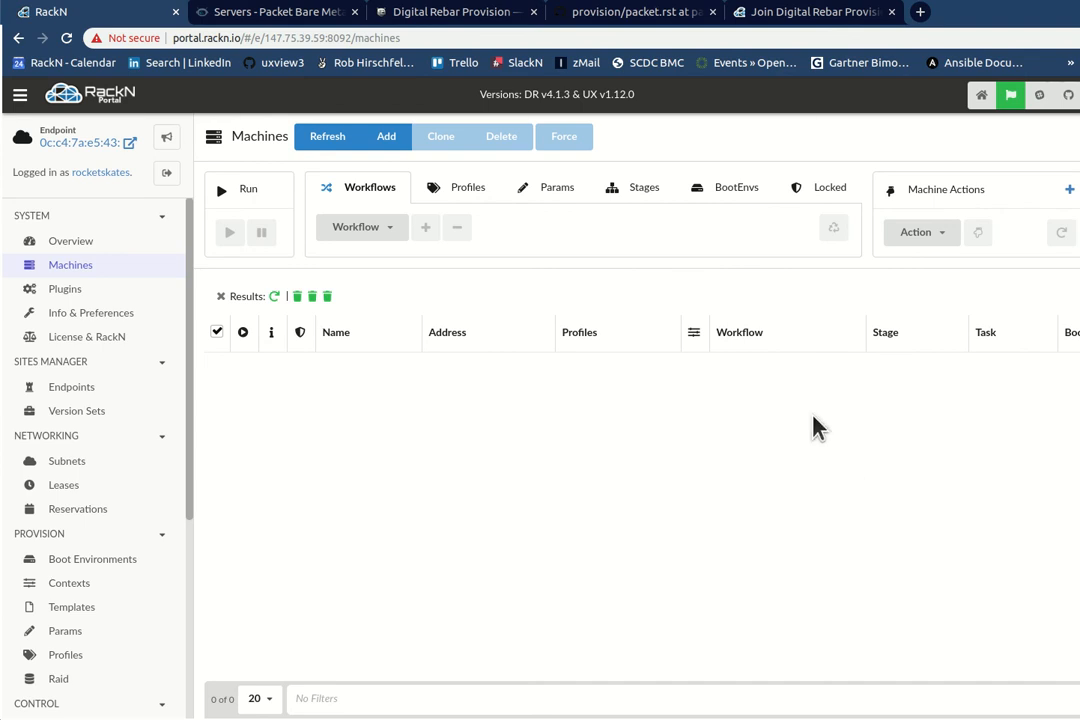
mouse_move(500, 110)
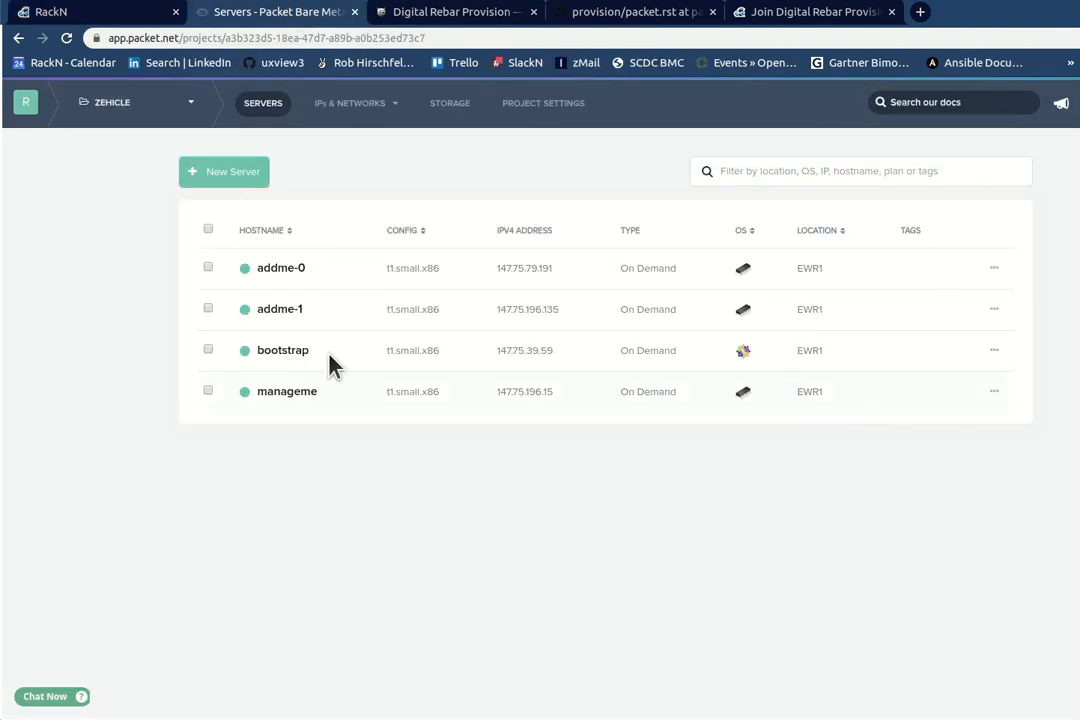
mouse_move(284, 482)
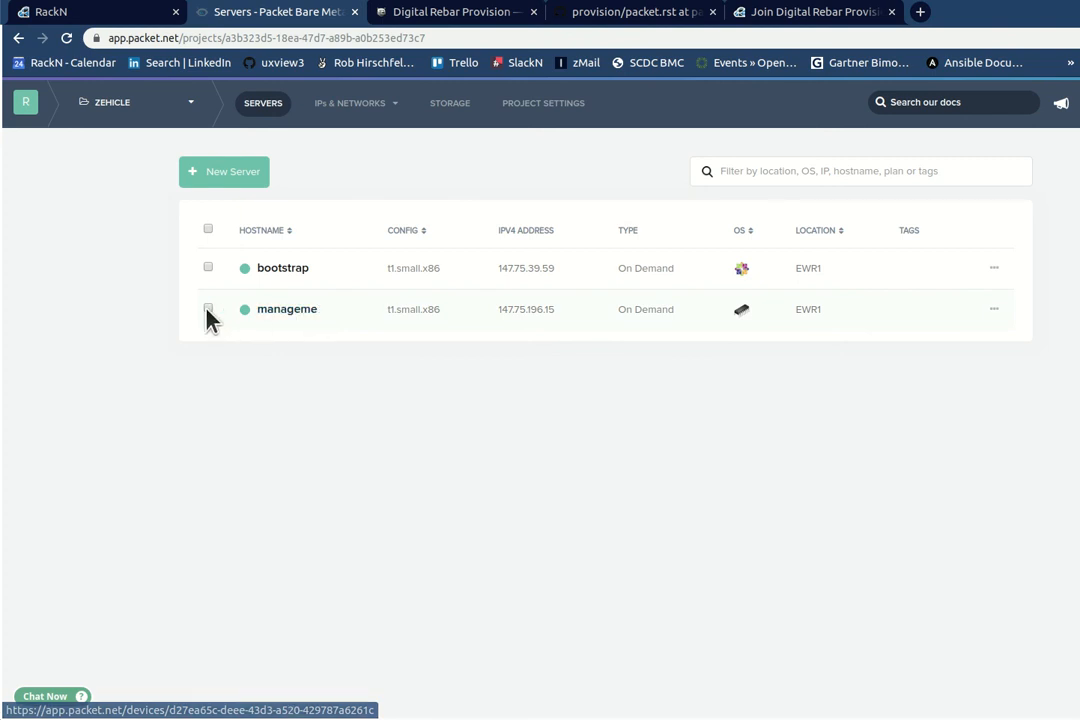
Bulk-delete the bootstrap and manageme servers, confirming with the word 'delete'
click(208, 308)
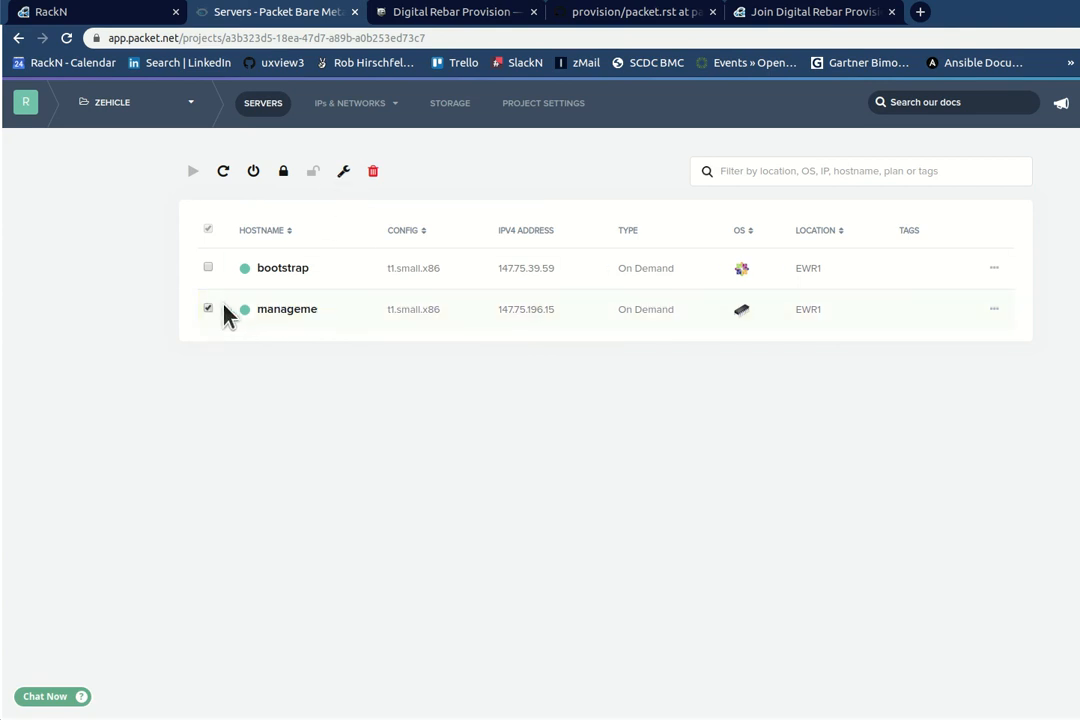
click(208, 308)
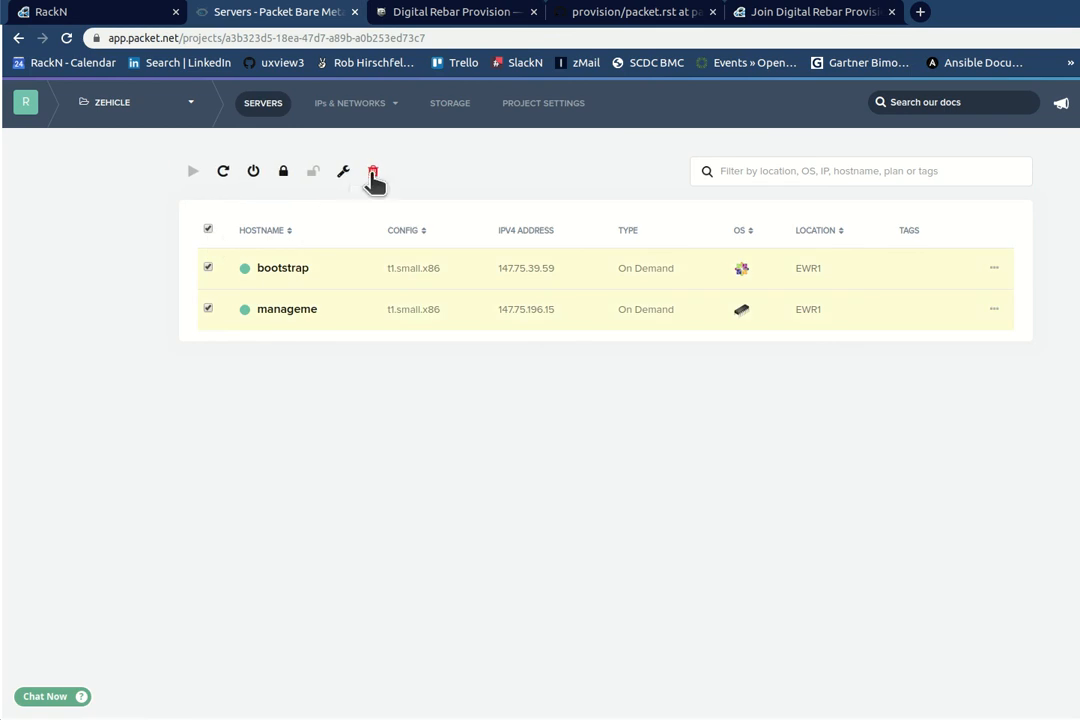
click(372, 170)
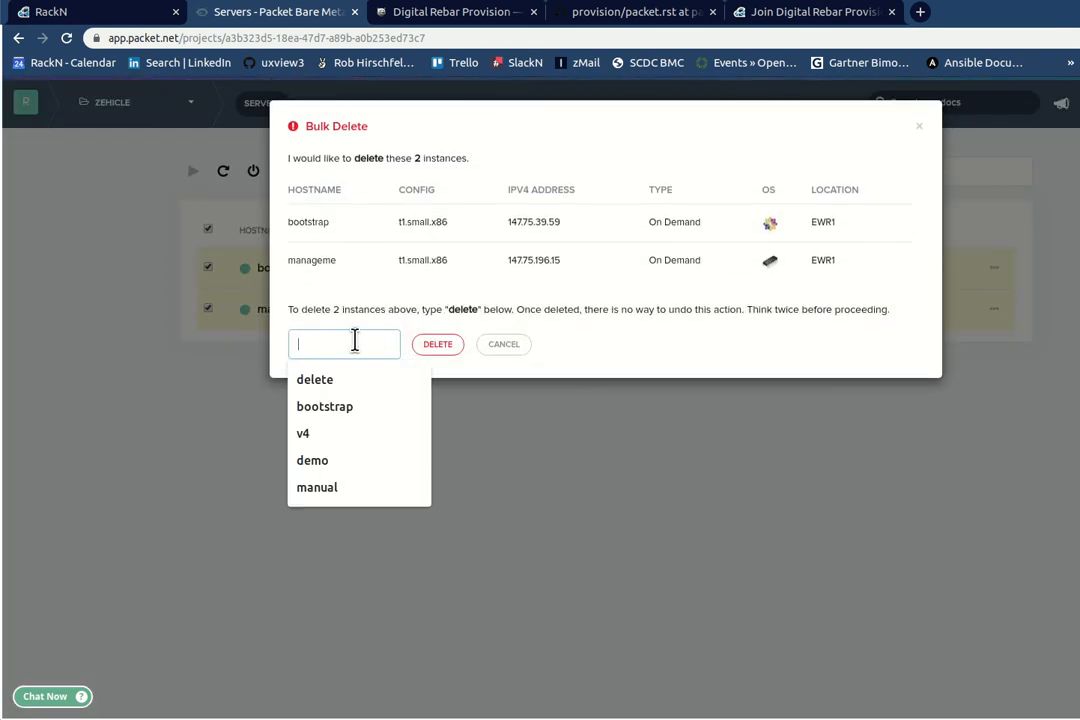
click(316, 380)
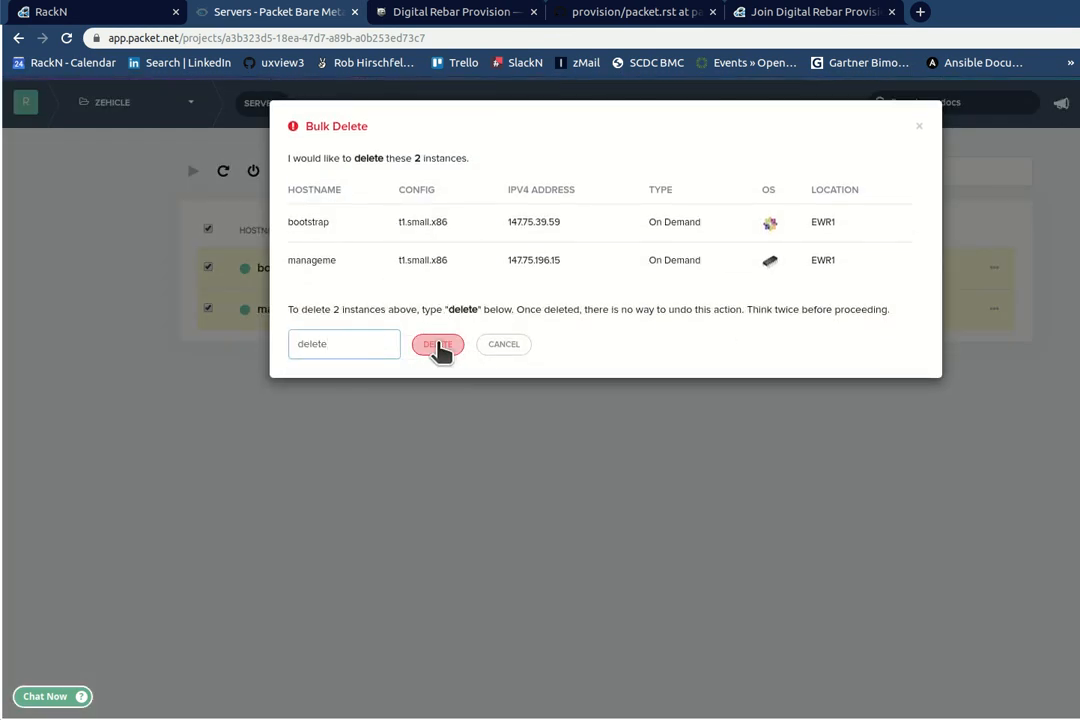
click(436, 344)
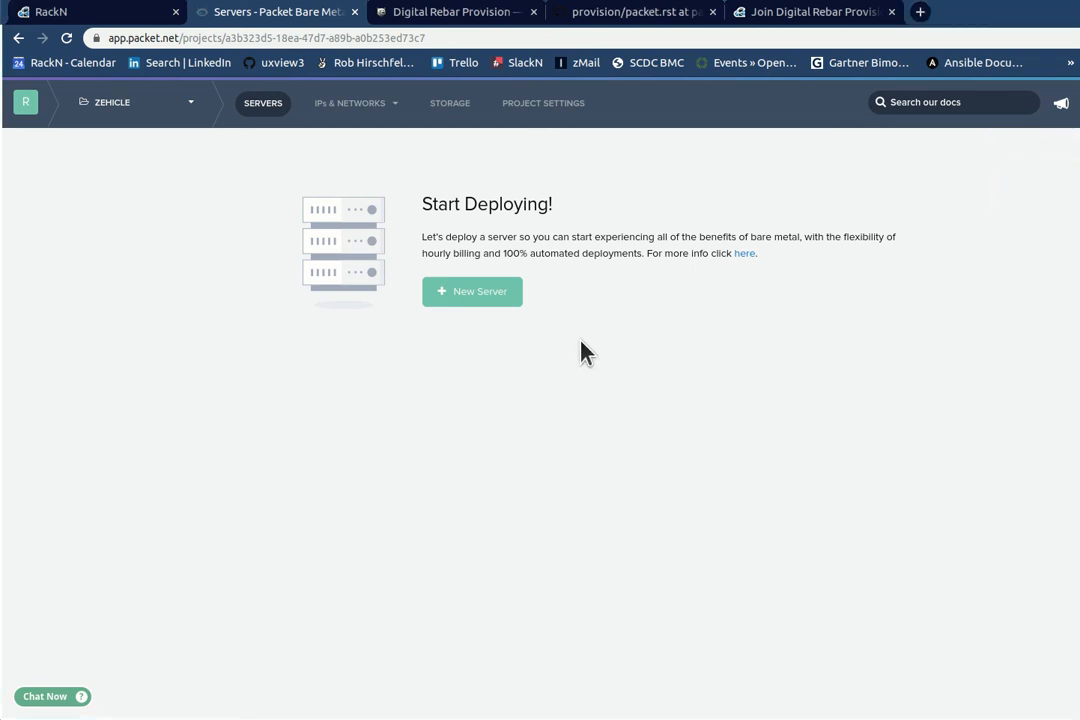
mouse_move(64, 124)
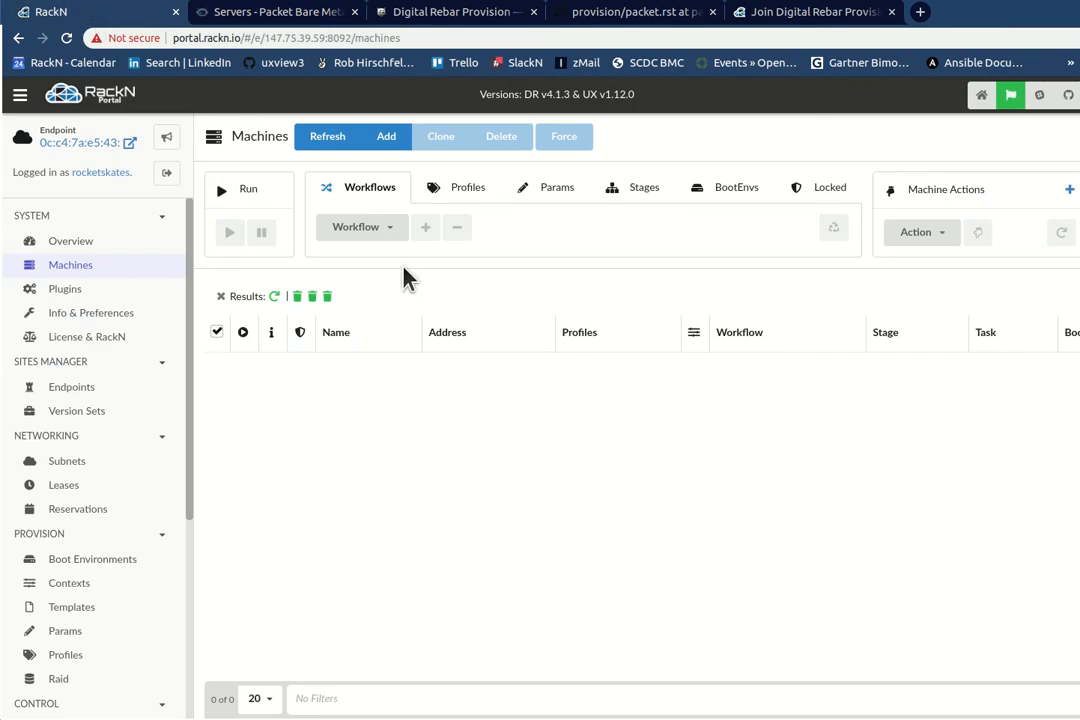
mouse_move(320, 102)
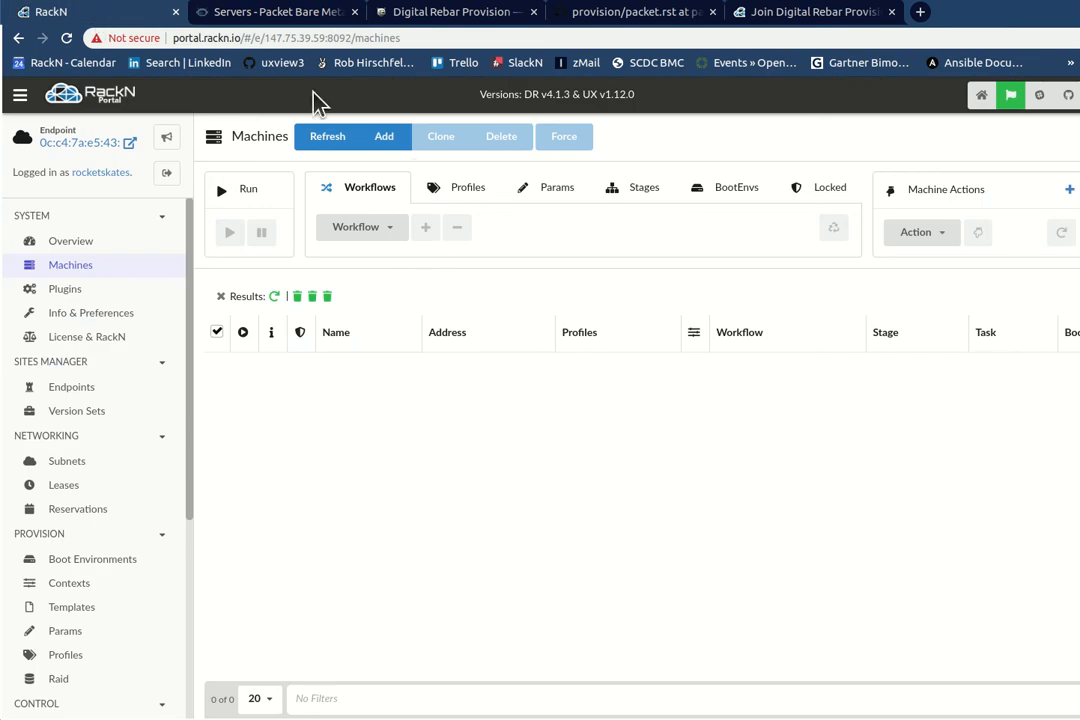
mouse_move(204, 38)
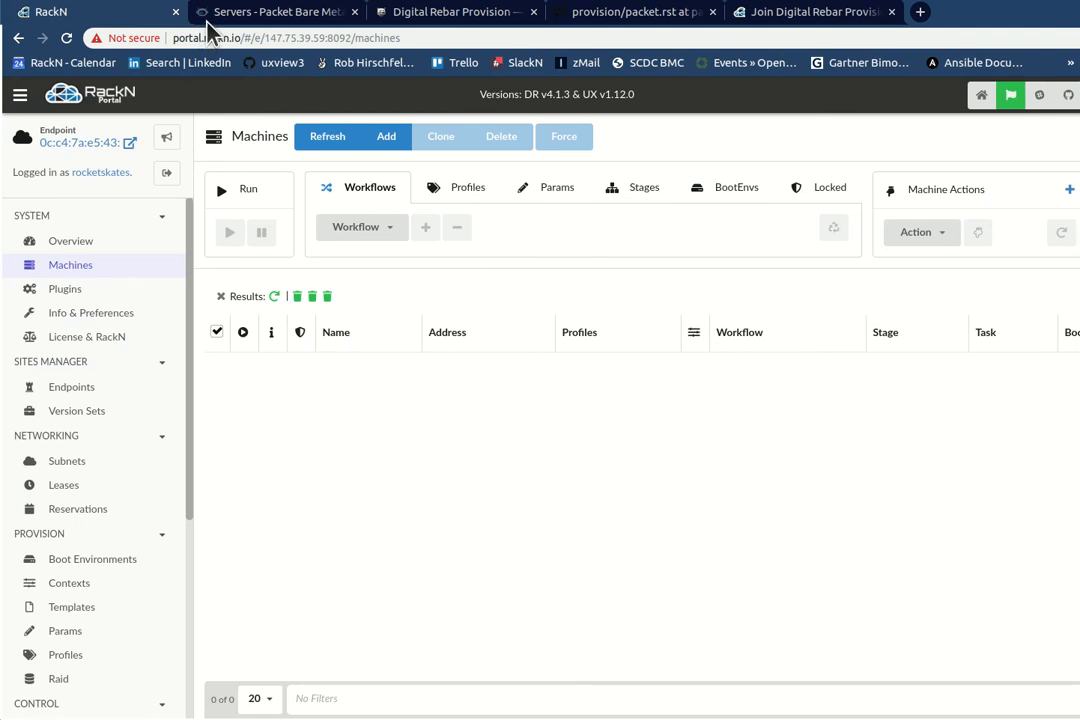
Revisit the provision/packet.rst setup guide on GitHub, then switch to the RackN Slack community page
click(634, 12)
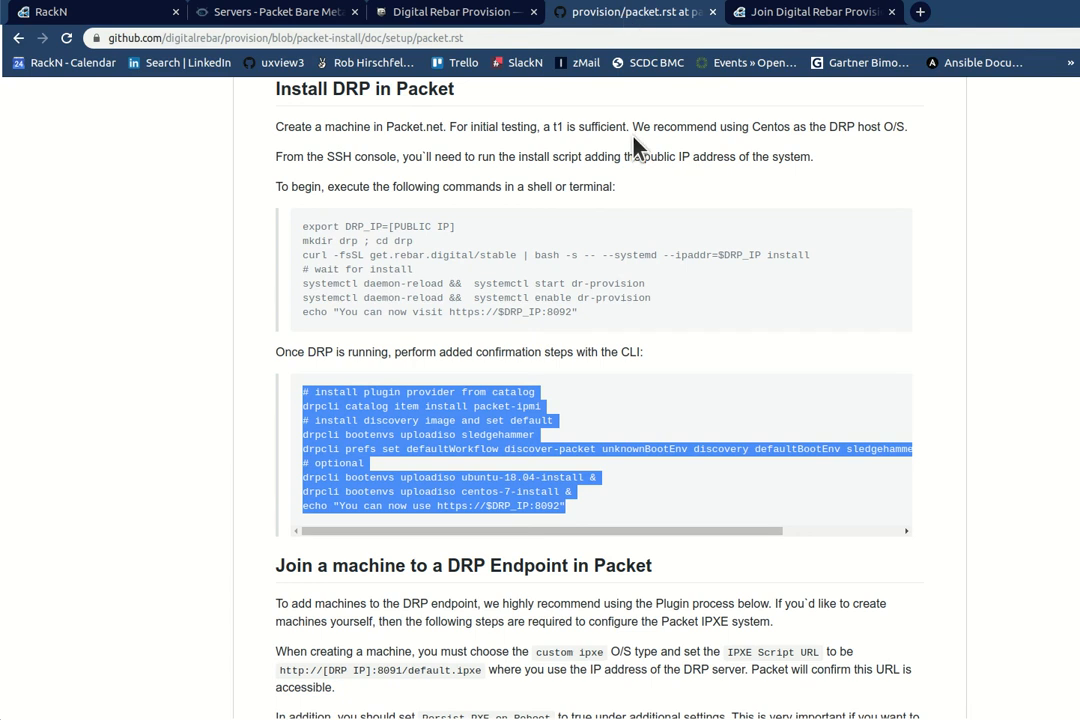
scroll(up, 3)
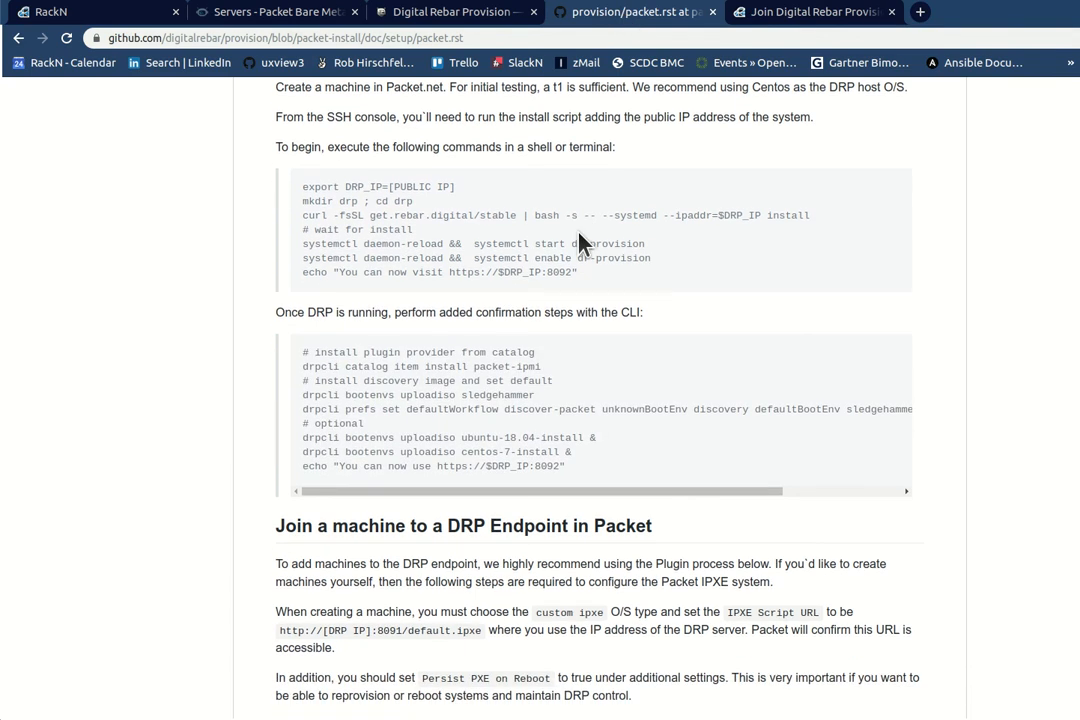
scroll(up, 3)
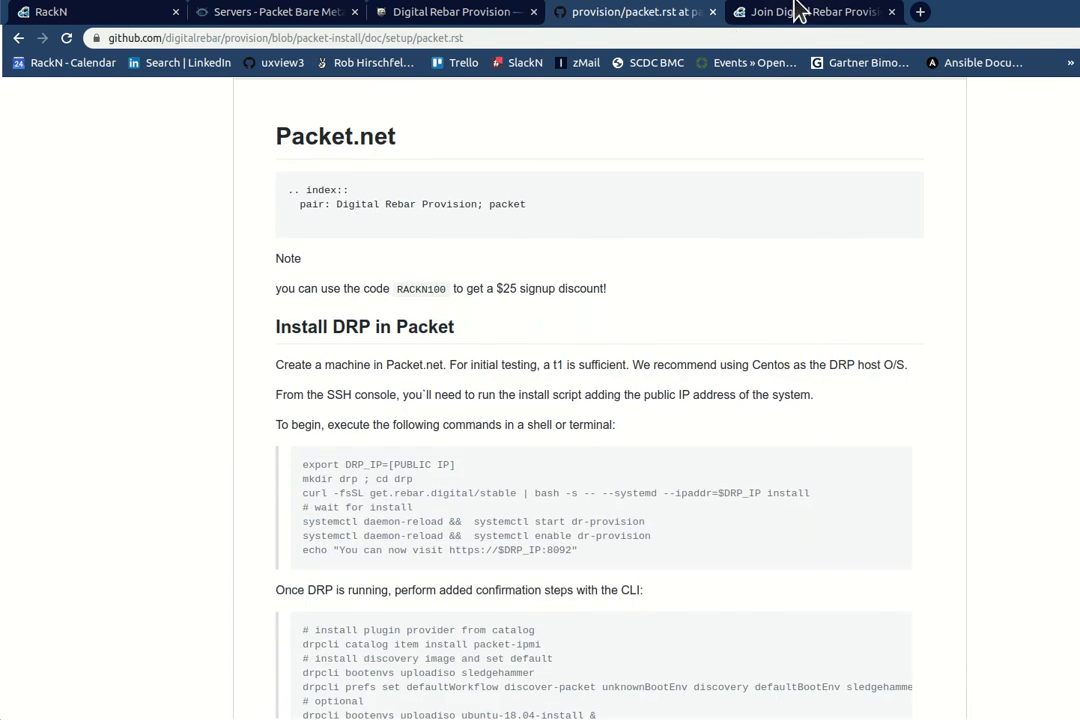
click(810, 12)
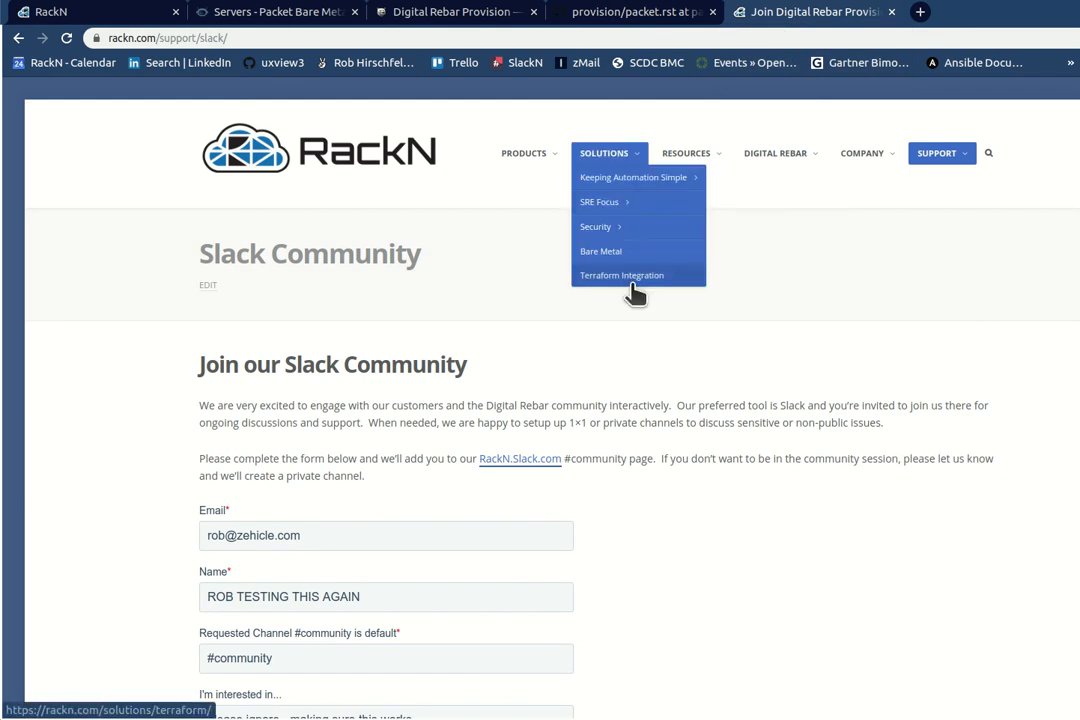
mouse_move(832, 344)
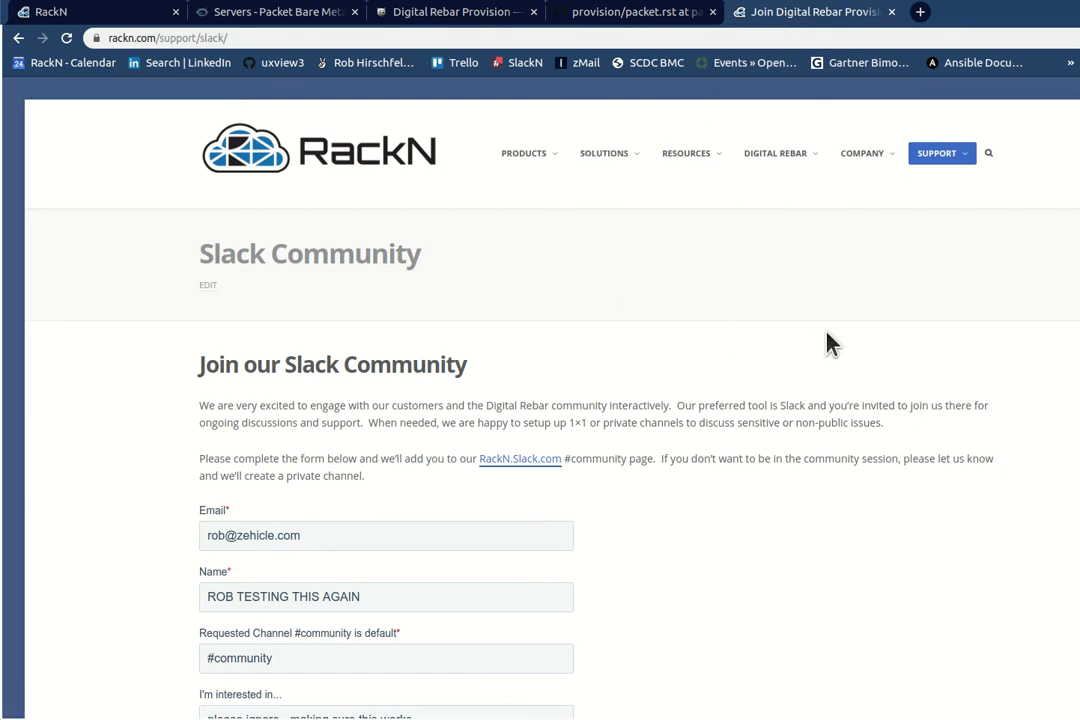